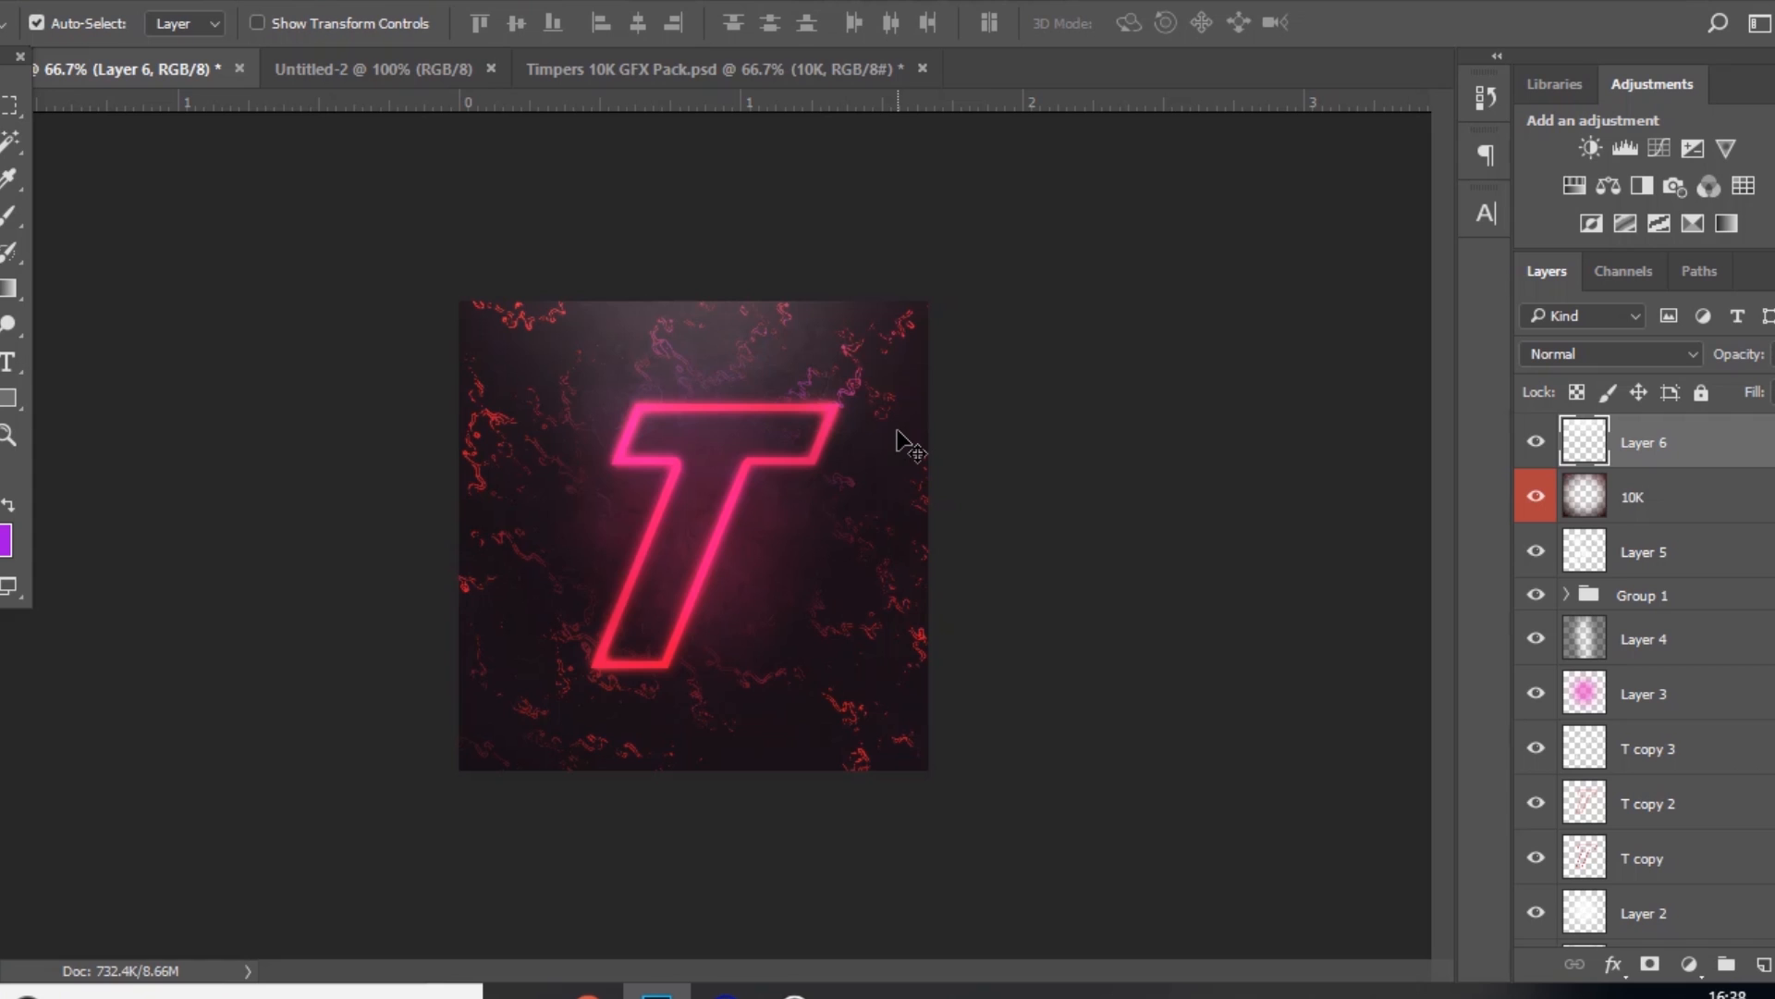
mouse_move(624, 522)
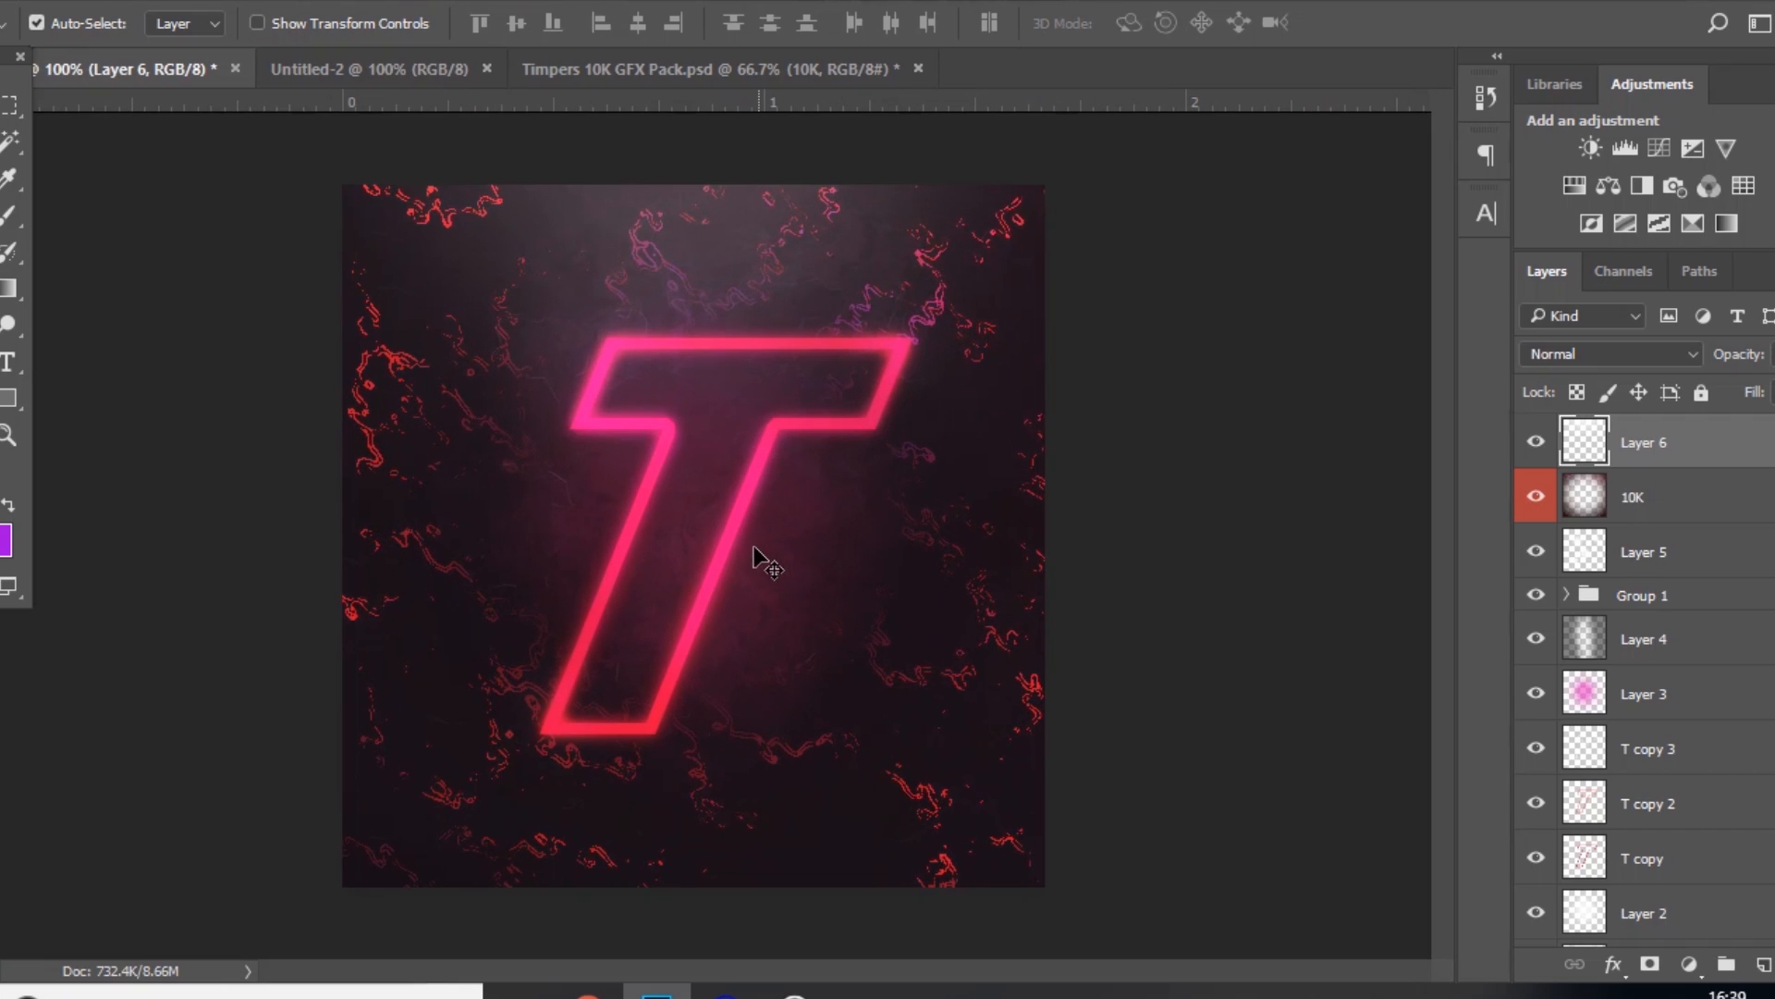
mouse_move(569, 731)
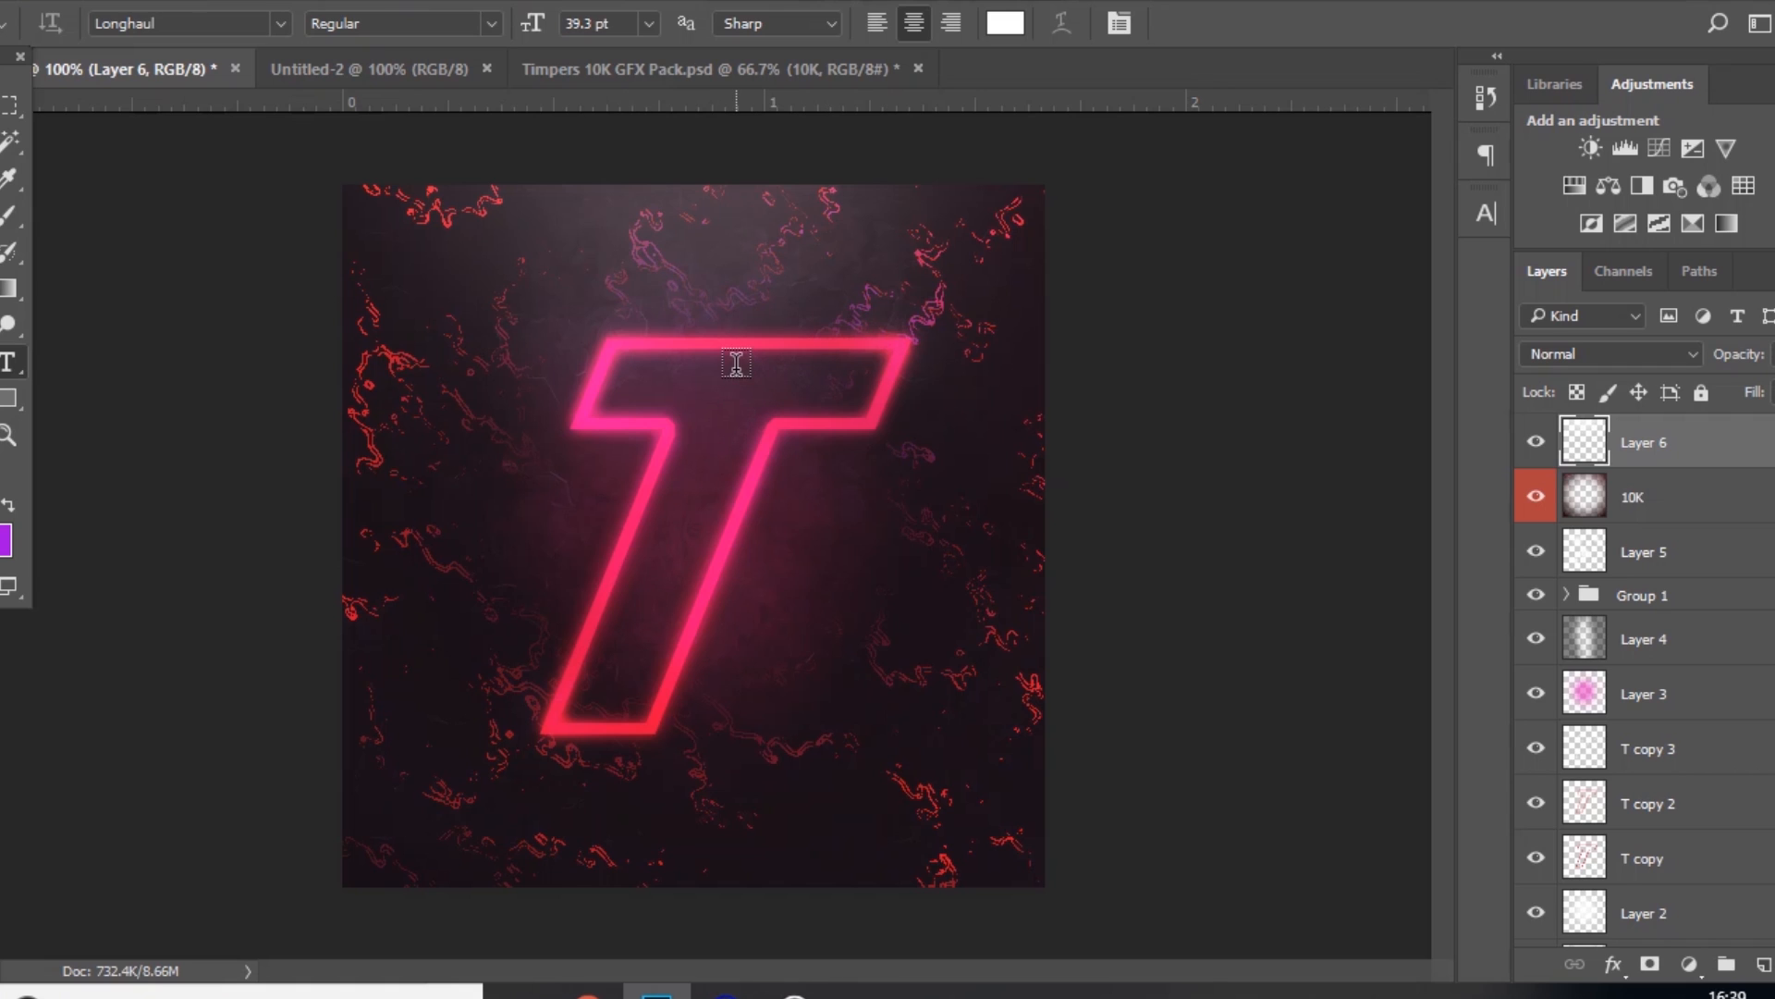
mouse_move(793, 572)
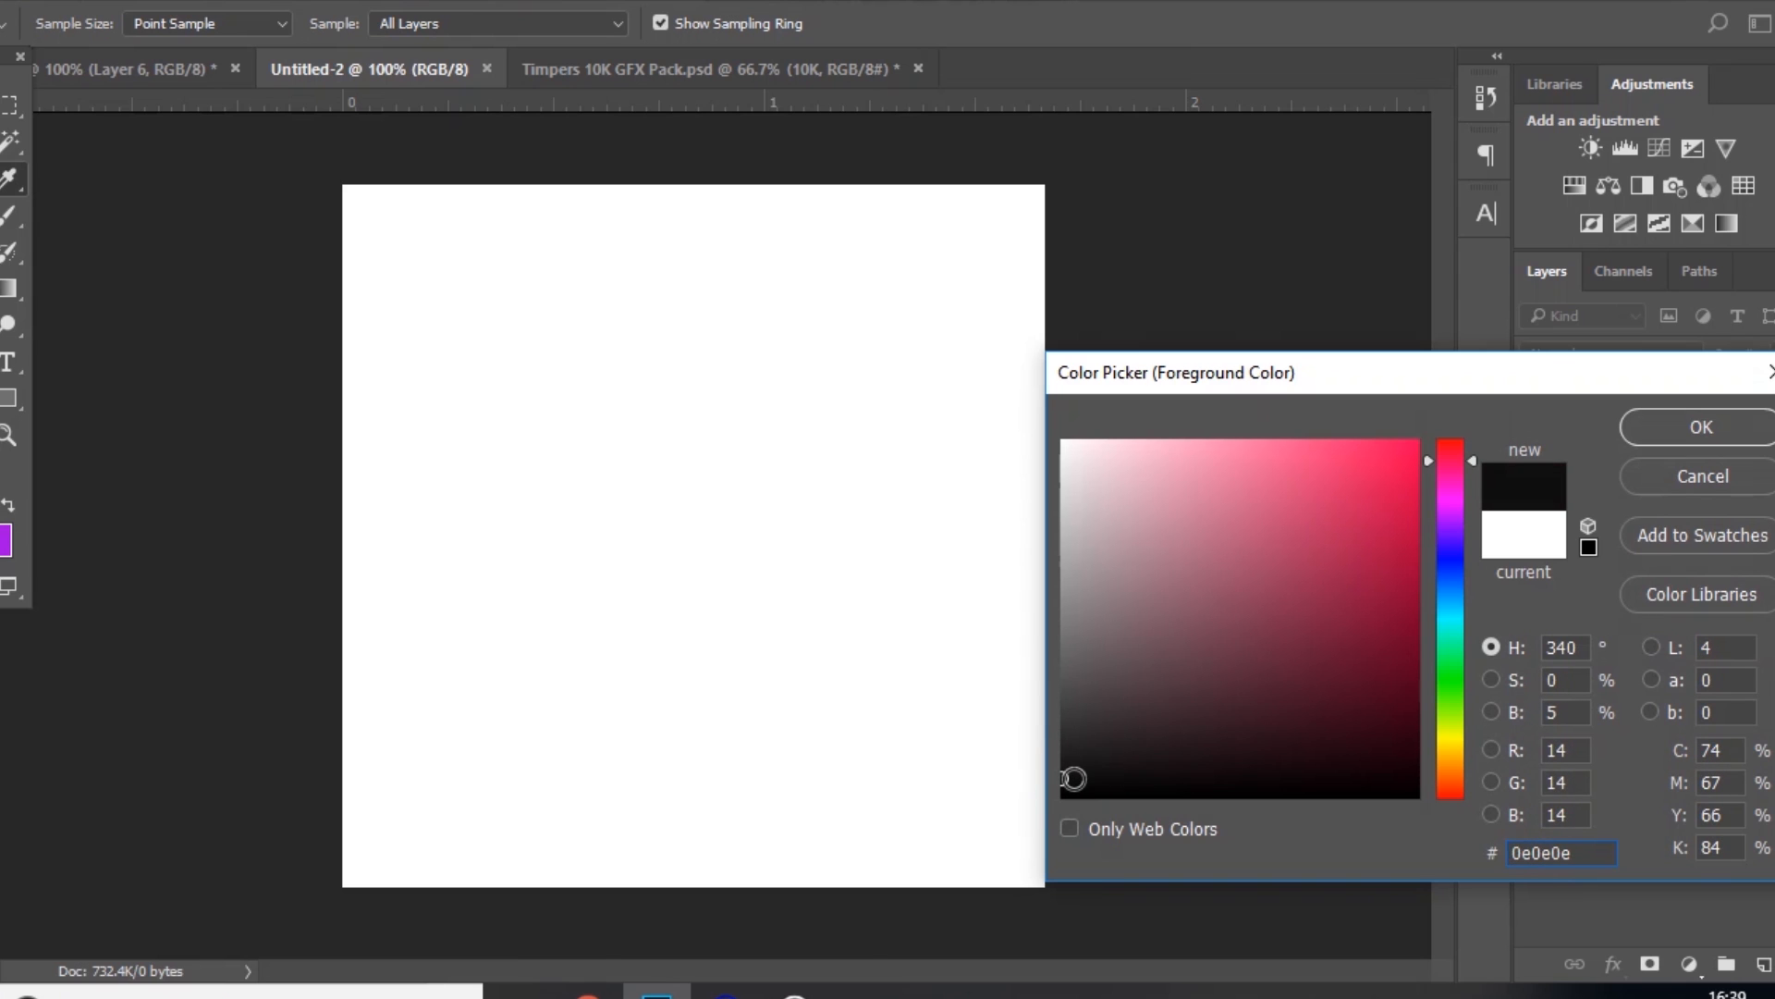
Step: Fill the document with #0e0e0e and convert the Background into Layer 0
click(1699, 427)
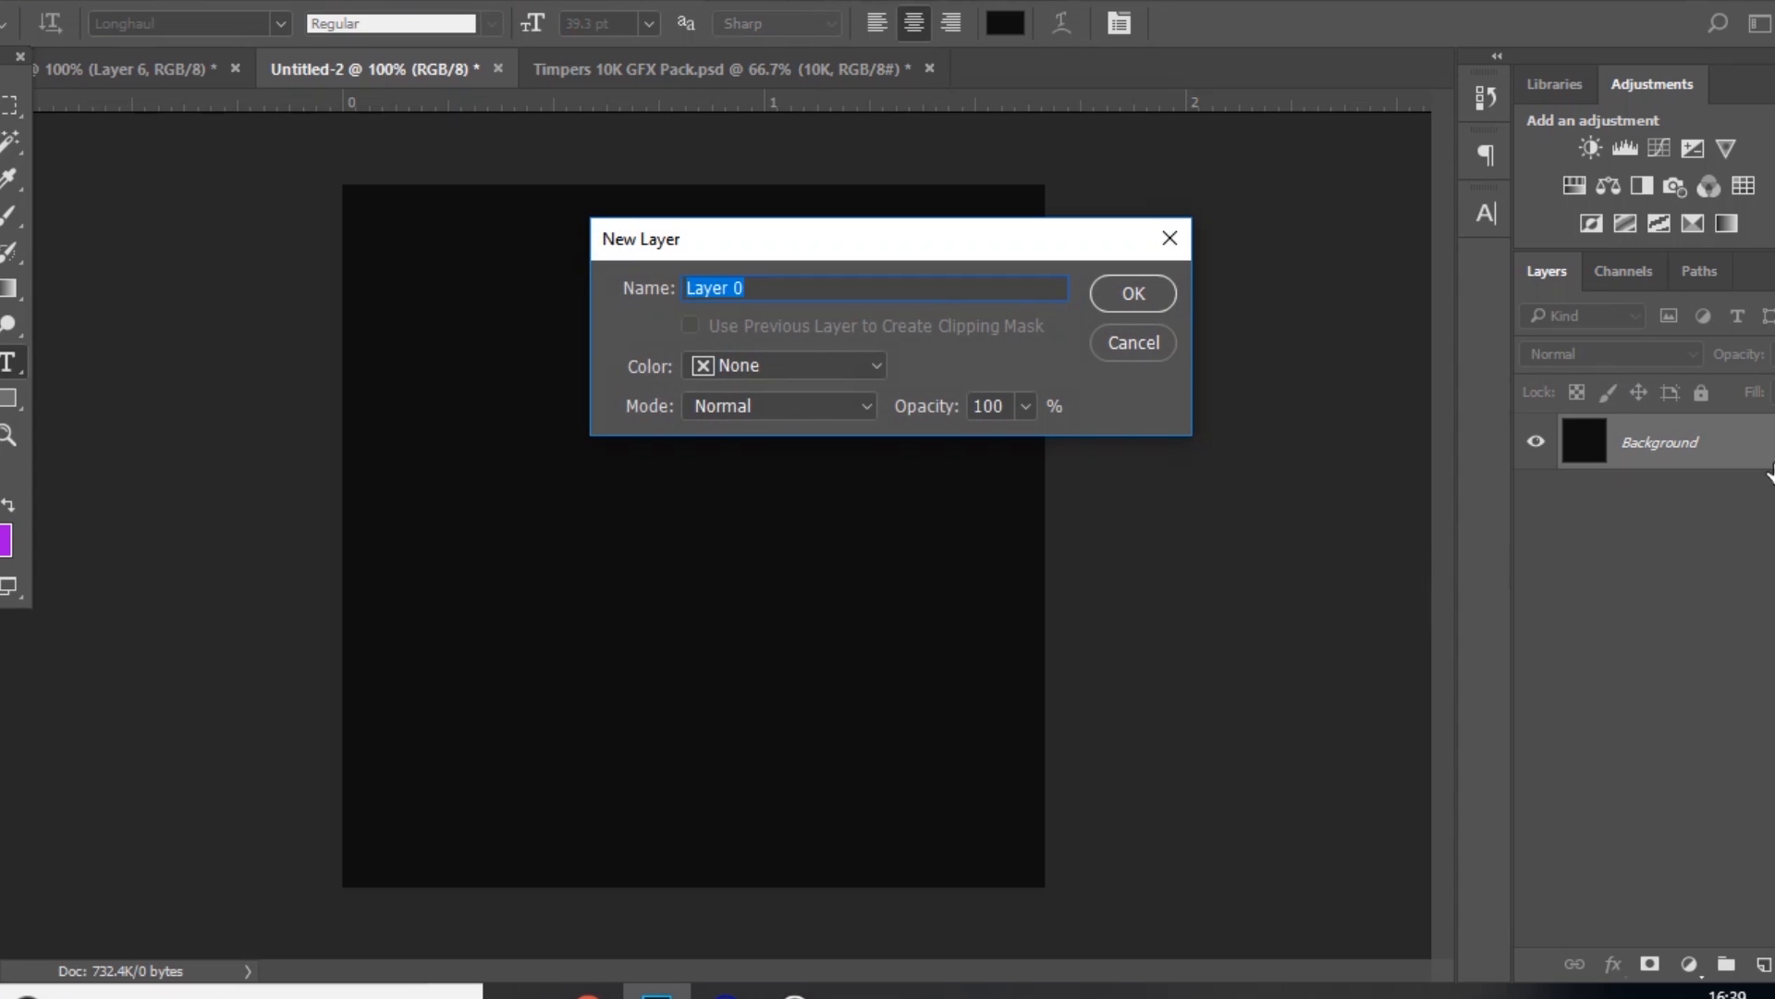
click(1130, 293)
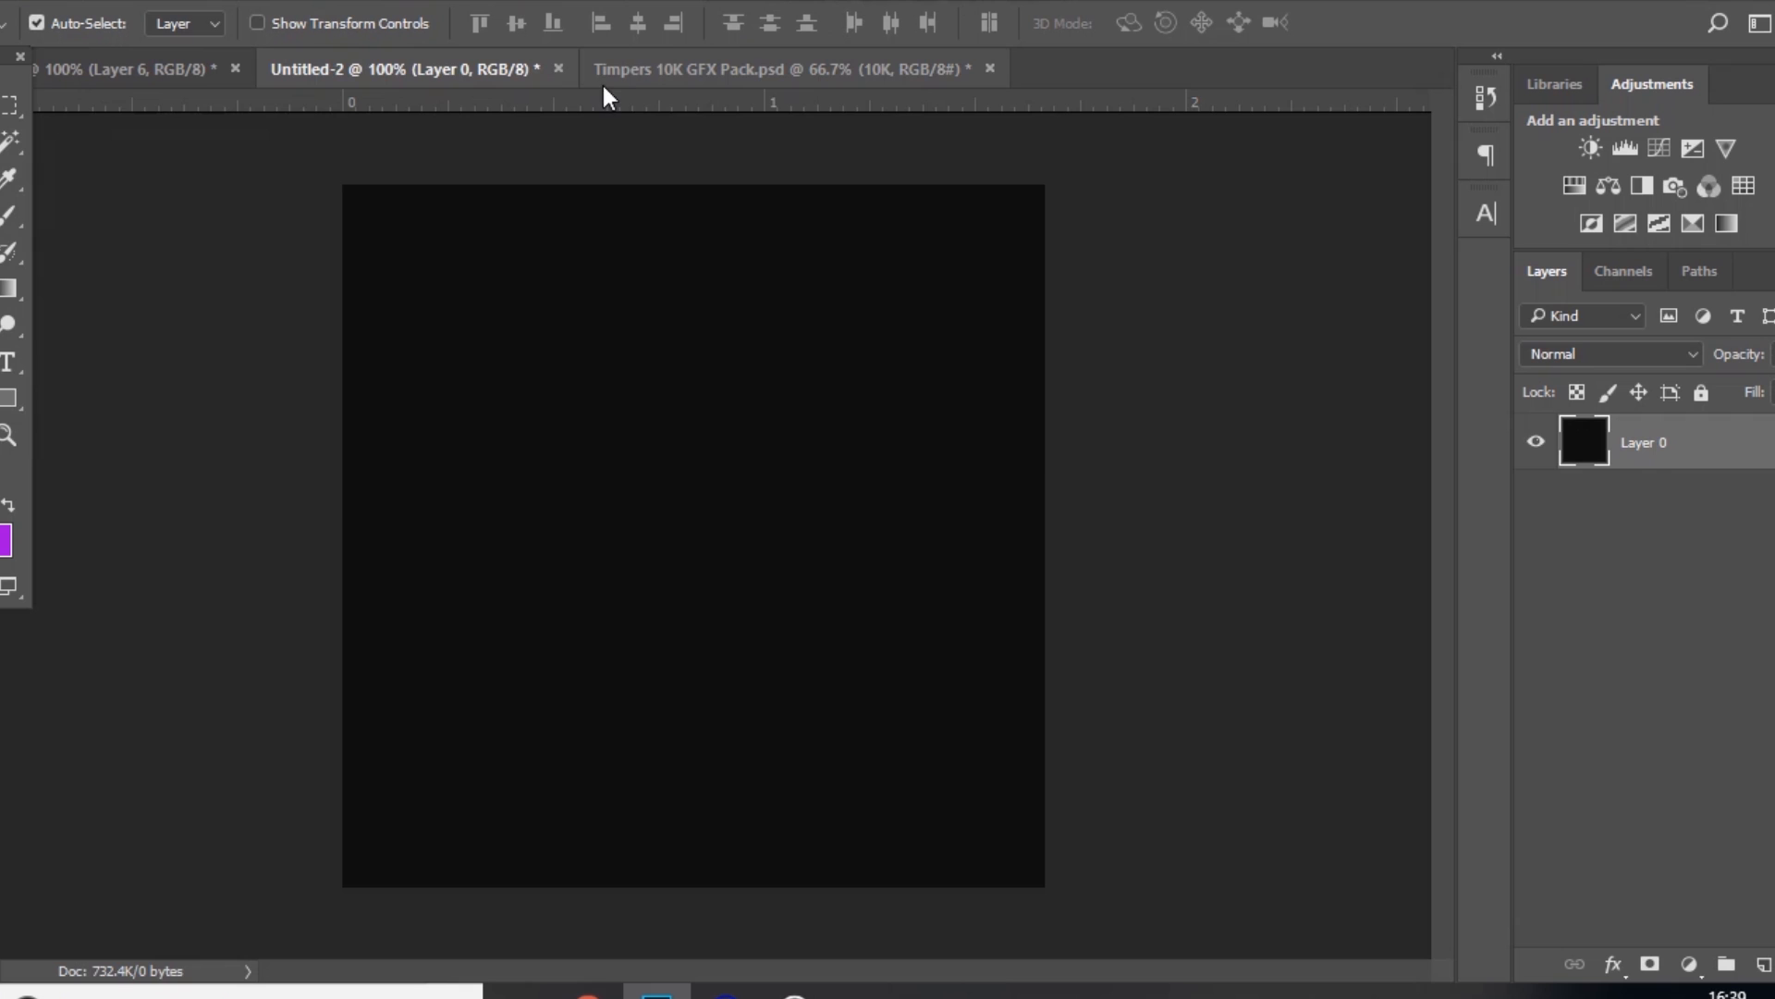
Step: Bring in the grey smoke-and-crack texture from the GFX pack and paint a soft top glow
click(781, 68)
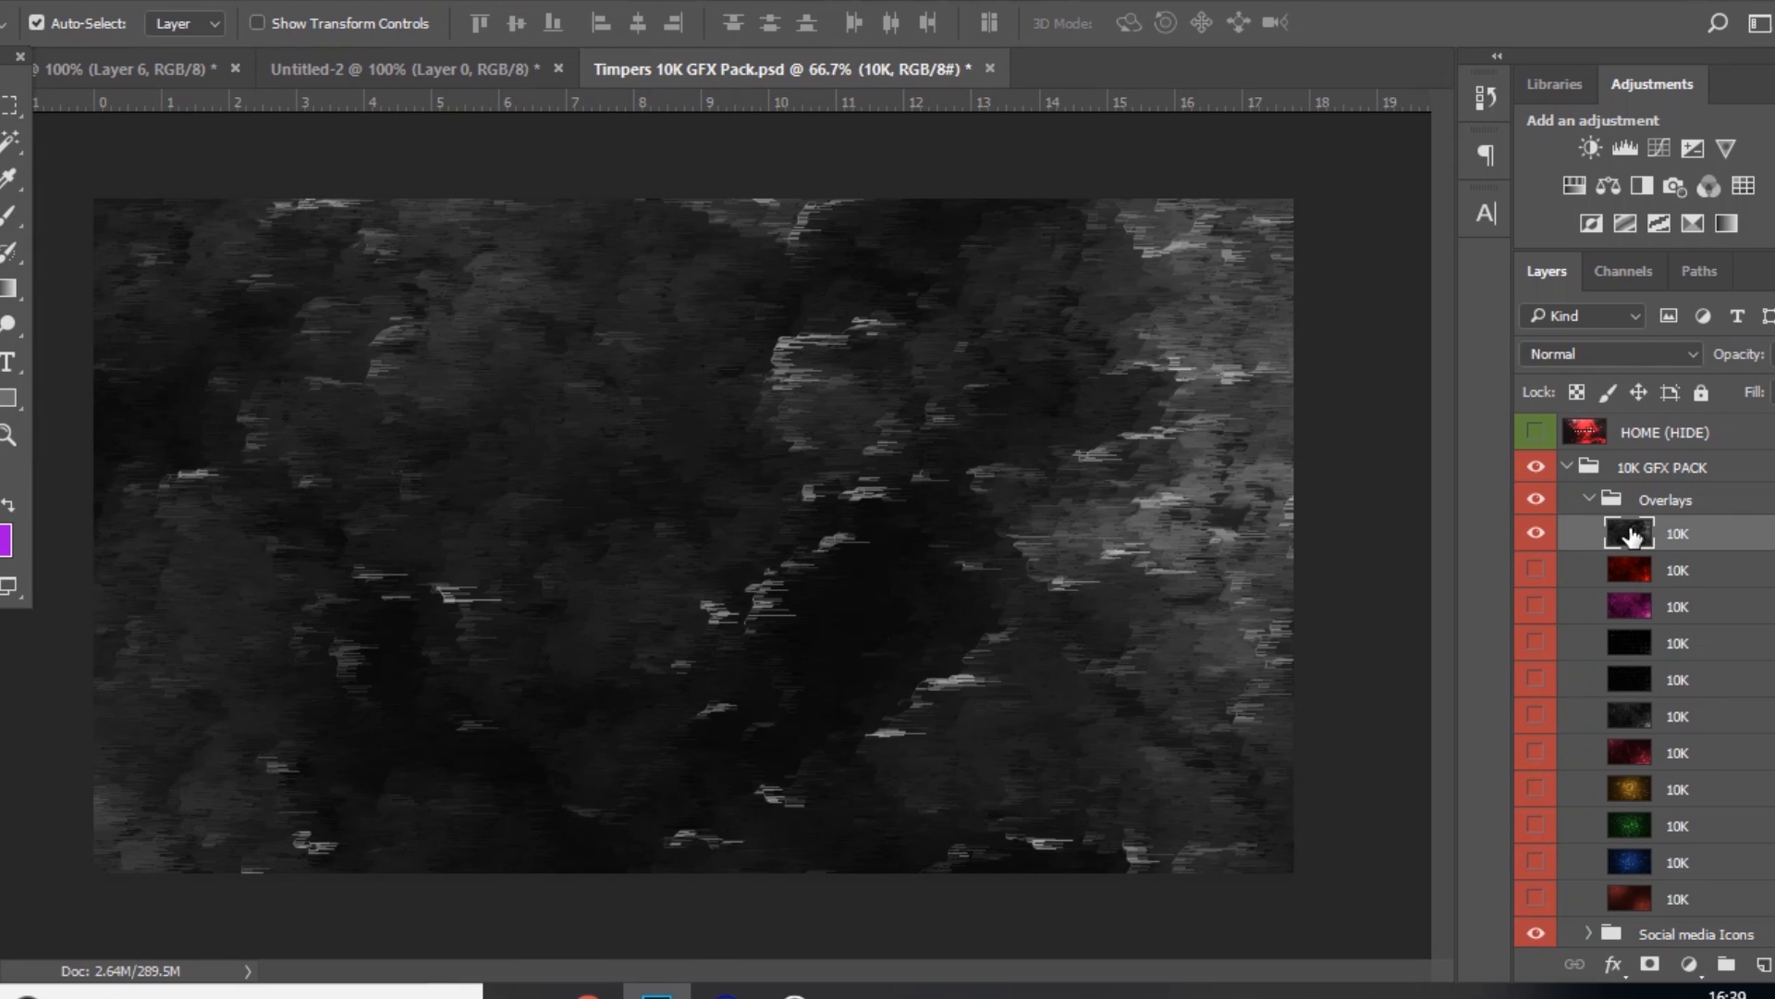
click(1535, 716)
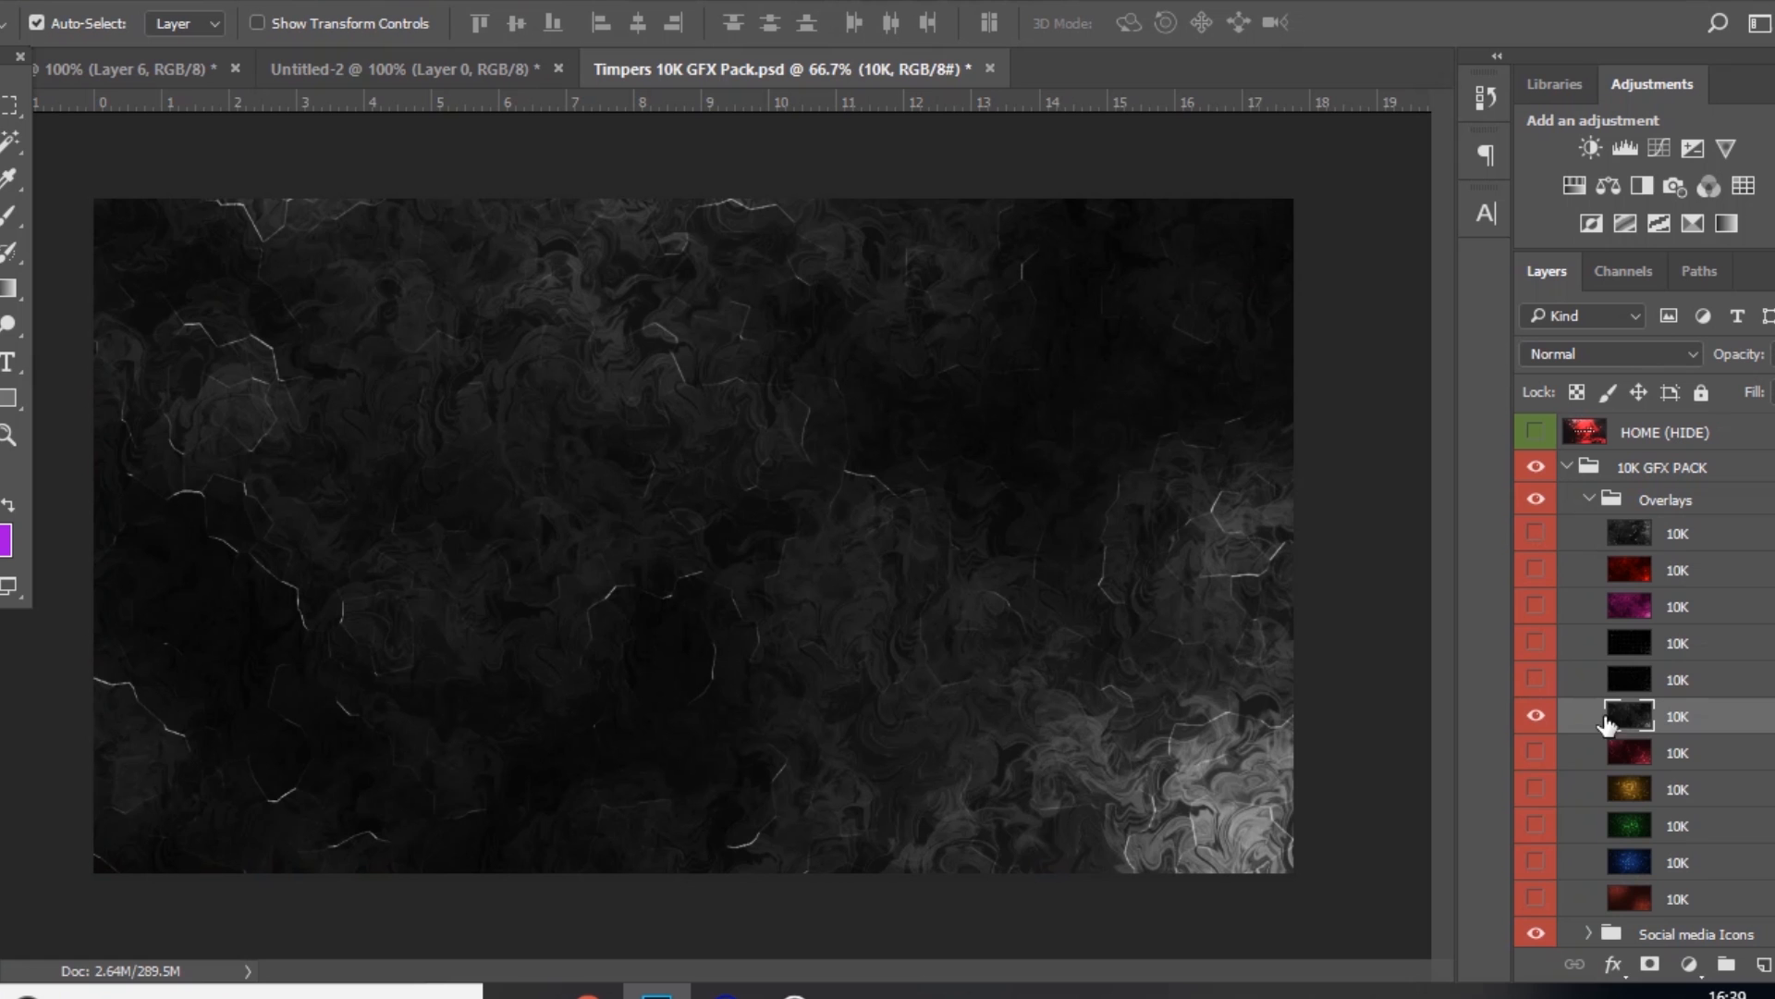
click(407, 68)
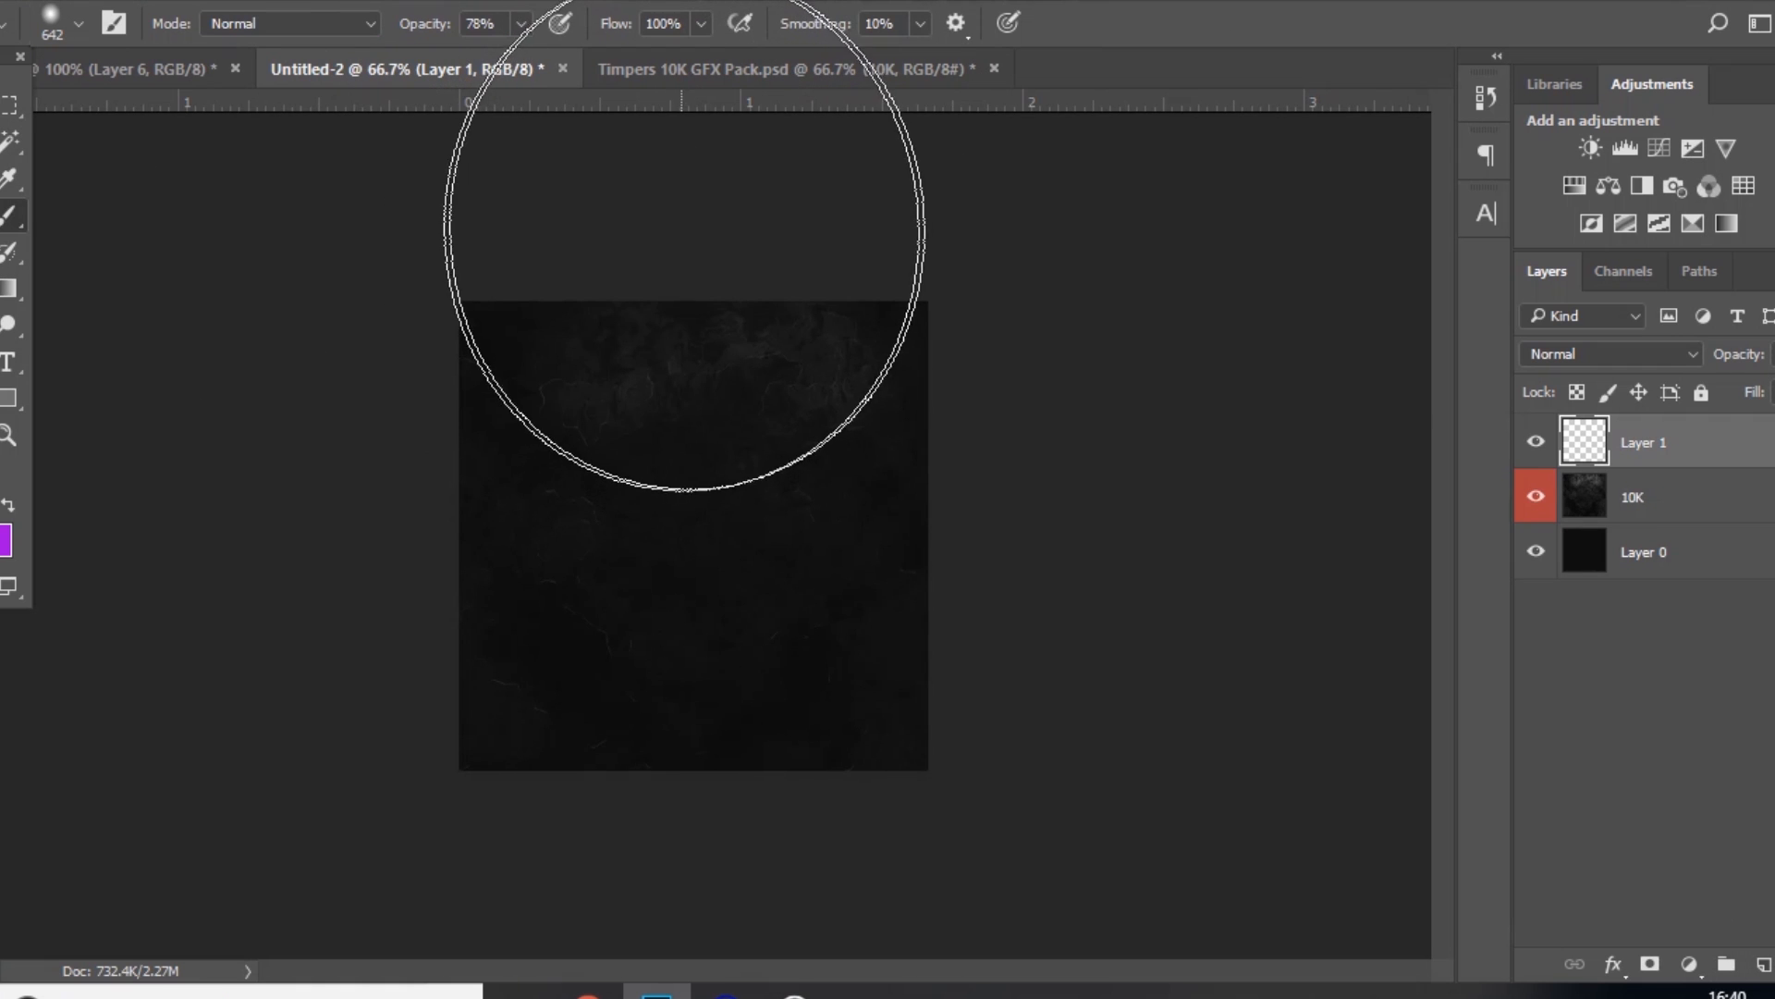
click(9, 540)
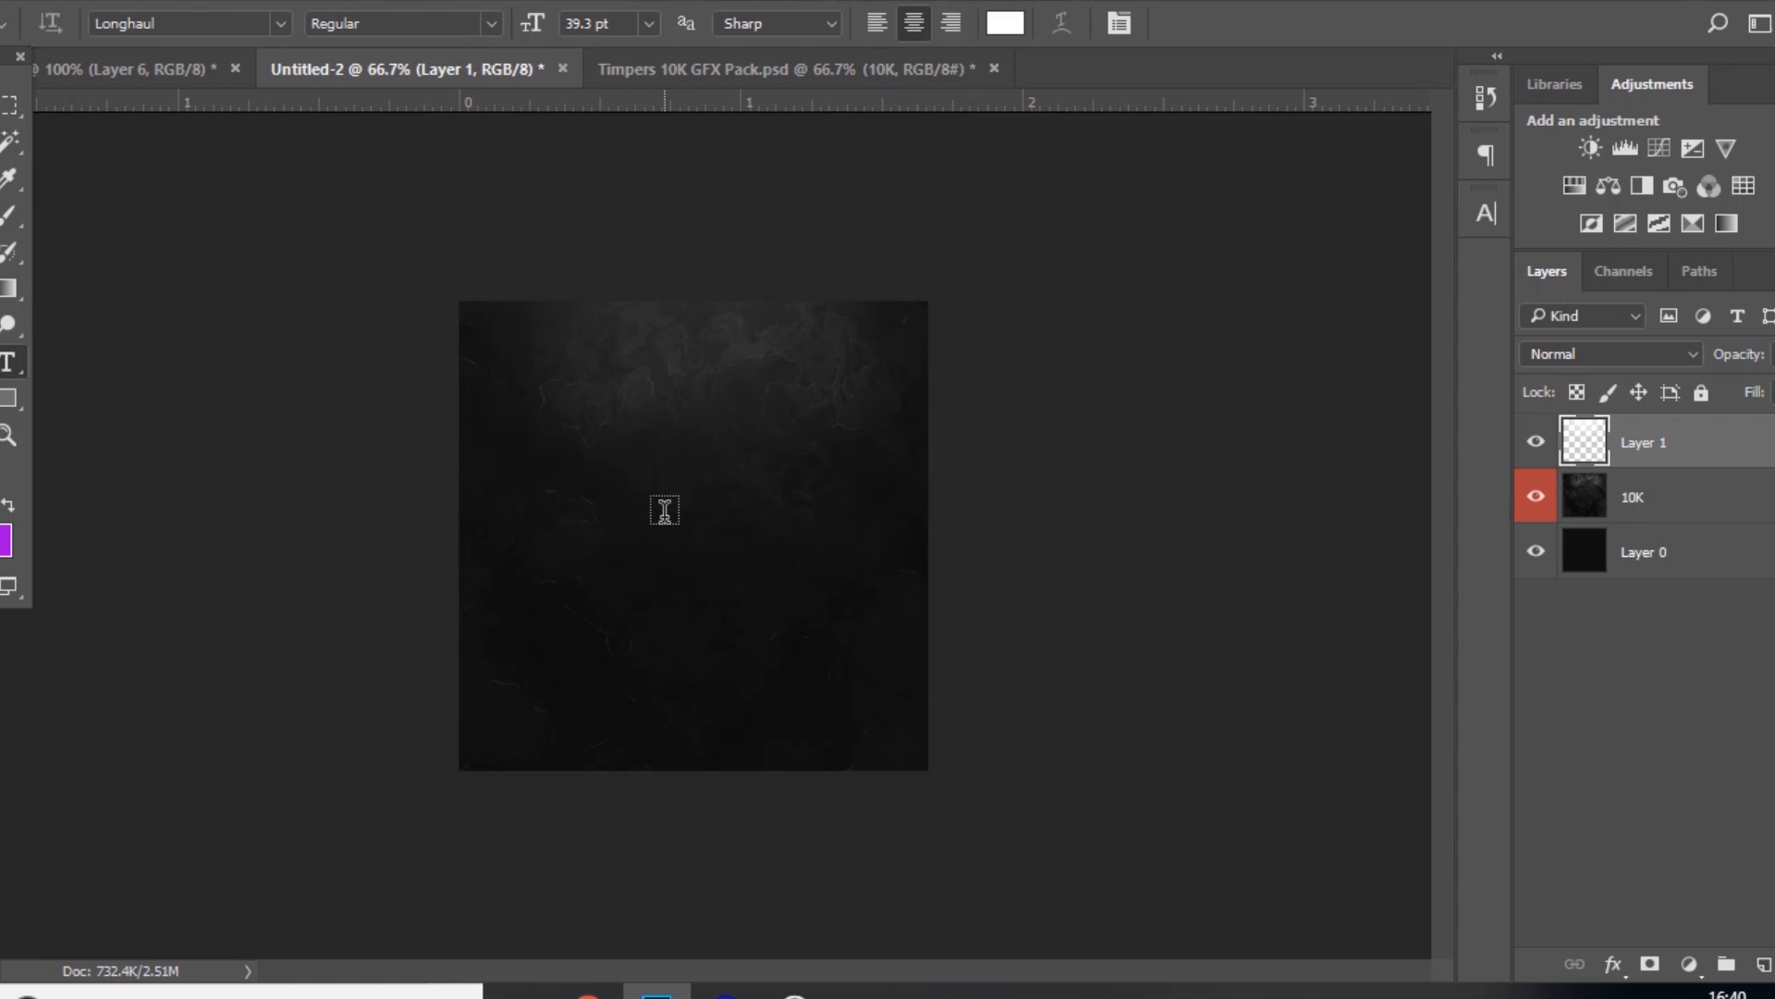
Step: Type a large white slanted T, rasterize it, and move it to the canvas centre
text(T)
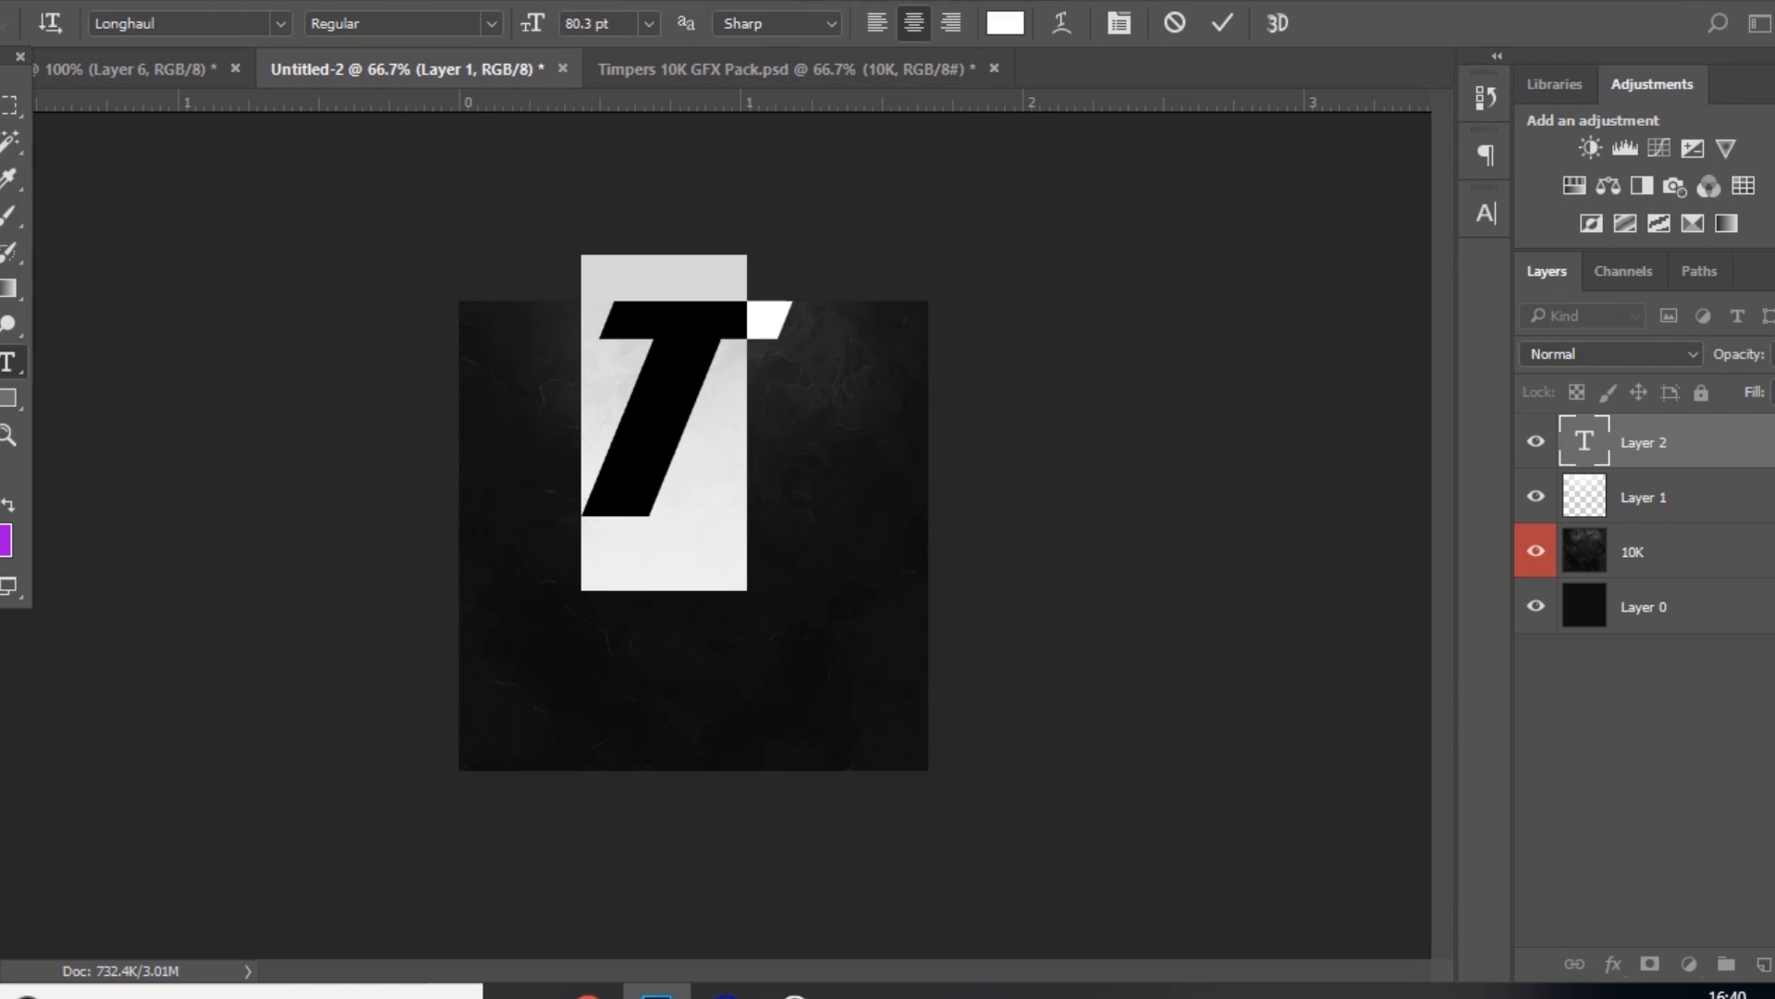
right_click(1643, 442)
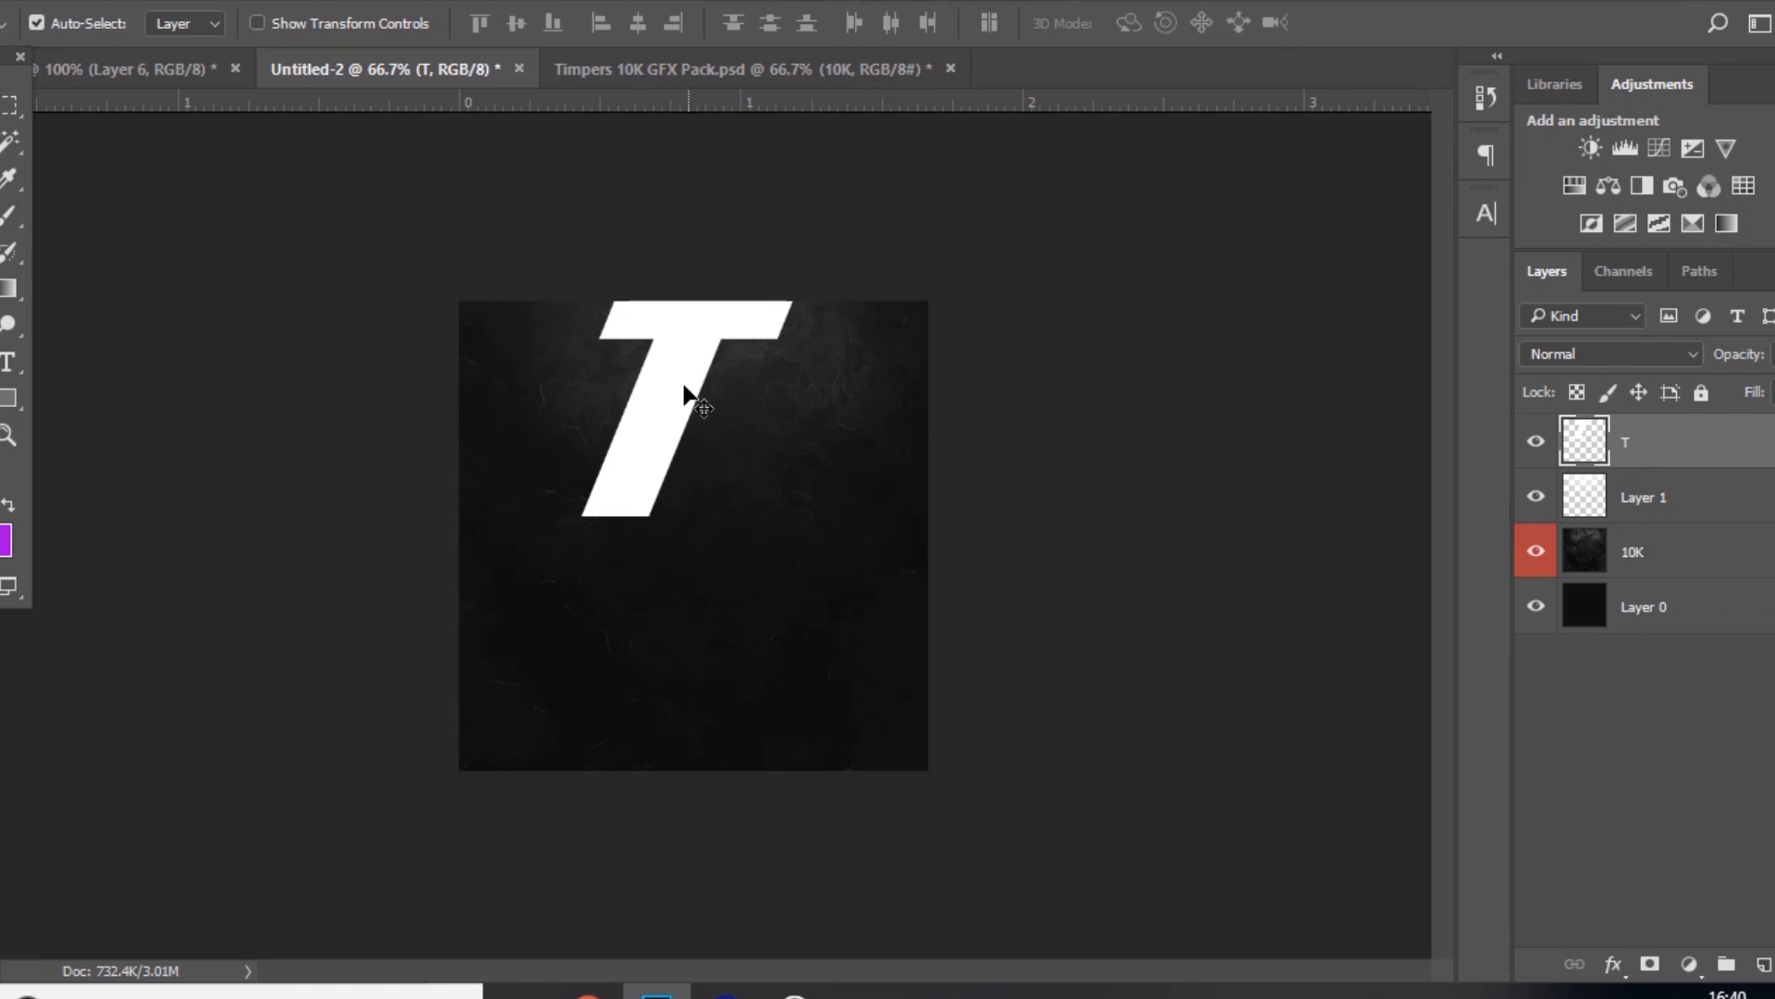
drag(688, 396, 750, 538)
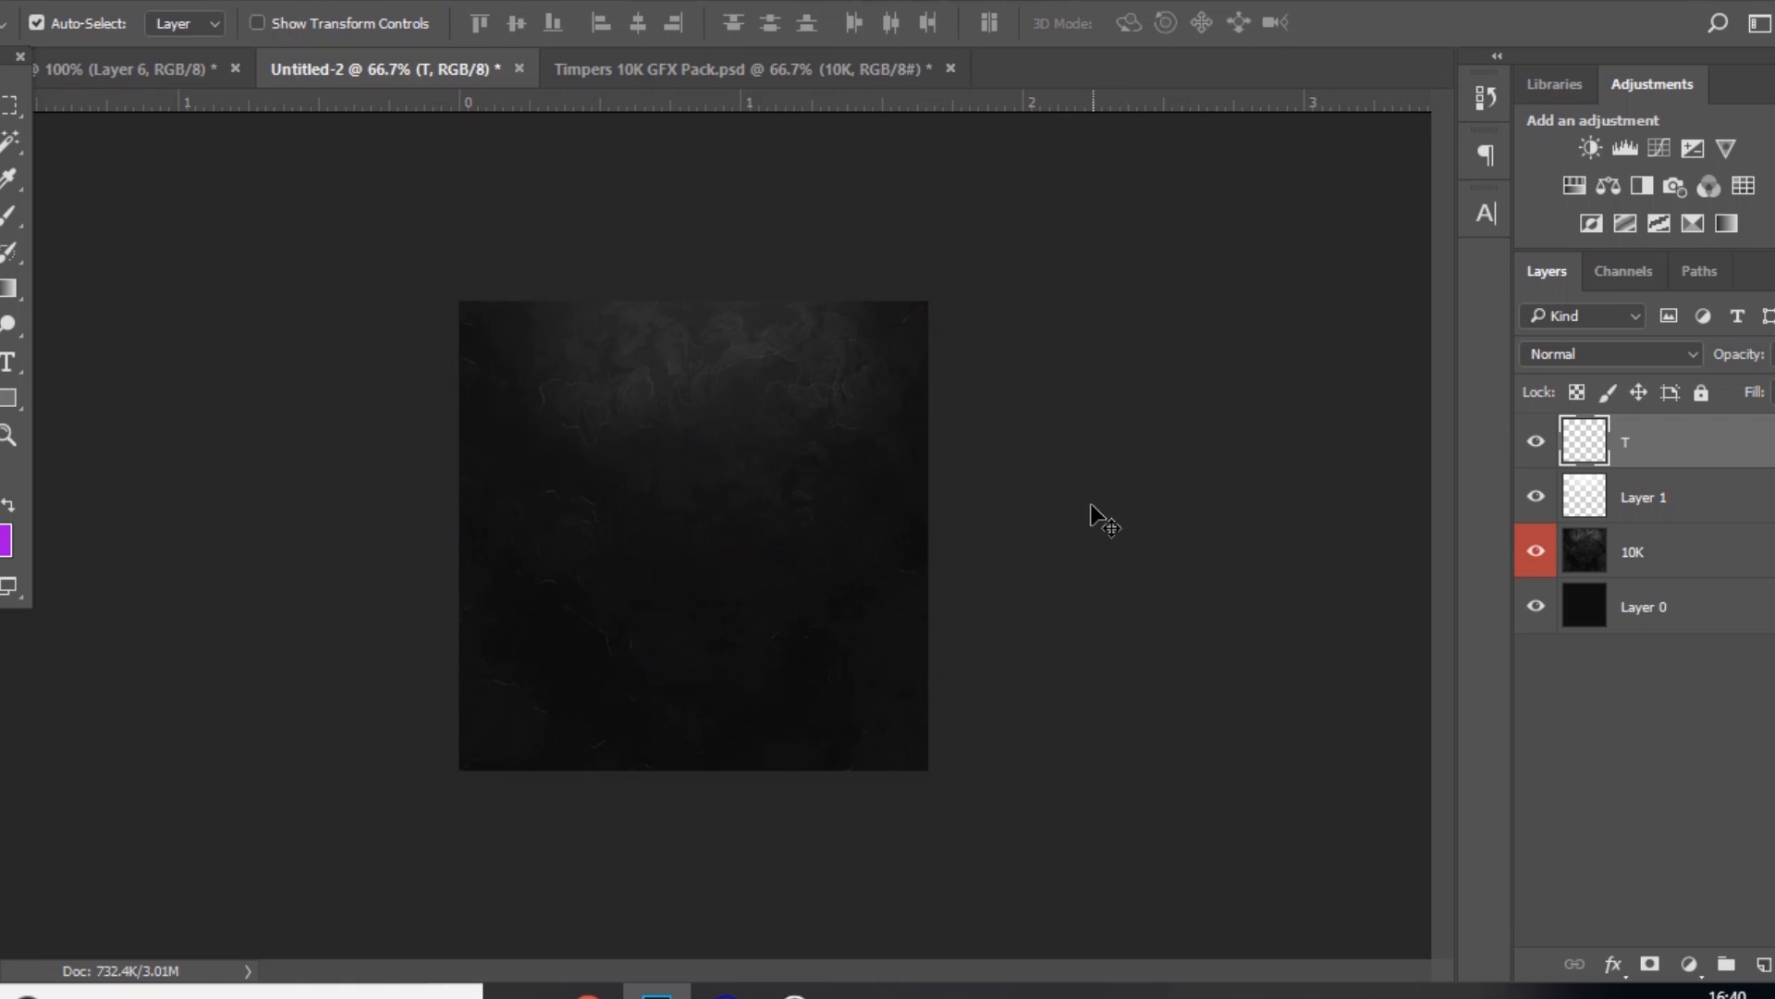
mouse_move(9, 692)
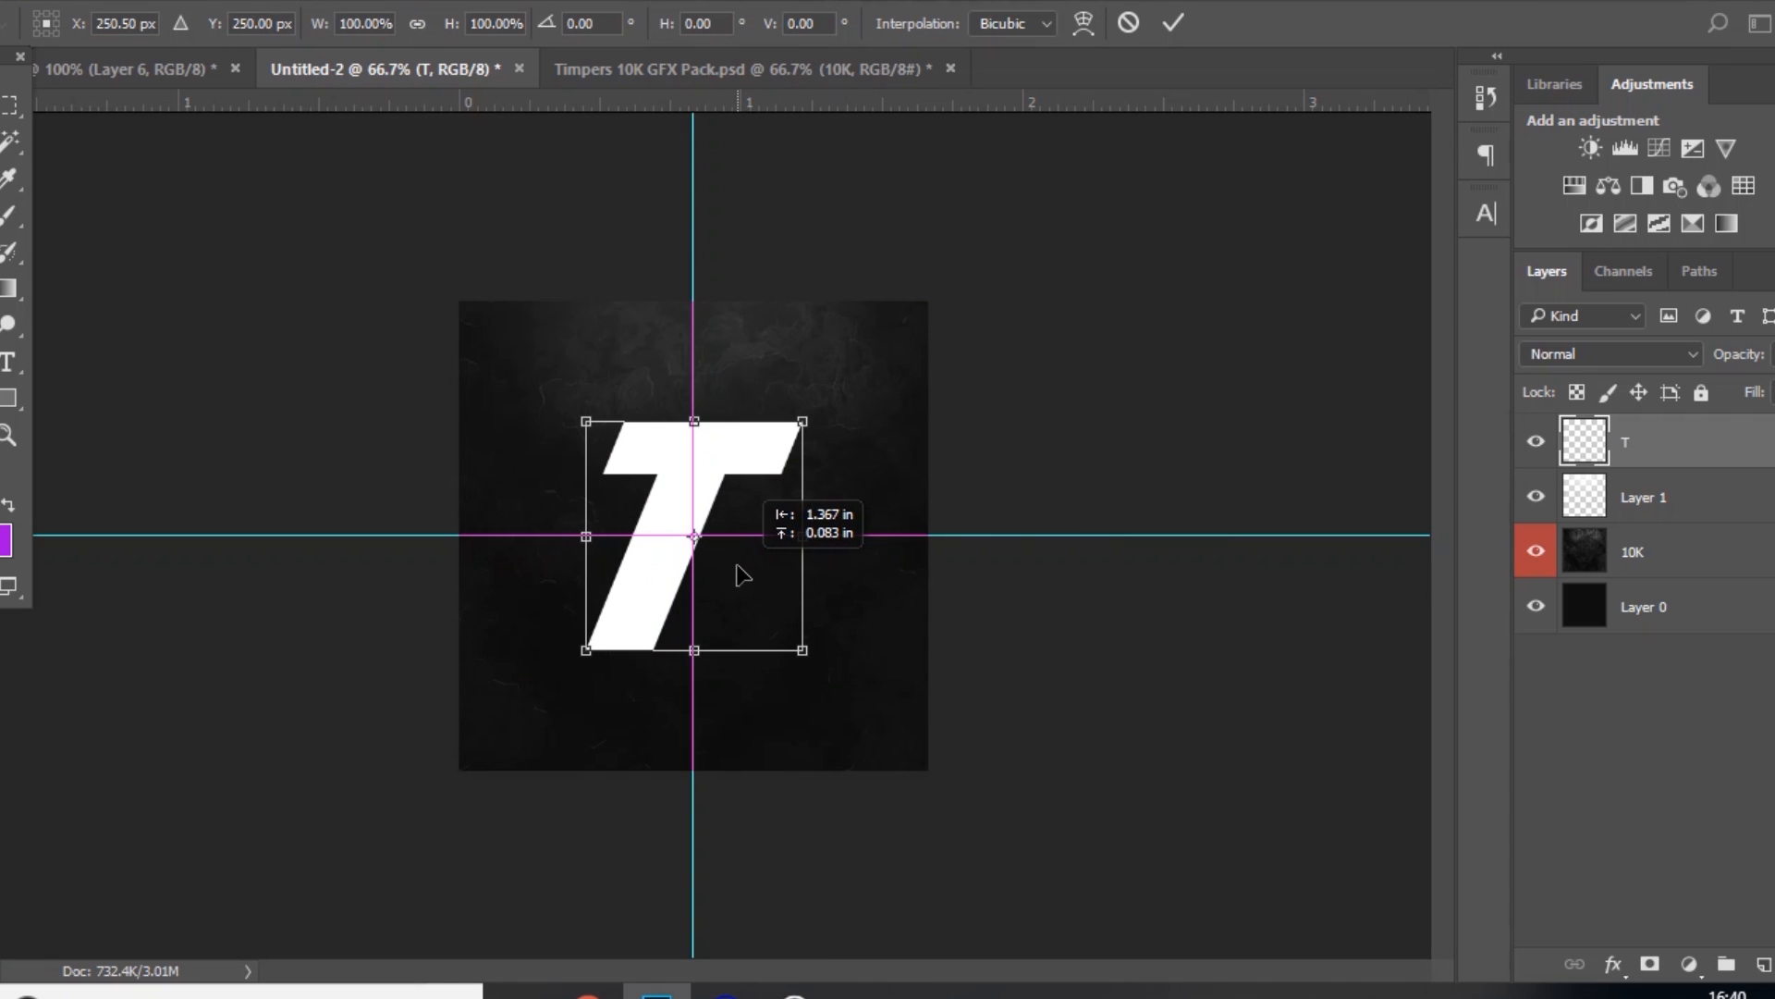
drag(691, 538, 731, 539)
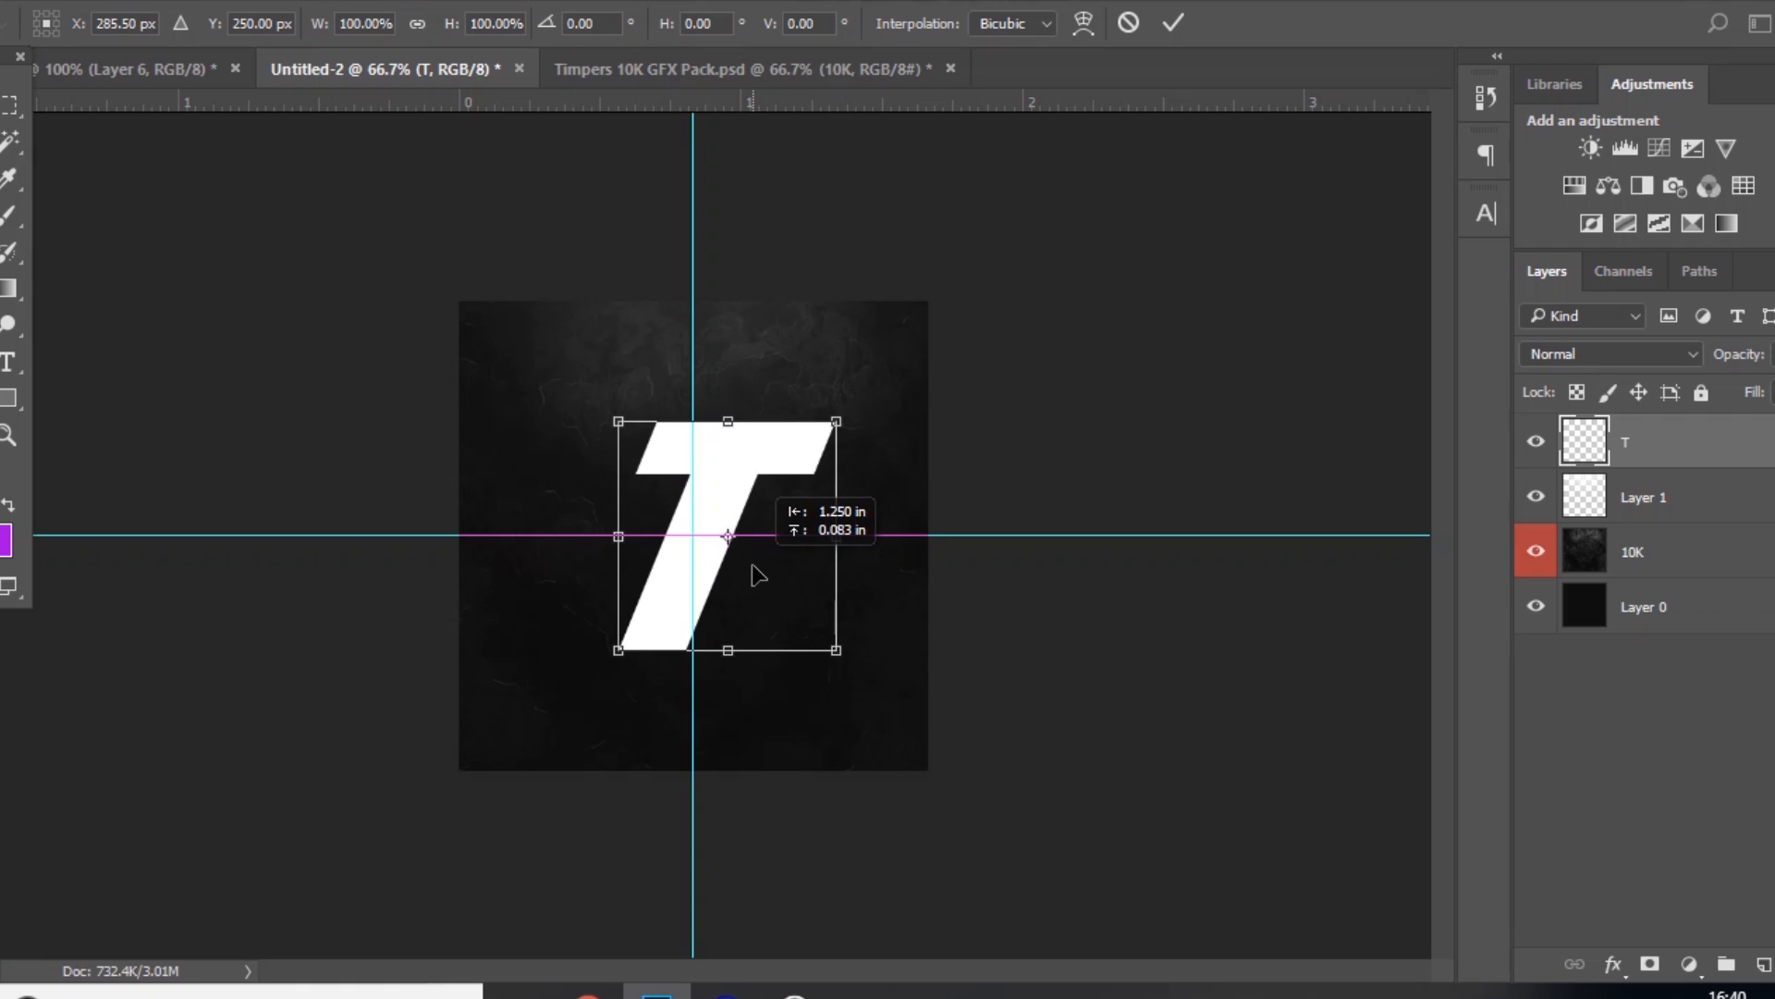
drag(724, 533, 711, 536)
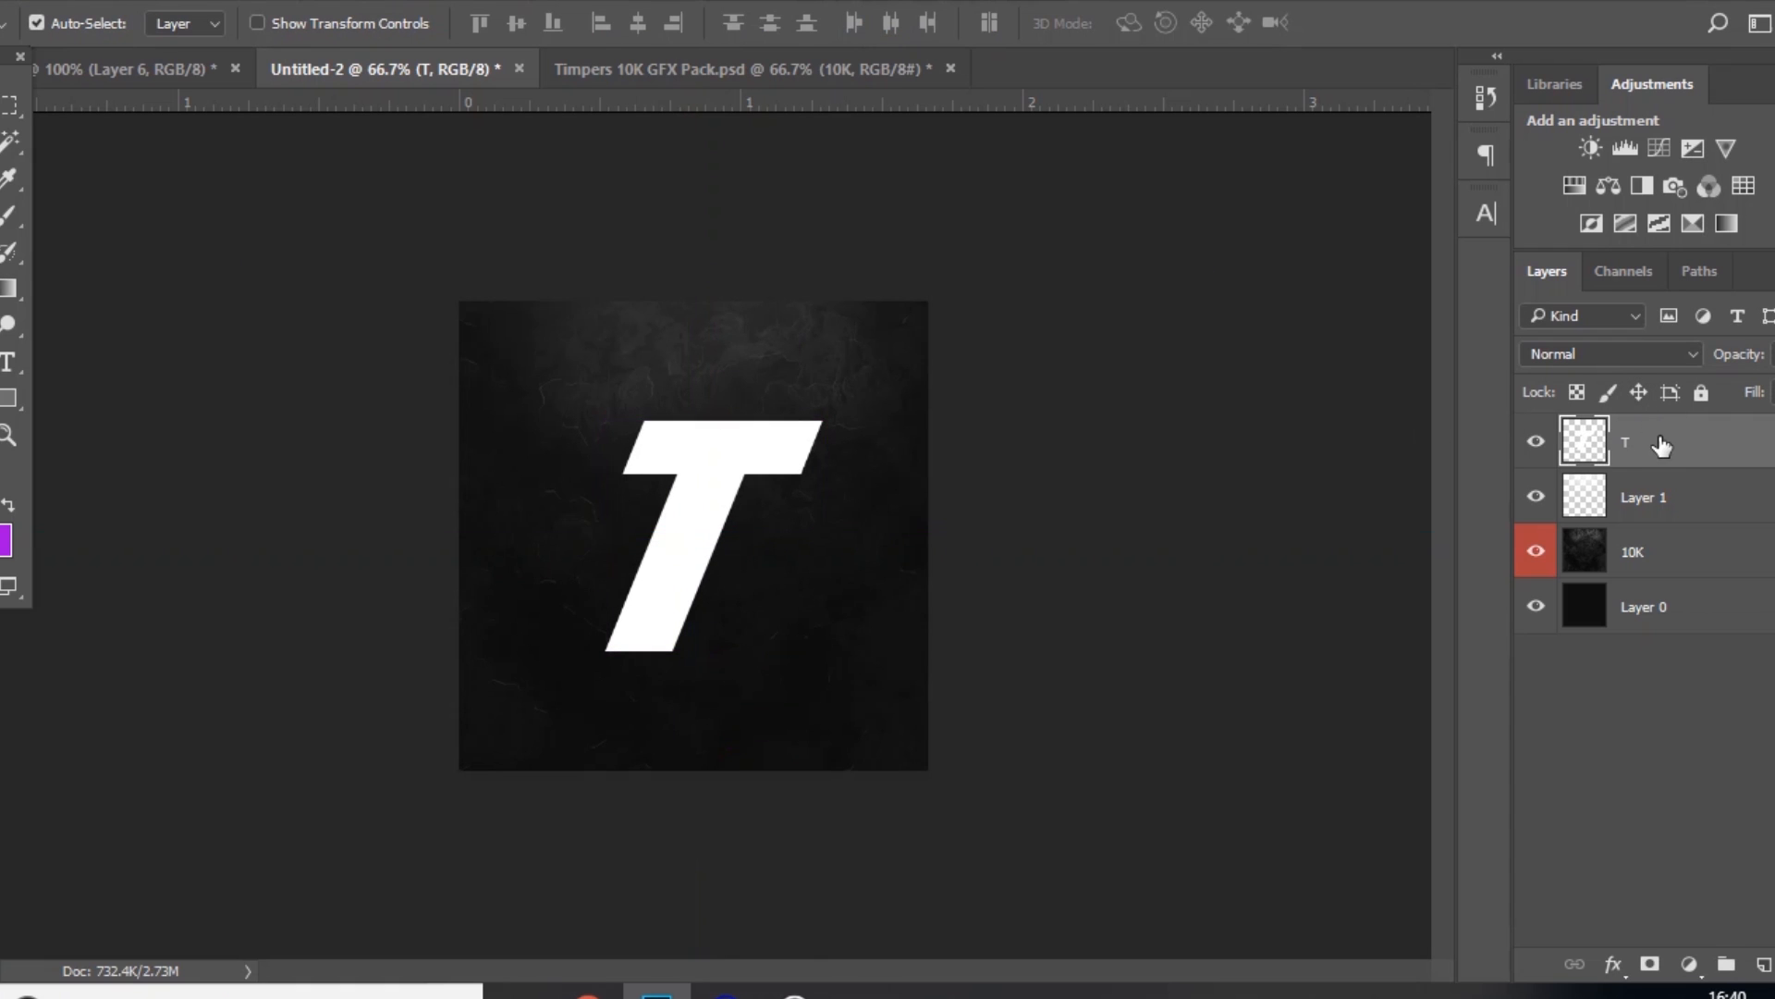
mouse_move(841, 563)
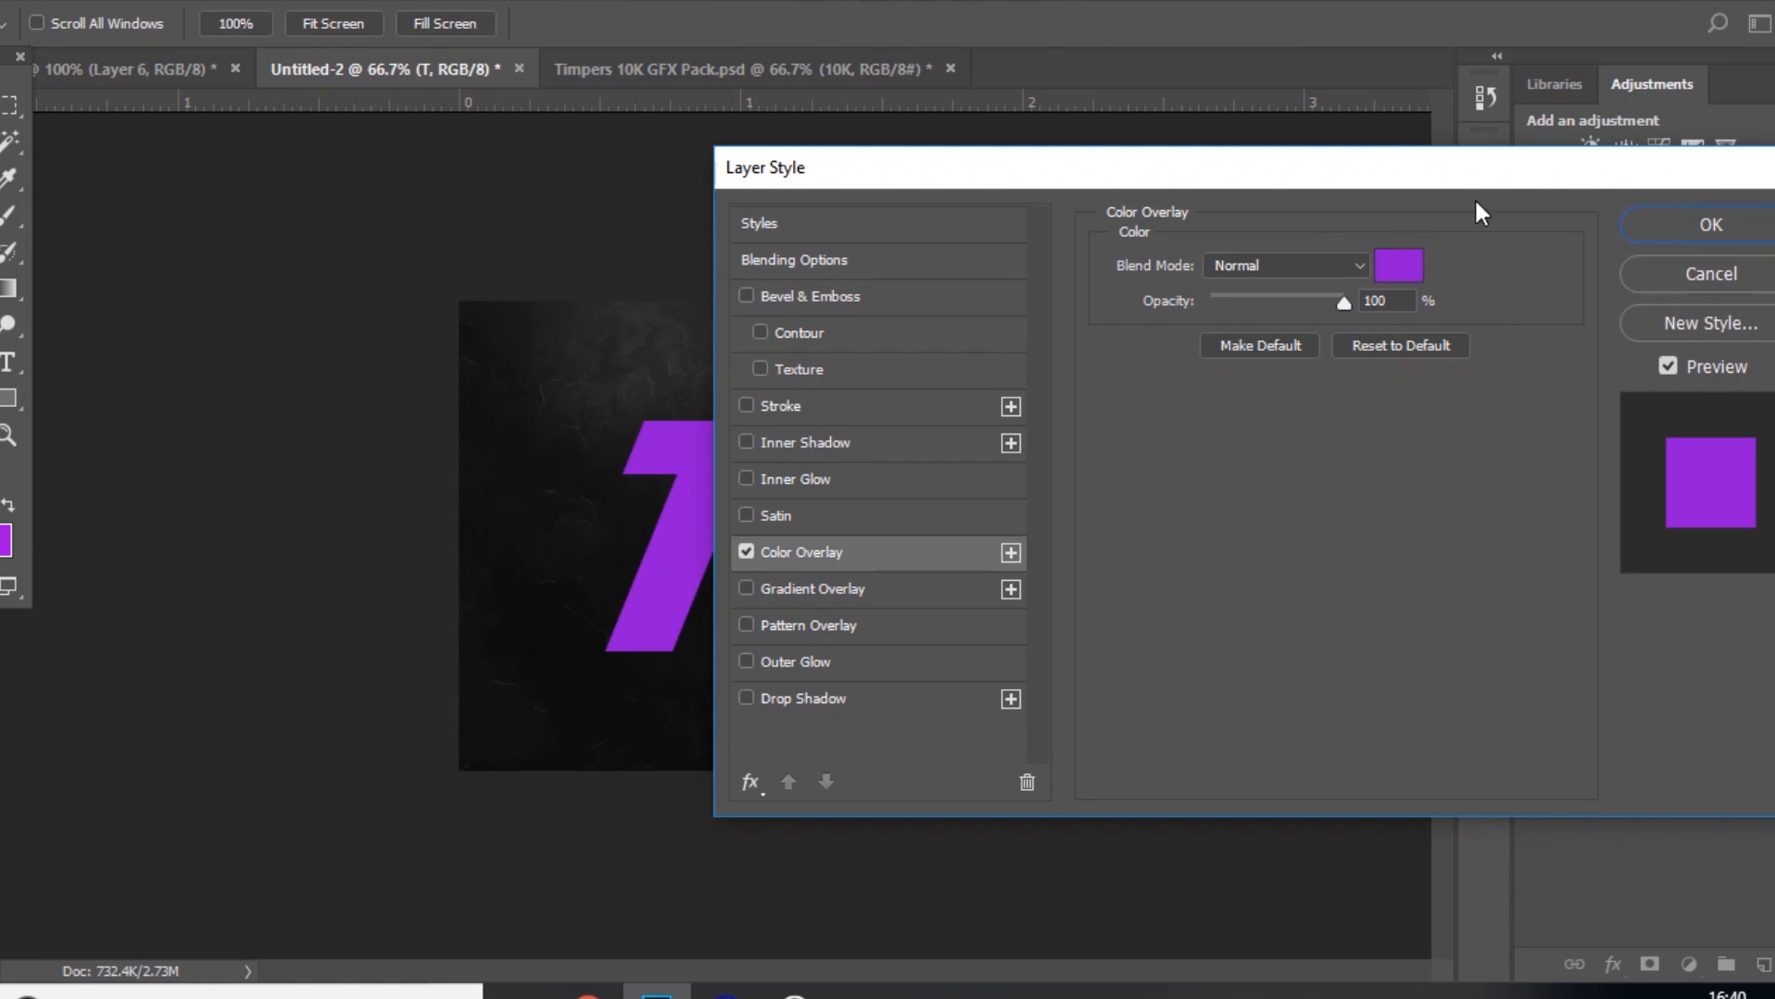
Step: Give the T a blue Color Overlay and rasterize the layer style
click(1397, 264)
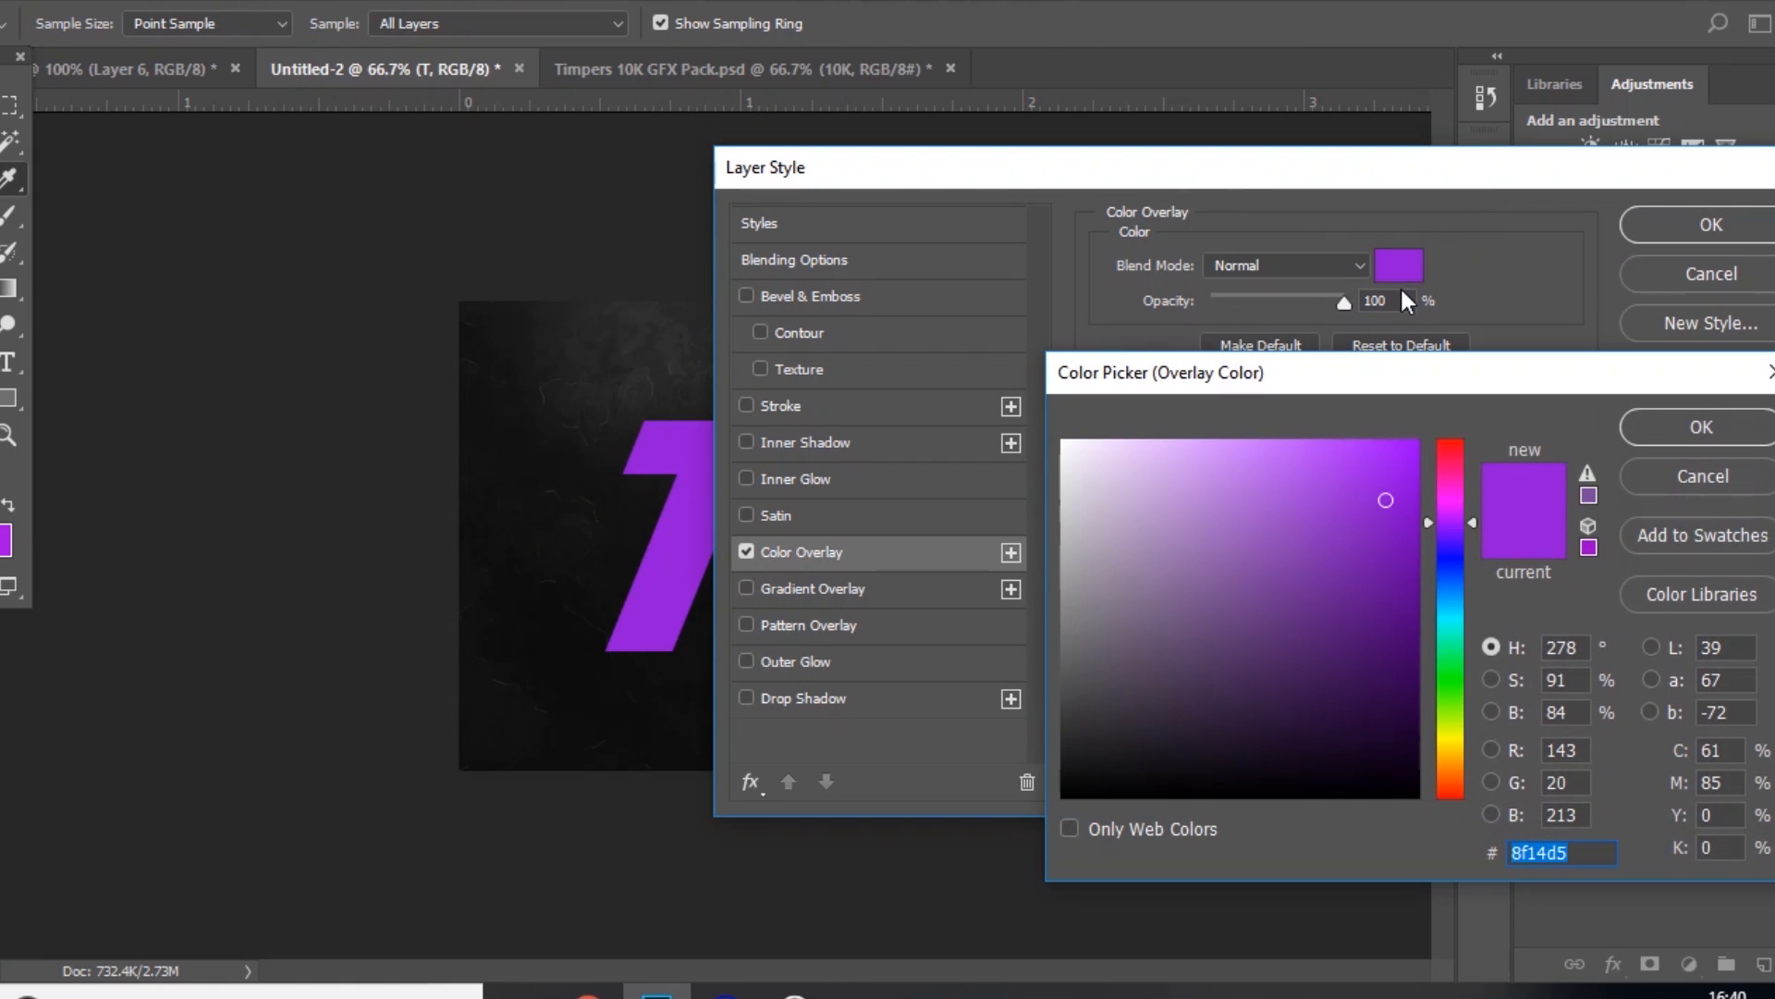
mouse_move(1453, 539)
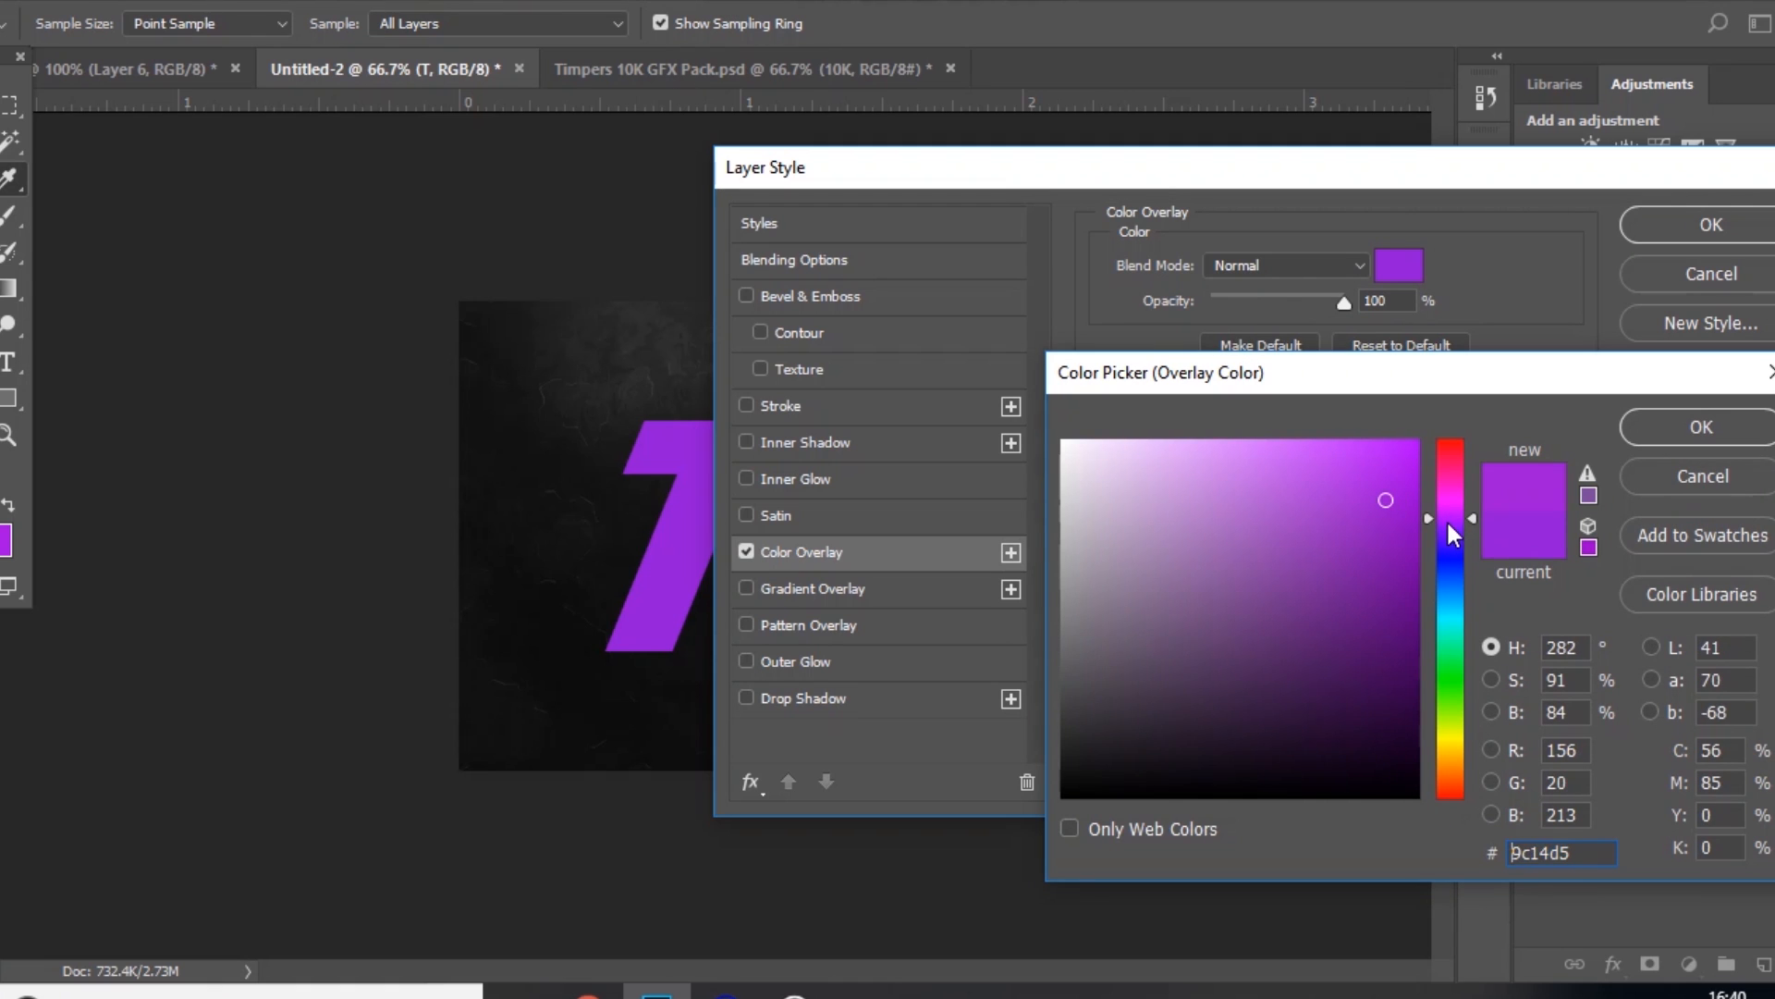
drag(1452, 518, 1446, 584)
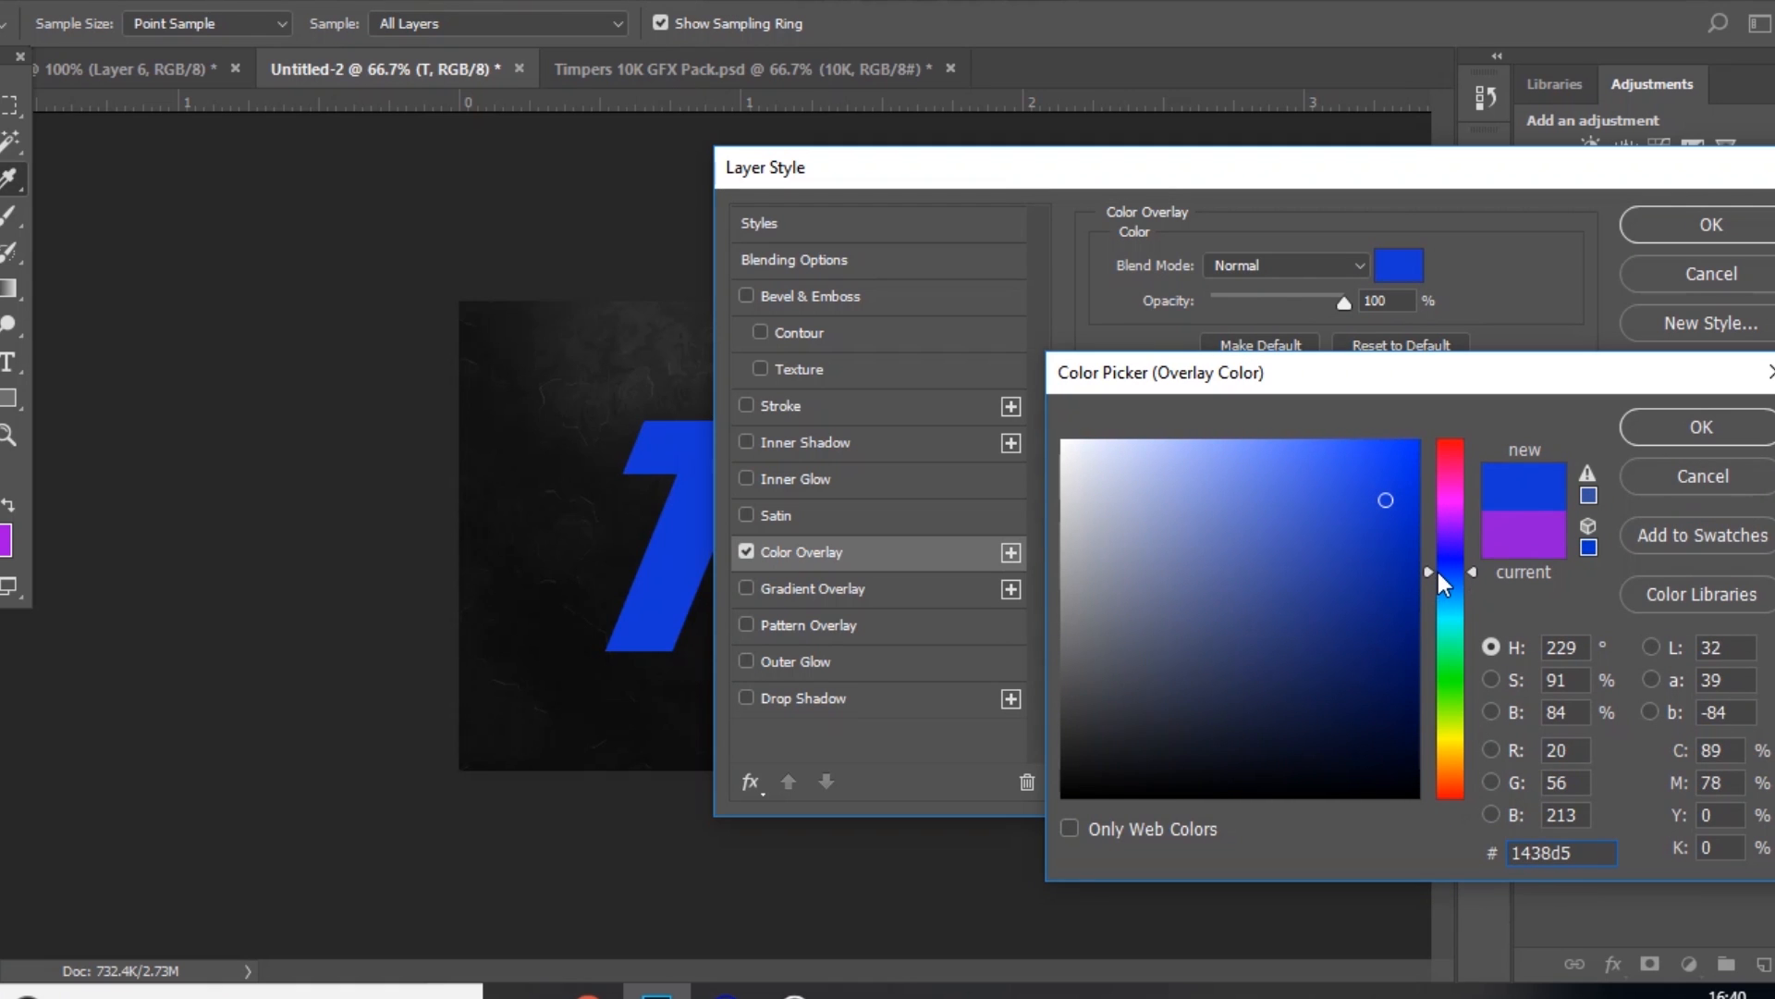
click(1698, 428)
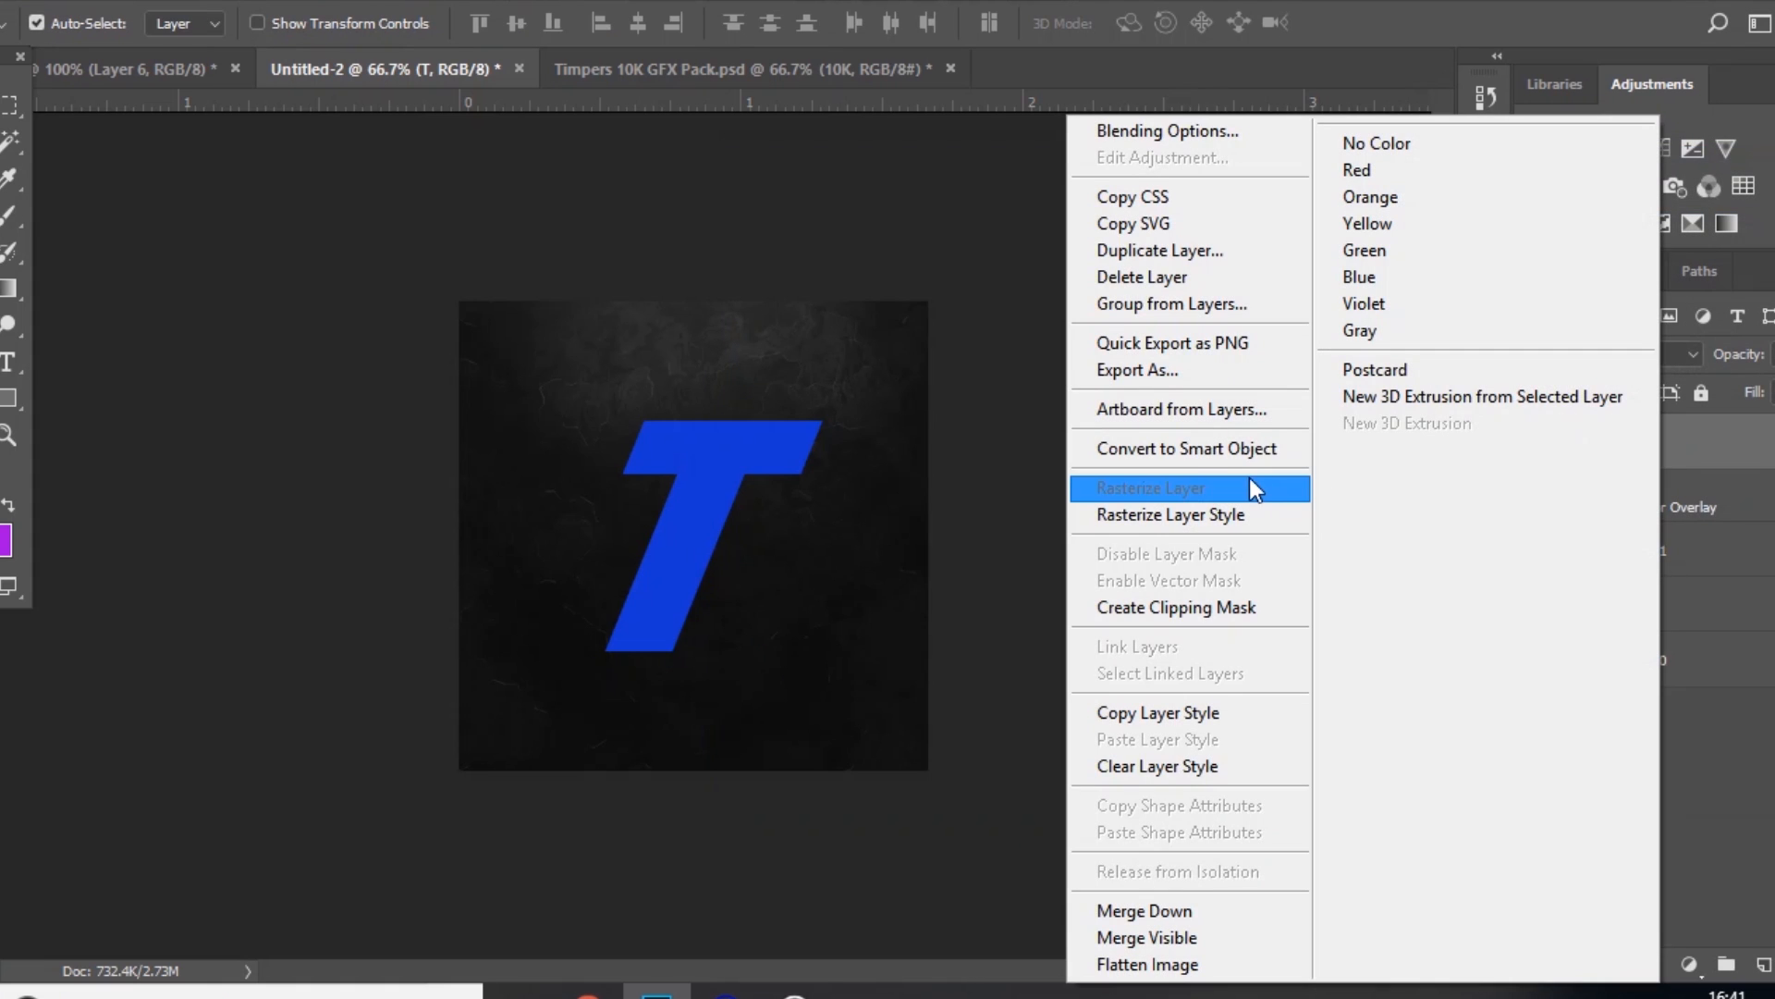
click(1149, 487)
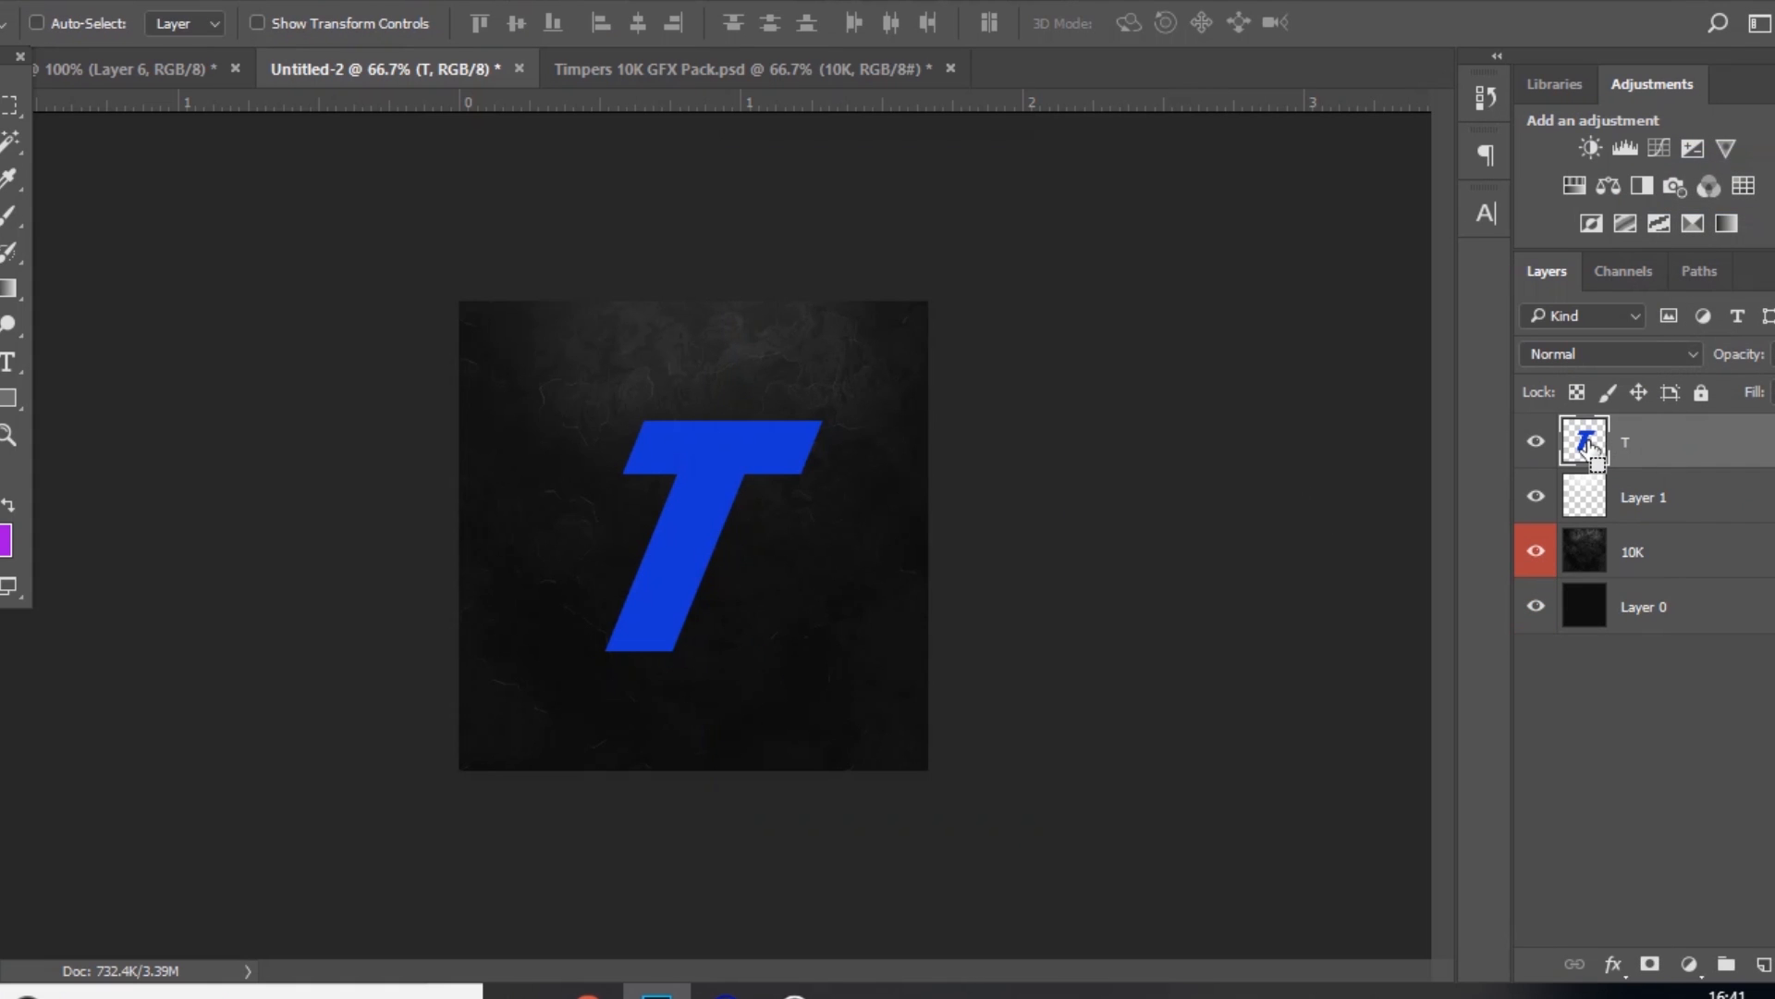
Step: Load the T selection, contract it by 18 px and delete the inside
click(1584, 439)
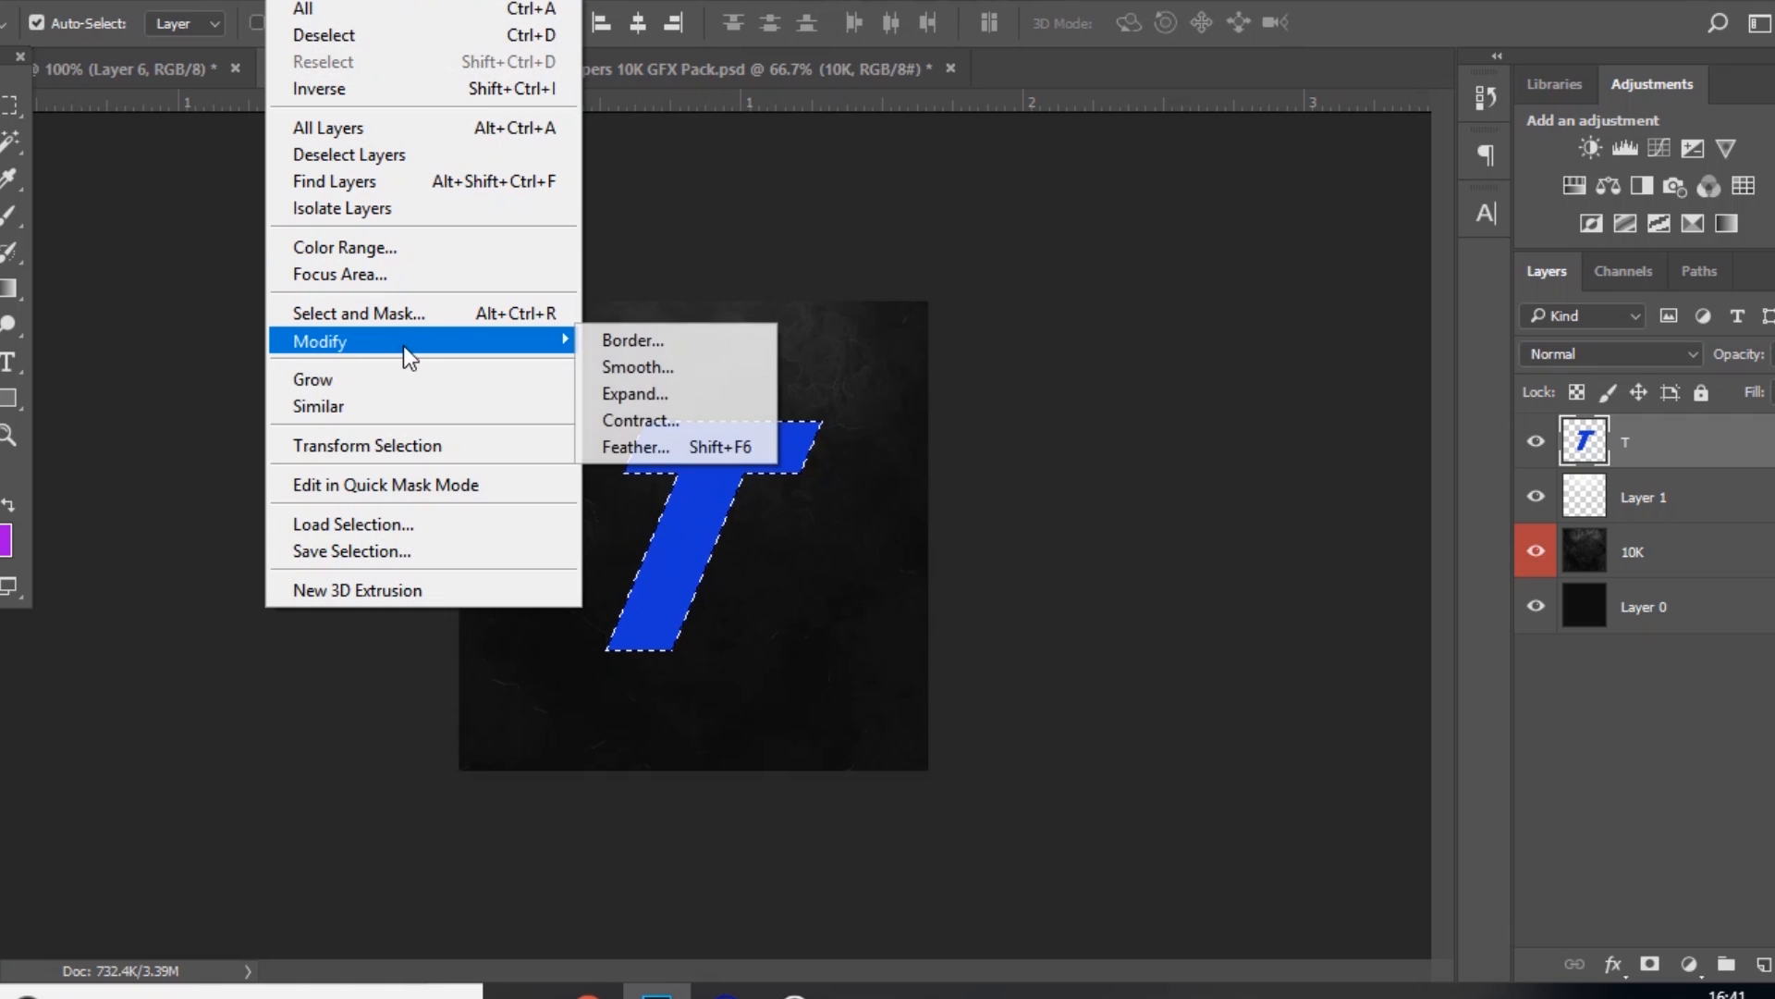
click(639, 420)
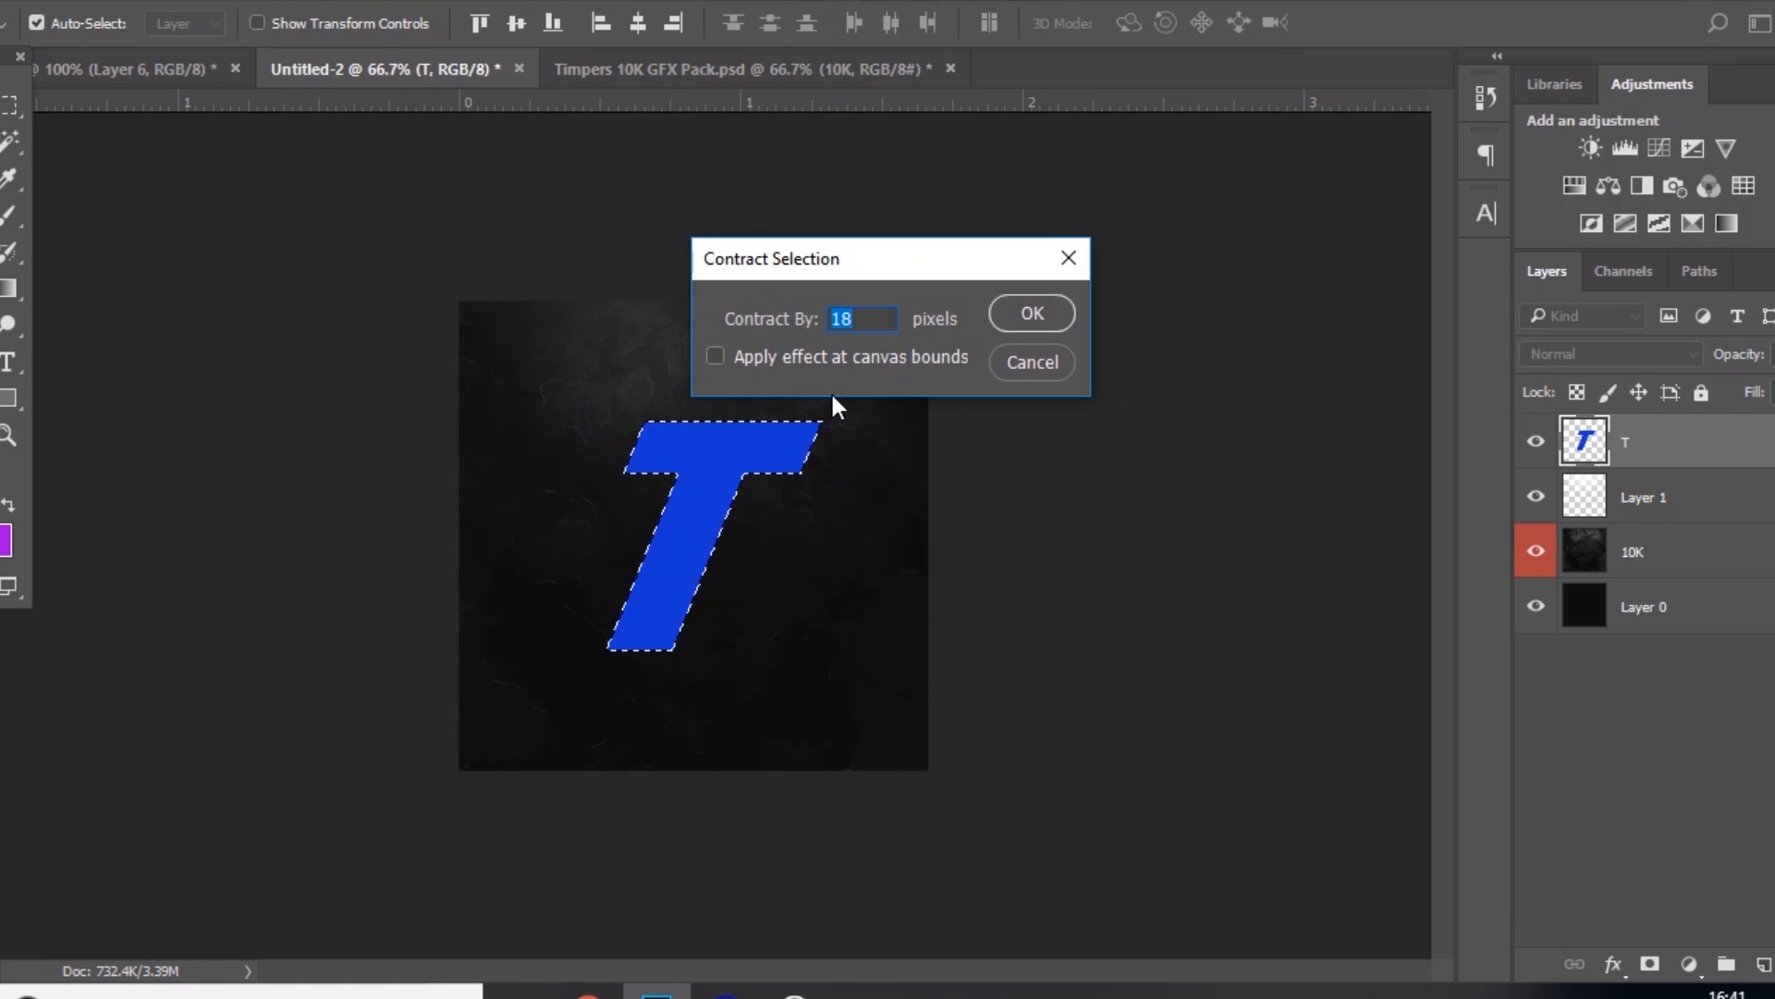
click(1029, 313)
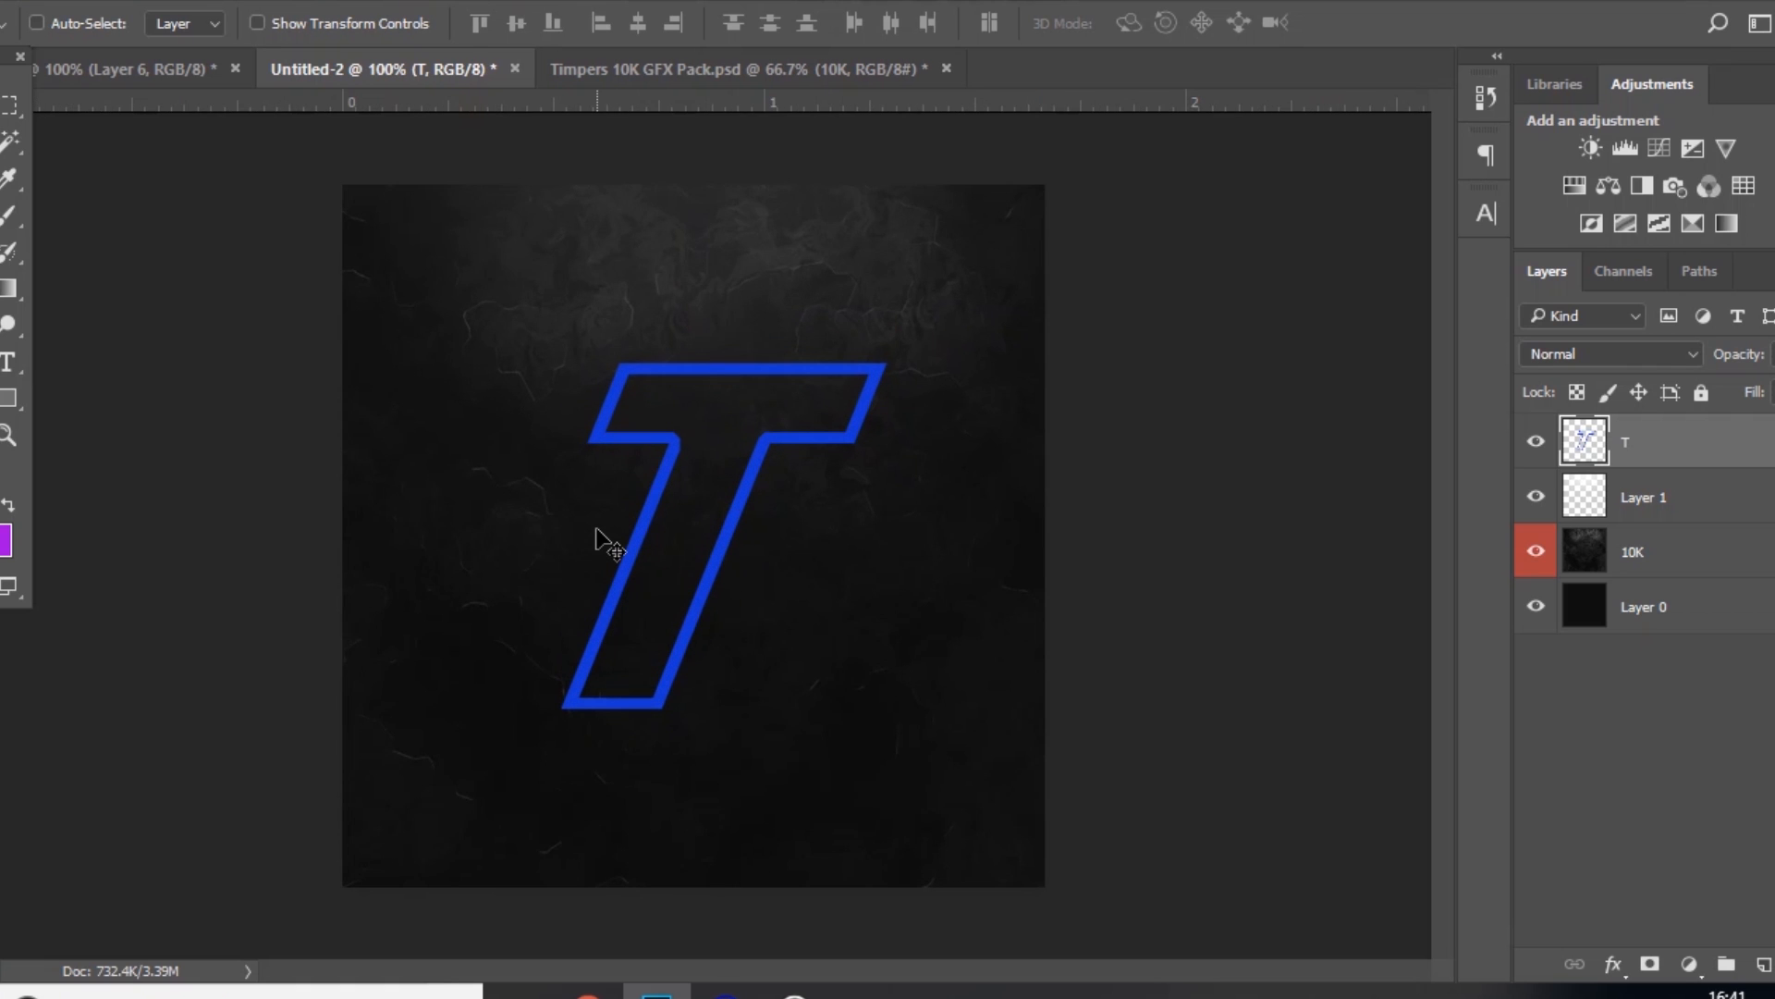
Step: Add a subtle gradient overlay to the outlined T and rasterize its layer style
click(35, 22)
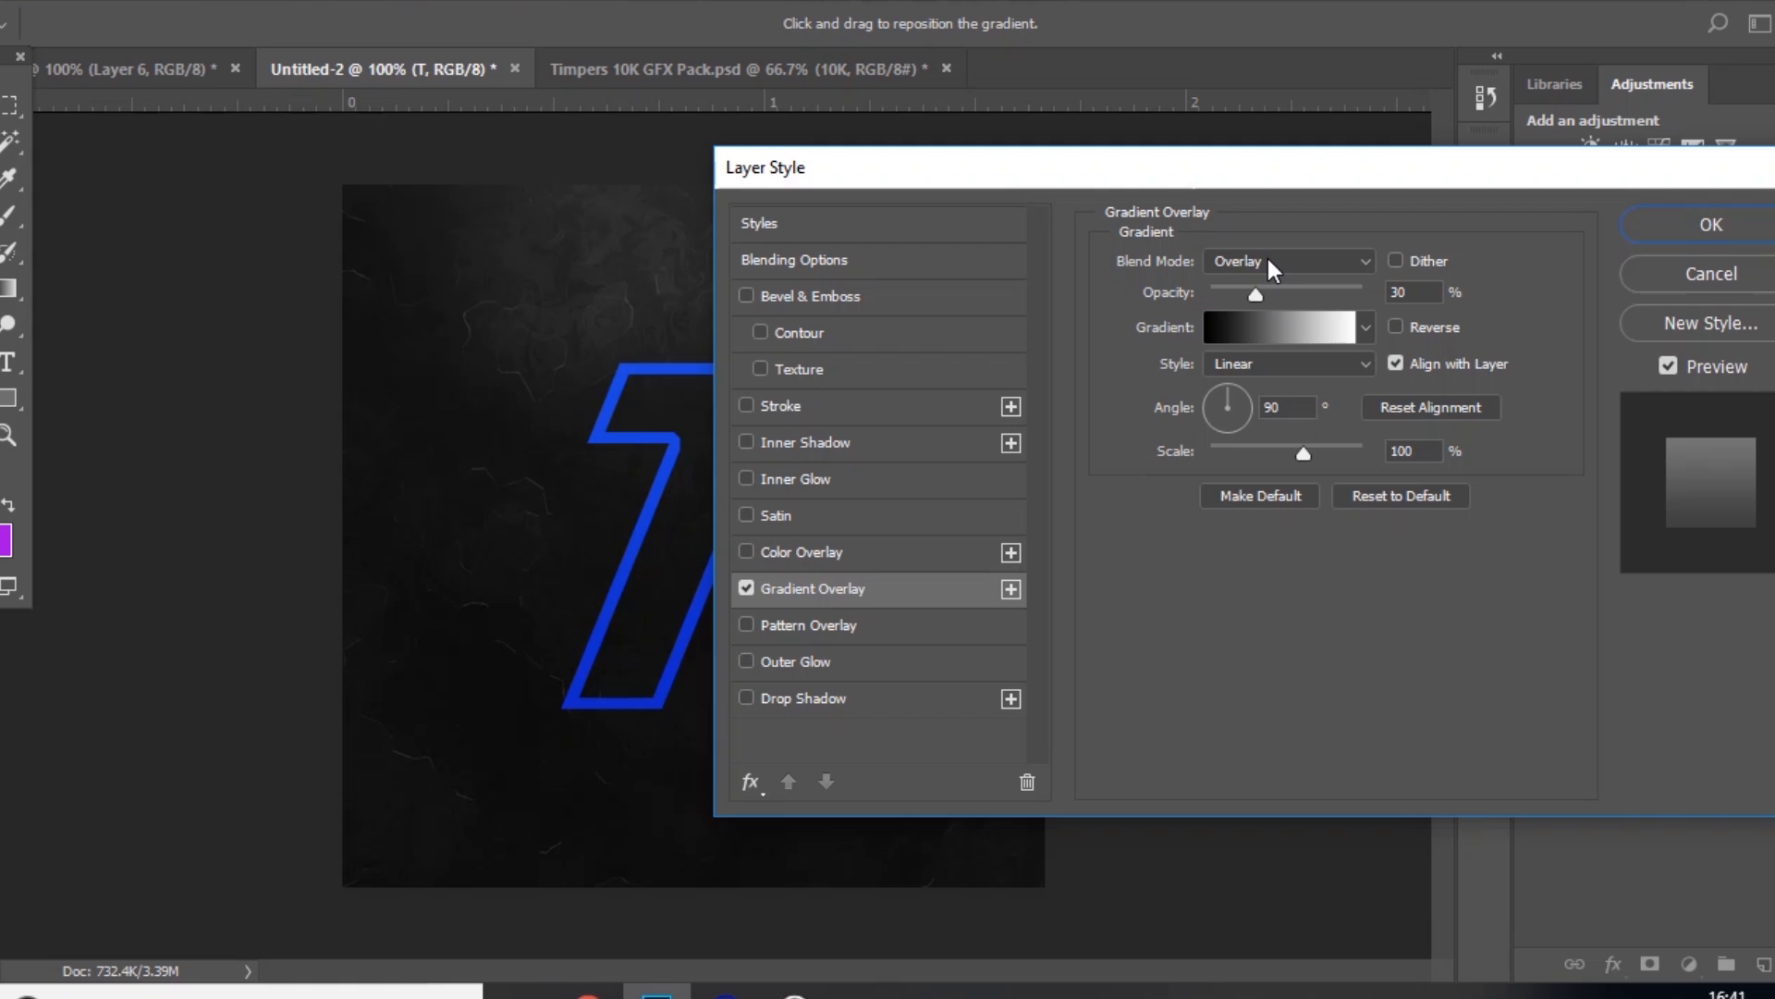
mouse_move(1251, 302)
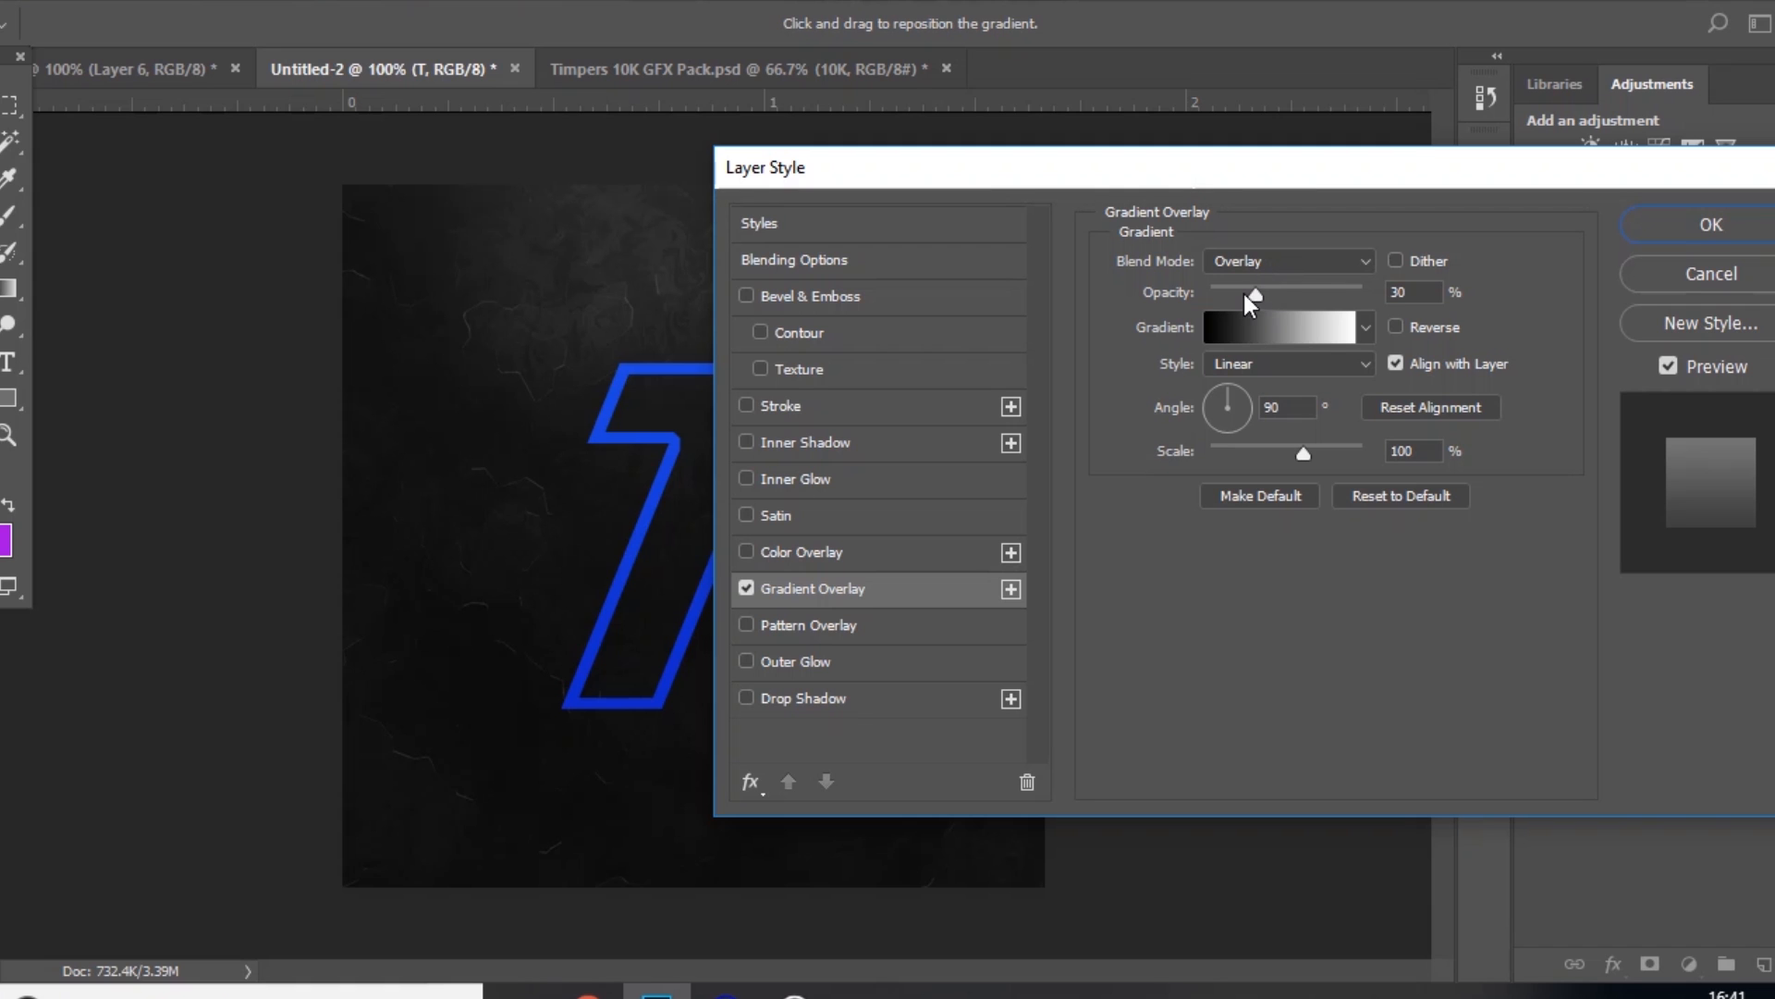
mouse_move(1350, 333)
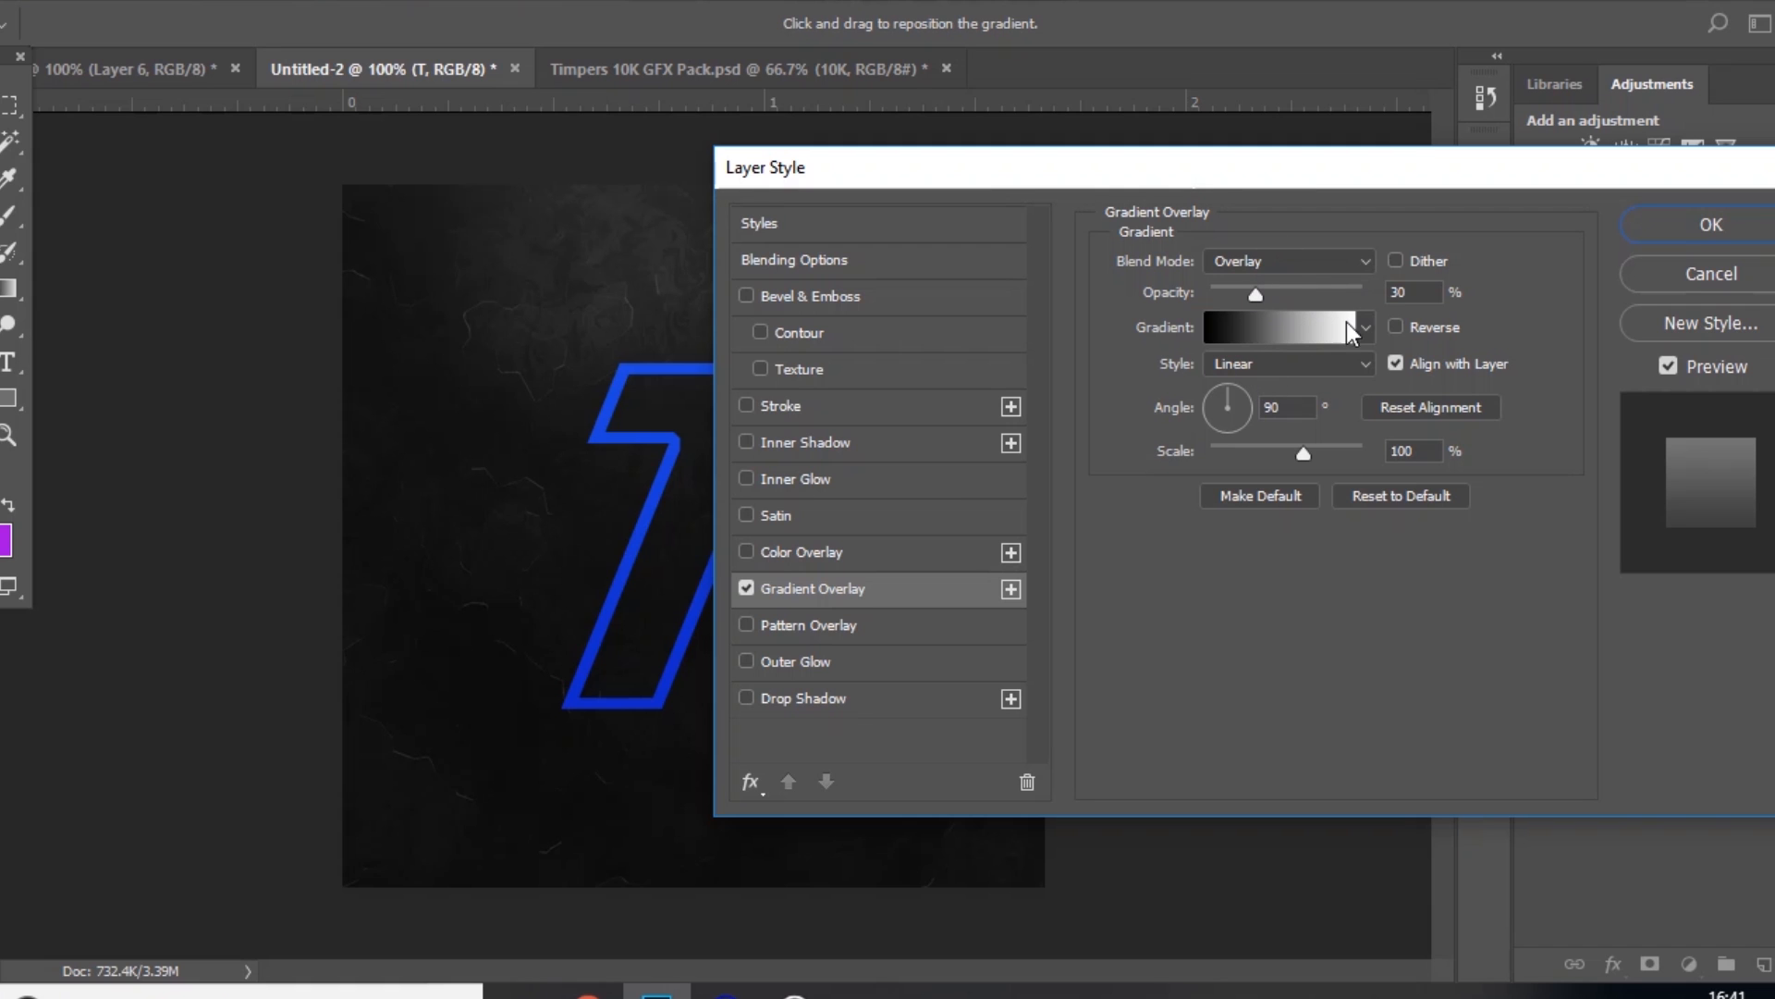
click(1710, 224)
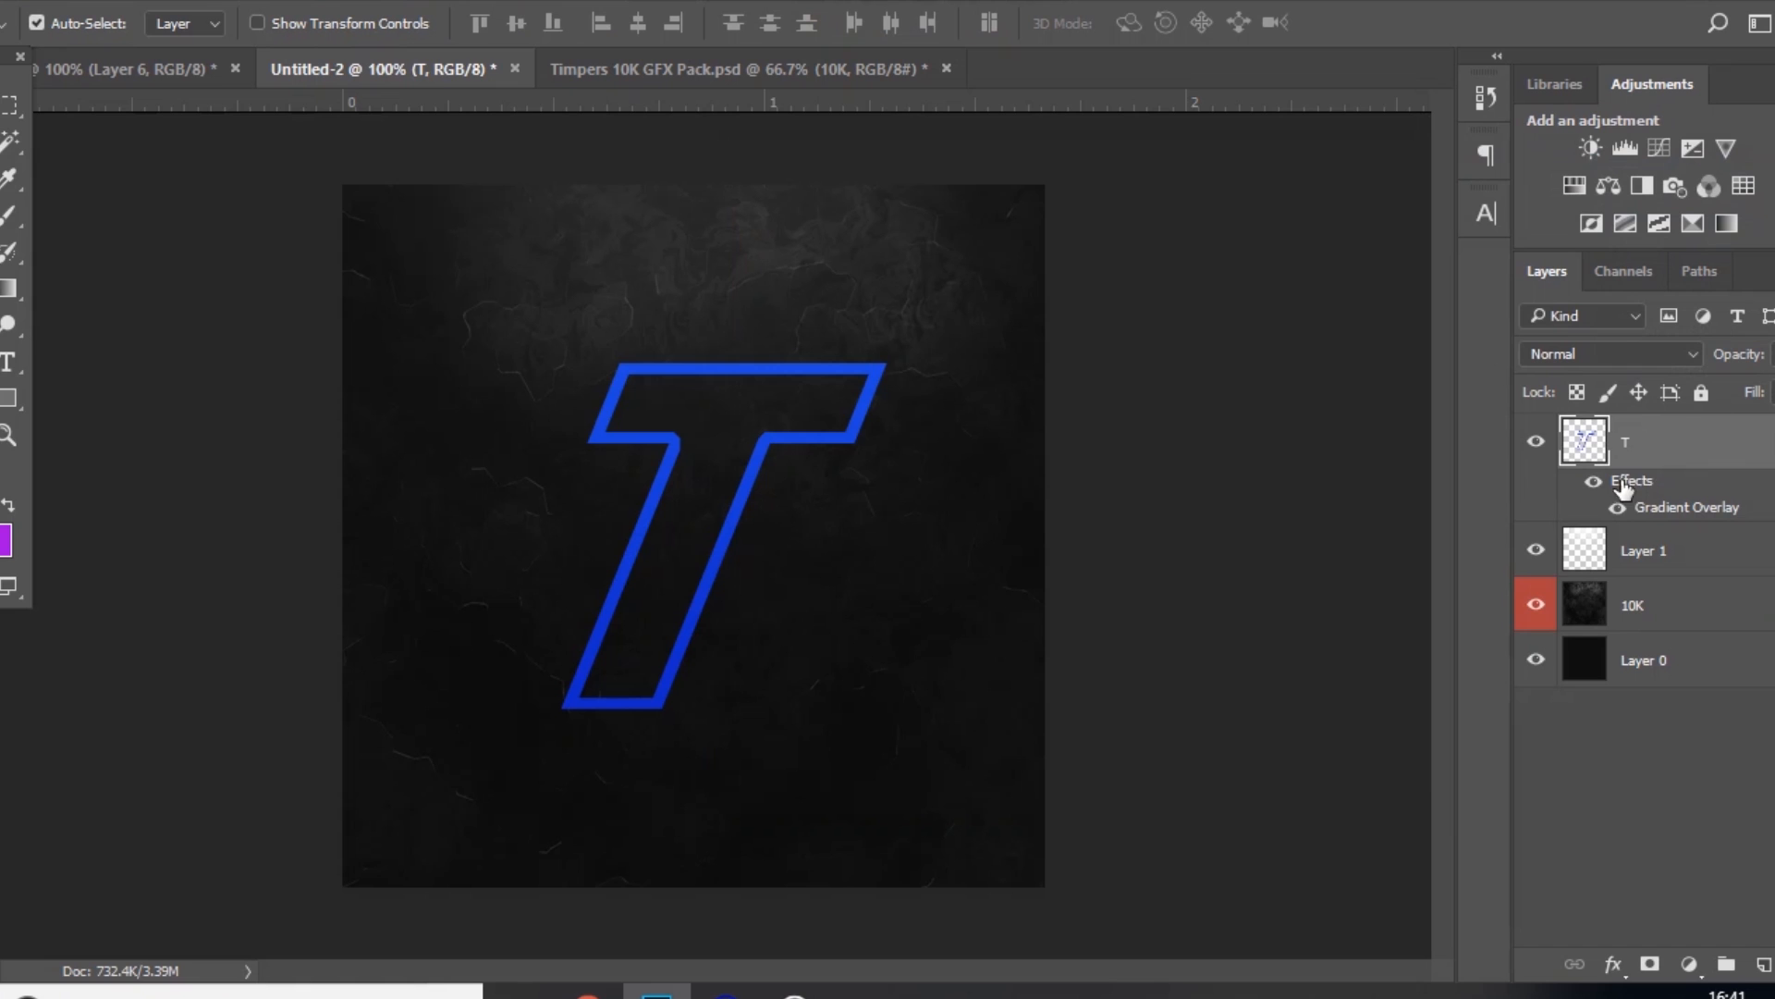
right_click(1583, 440)
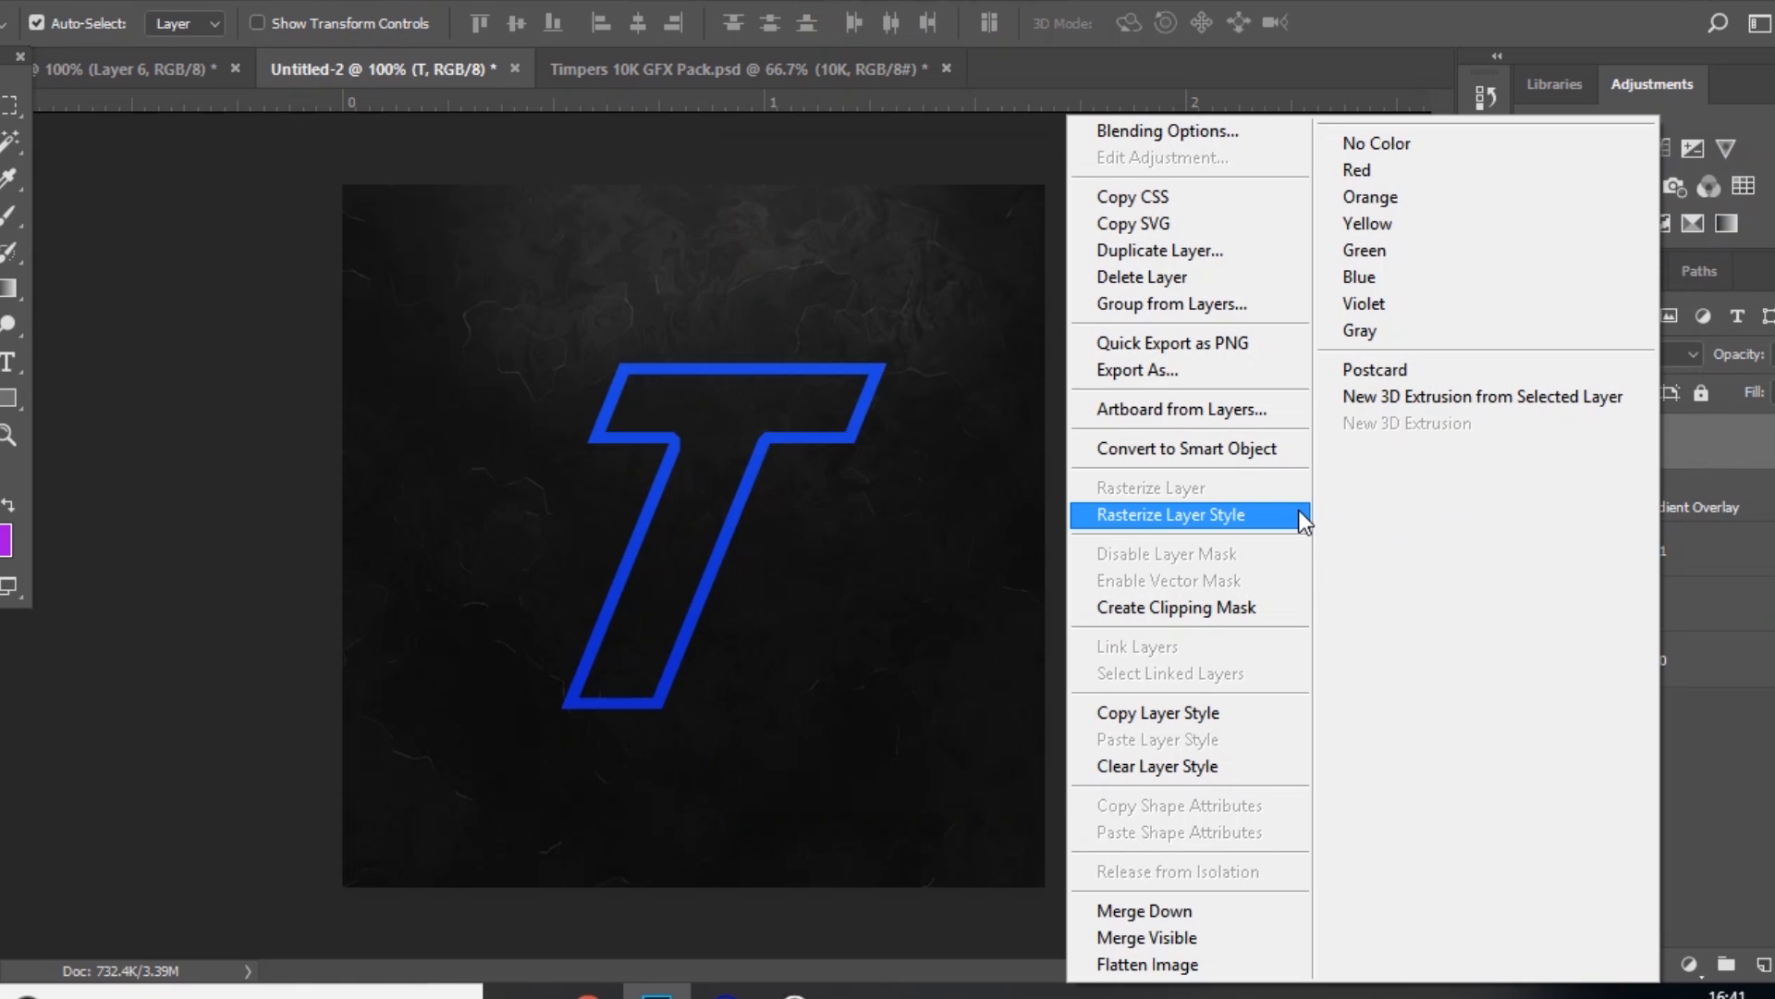
click(1170, 514)
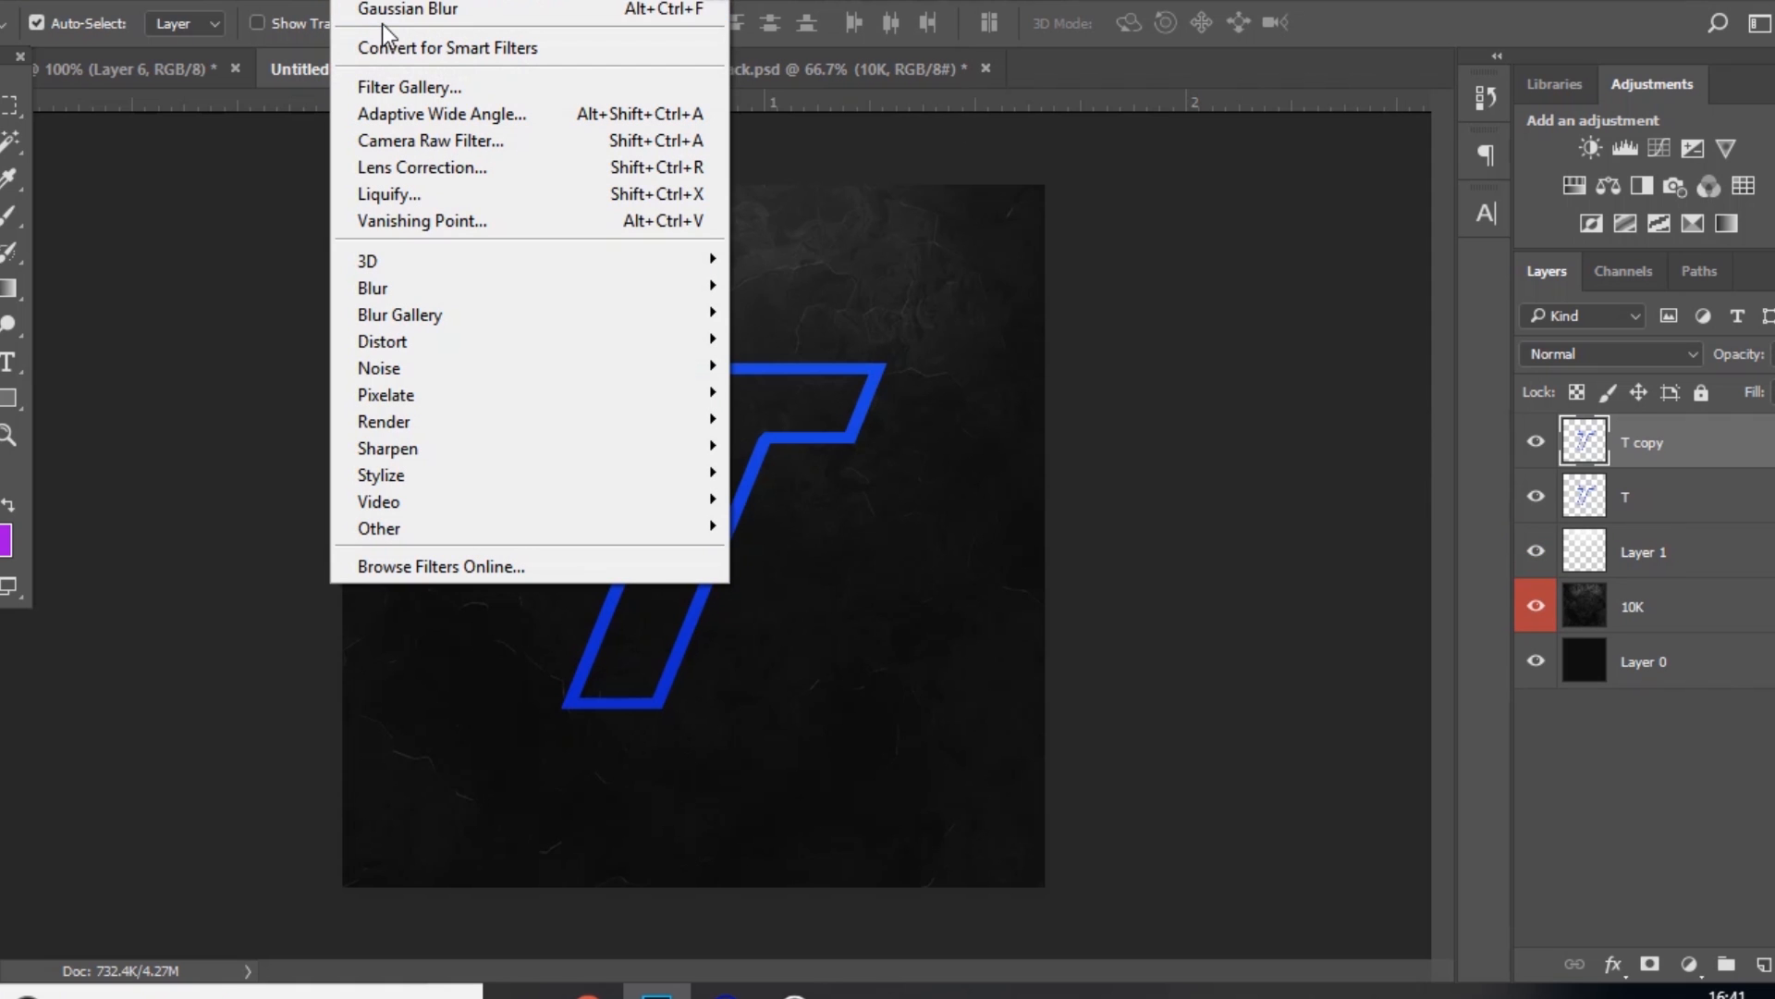
mouse_move(372, 287)
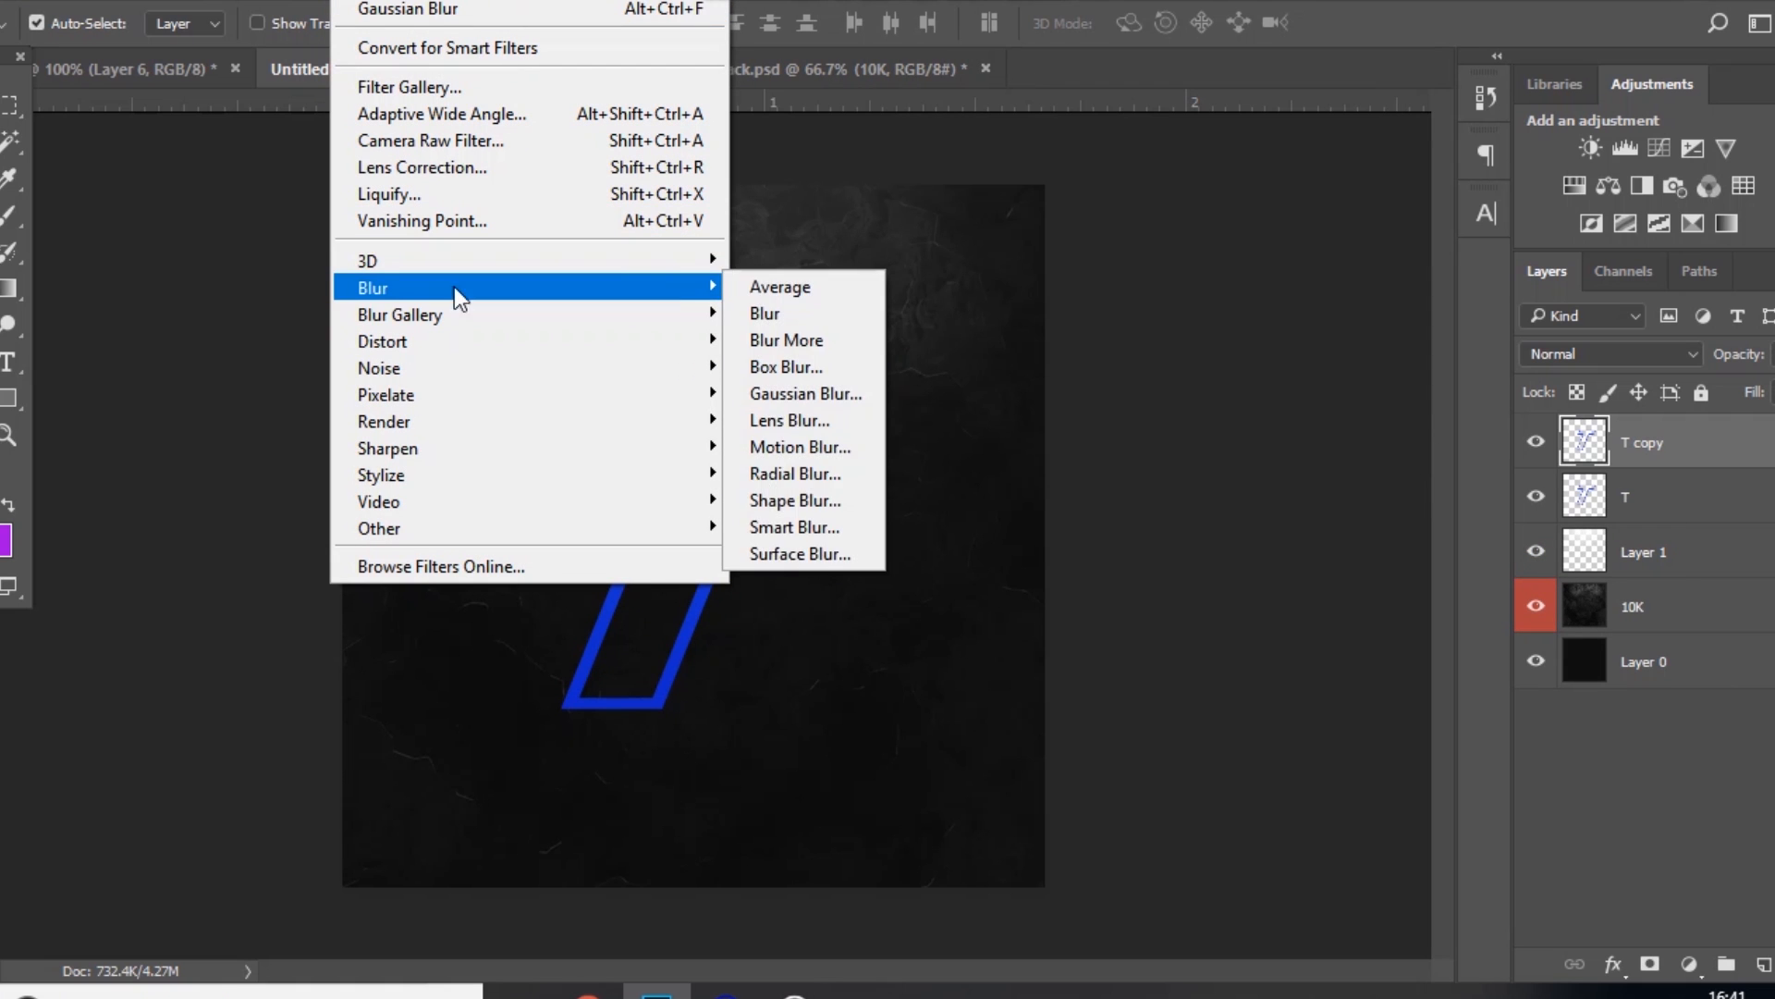
Step: Apply a 5.4 px Gaussian Blur to the T copy layer
click(805, 393)
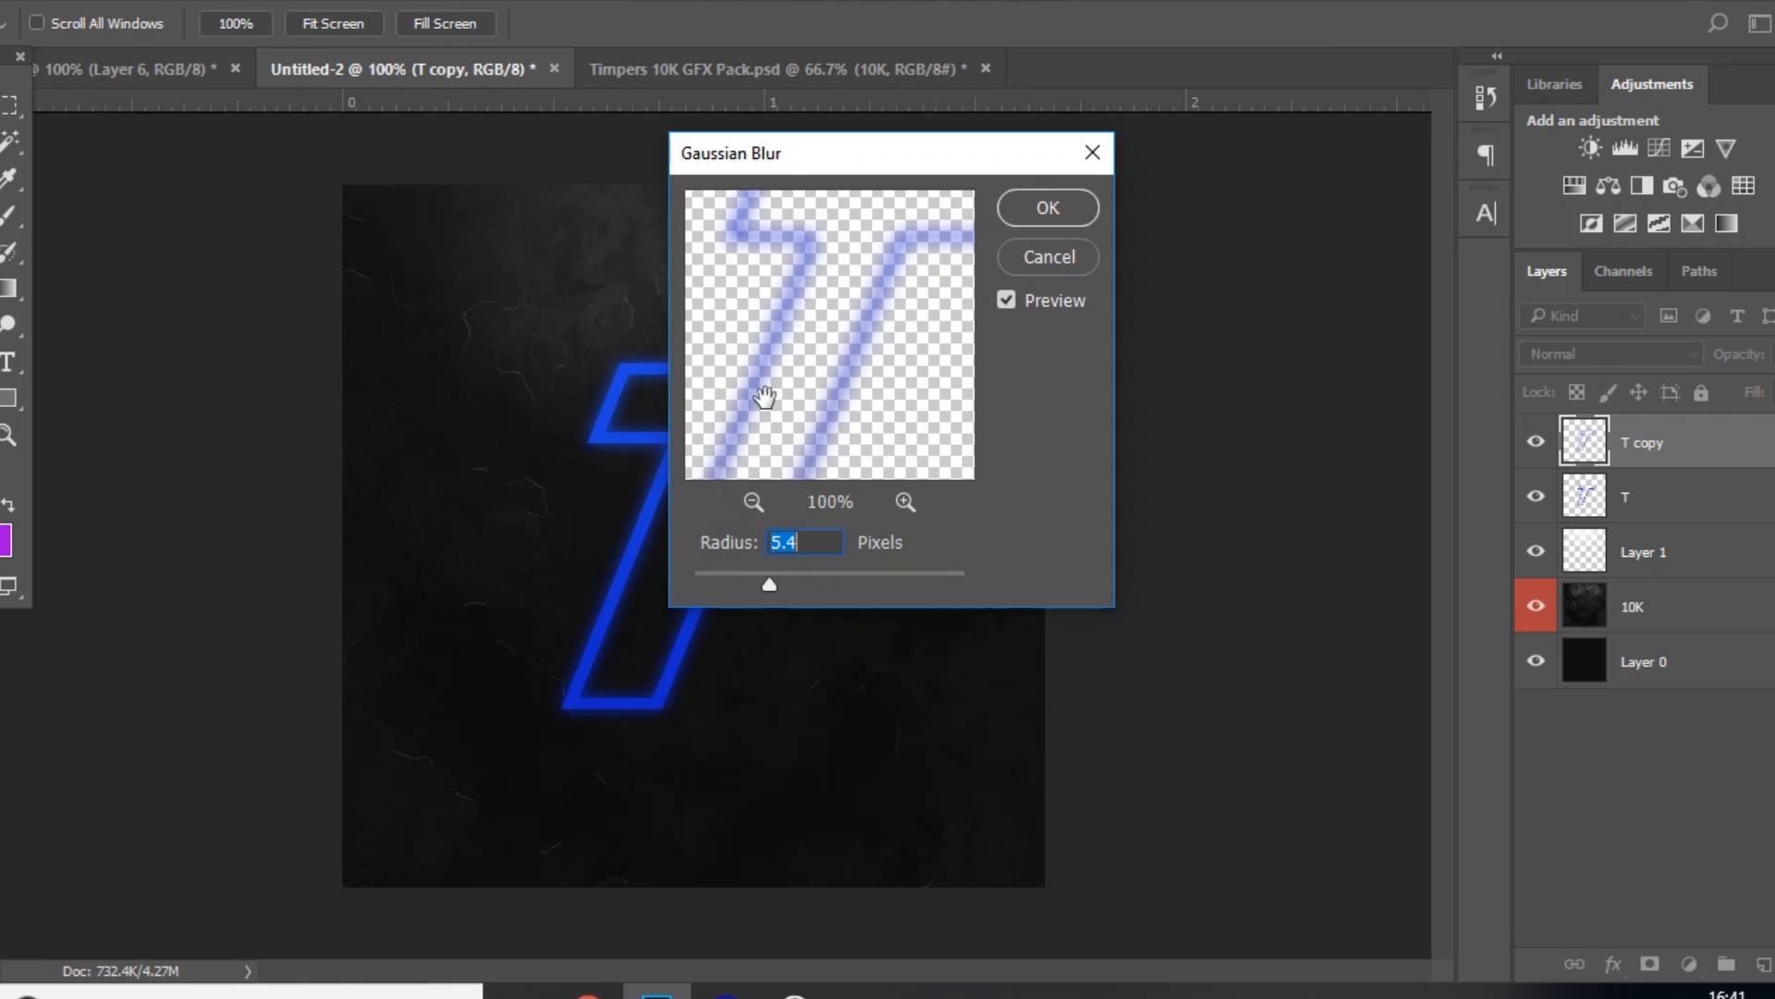
mouse_move(1023, 223)
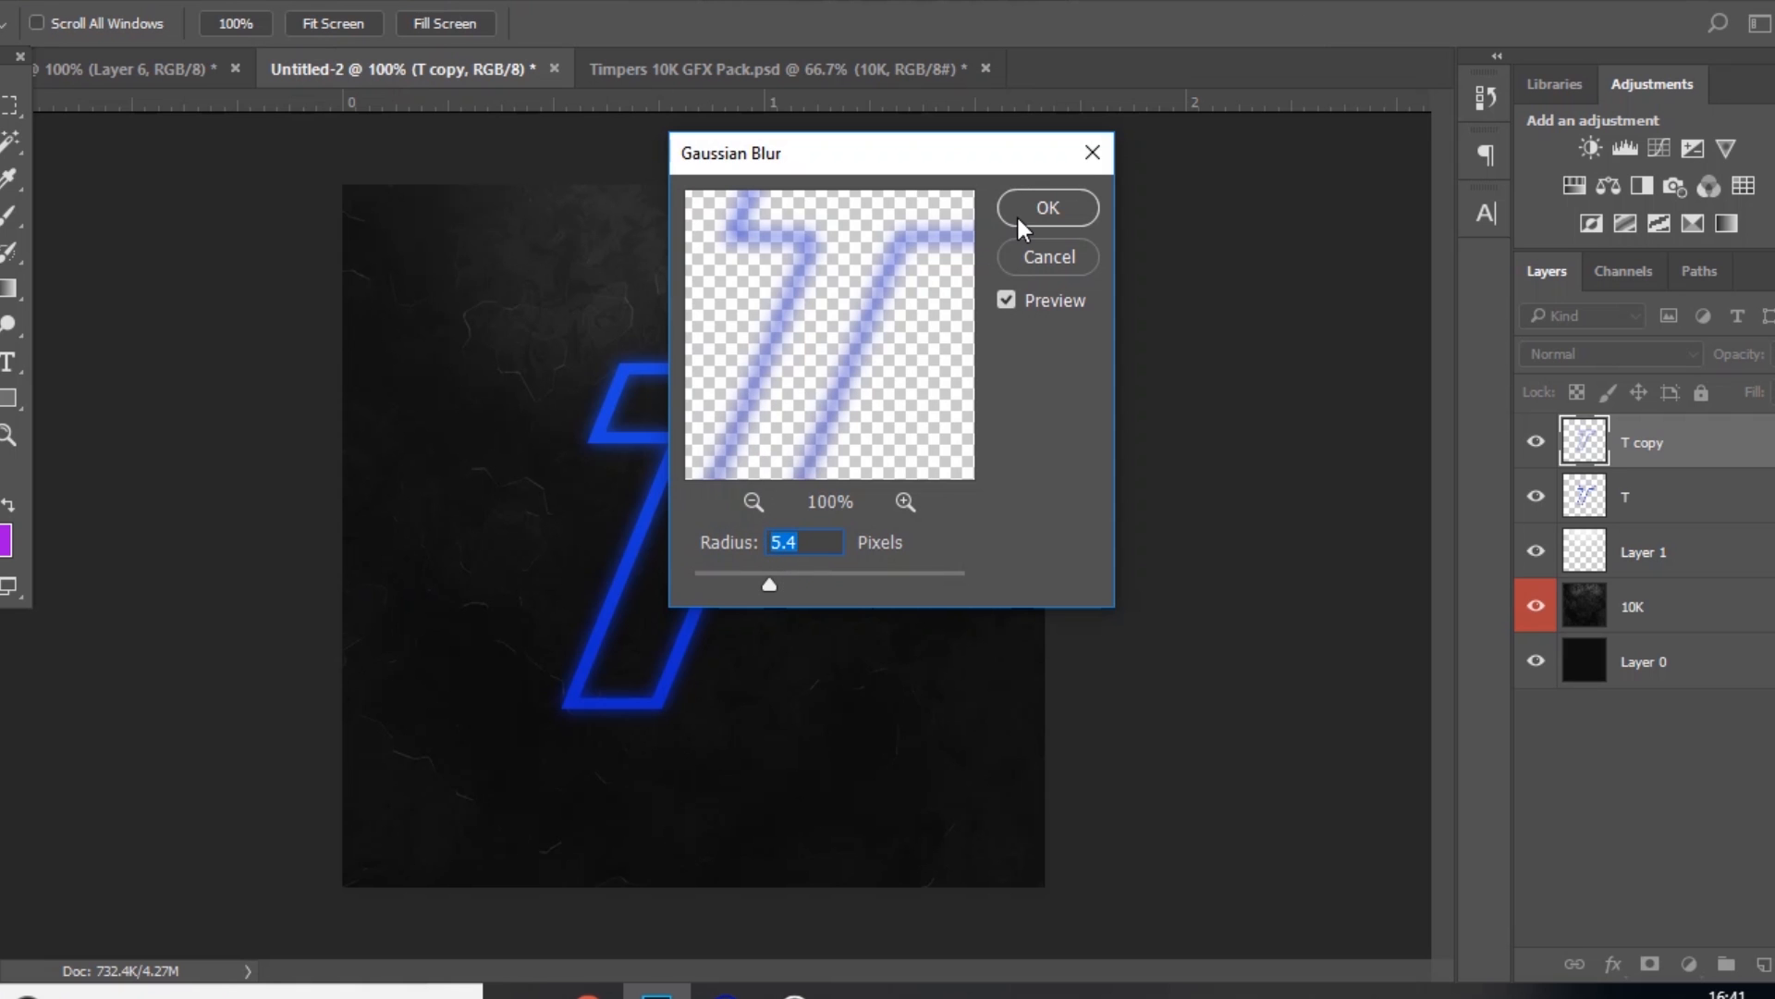
click(1044, 208)
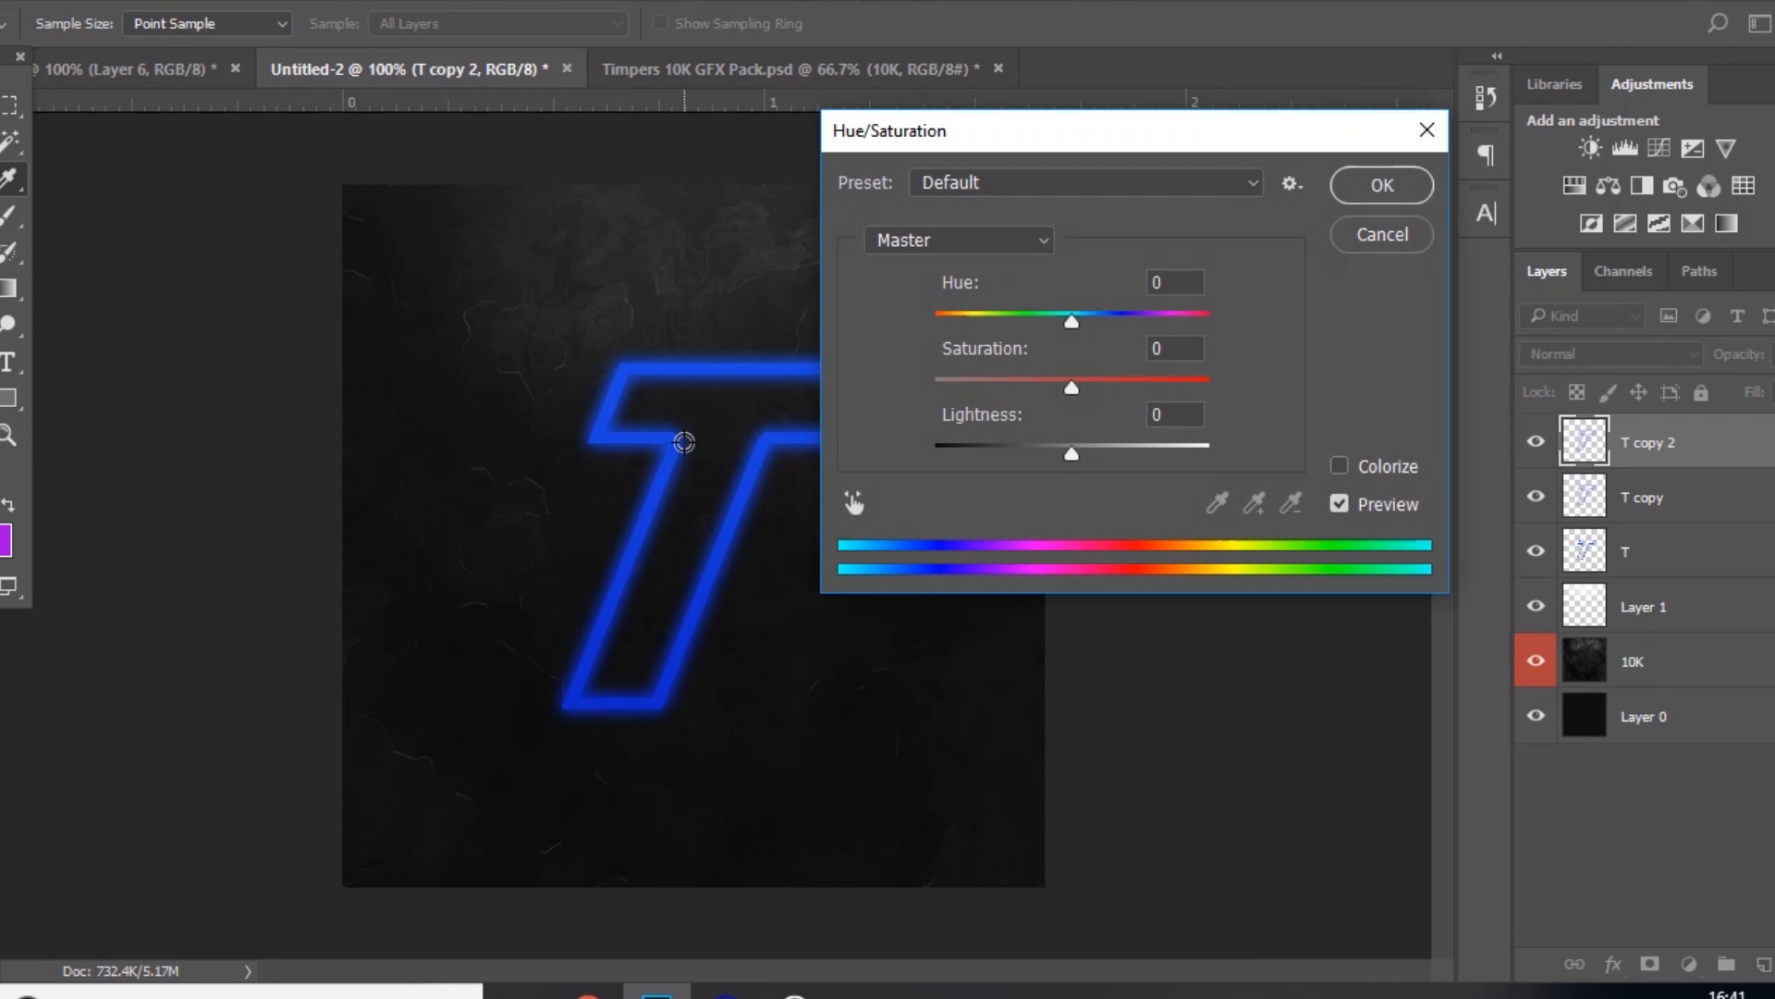
Step: Lighten T copy 2 by +100, erase glow along the stem, and blend it as Overlay
drag(1070, 453, 1208, 453)
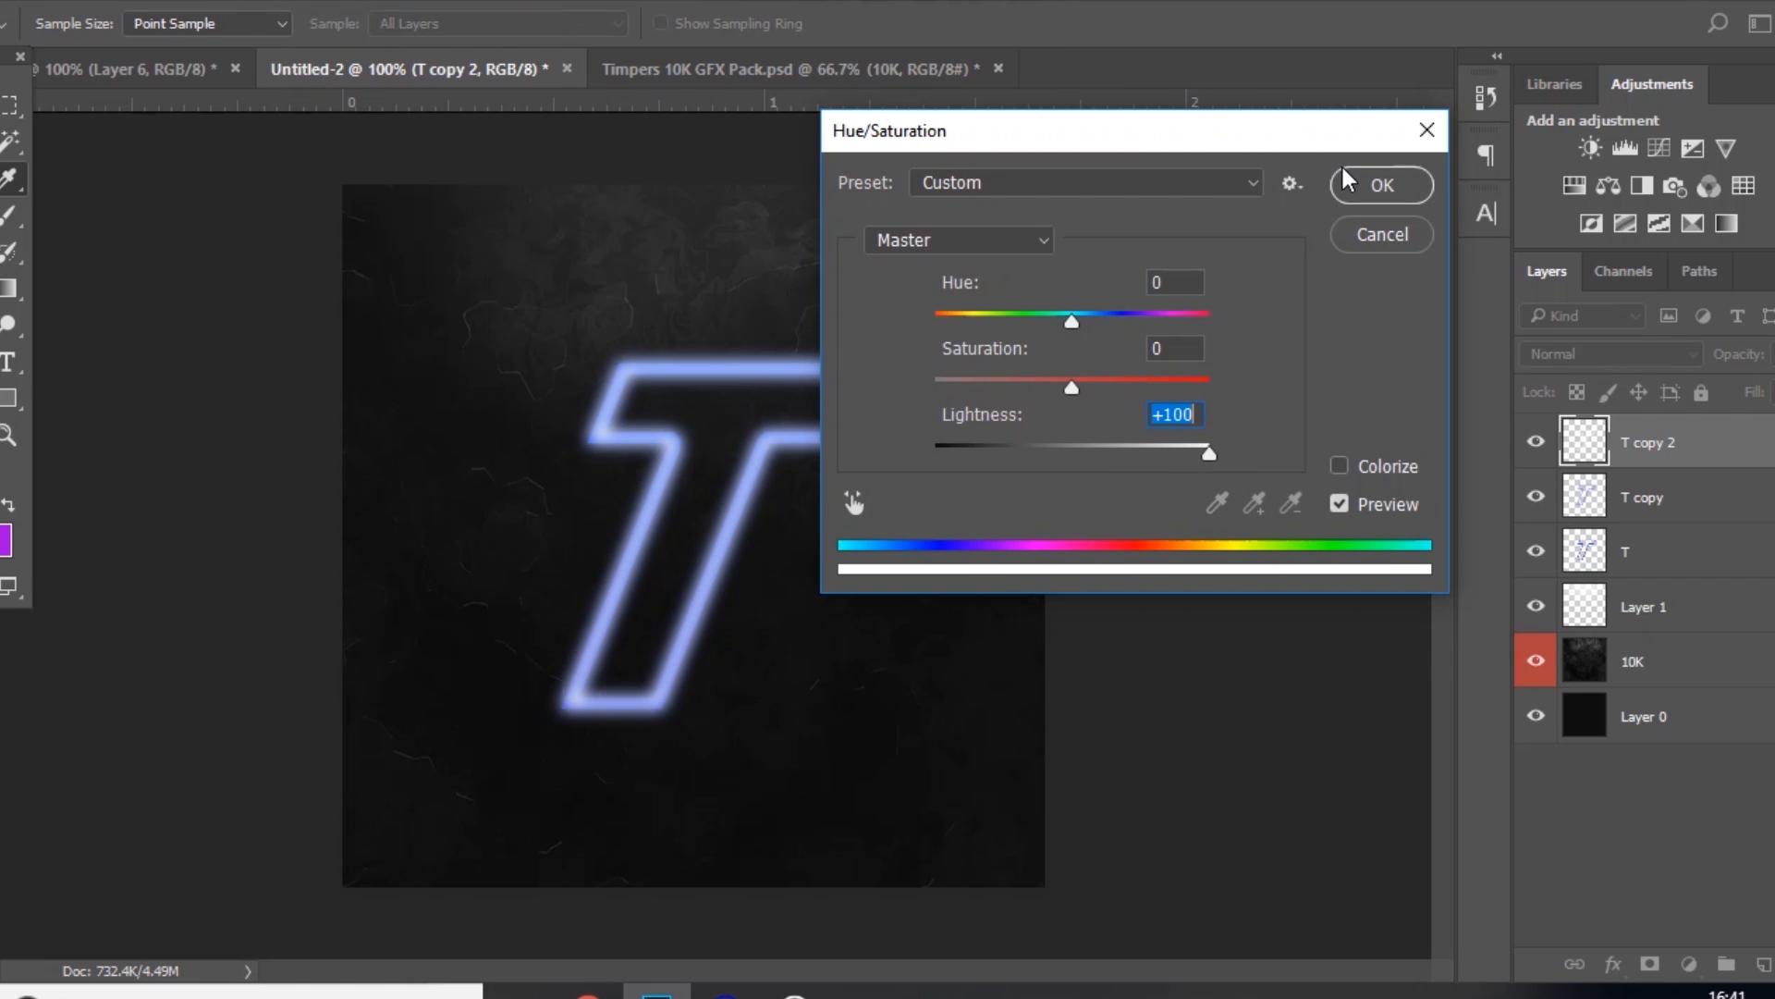
click(1378, 185)
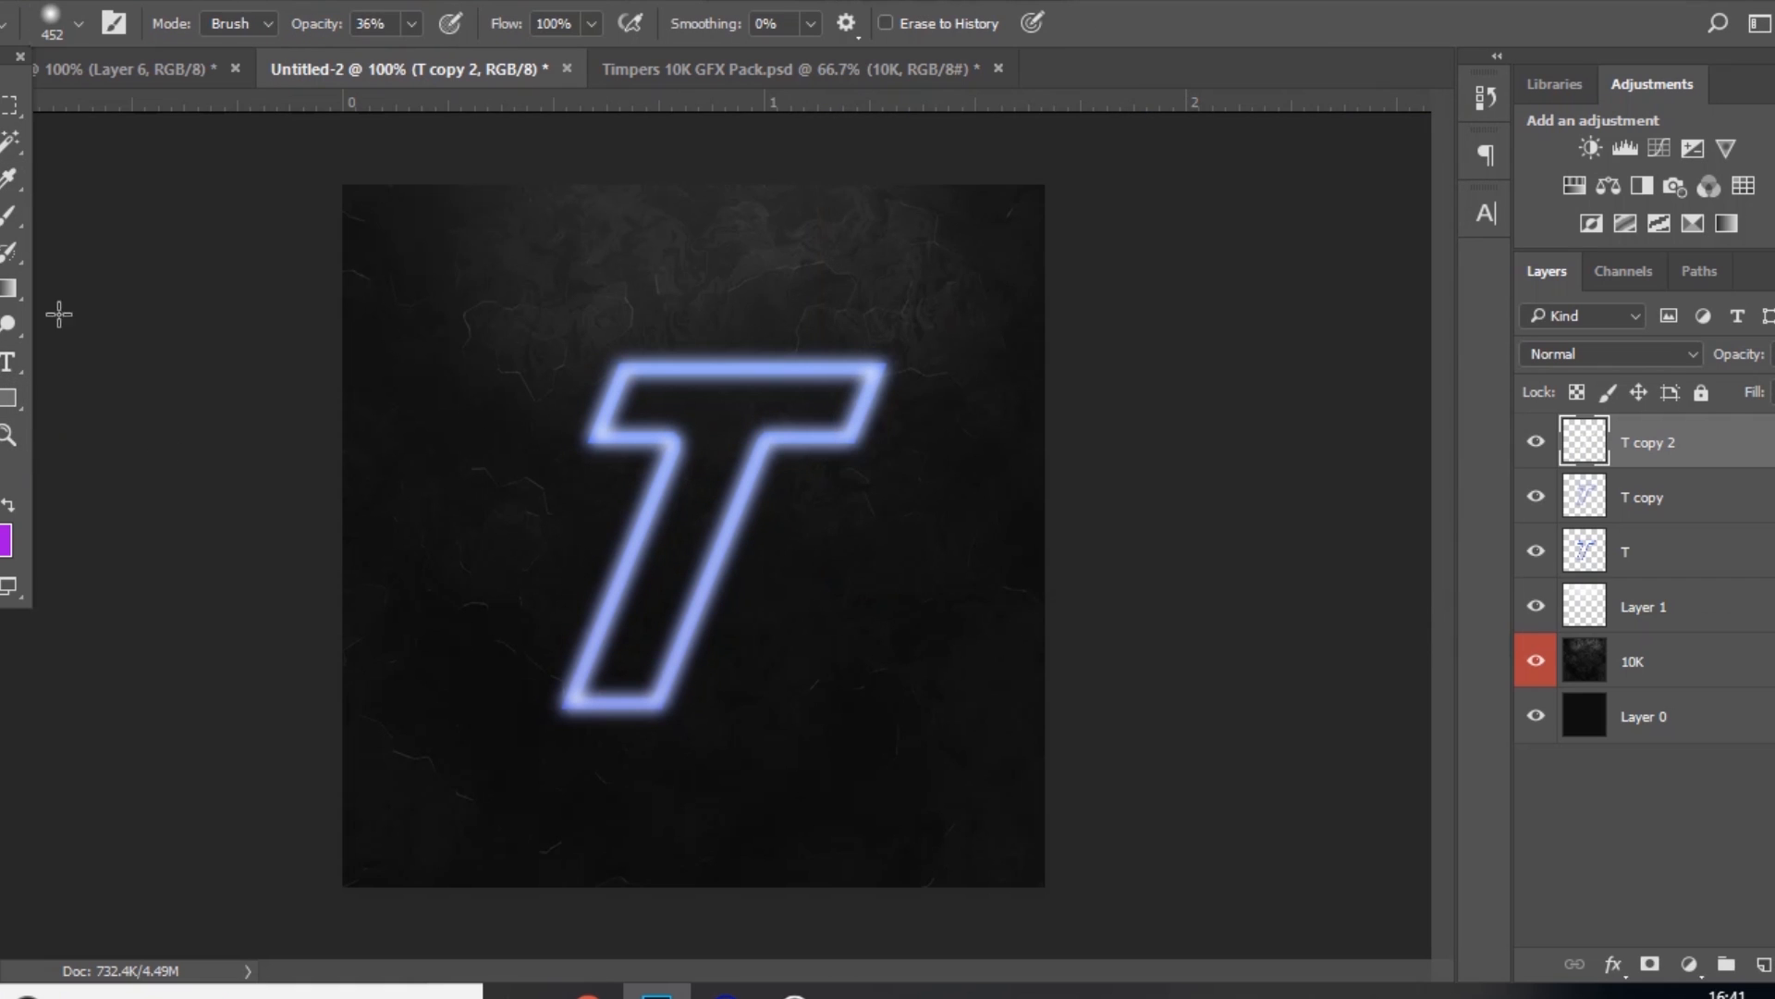
mouse_move(629, 465)
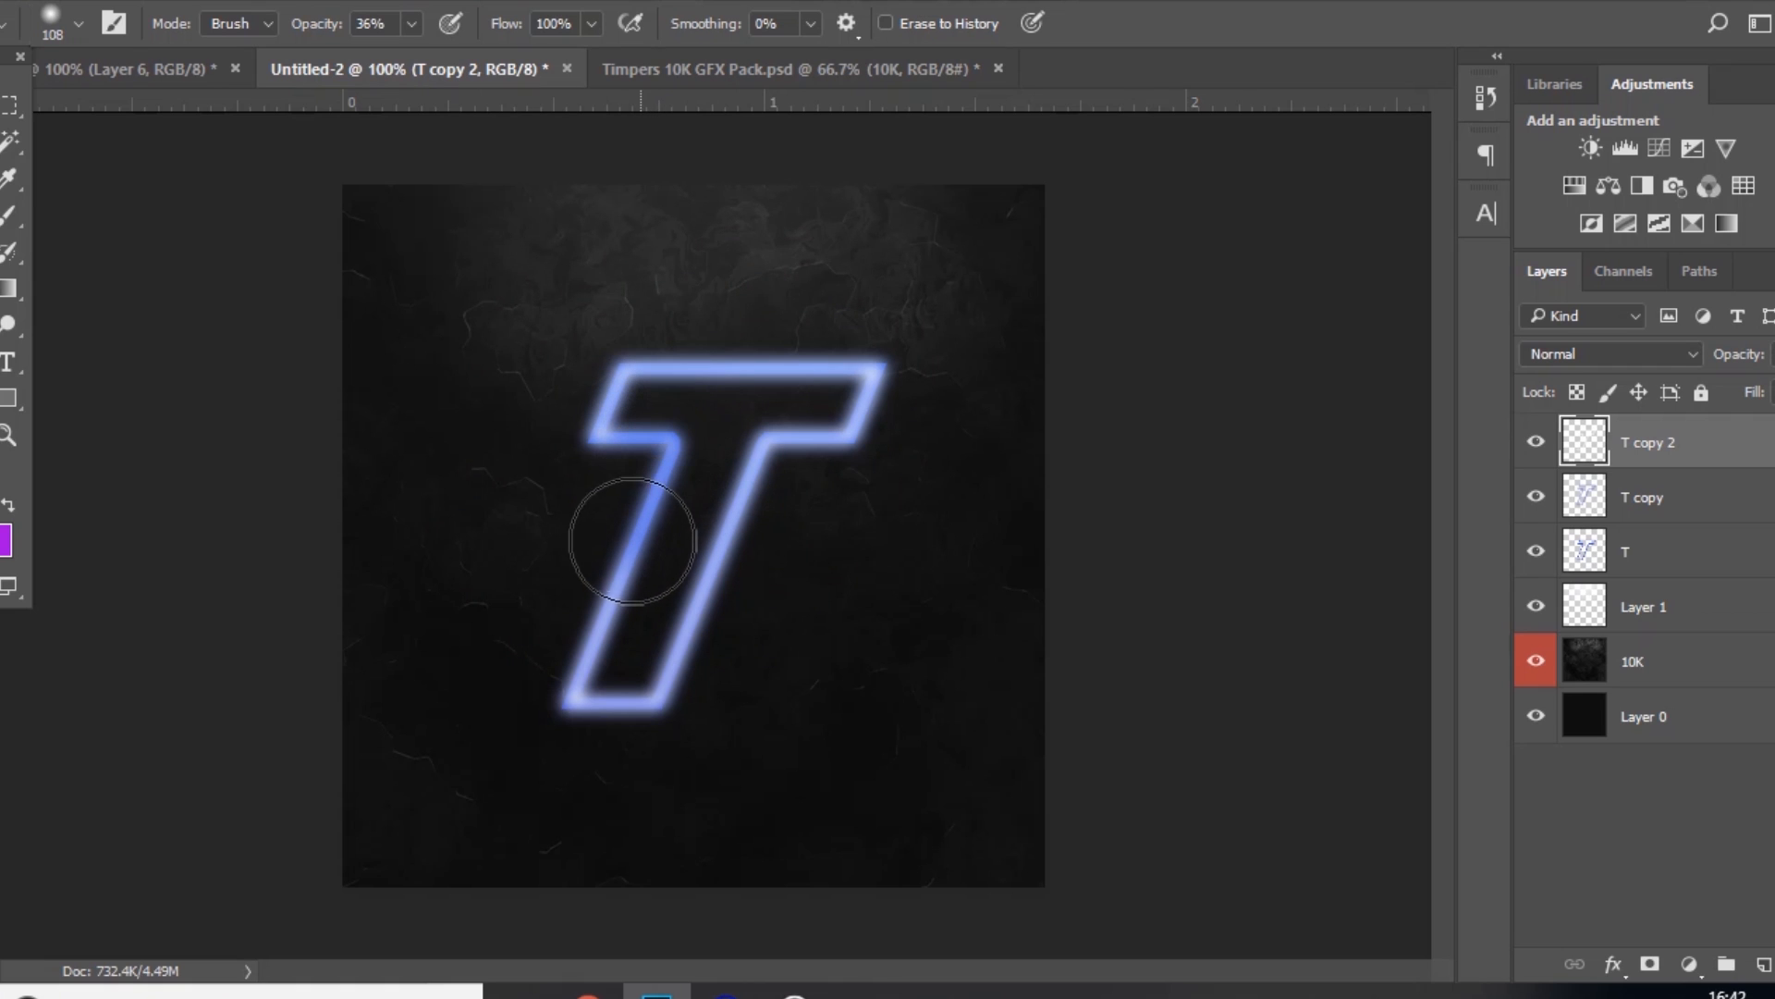
drag(632, 541, 676, 566)
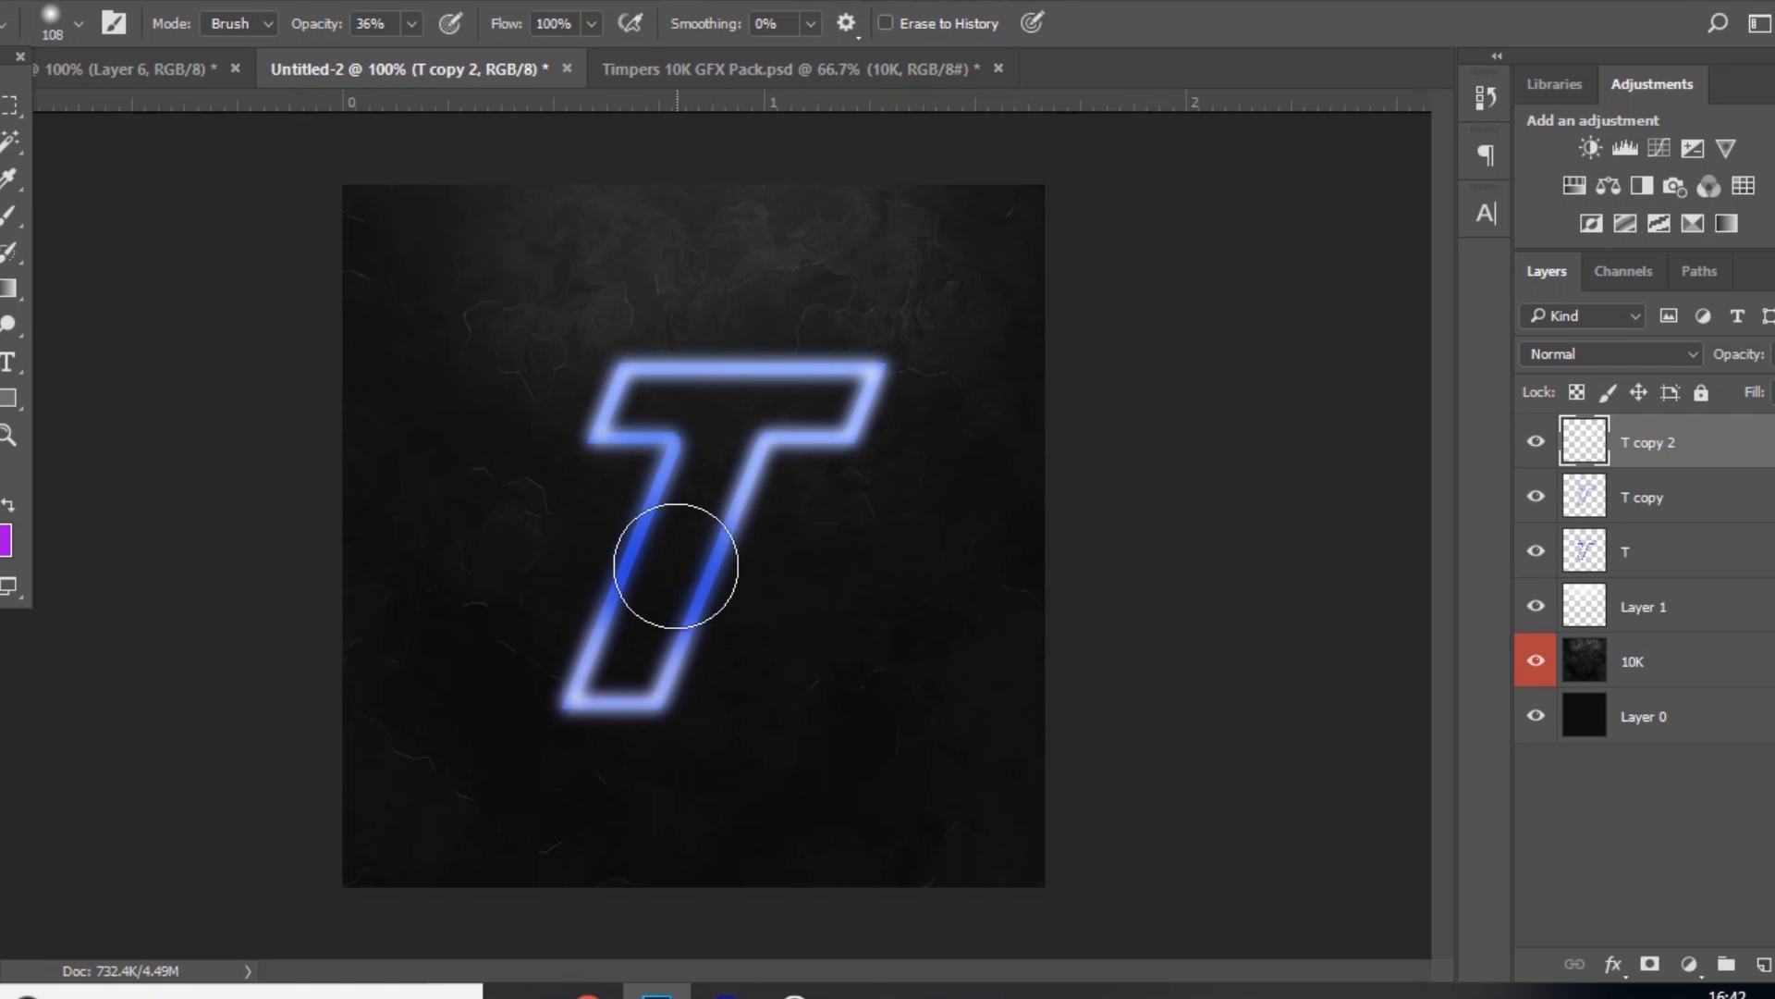
drag(674, 566, 872, 342)
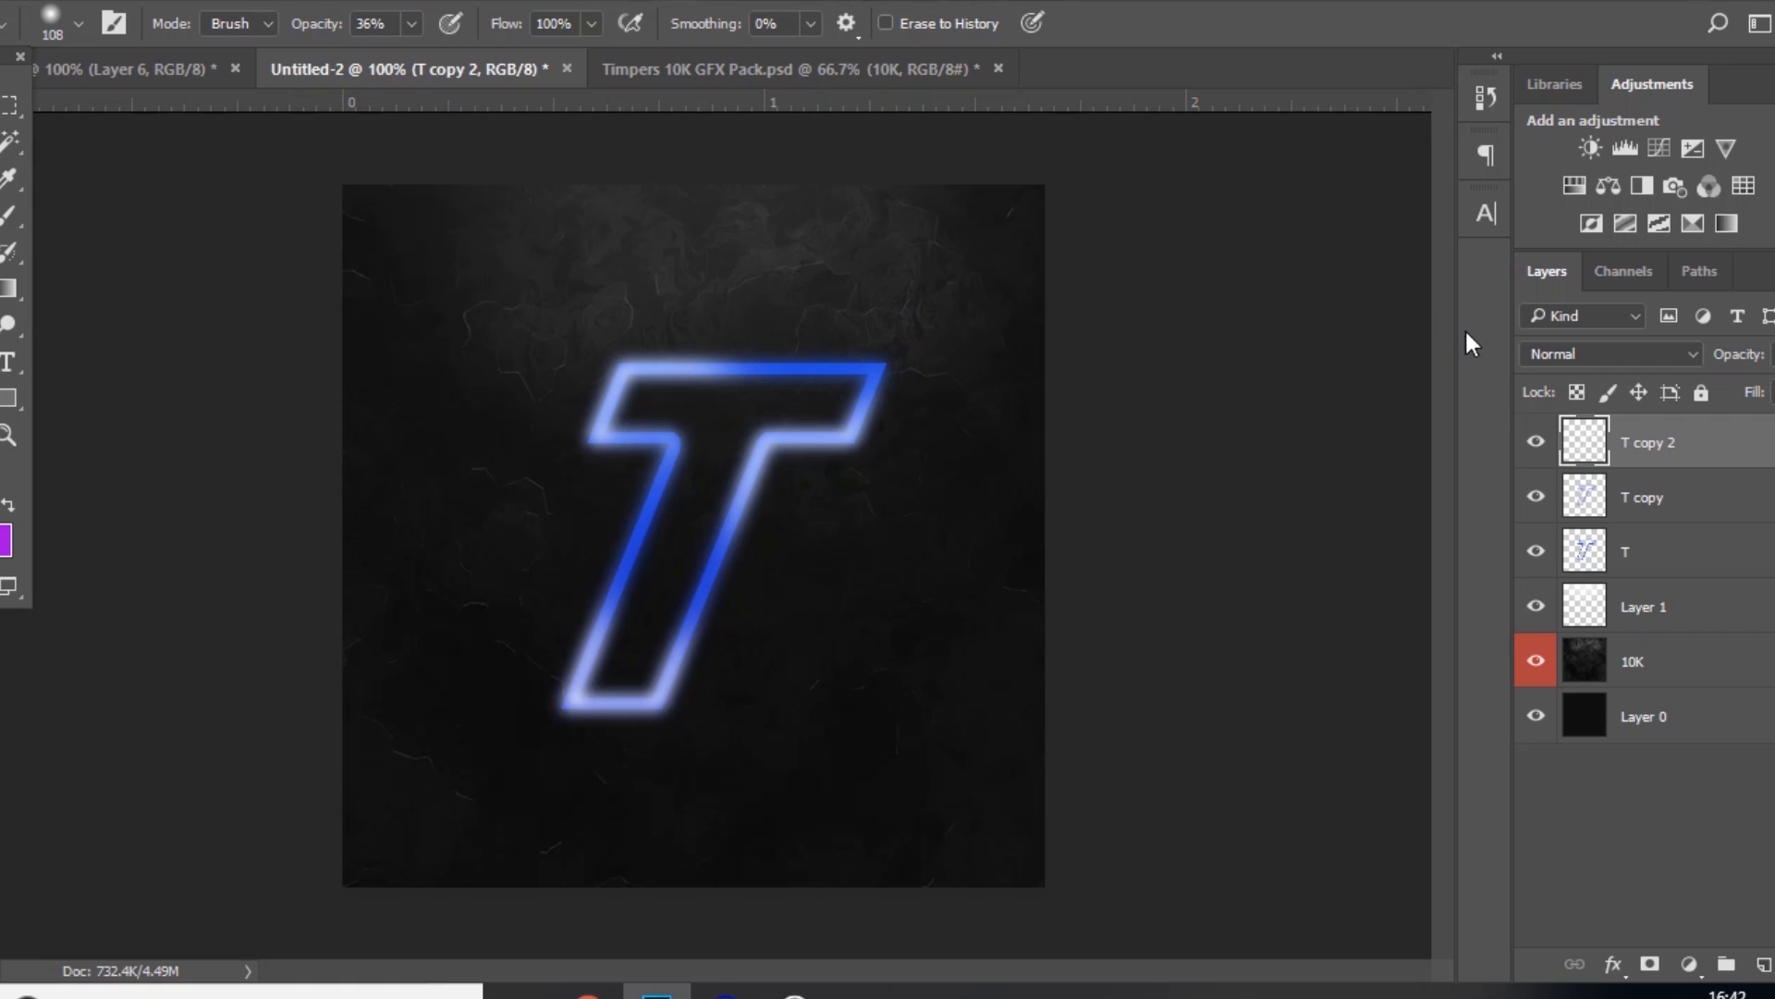
click(1608, 353)
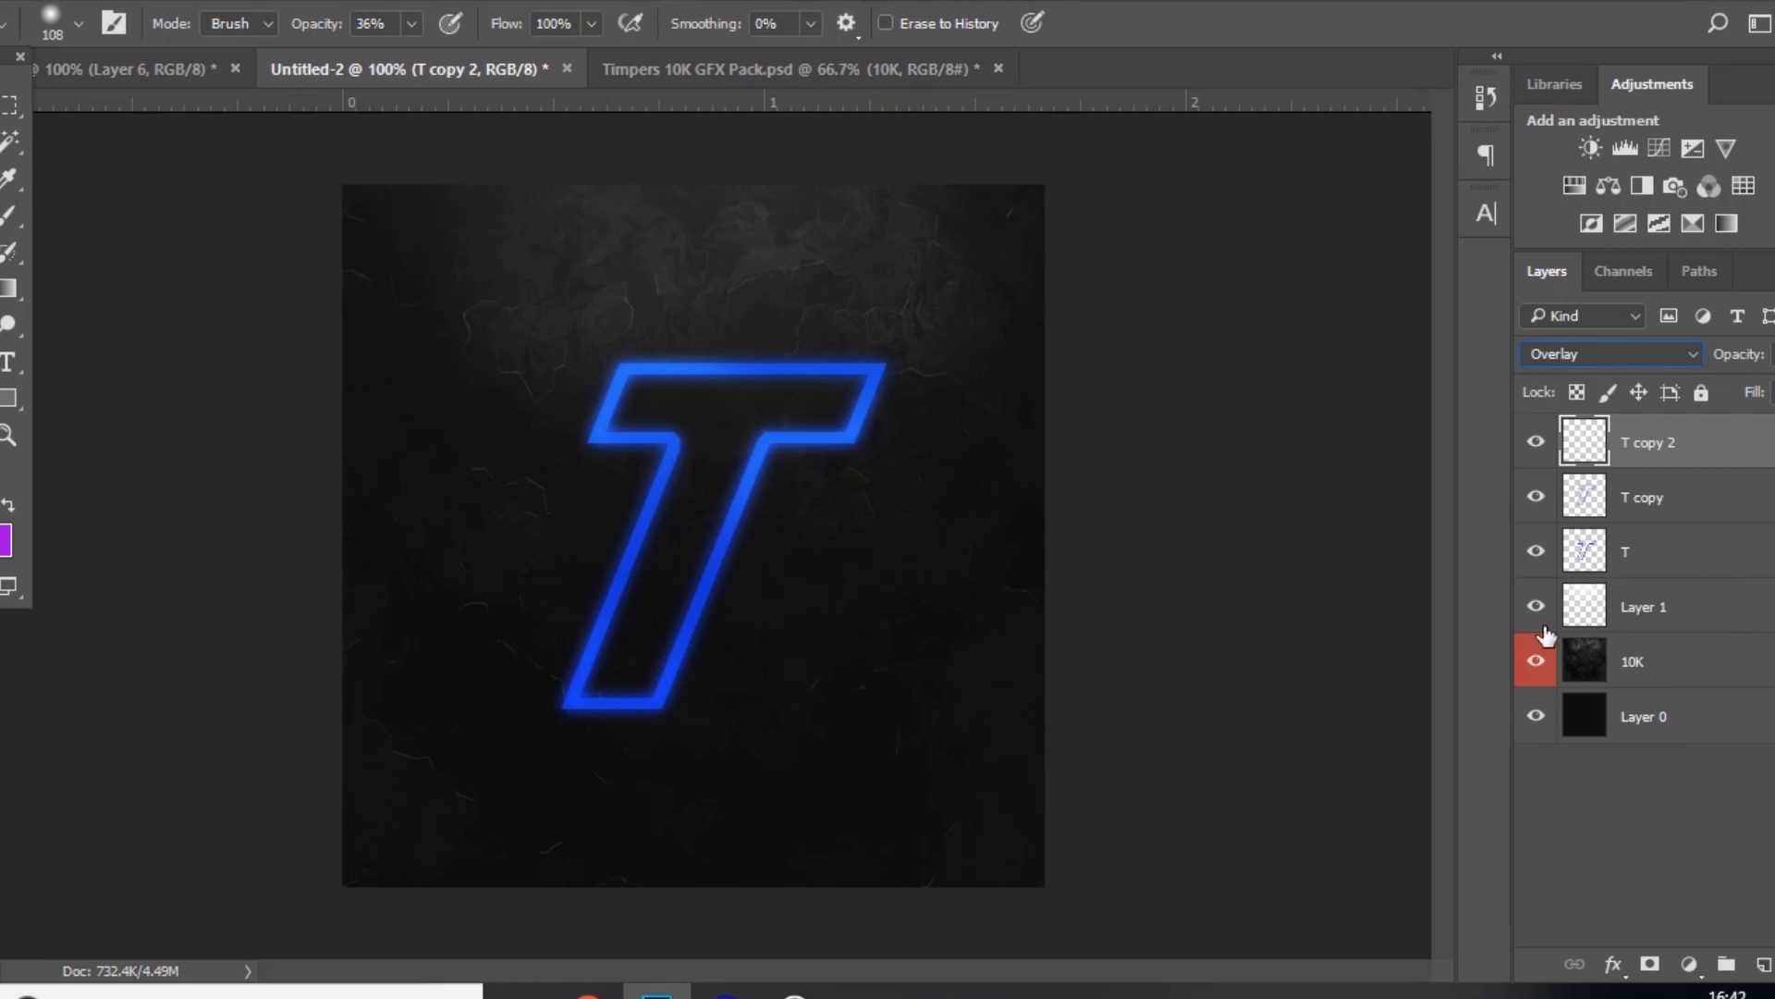
mouse_move(765, 501)
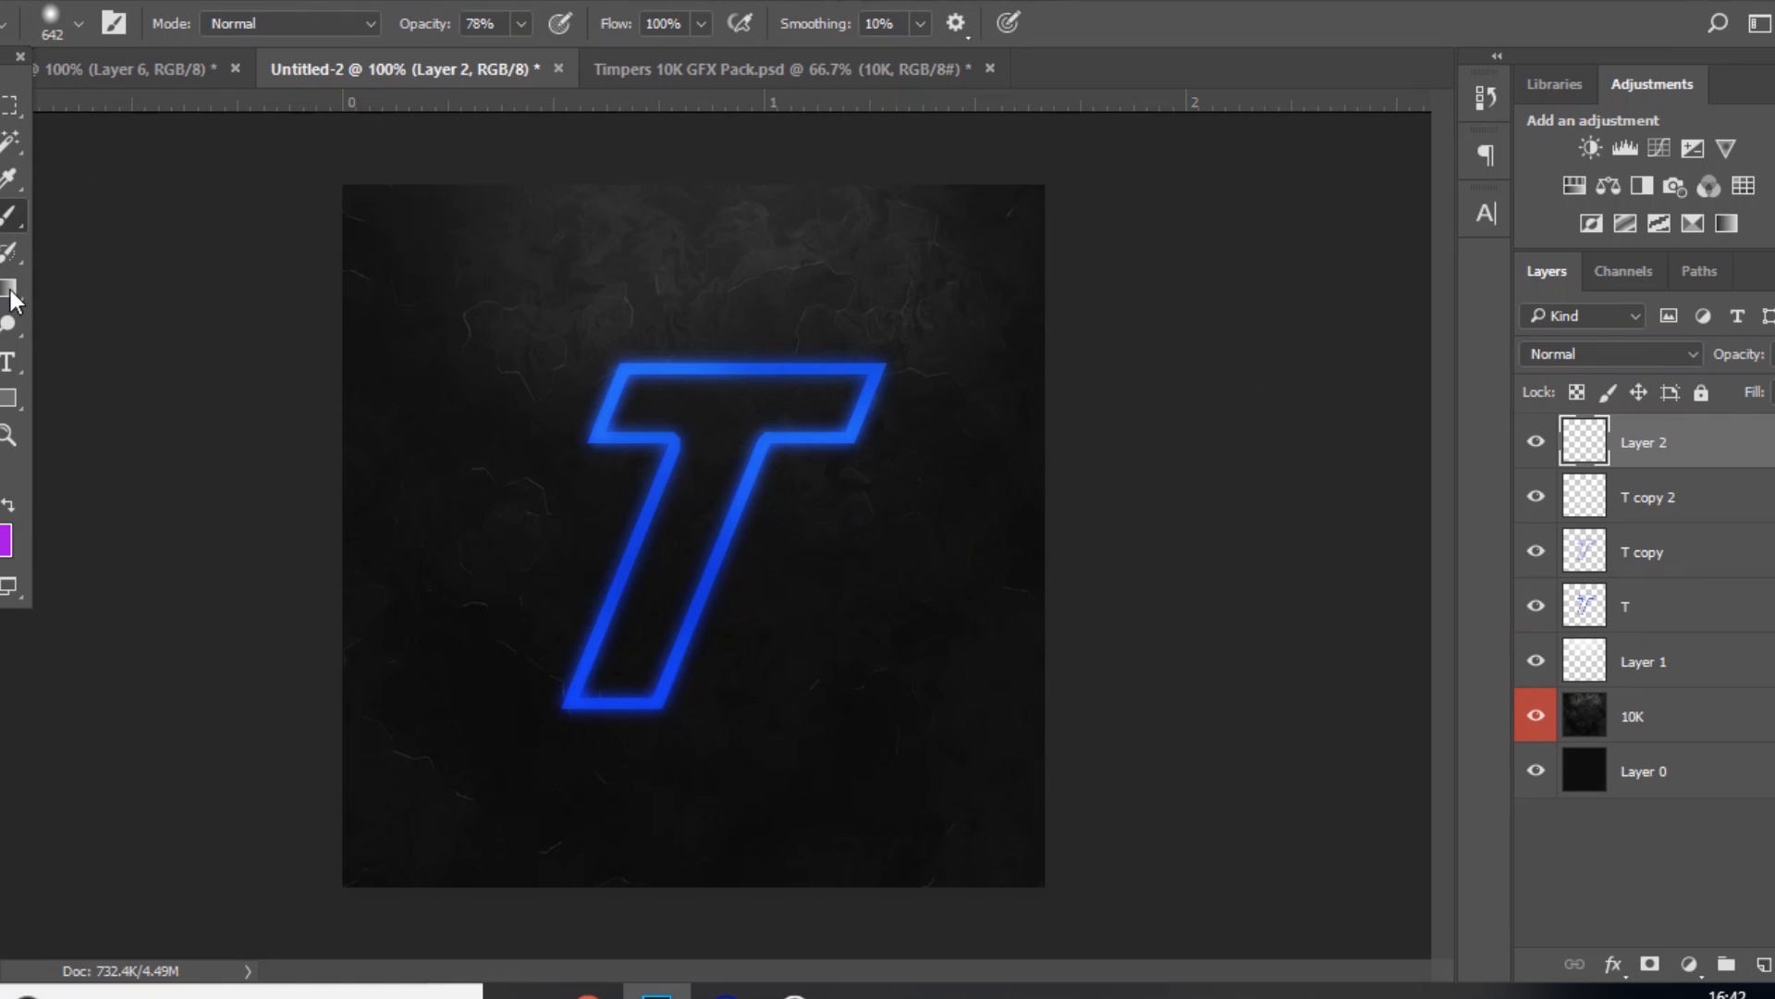
Step: Paint soft blue glow spots on Layer 2 and set it to Color Dodge
click(7, 530)
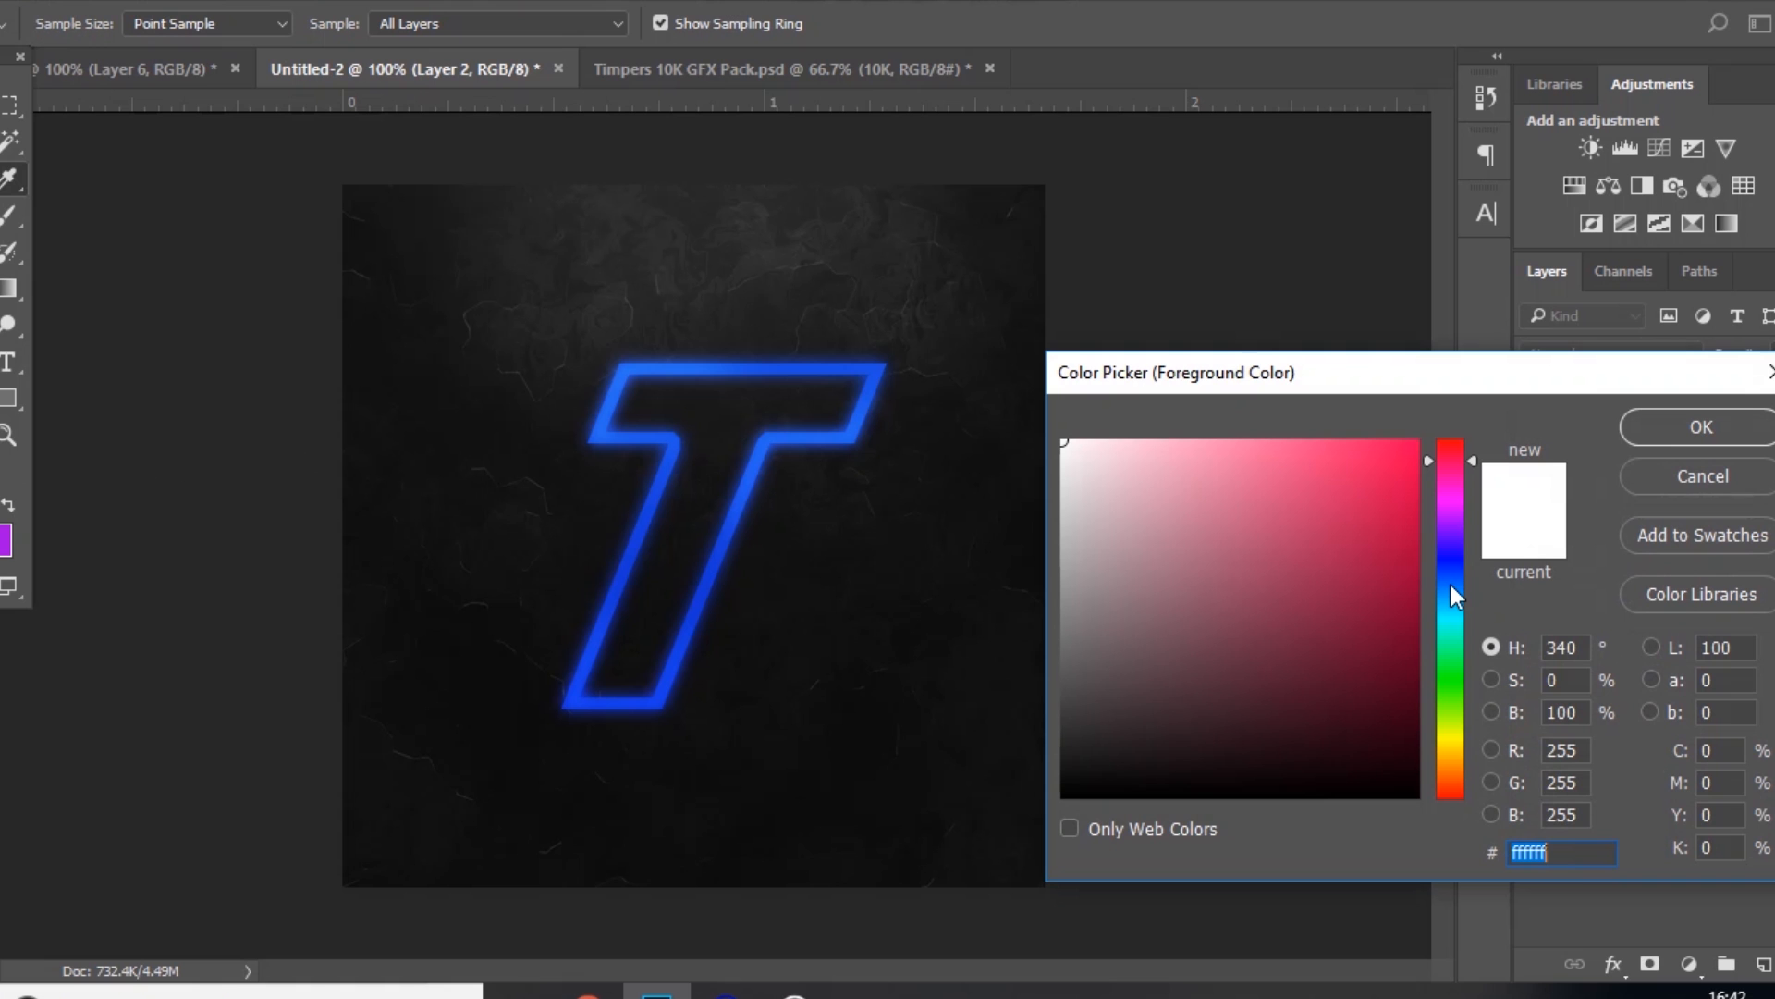
drag(1453, 596, 1453, 581)
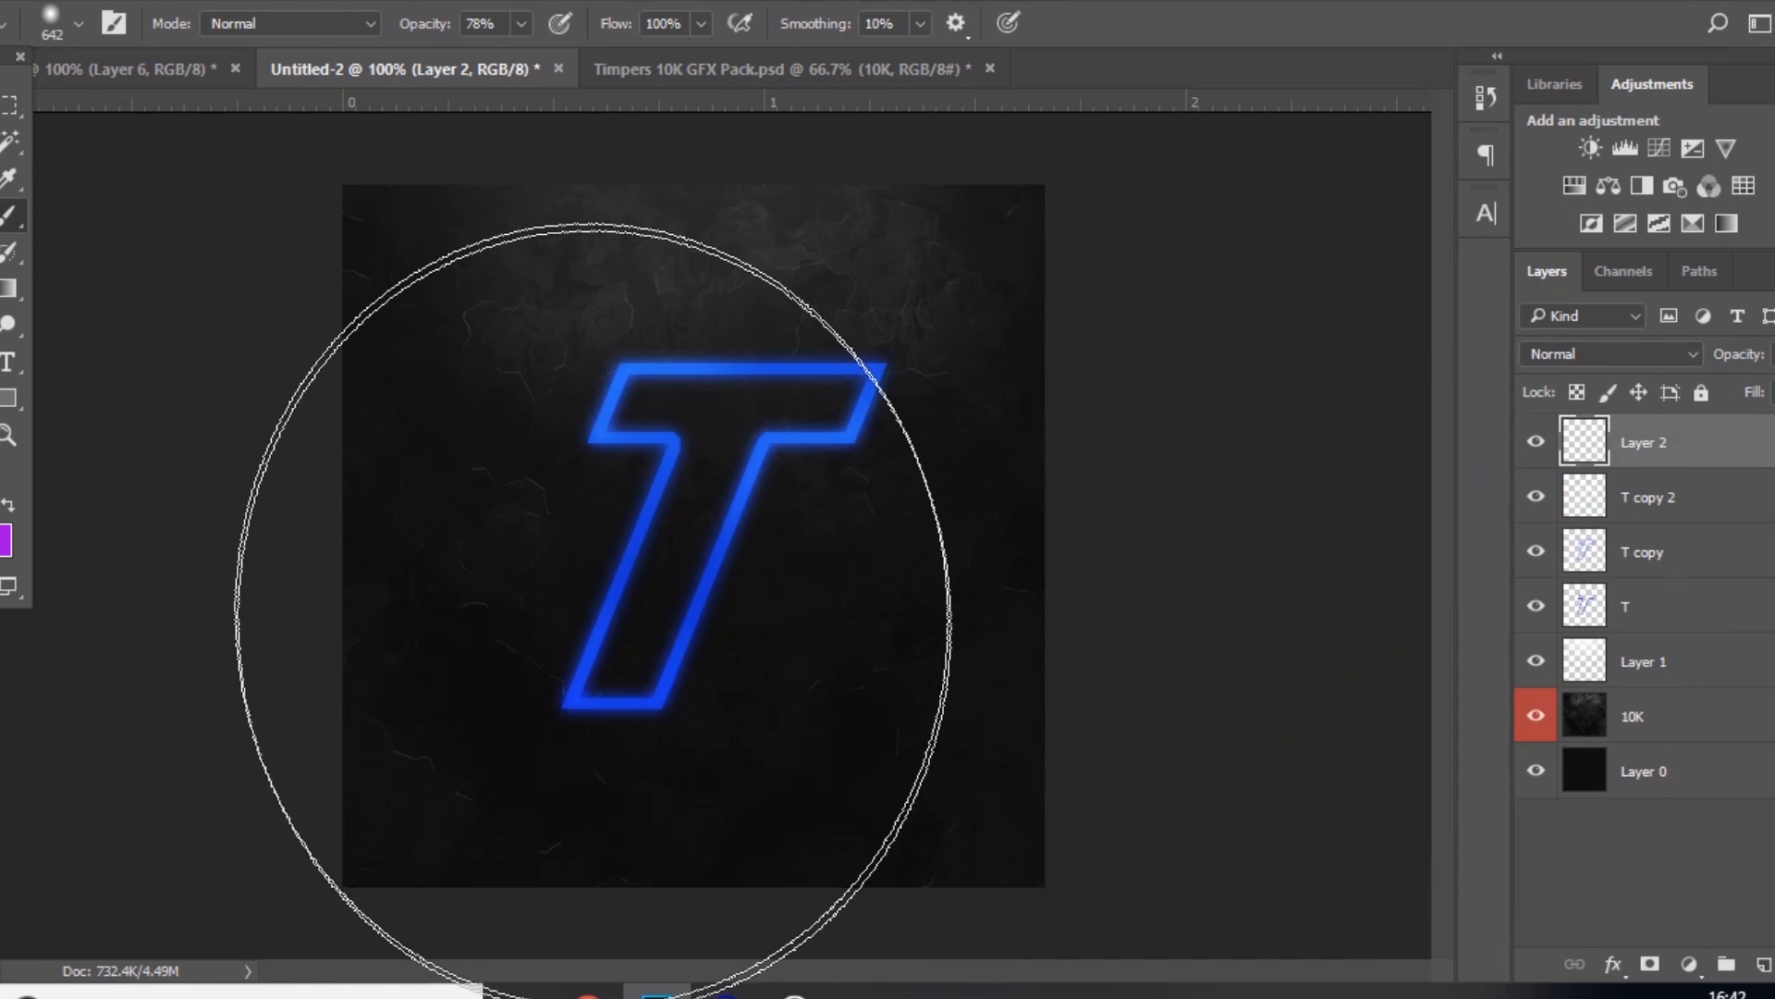
drag(680, 555, 499, 584)
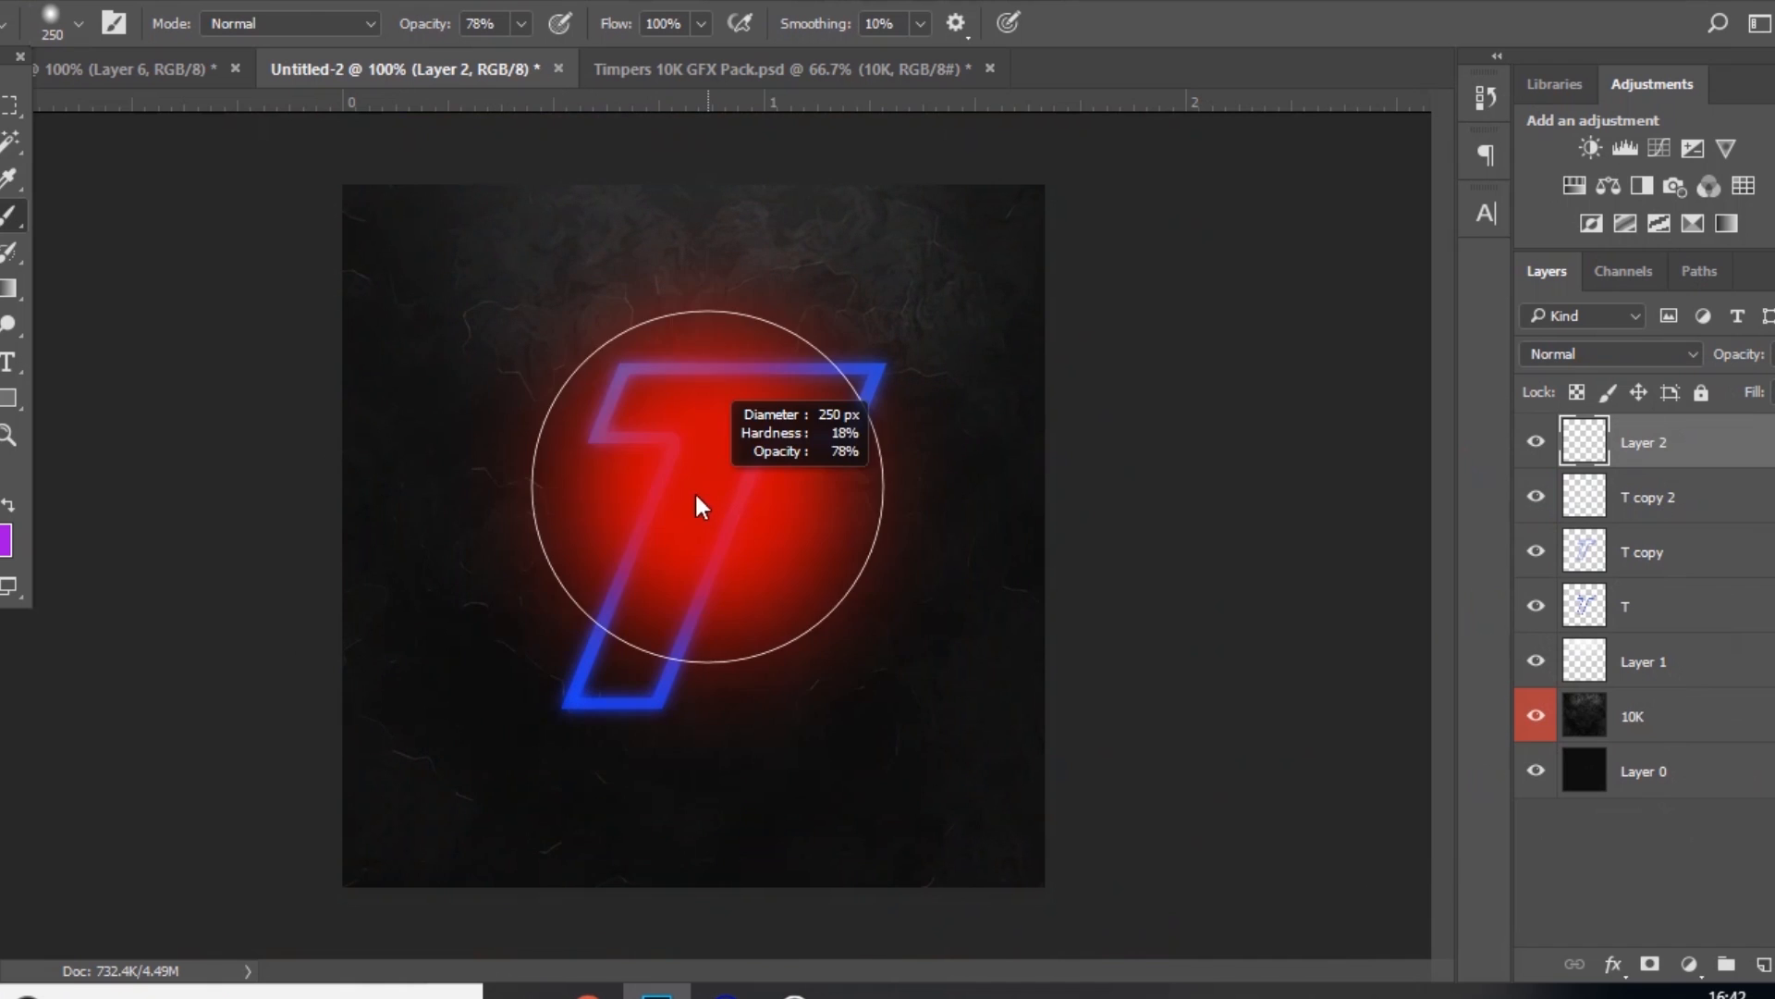
drag(697, 507, 629, 438)
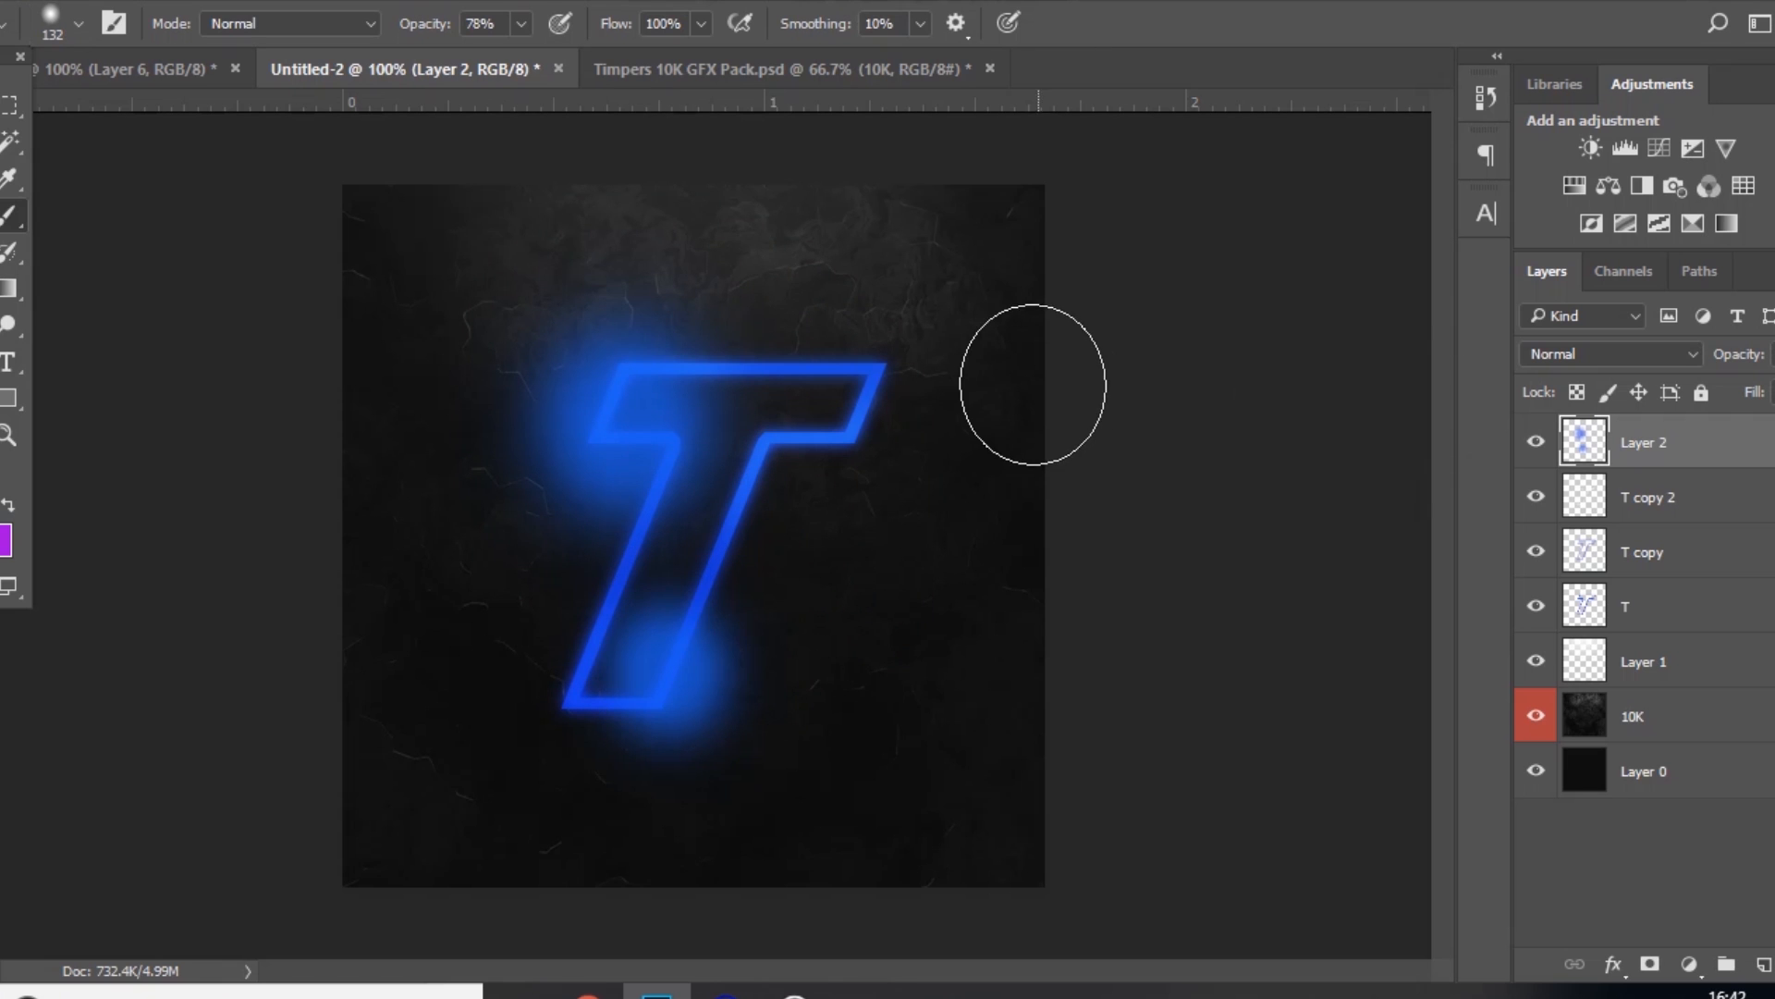
click(1608, 353)
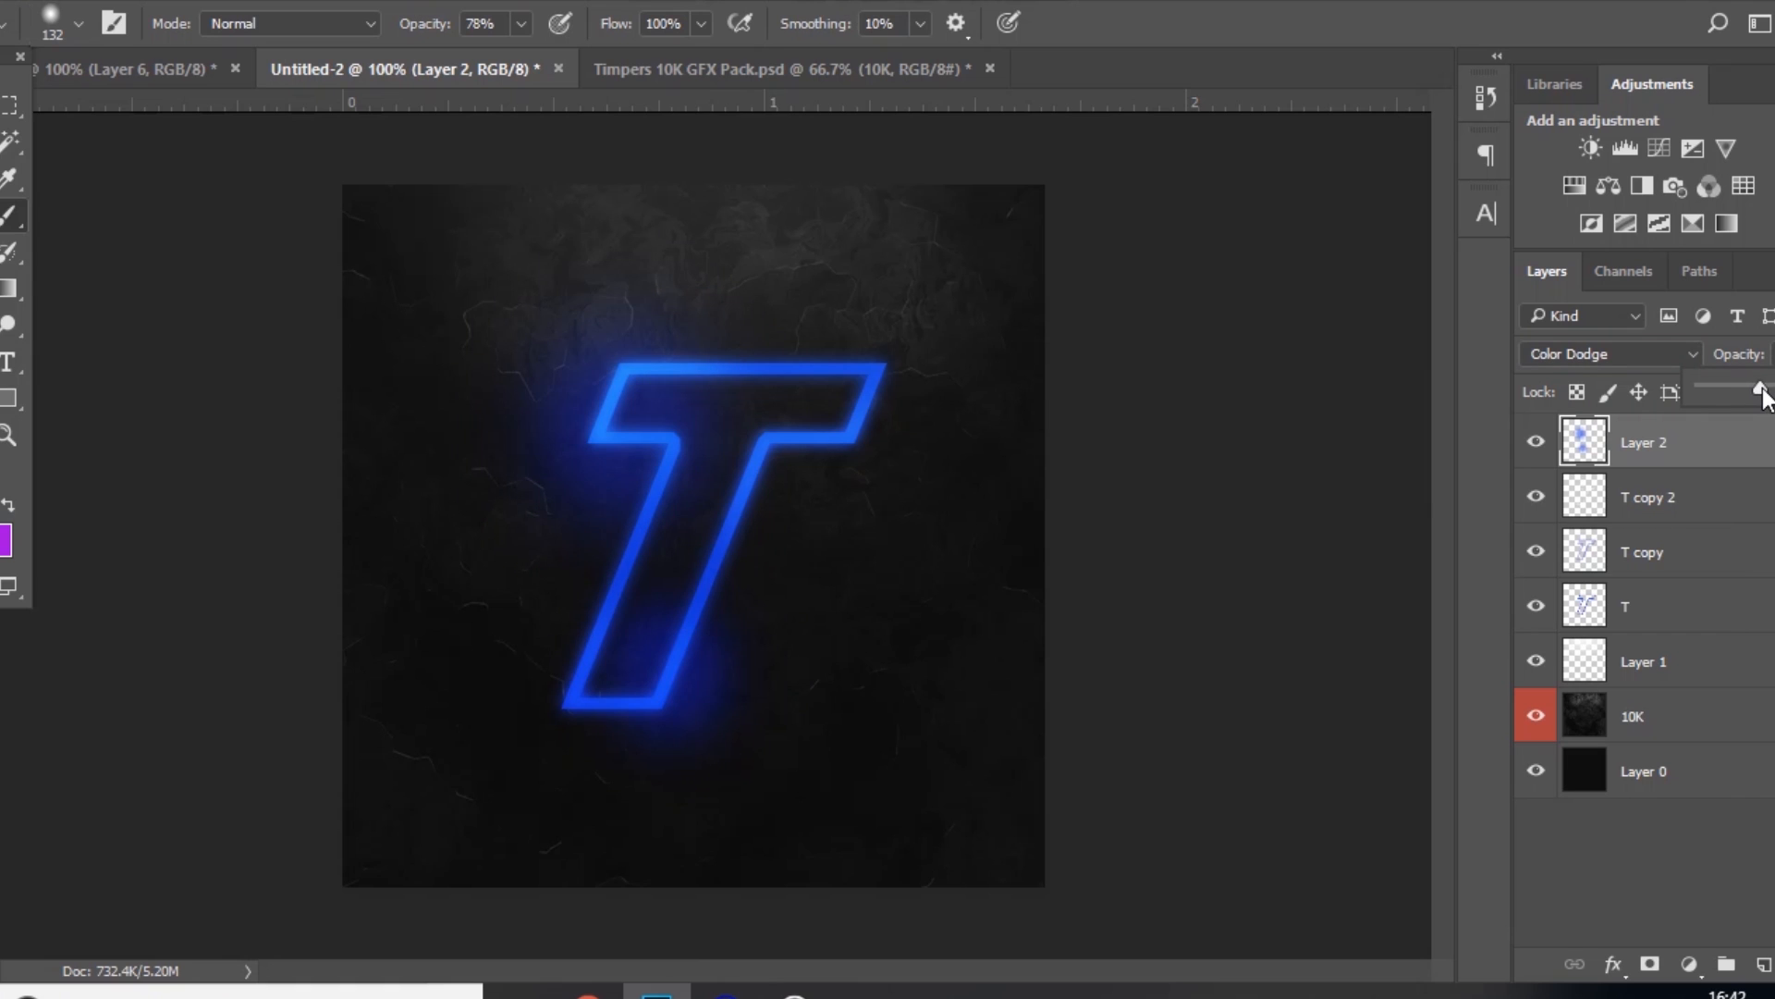
mouse_move(1744, 866)
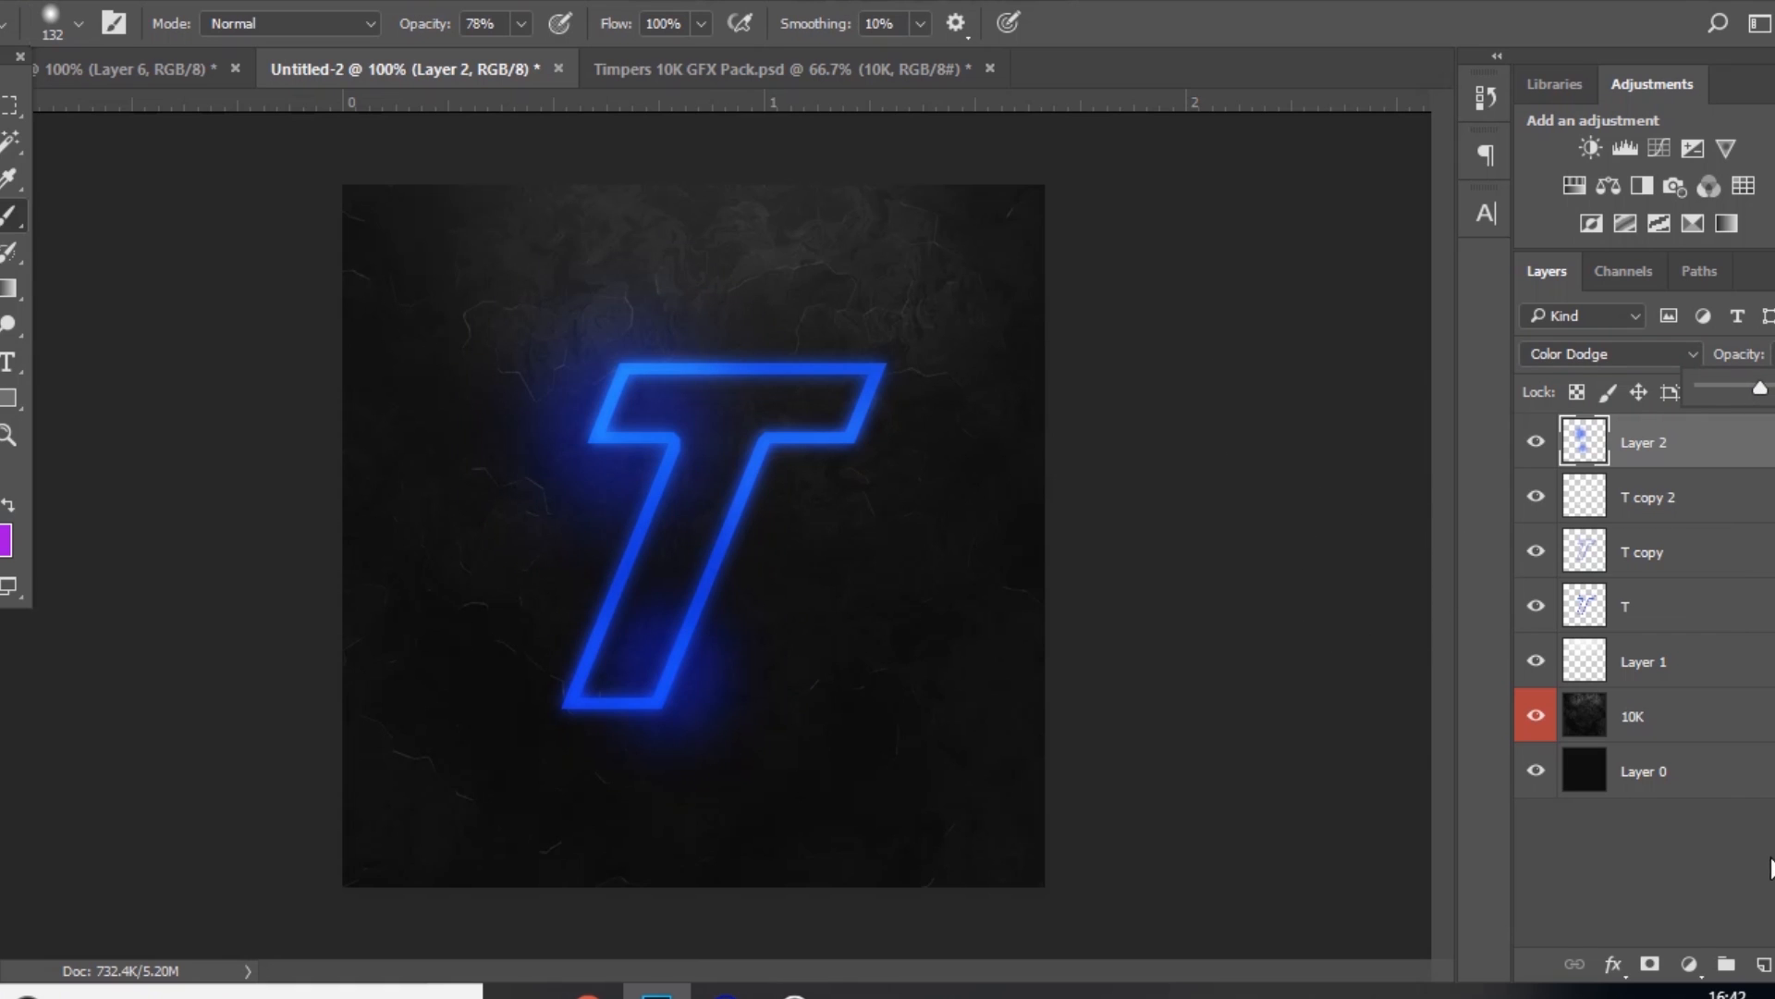
click(1648, 964)
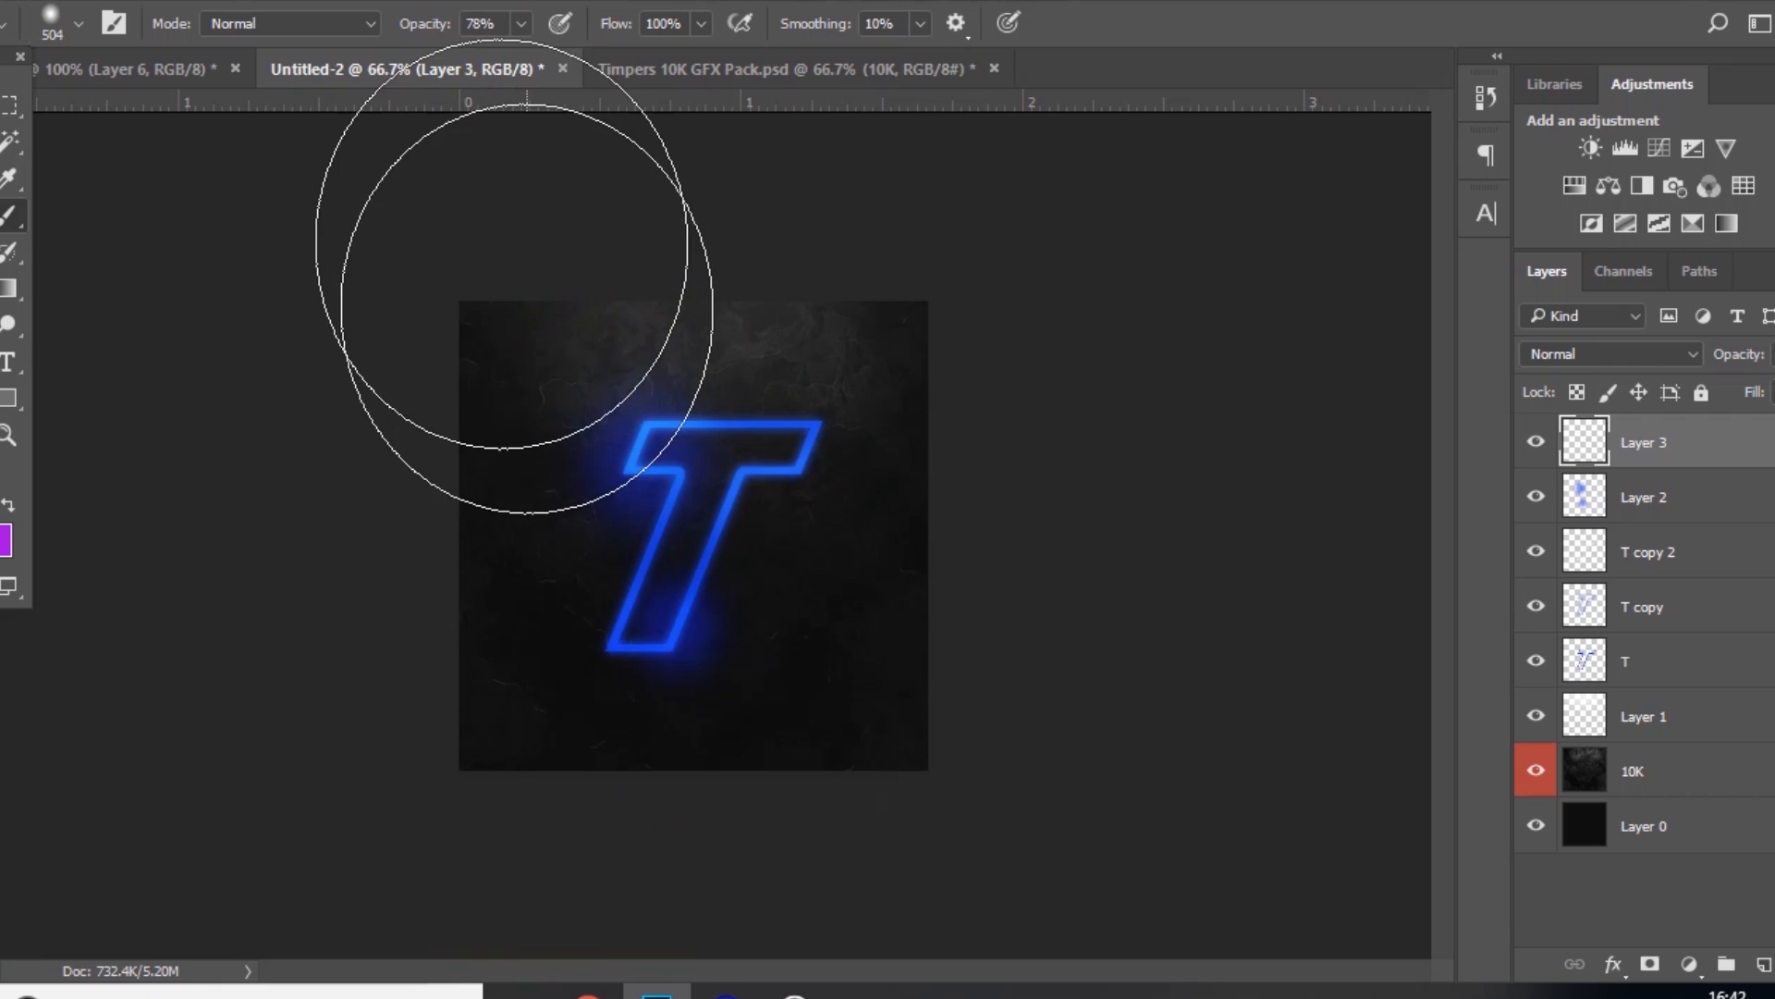
mouse_move(475, 776)
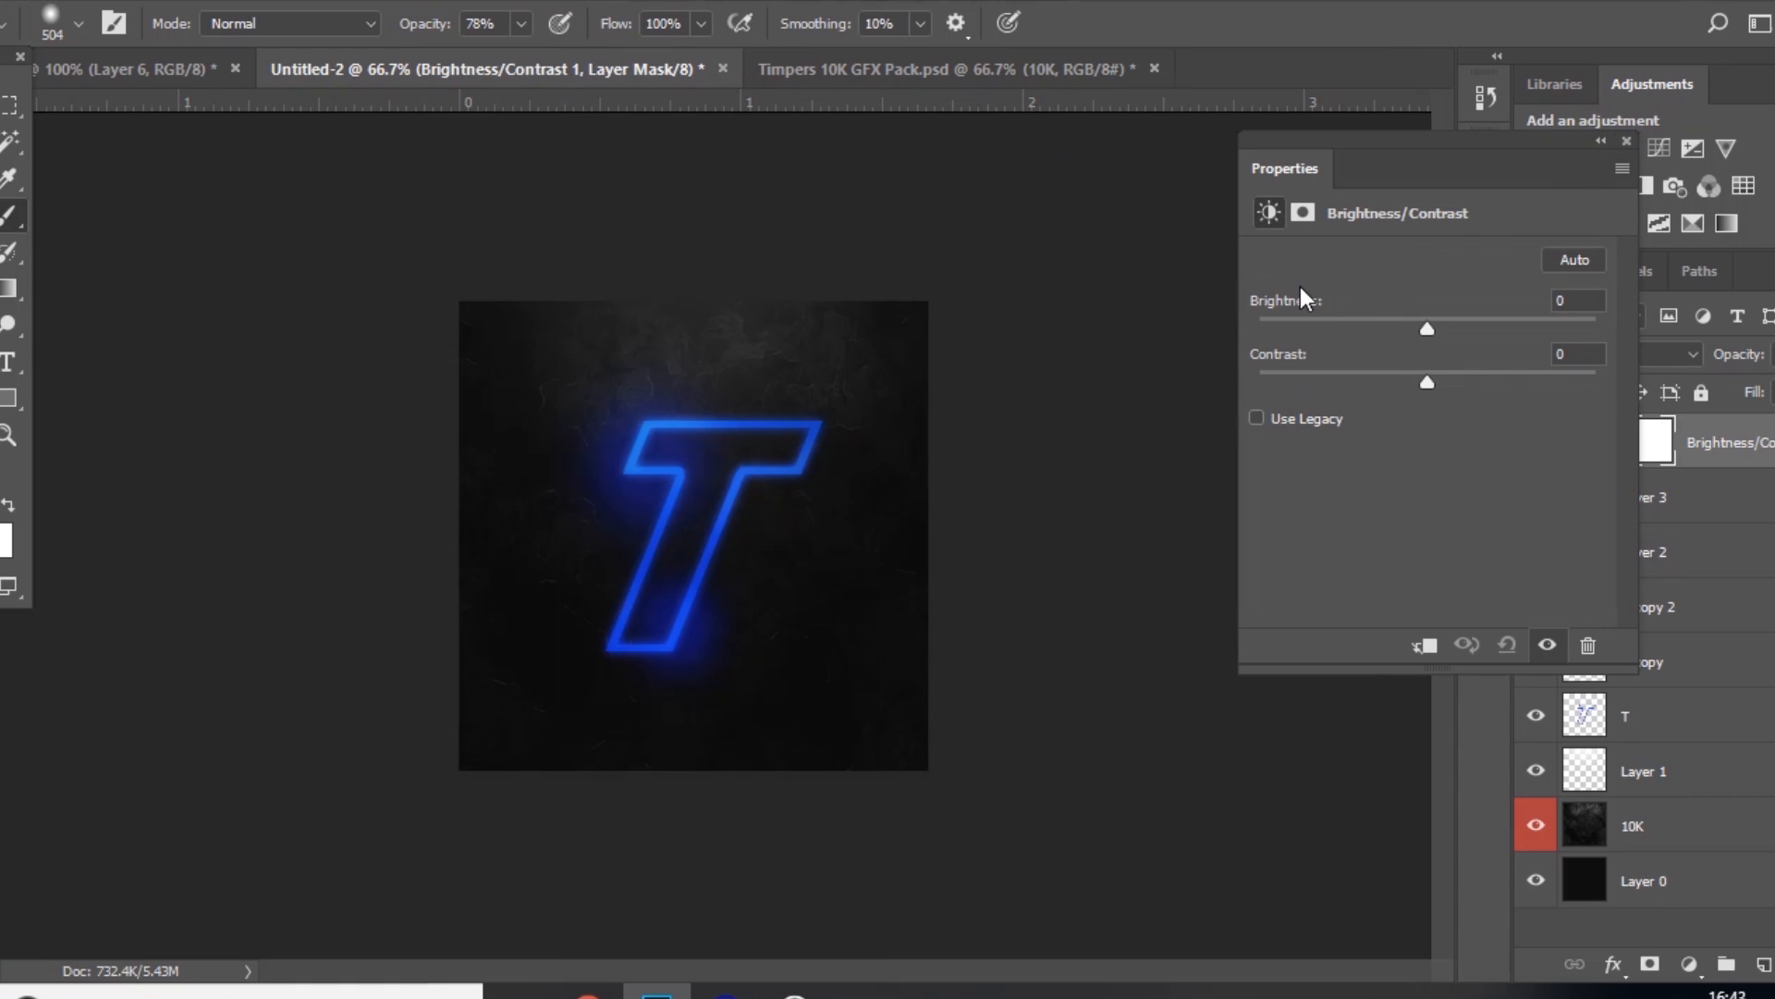
Step: Slightly darken the image, adjust contrast, and tweak the exposure gamma
drag(1427, 329, 1409, 328)
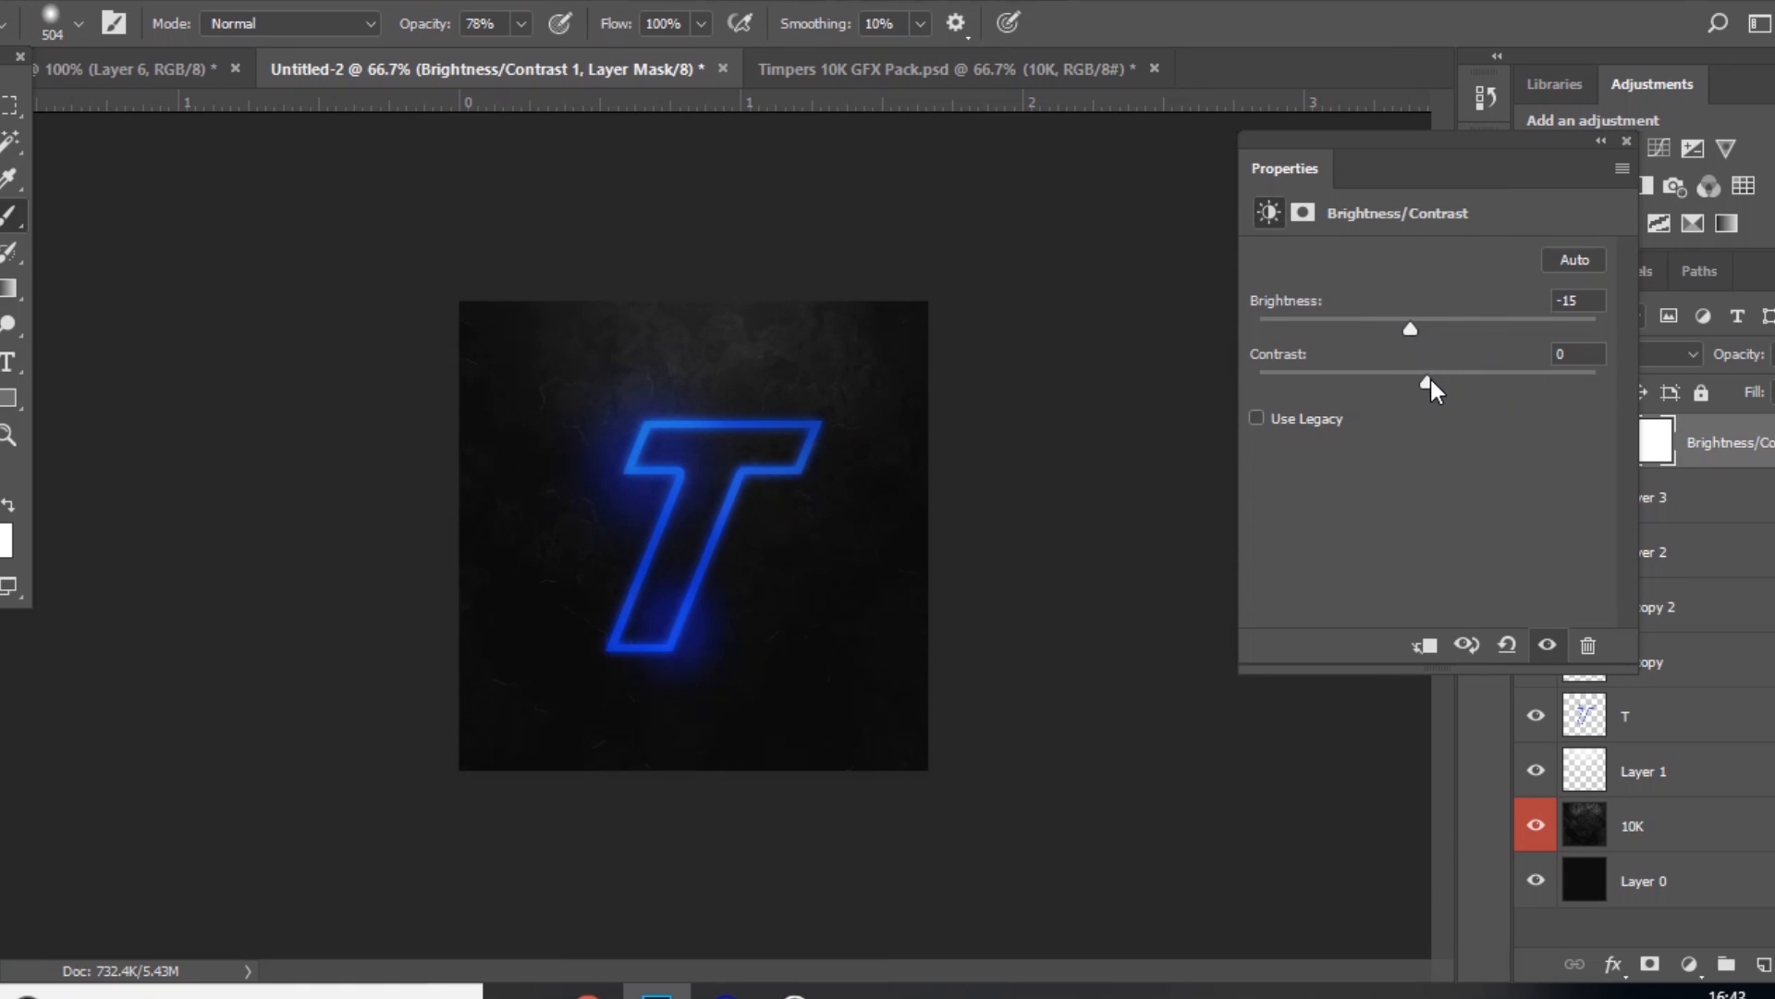
drag(1424, 383, 1446, 383)
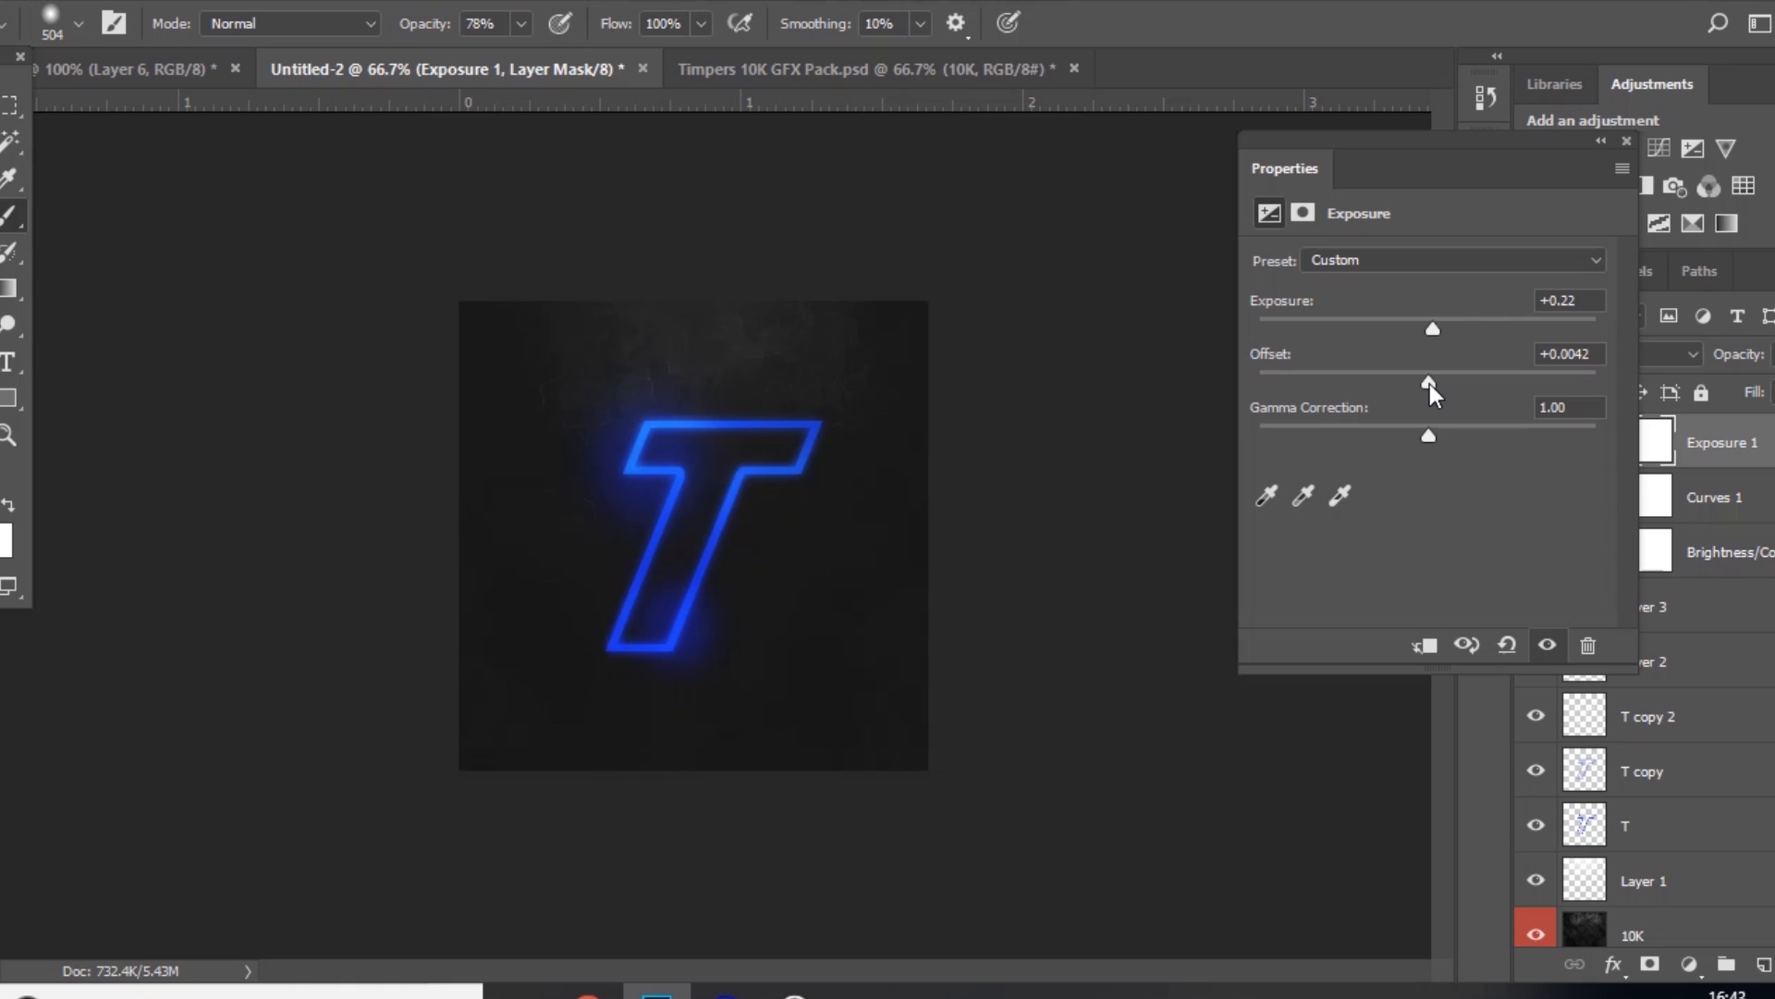
mouse_move(1433, 442)
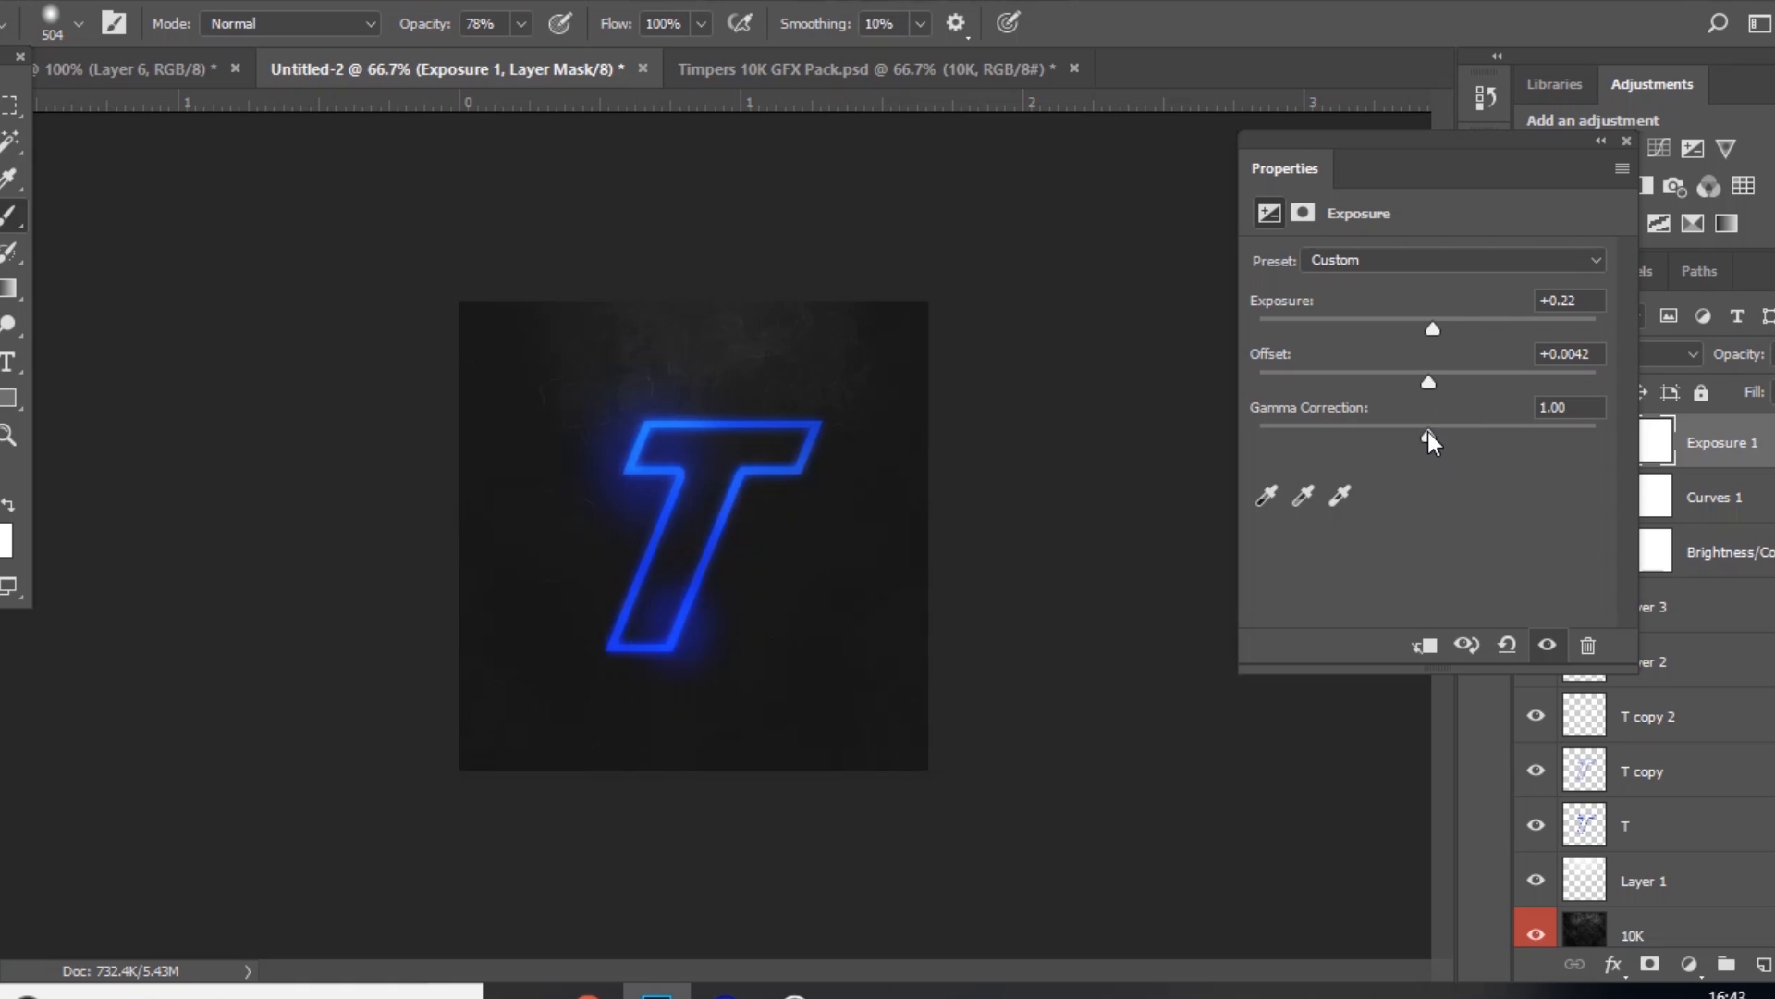
drag(1436, 428, 1429, 428)
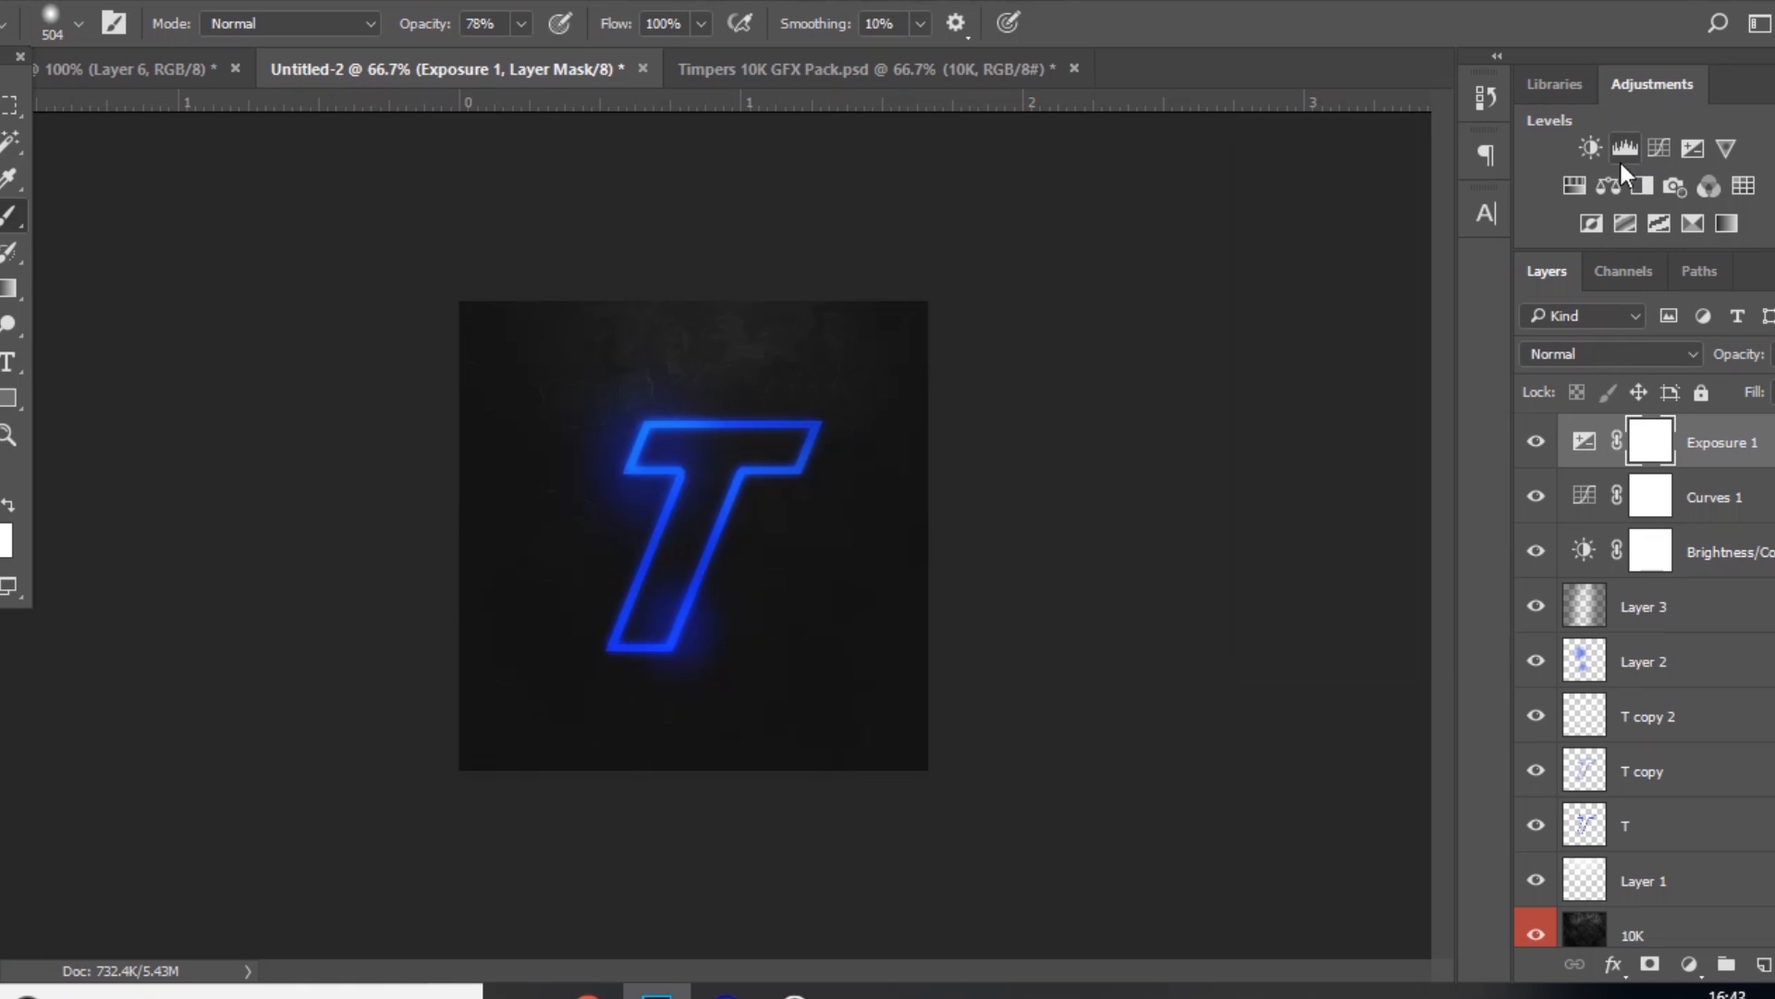
Step: Add Color Balance with midtones Cyan -10, Magenta -6 and Blue +9
click(1625, 186)
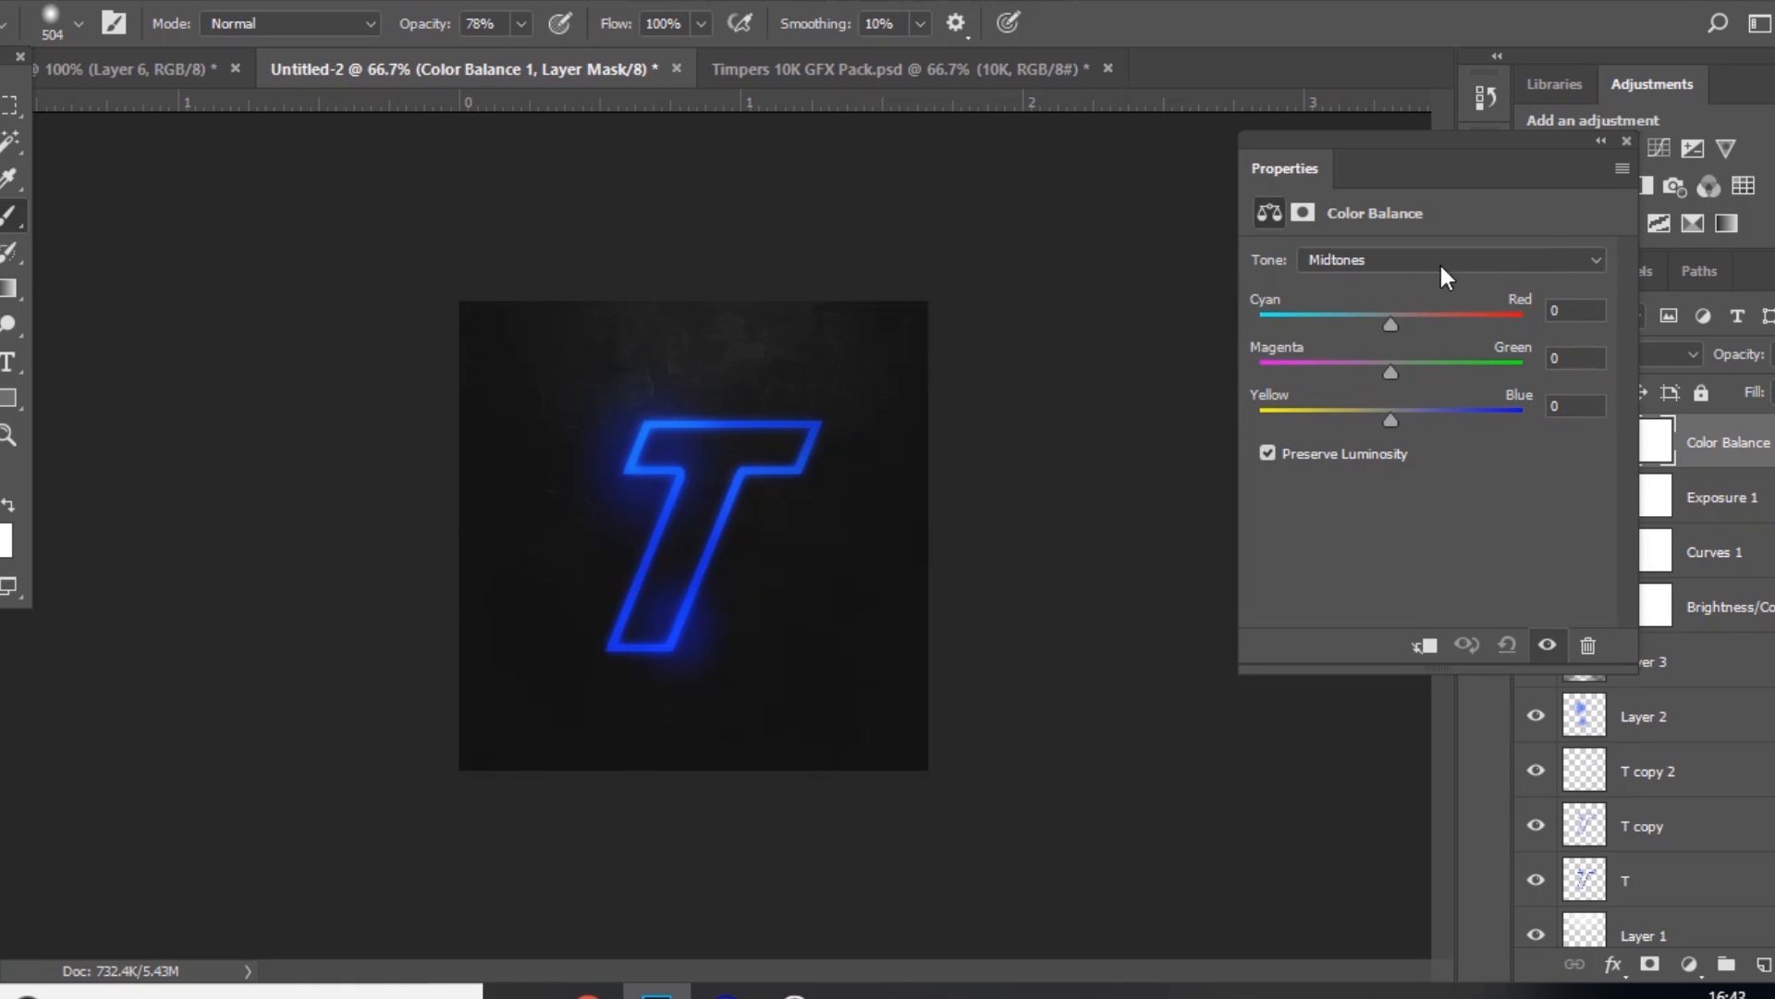
mouse_move(1409, 393)
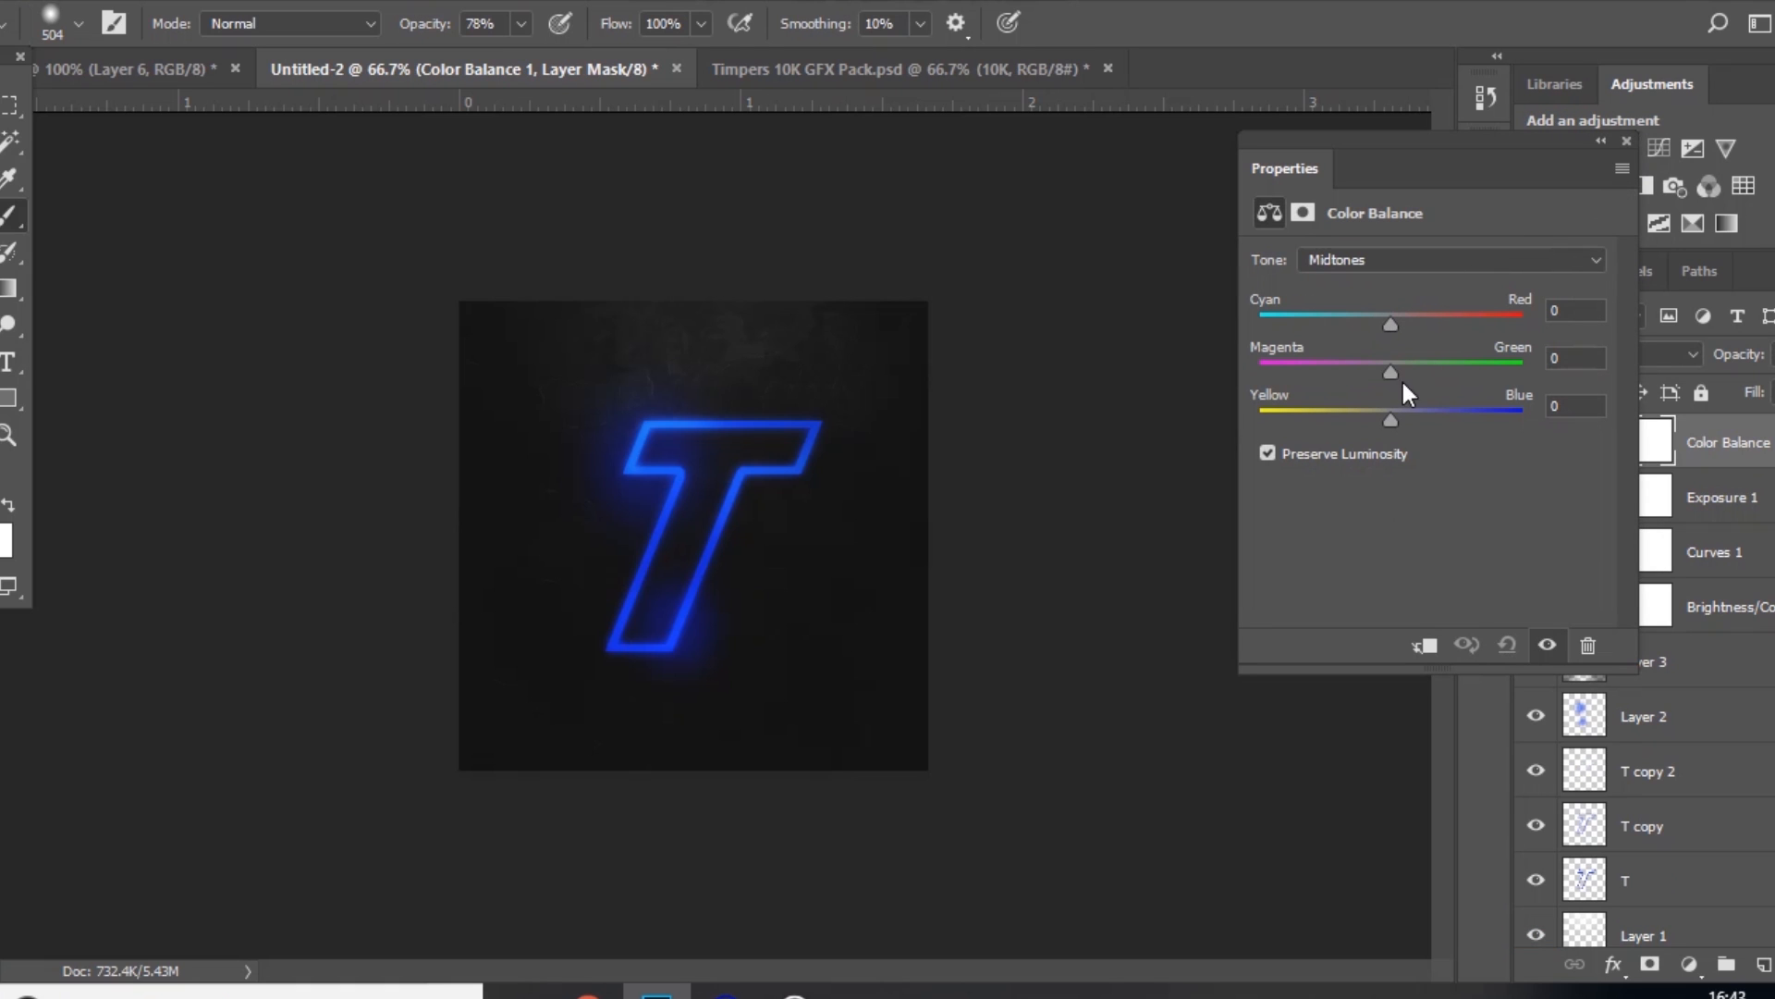
drag(1391, 323, 1382, 323)
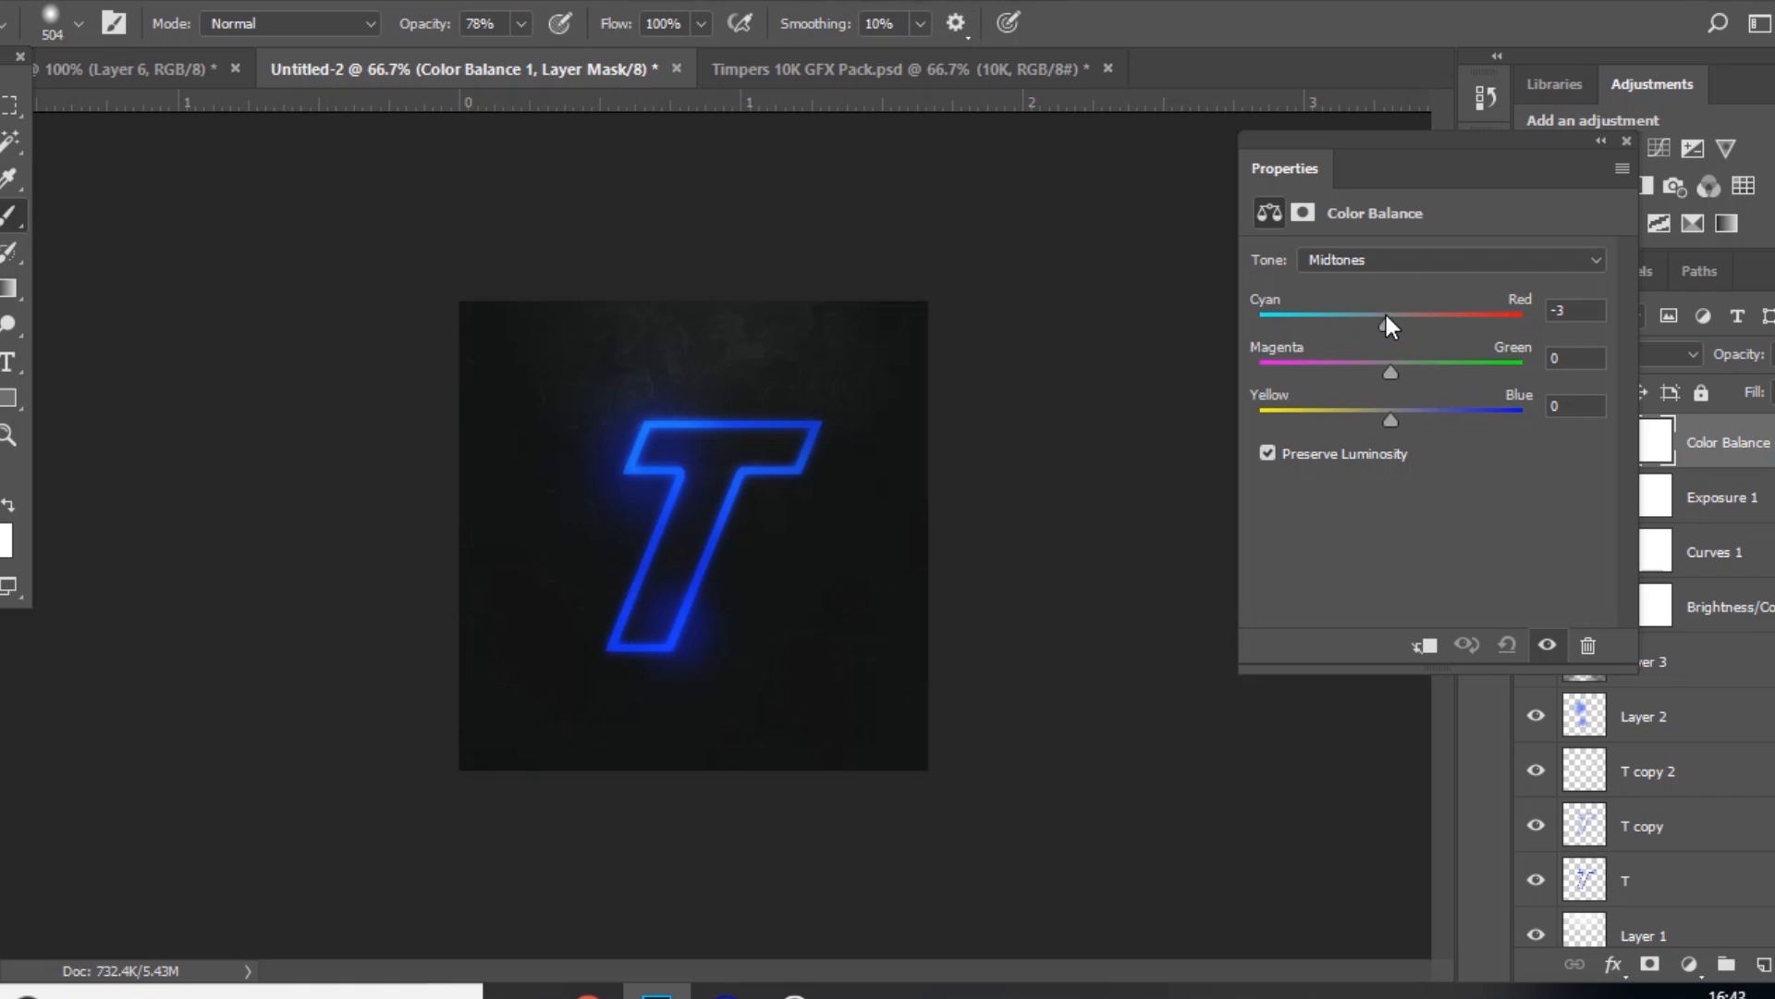
drag(1391, 323, 1378, 325)
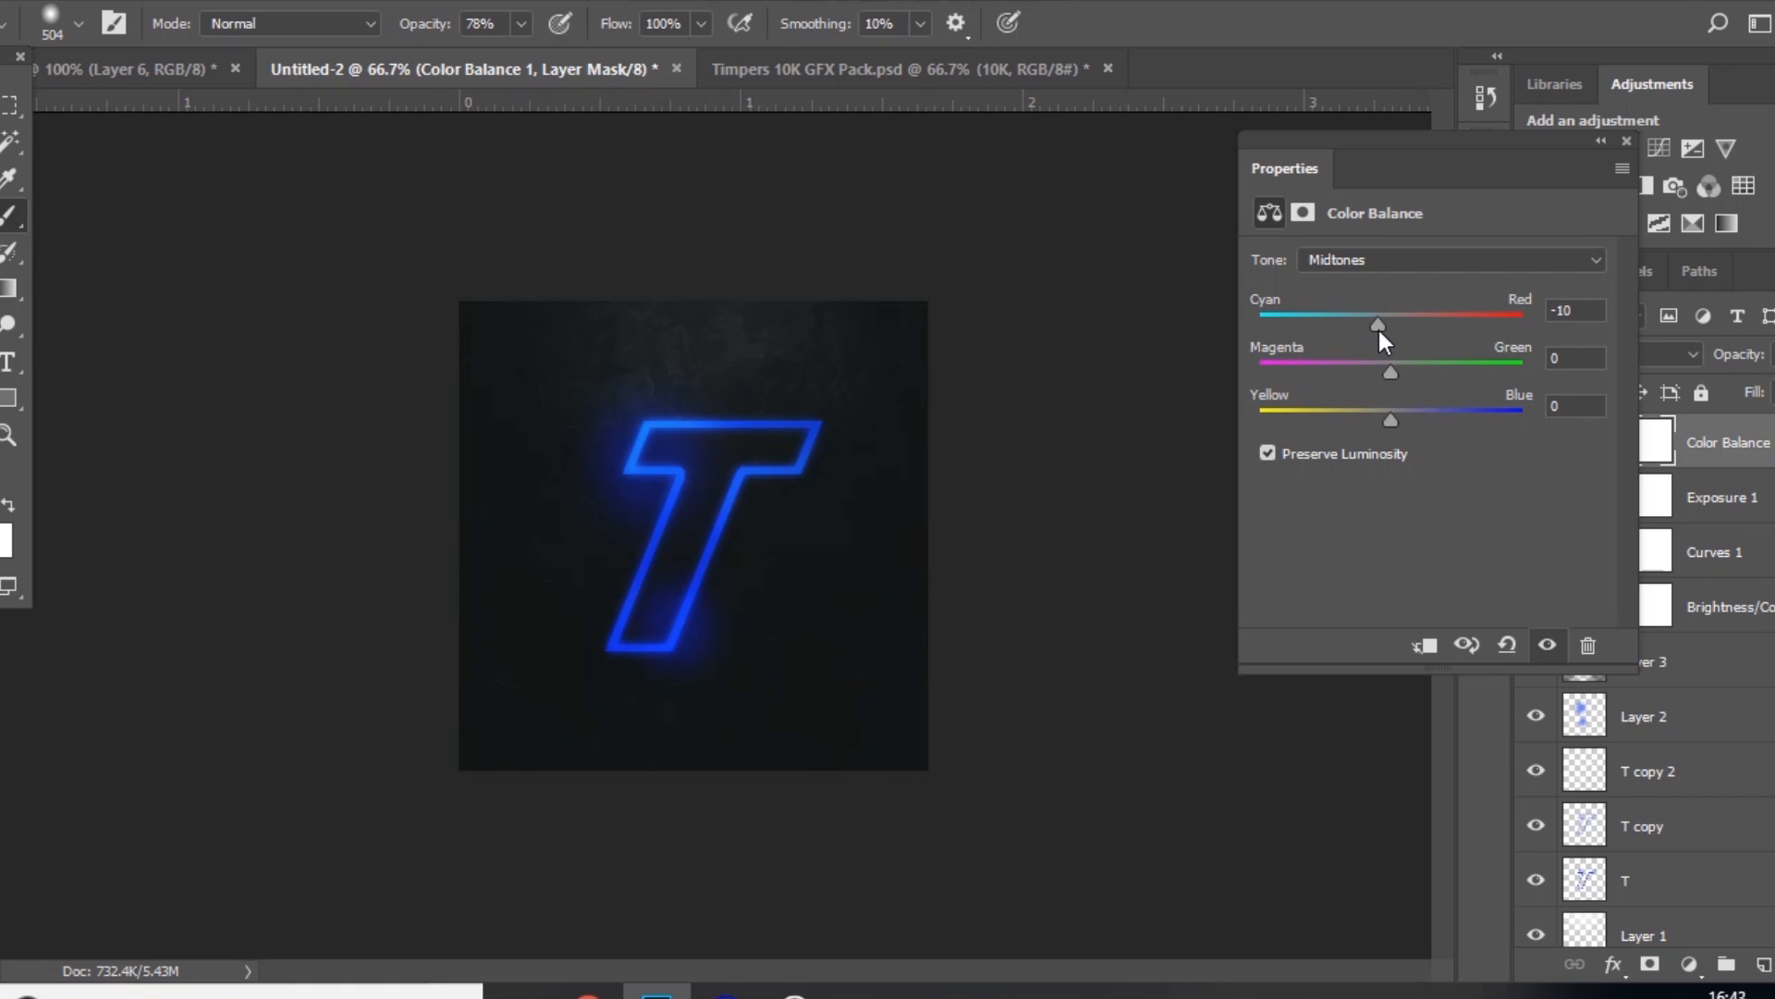
drag(1391, 373, 1379, 374)
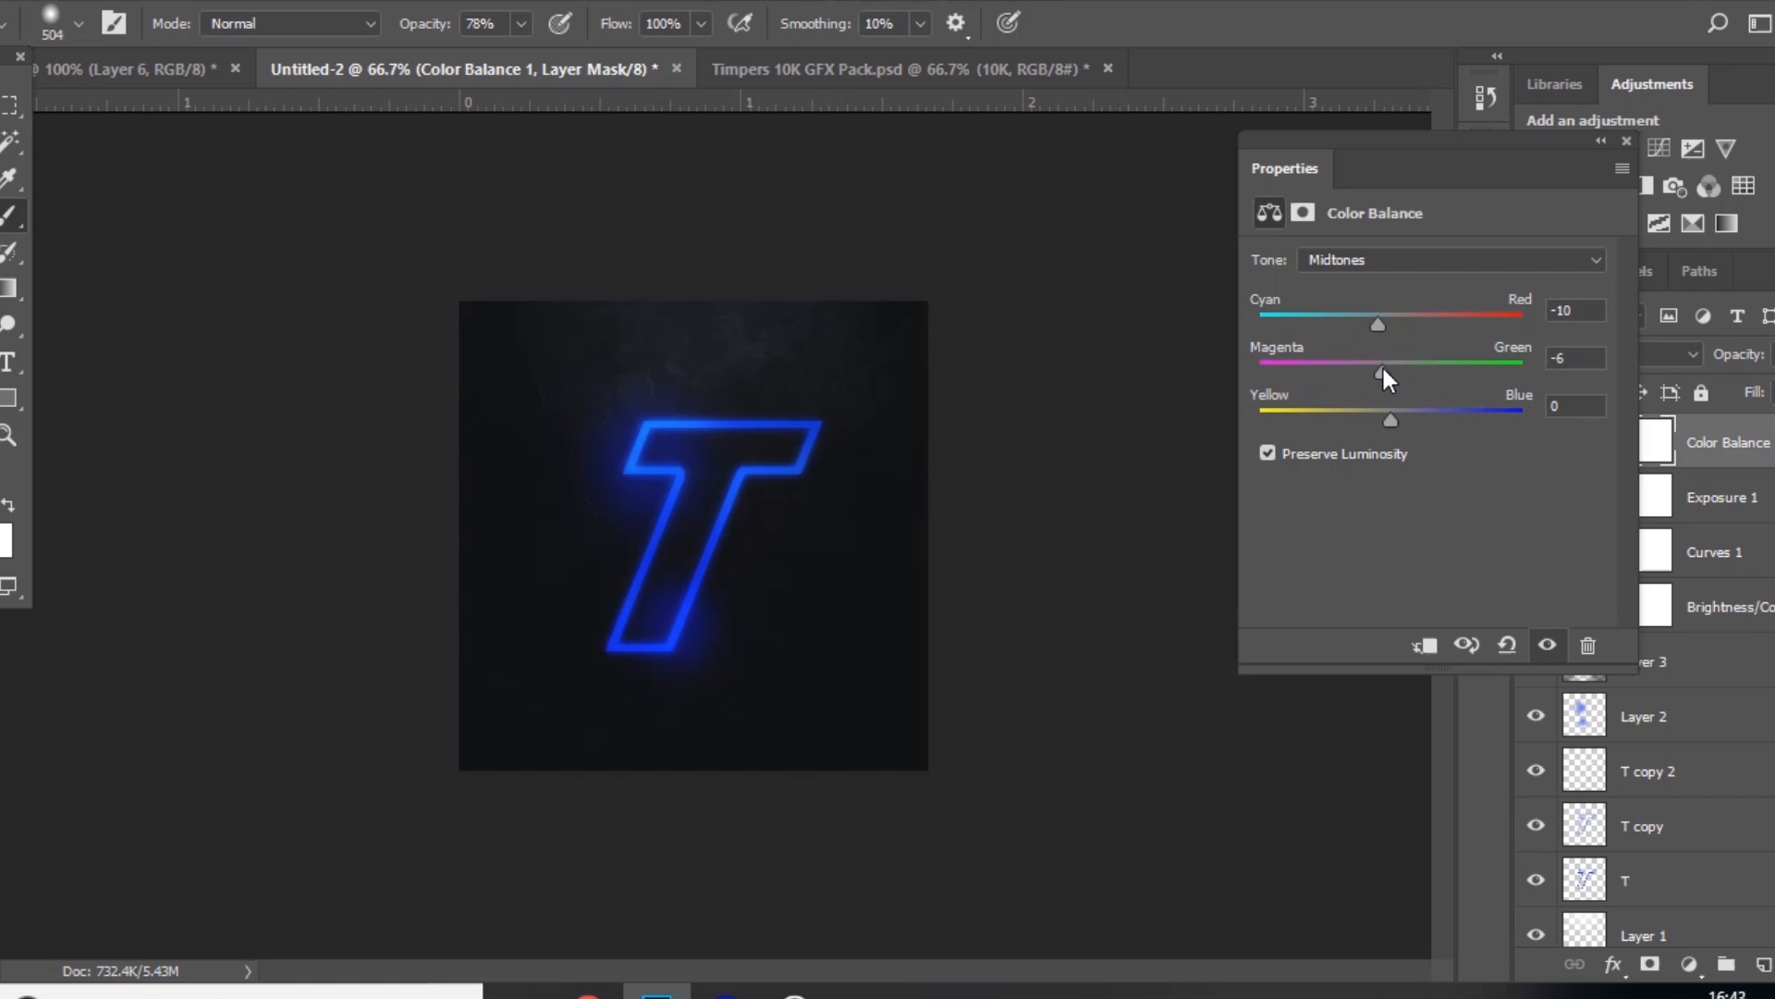
drag(1390, 419, 1402, 419)
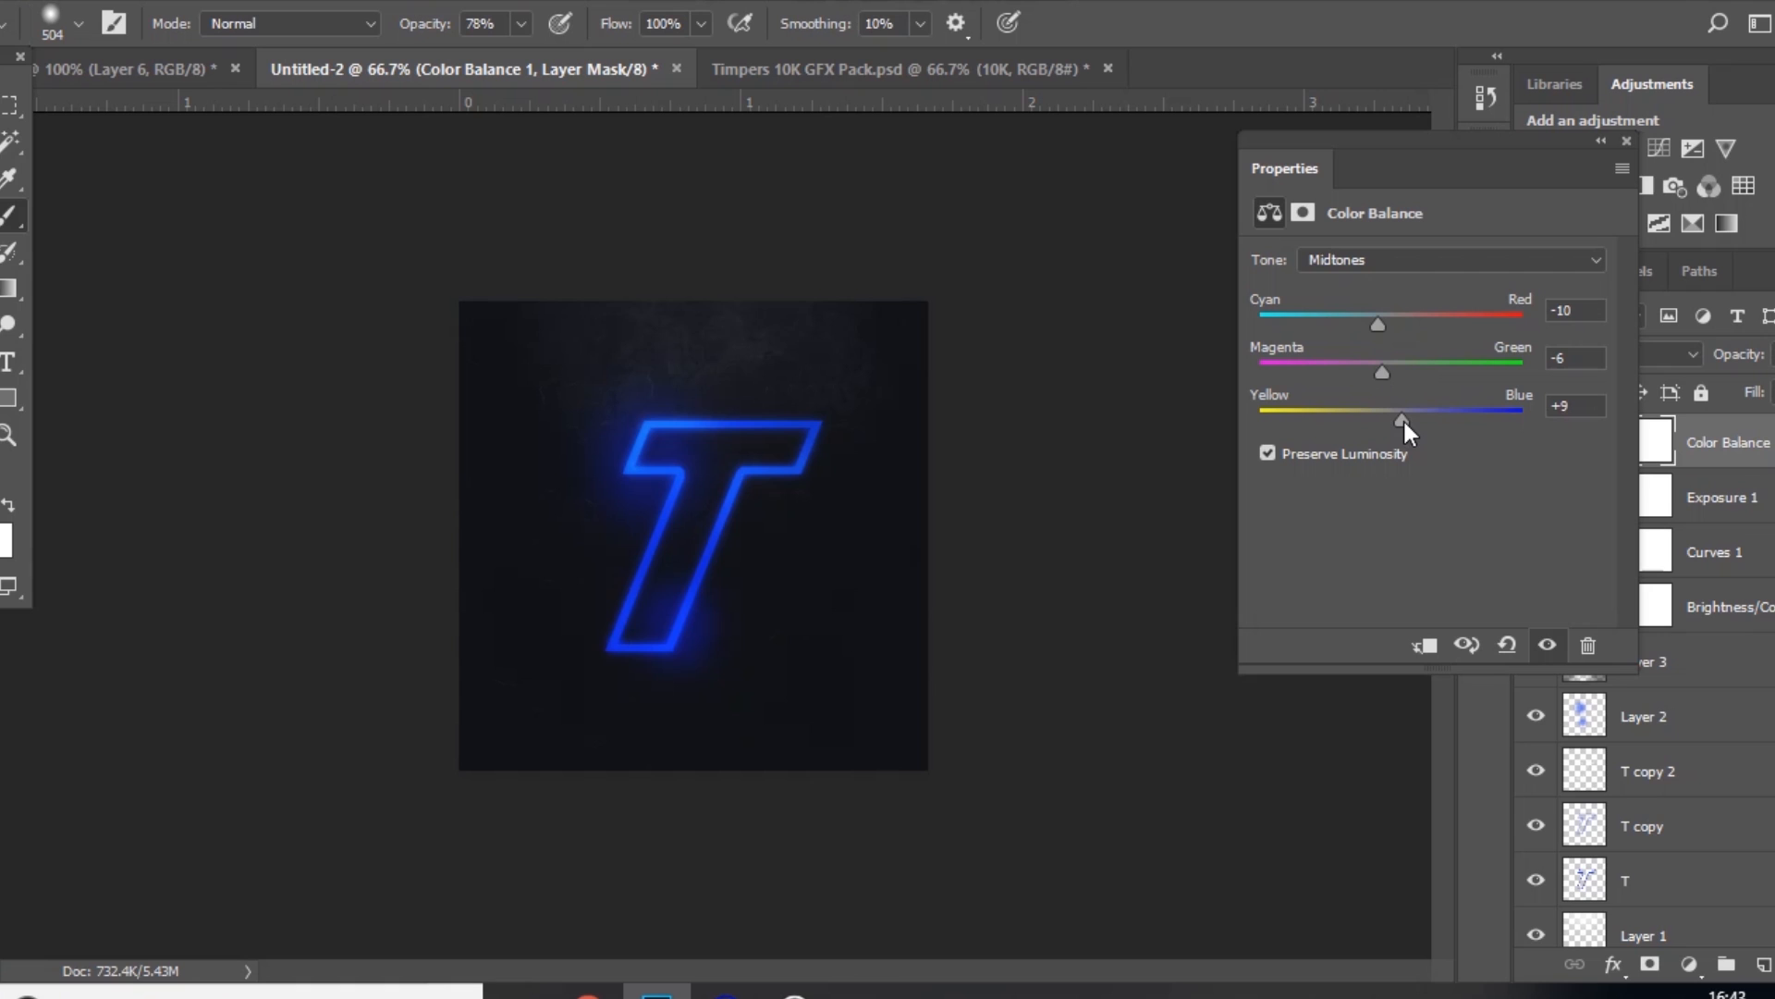
click(1629, 141)
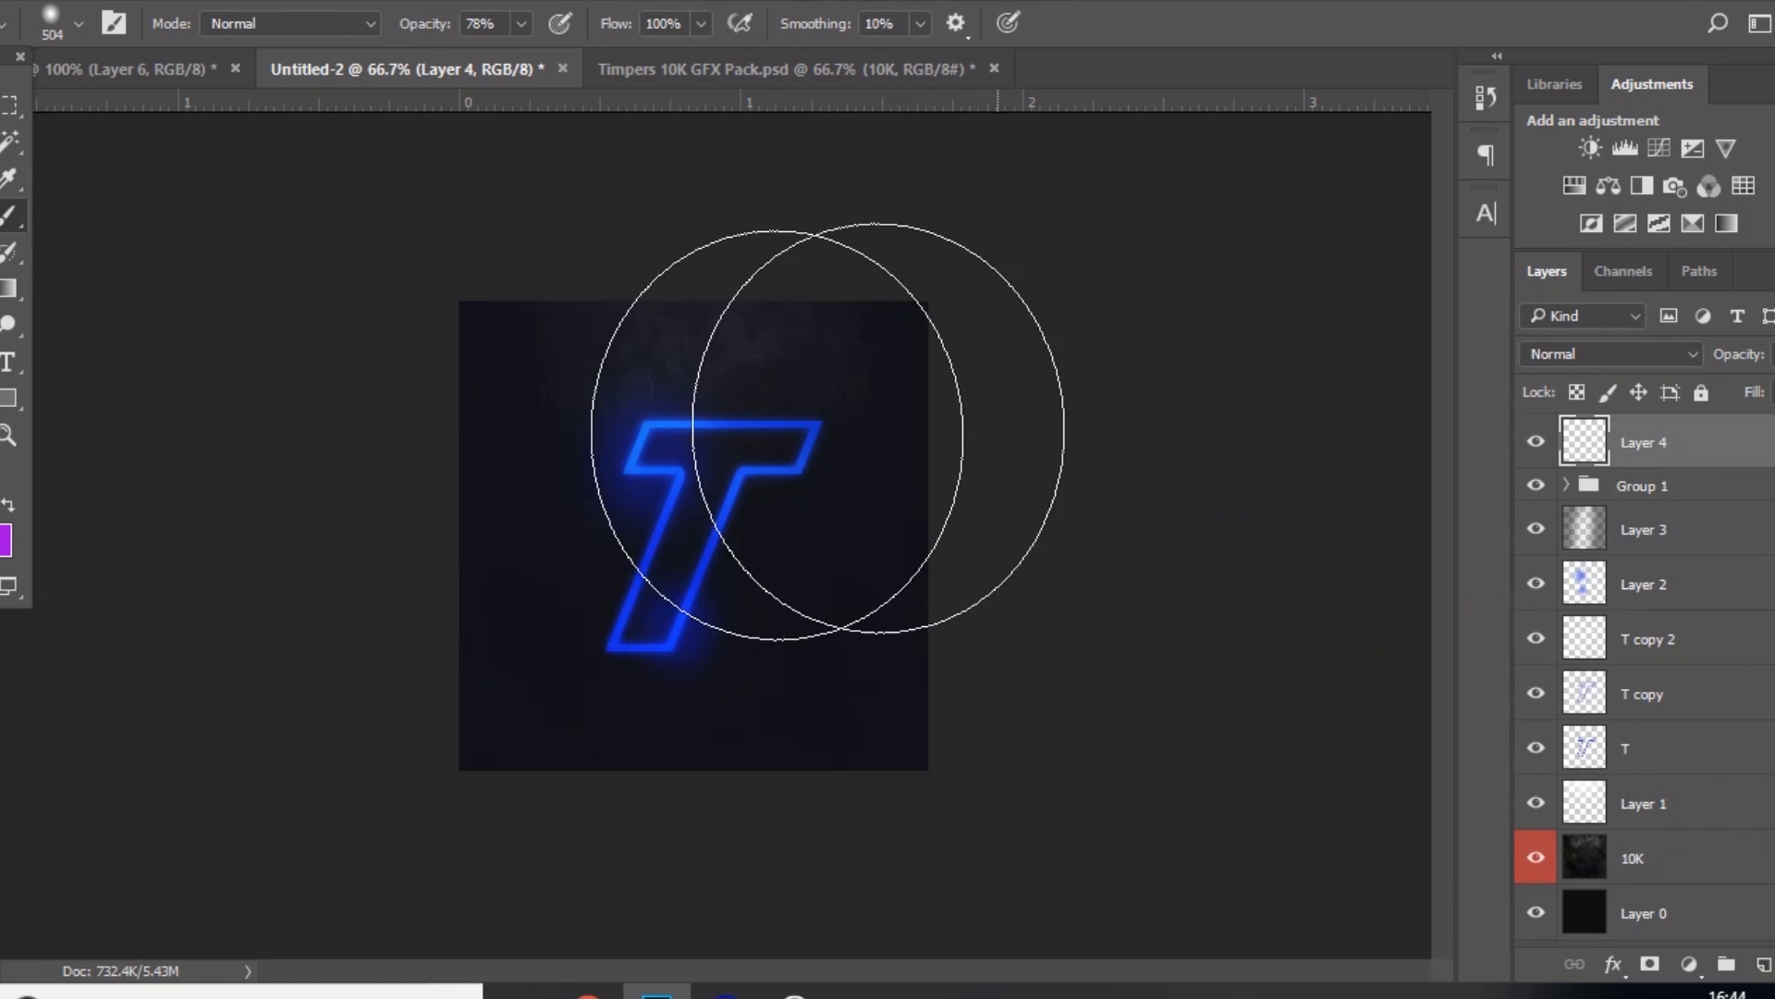
mouse_move(715, 345)
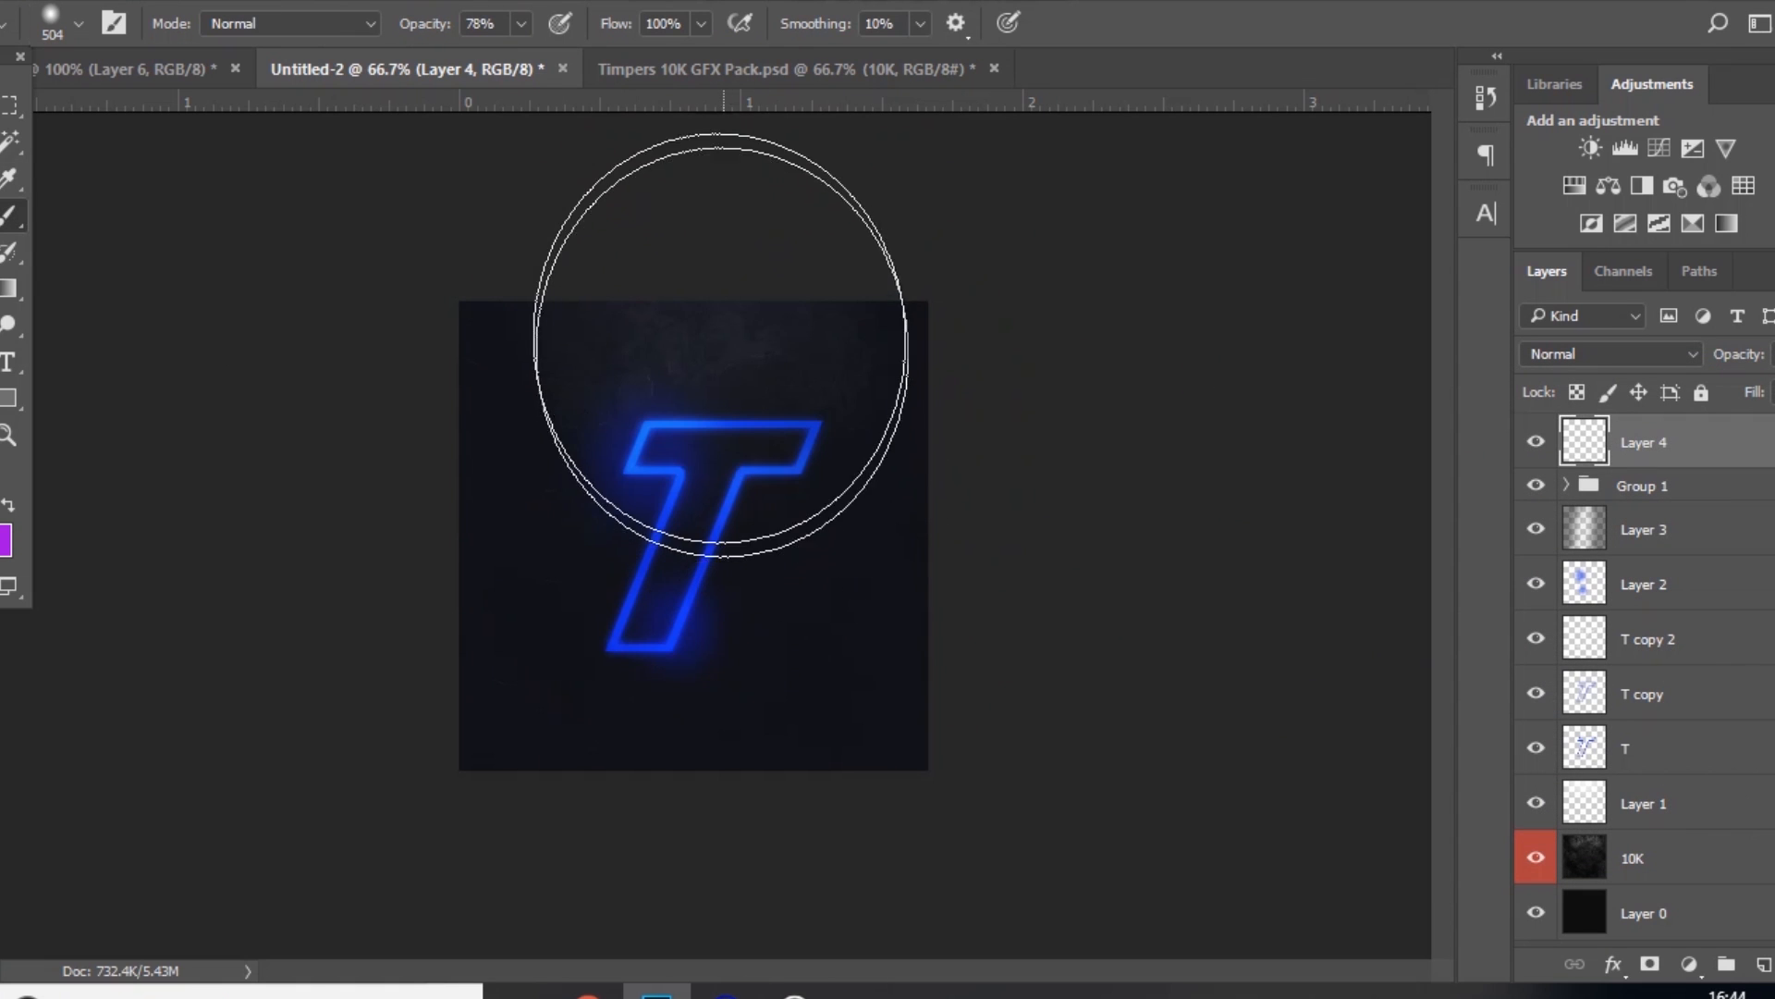
Step: Brush light across the top, then paint white spots on the T's corners in Overlay mode
click(716, 339)
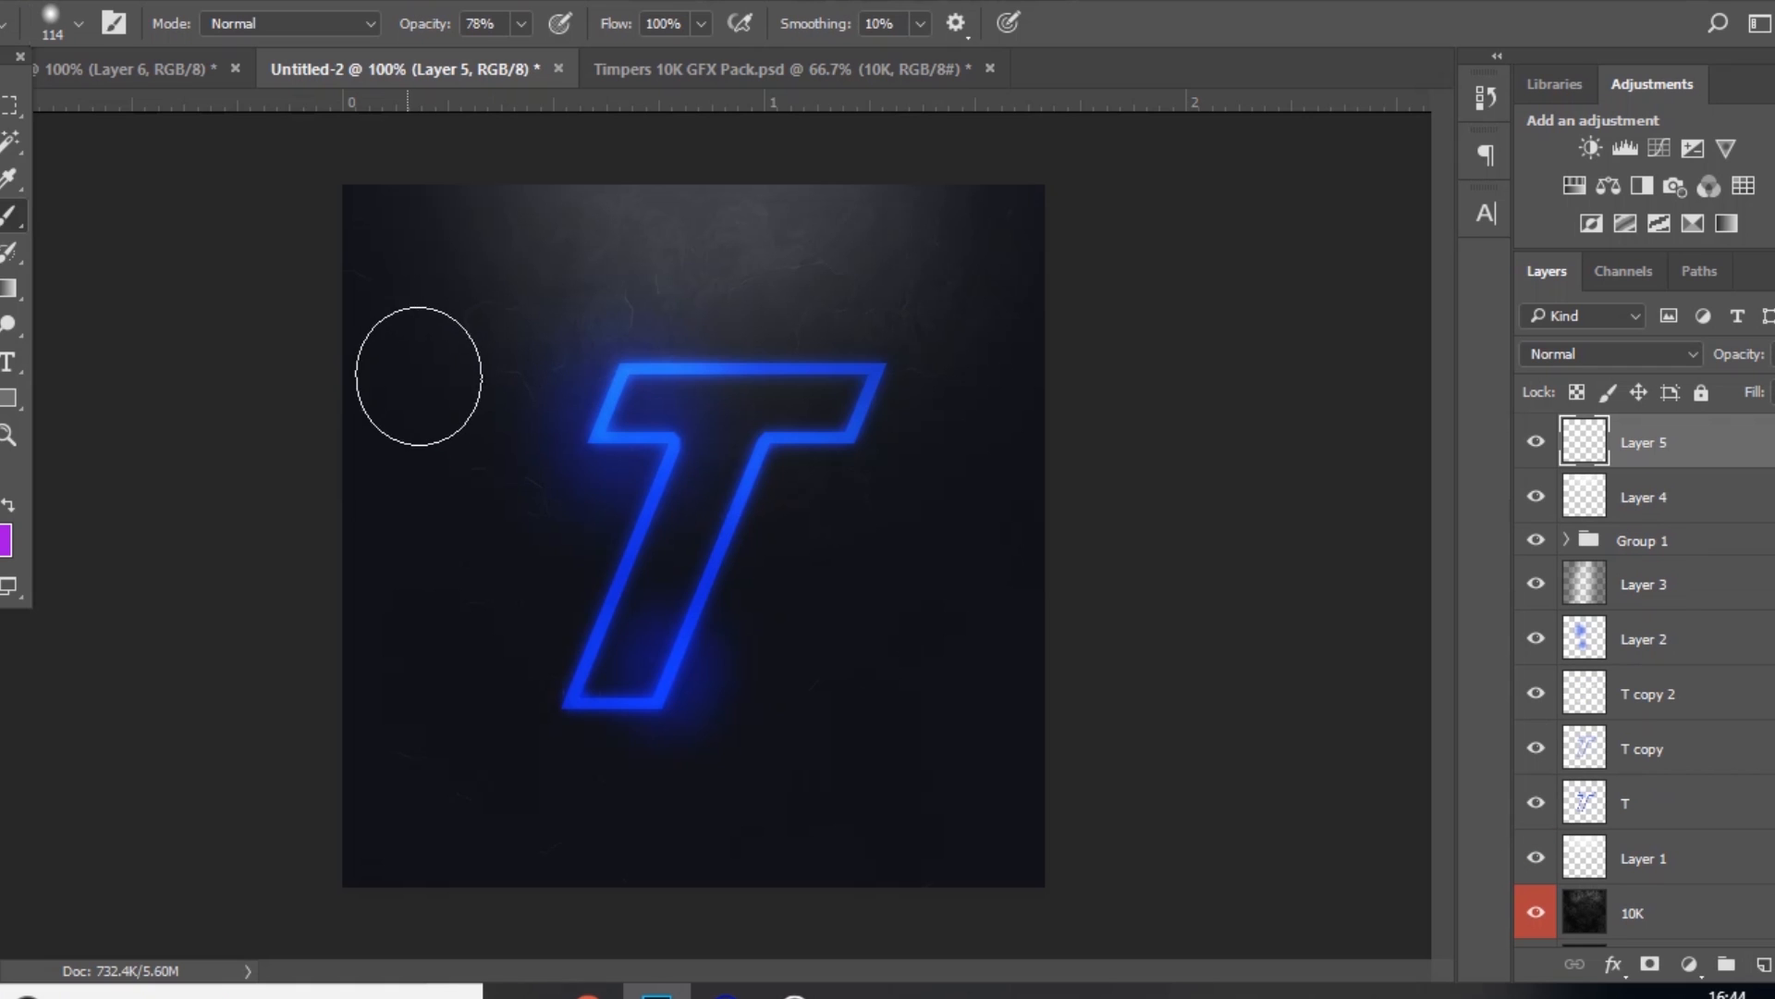
drag(418, 374, 827, 453)
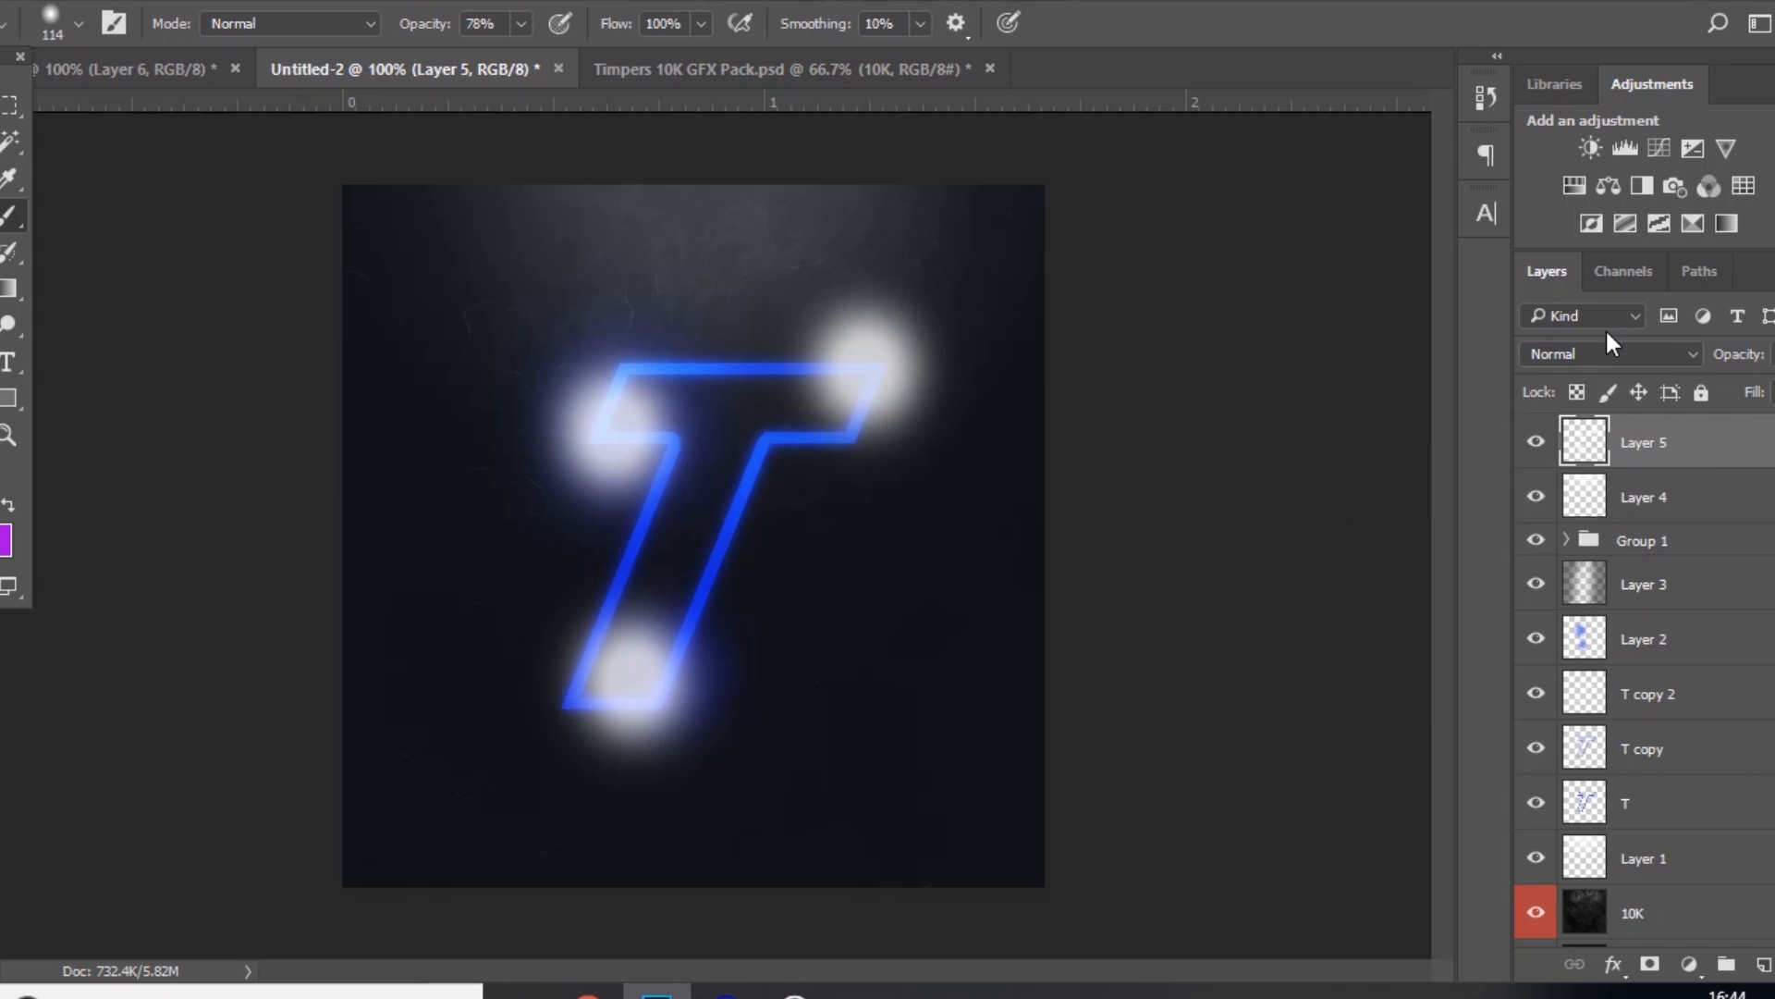
click(1608, 353)
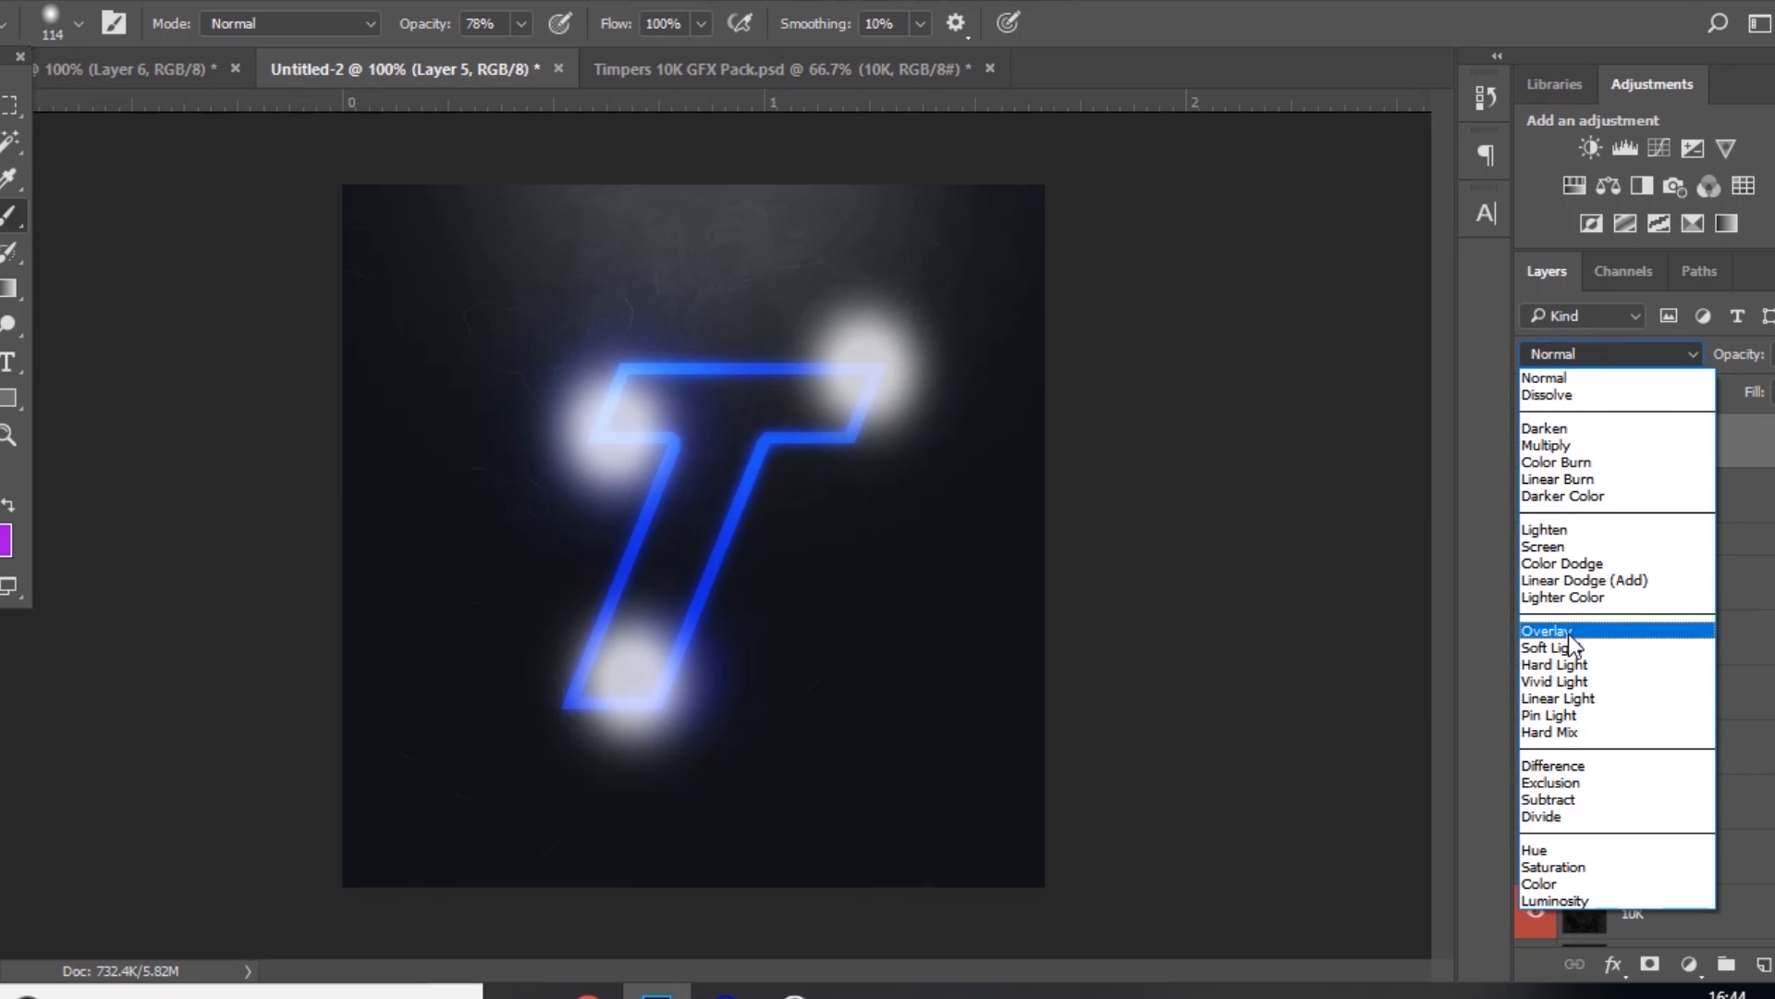
click(1548, 630)
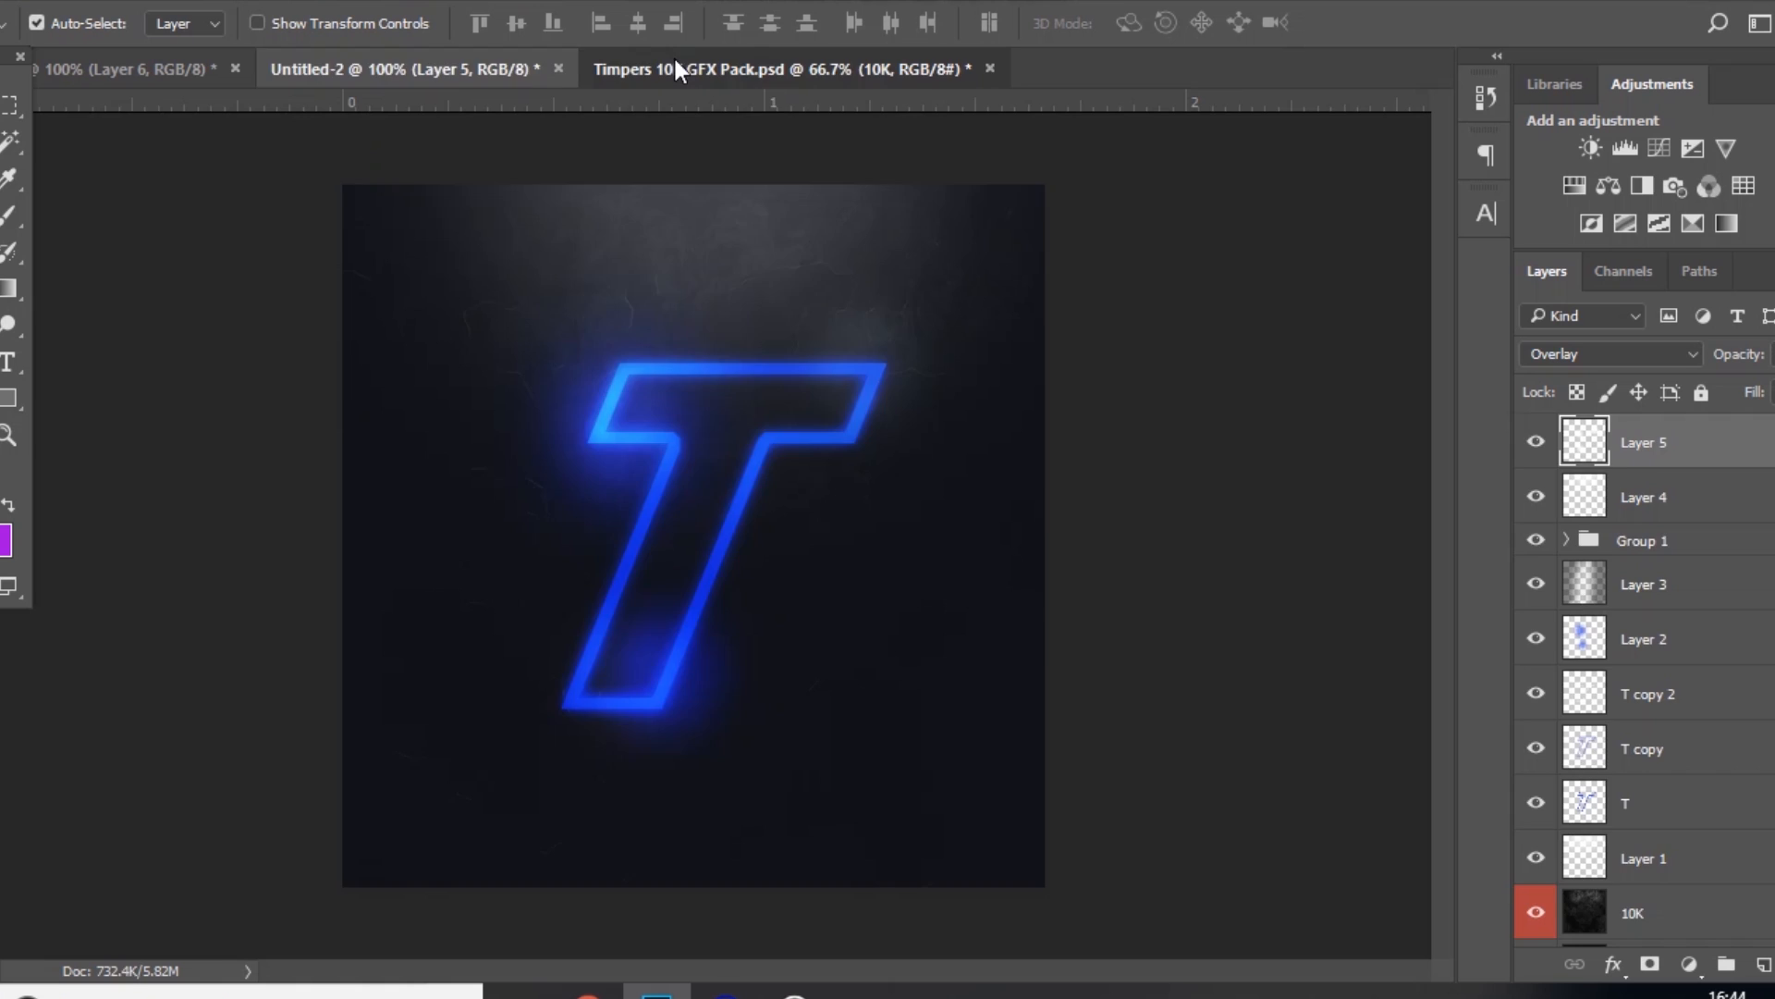
Step: Copy the blue squiggly 10K GFX texture into Untitled-2 and tint it deep blue with Hue/Saturation
click(792, 68)
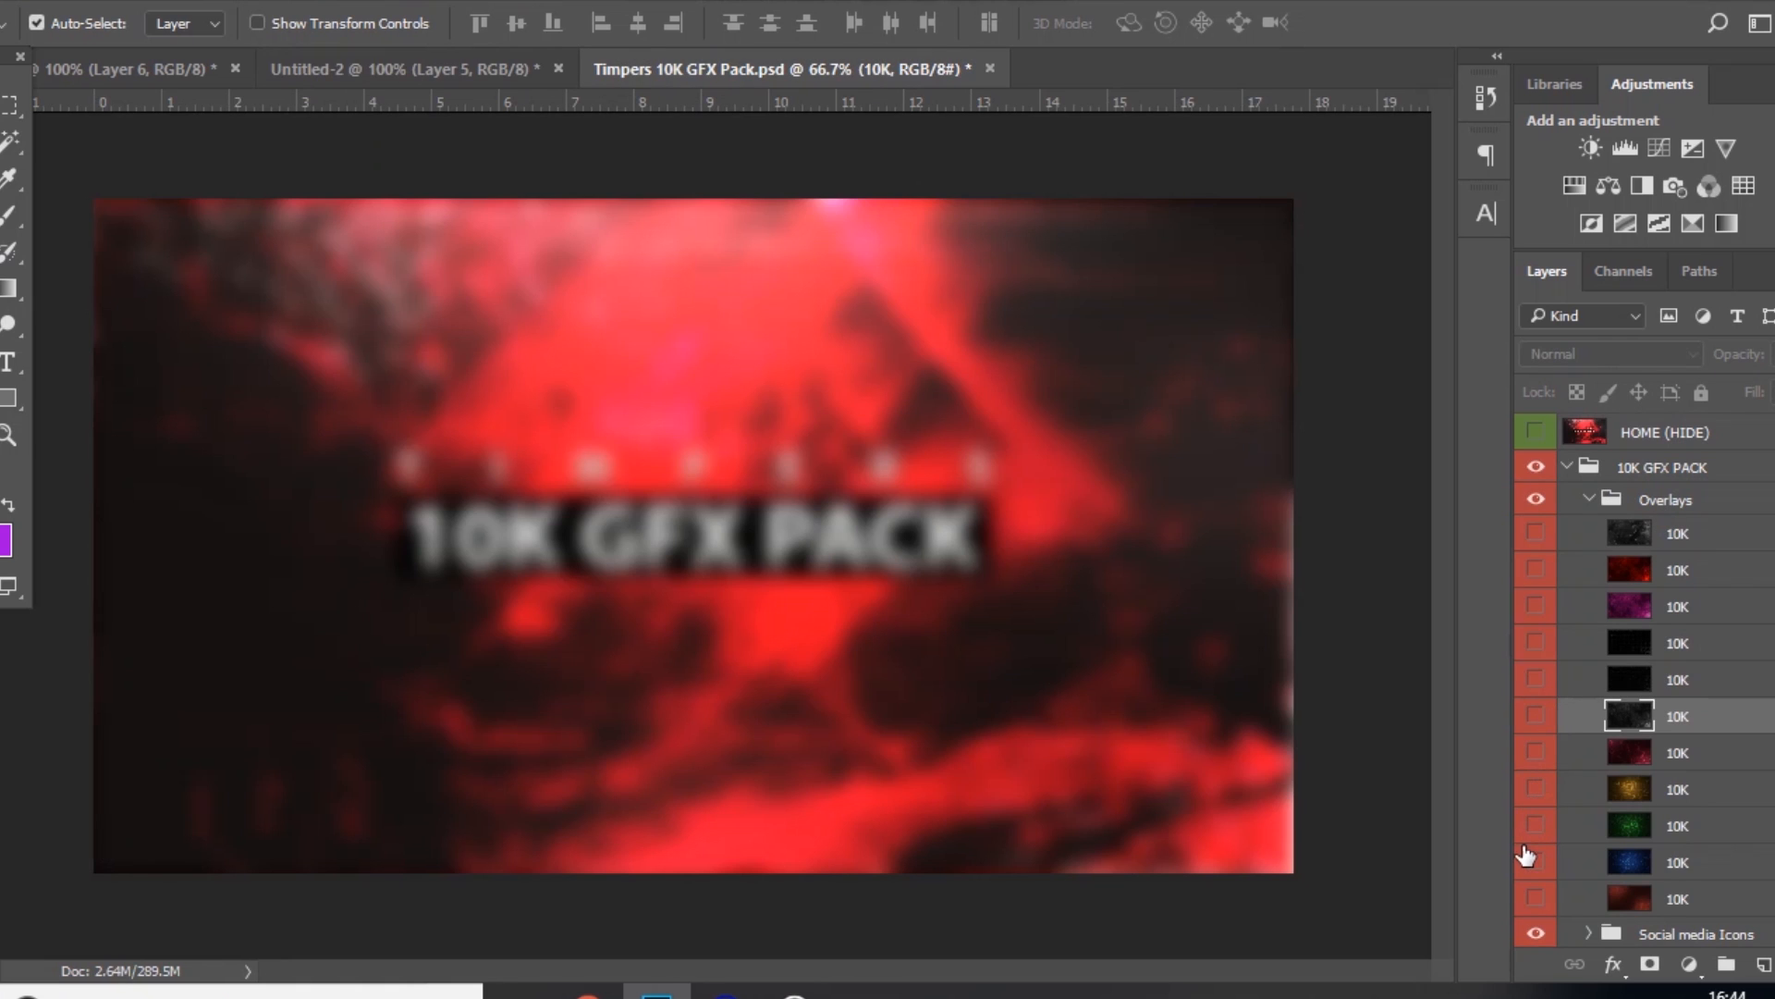
click(1535, 862)
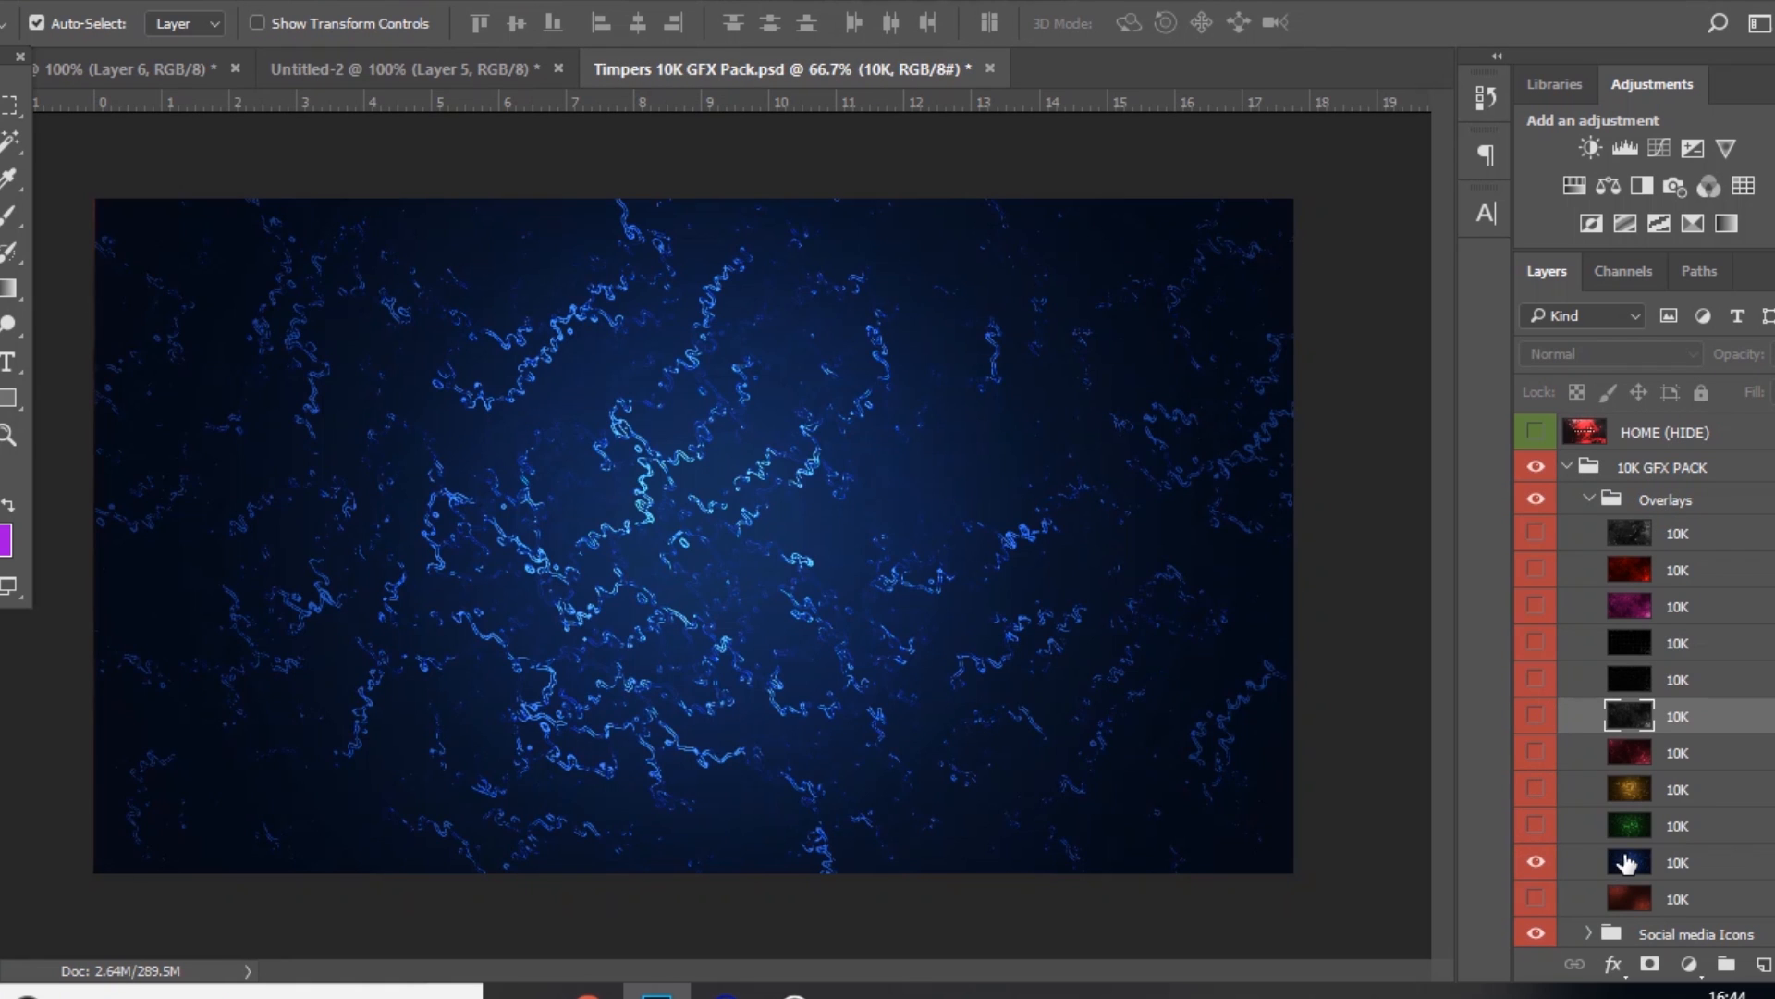
click(1535, 862)
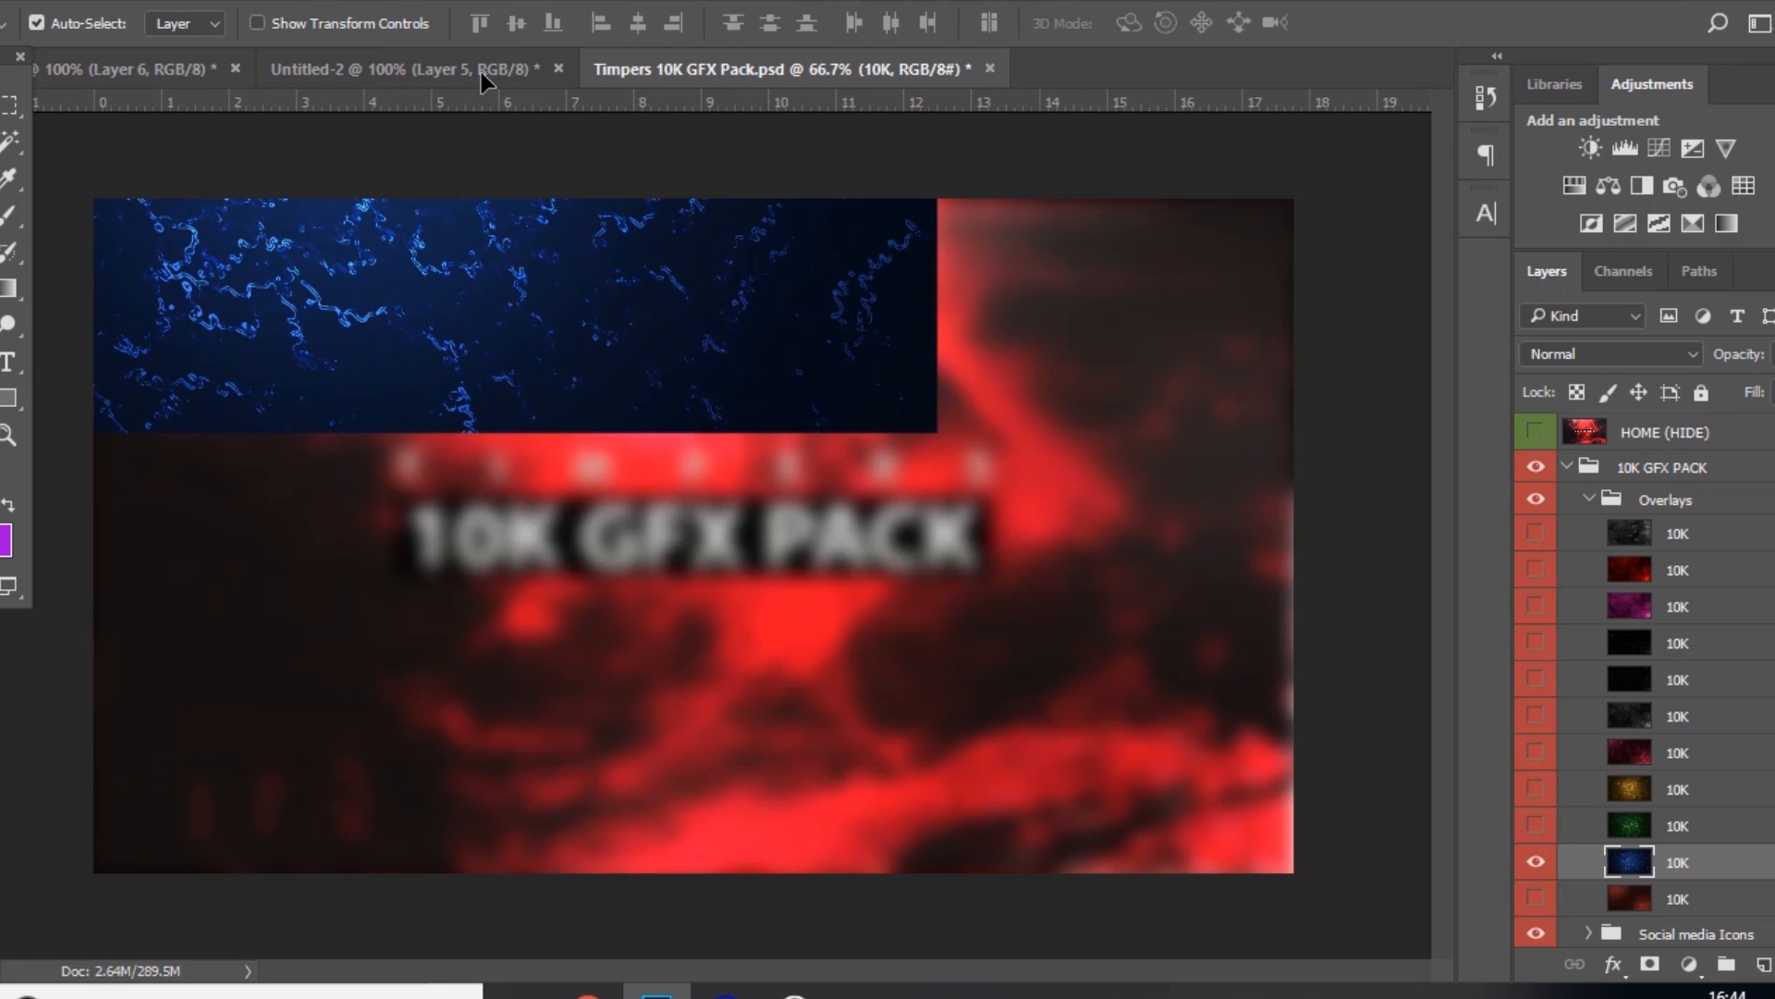
click(397, 70)
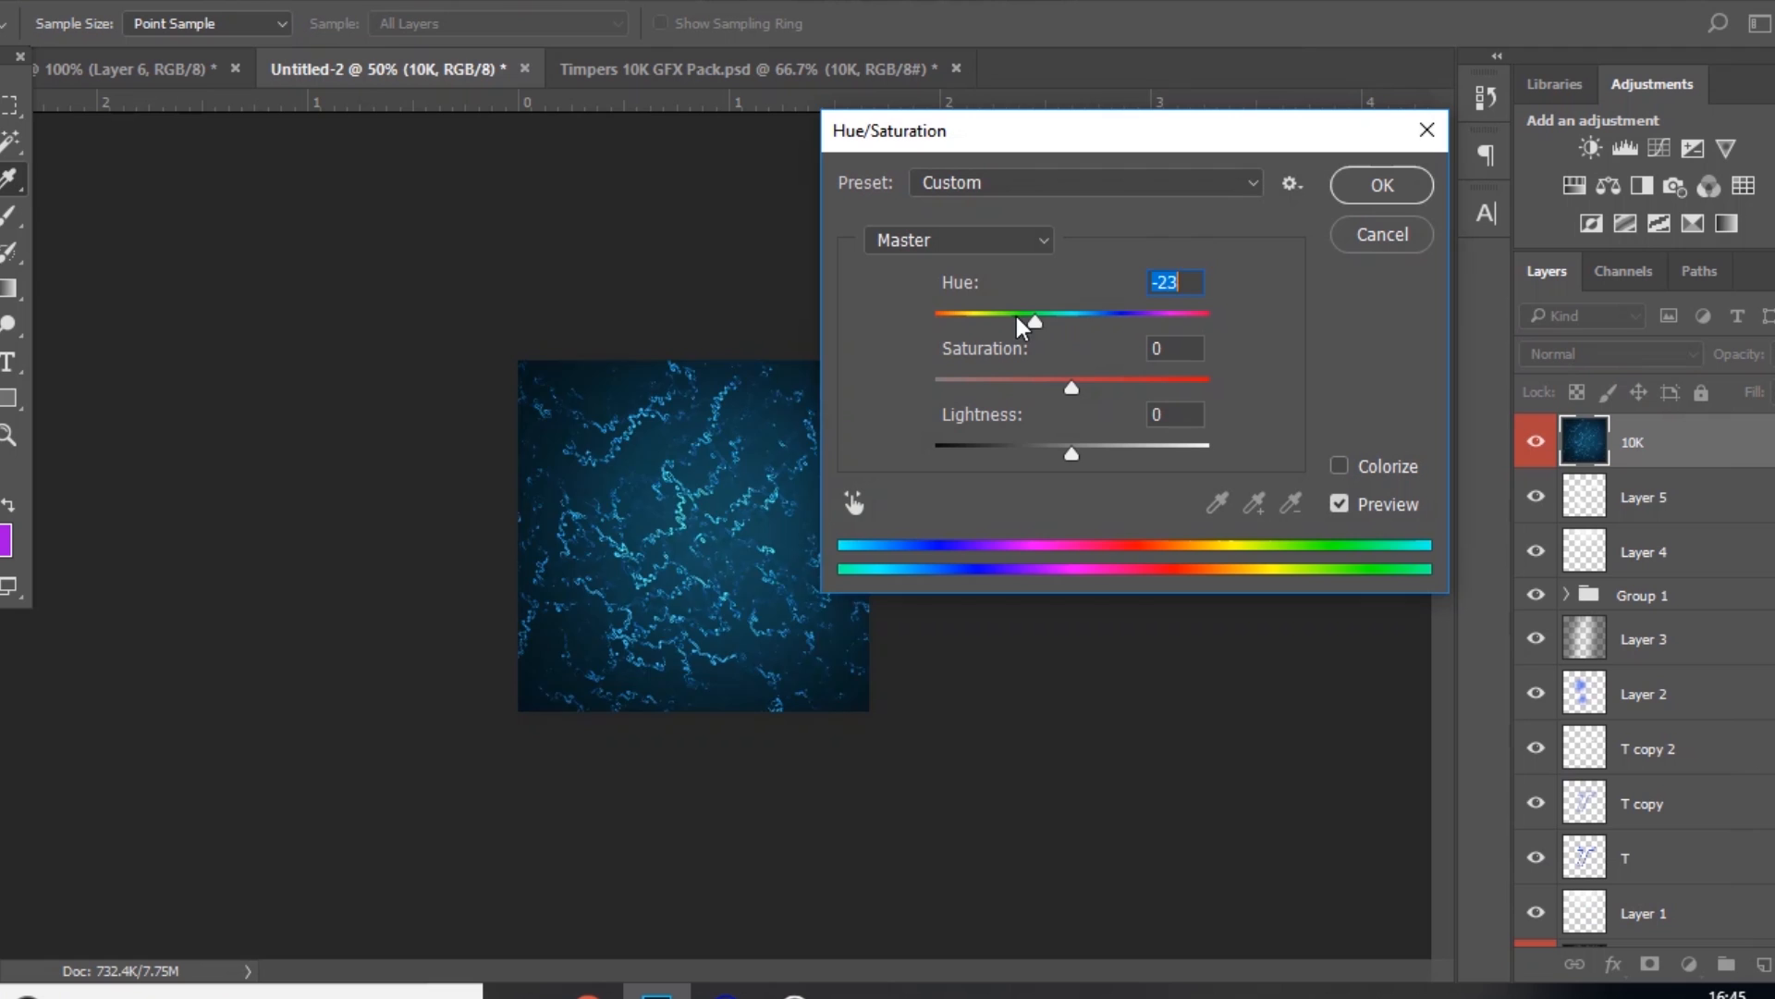
click(1379, 185)
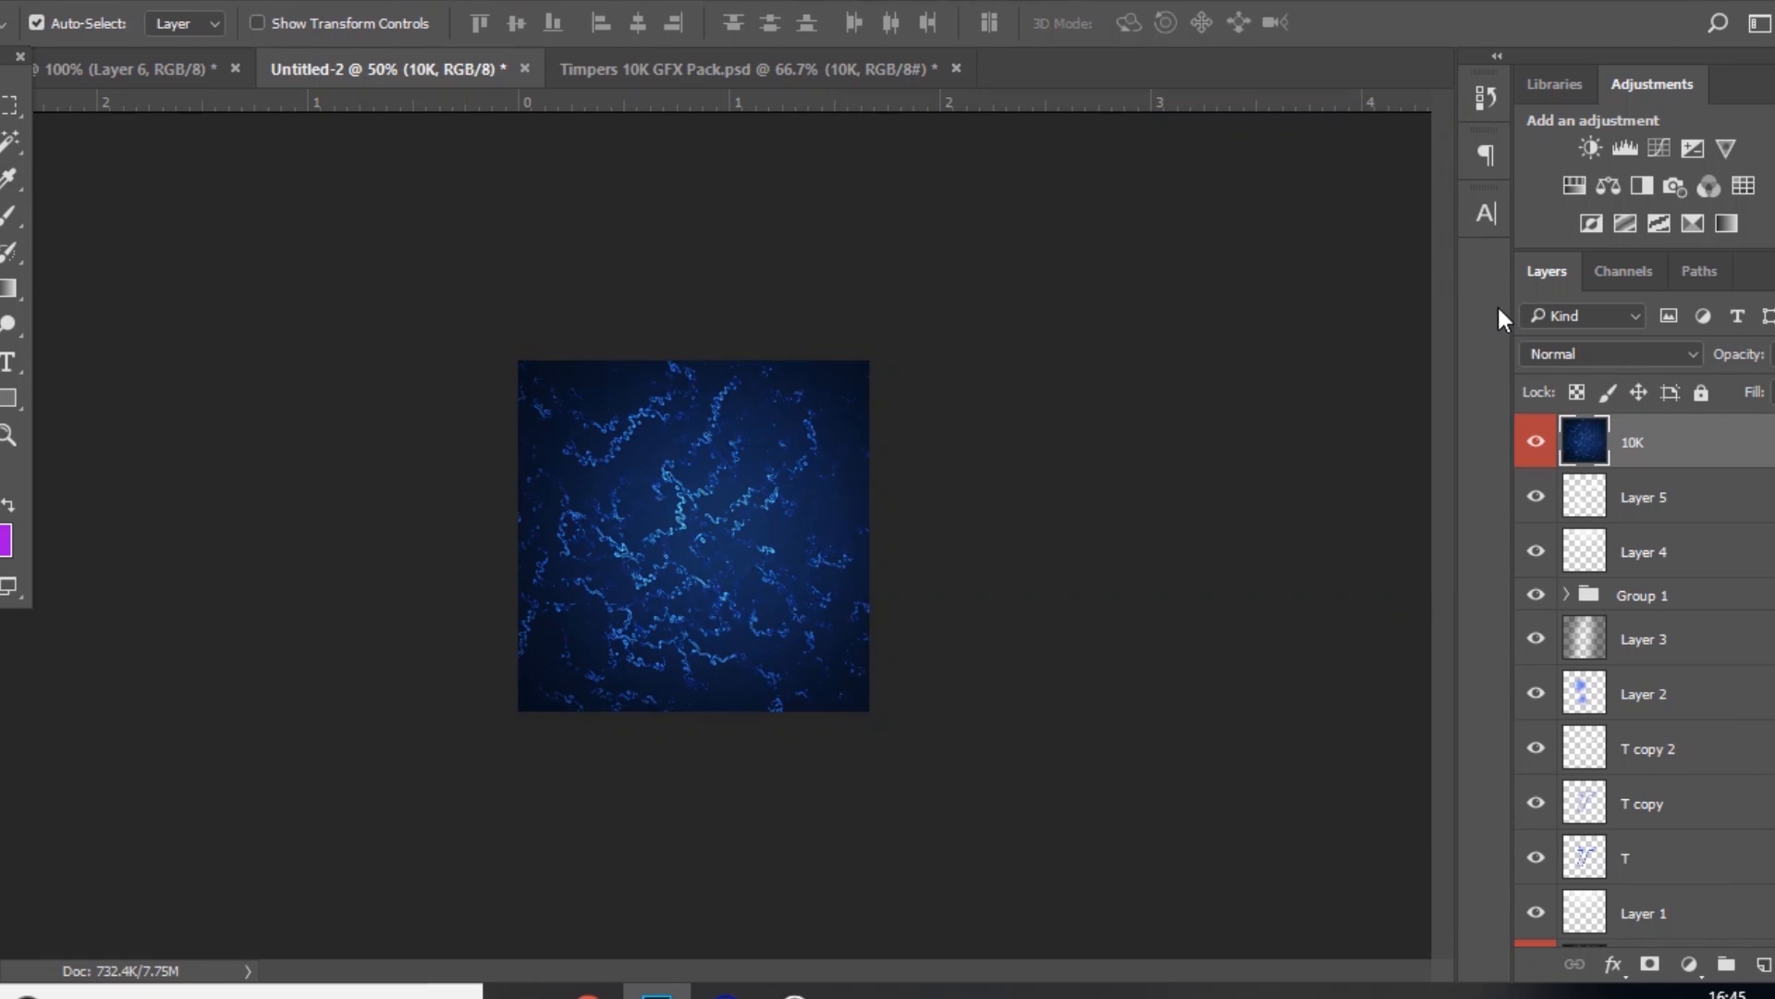
click(1608, 354)
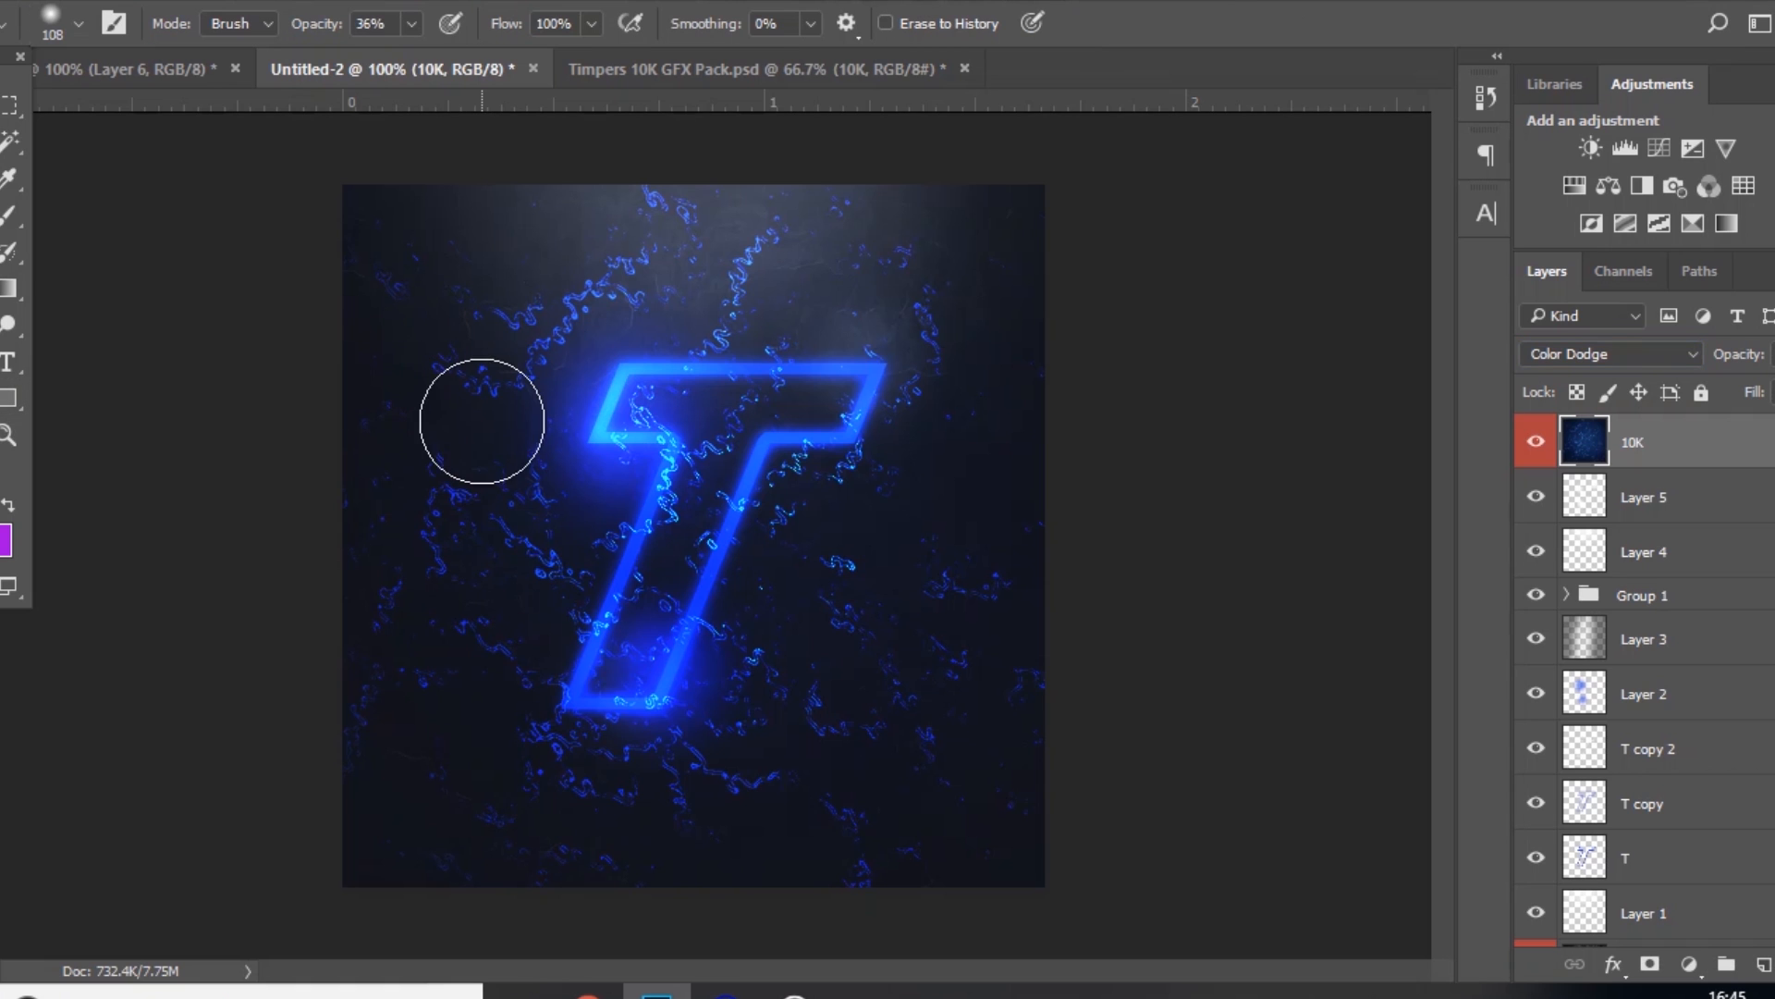
Step: Erase the squiggle texture around the T and across the middle, leaving only faint squiggles
drag(479, 422, 1054, 524)
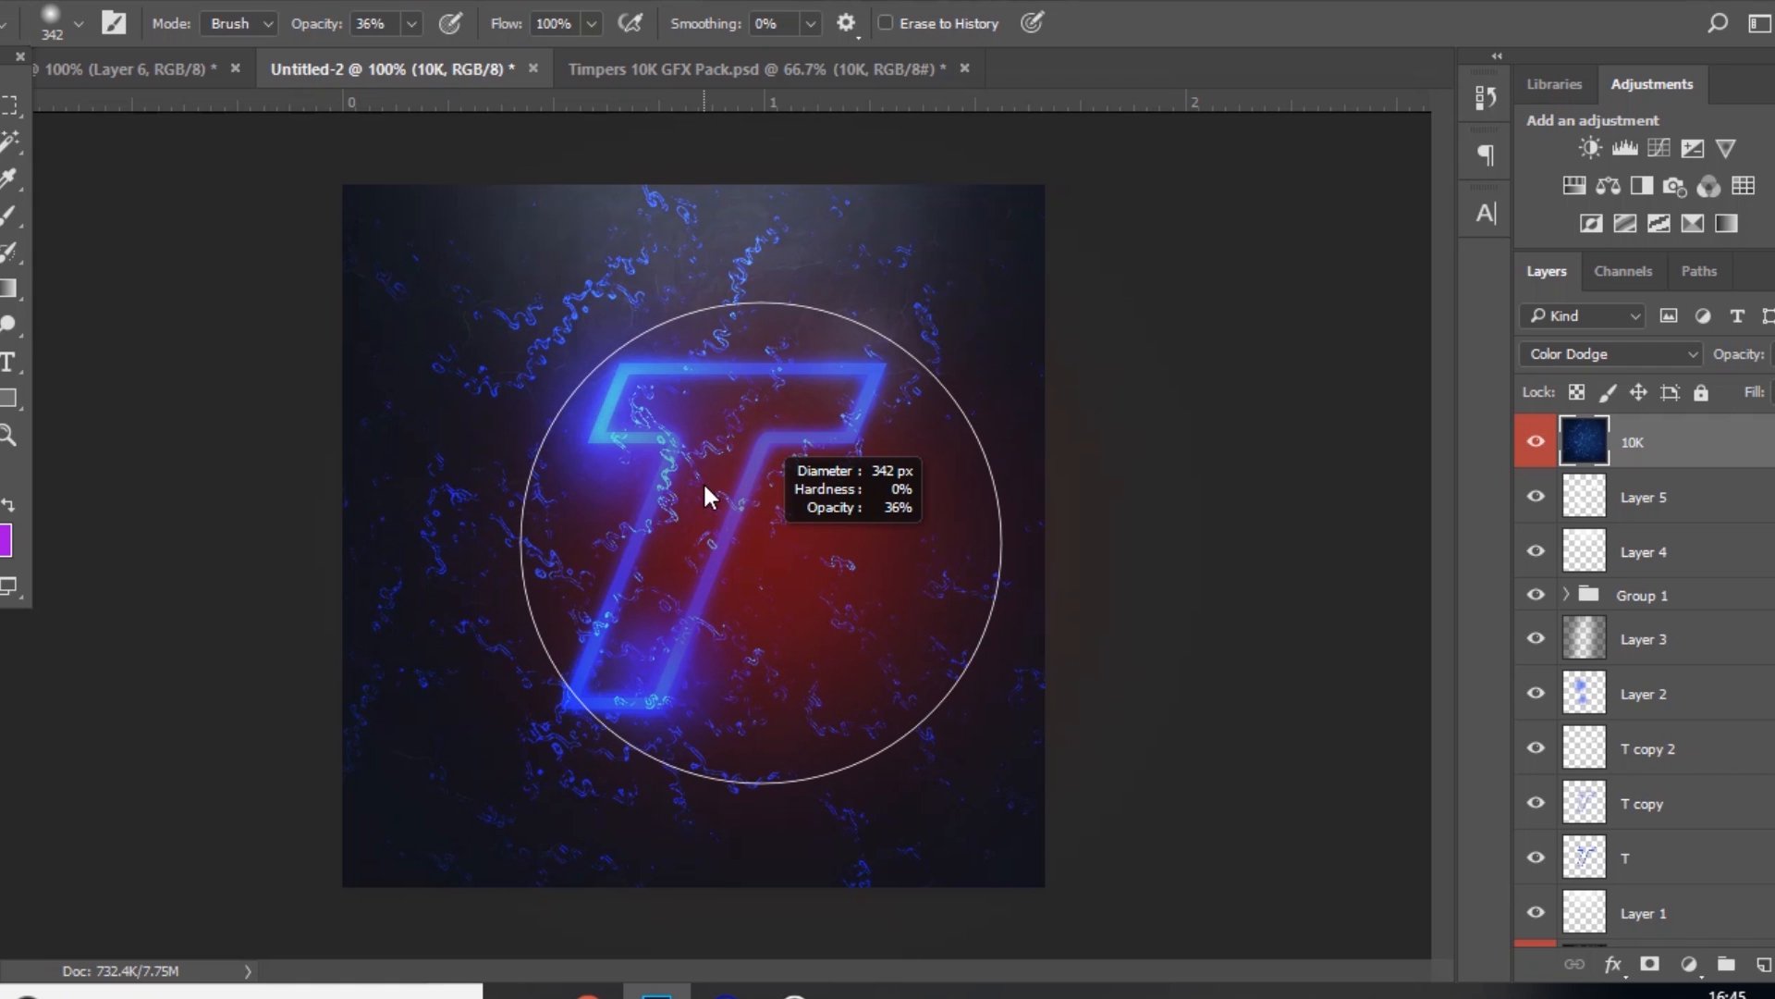
drag(707, 495, 789, 544)
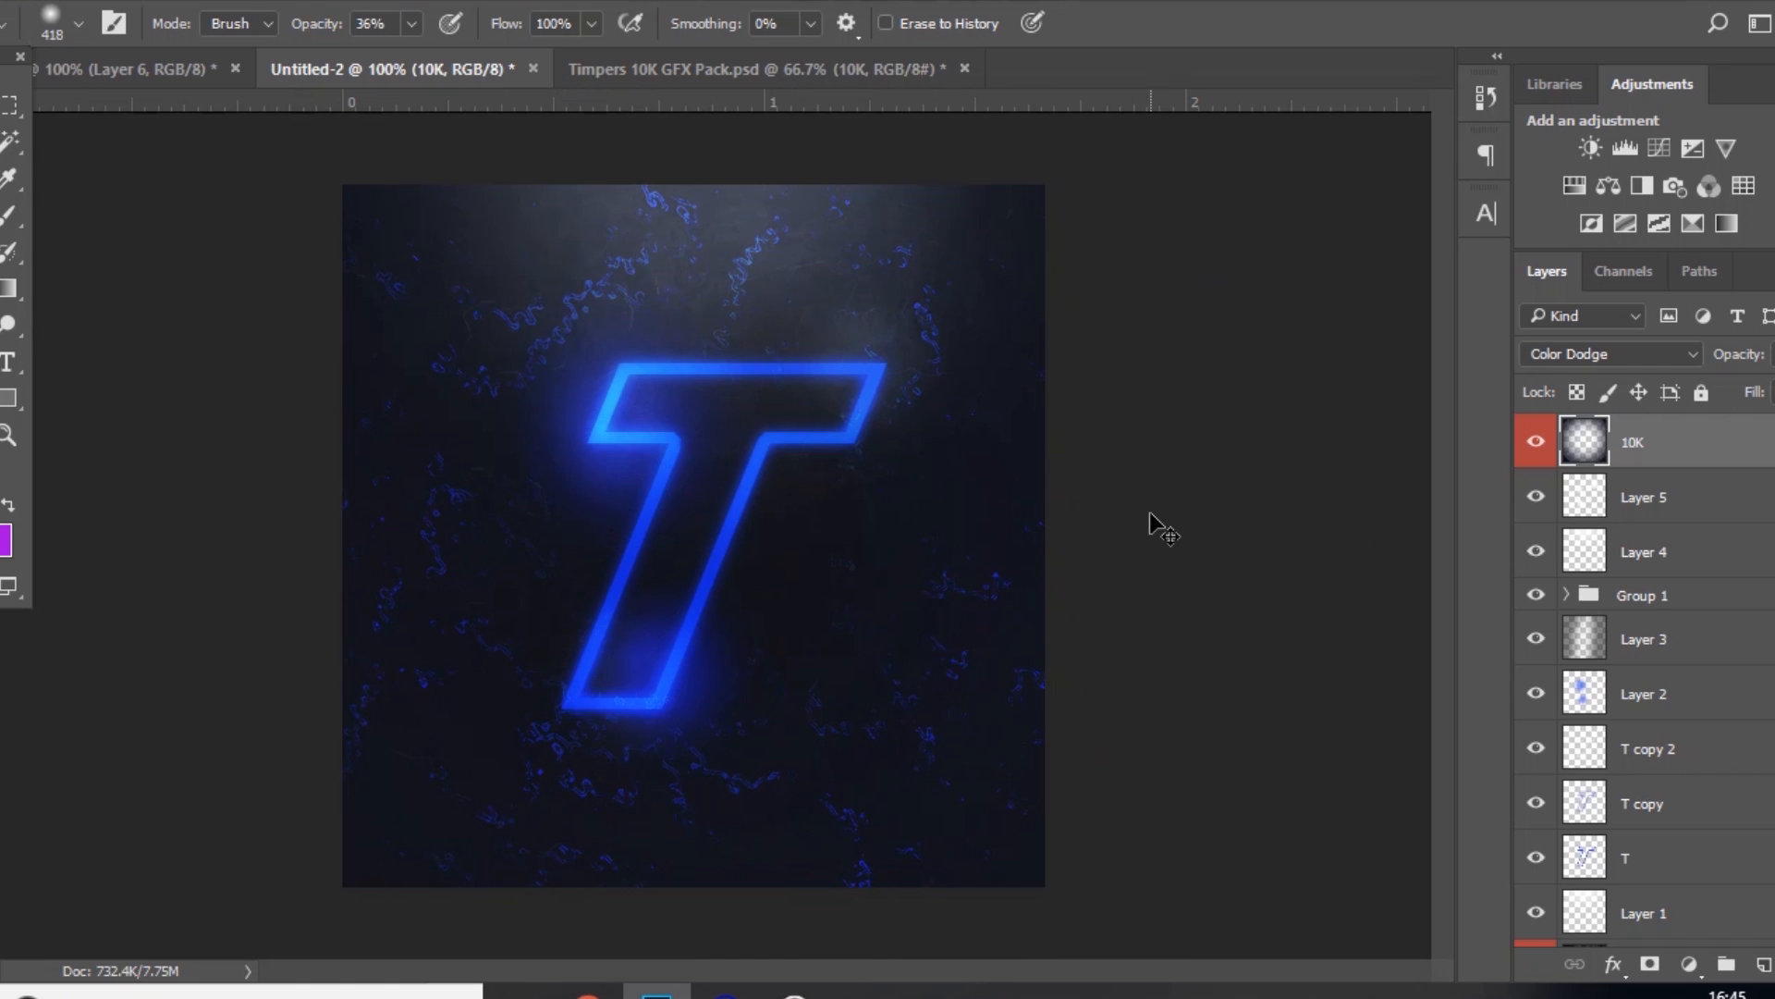
mouse_move(1753, 917)
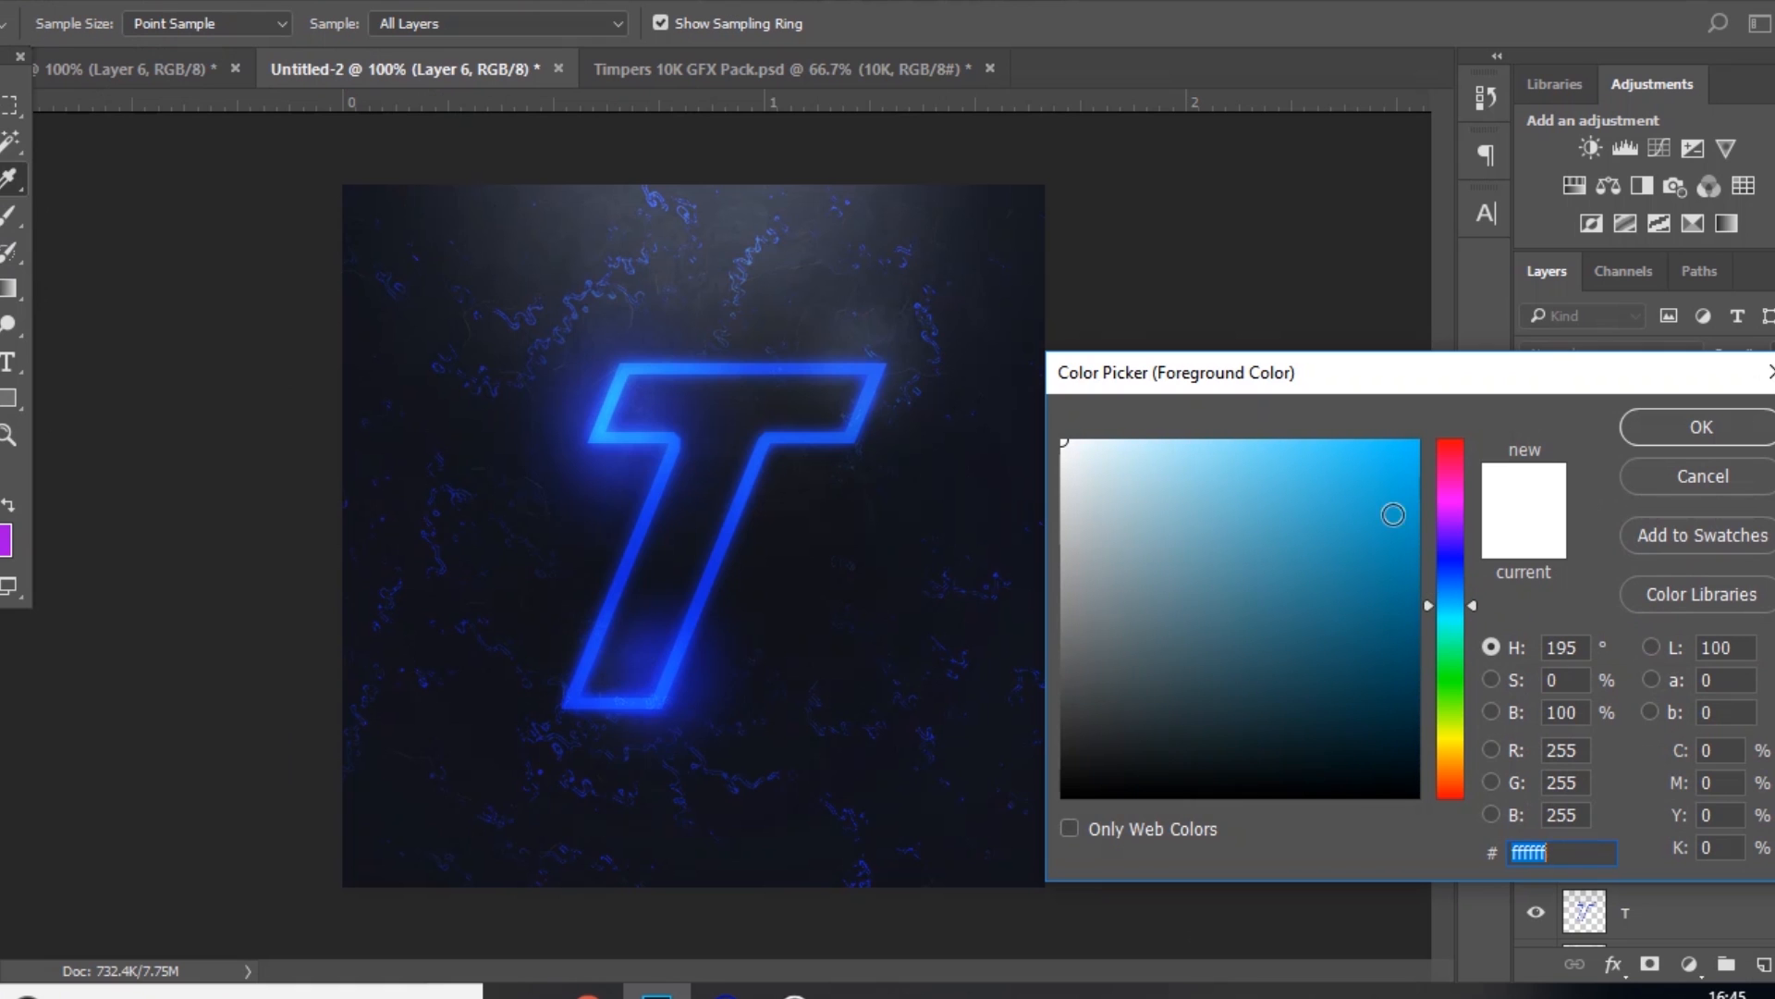
Step: Paint light cyan glow spots on the T's three corners on Layer 6, blended in Color Dodge
click(1698, 428)
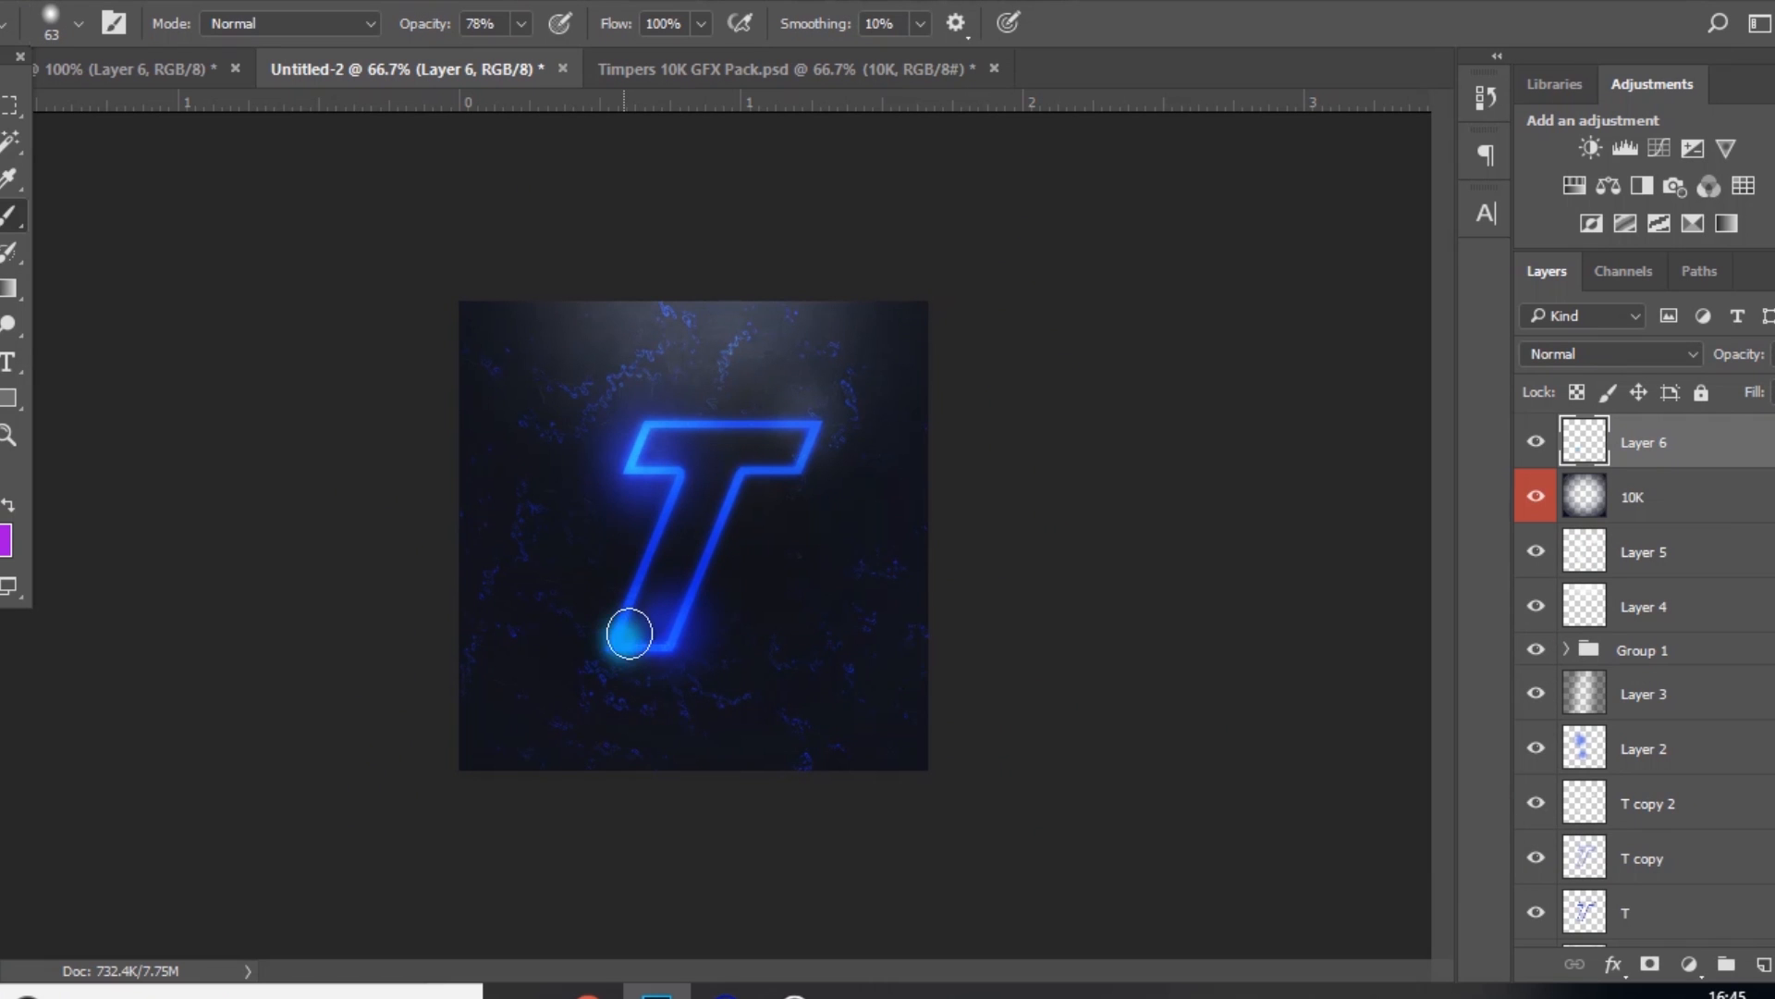
drag(629, 631, 707, 589)
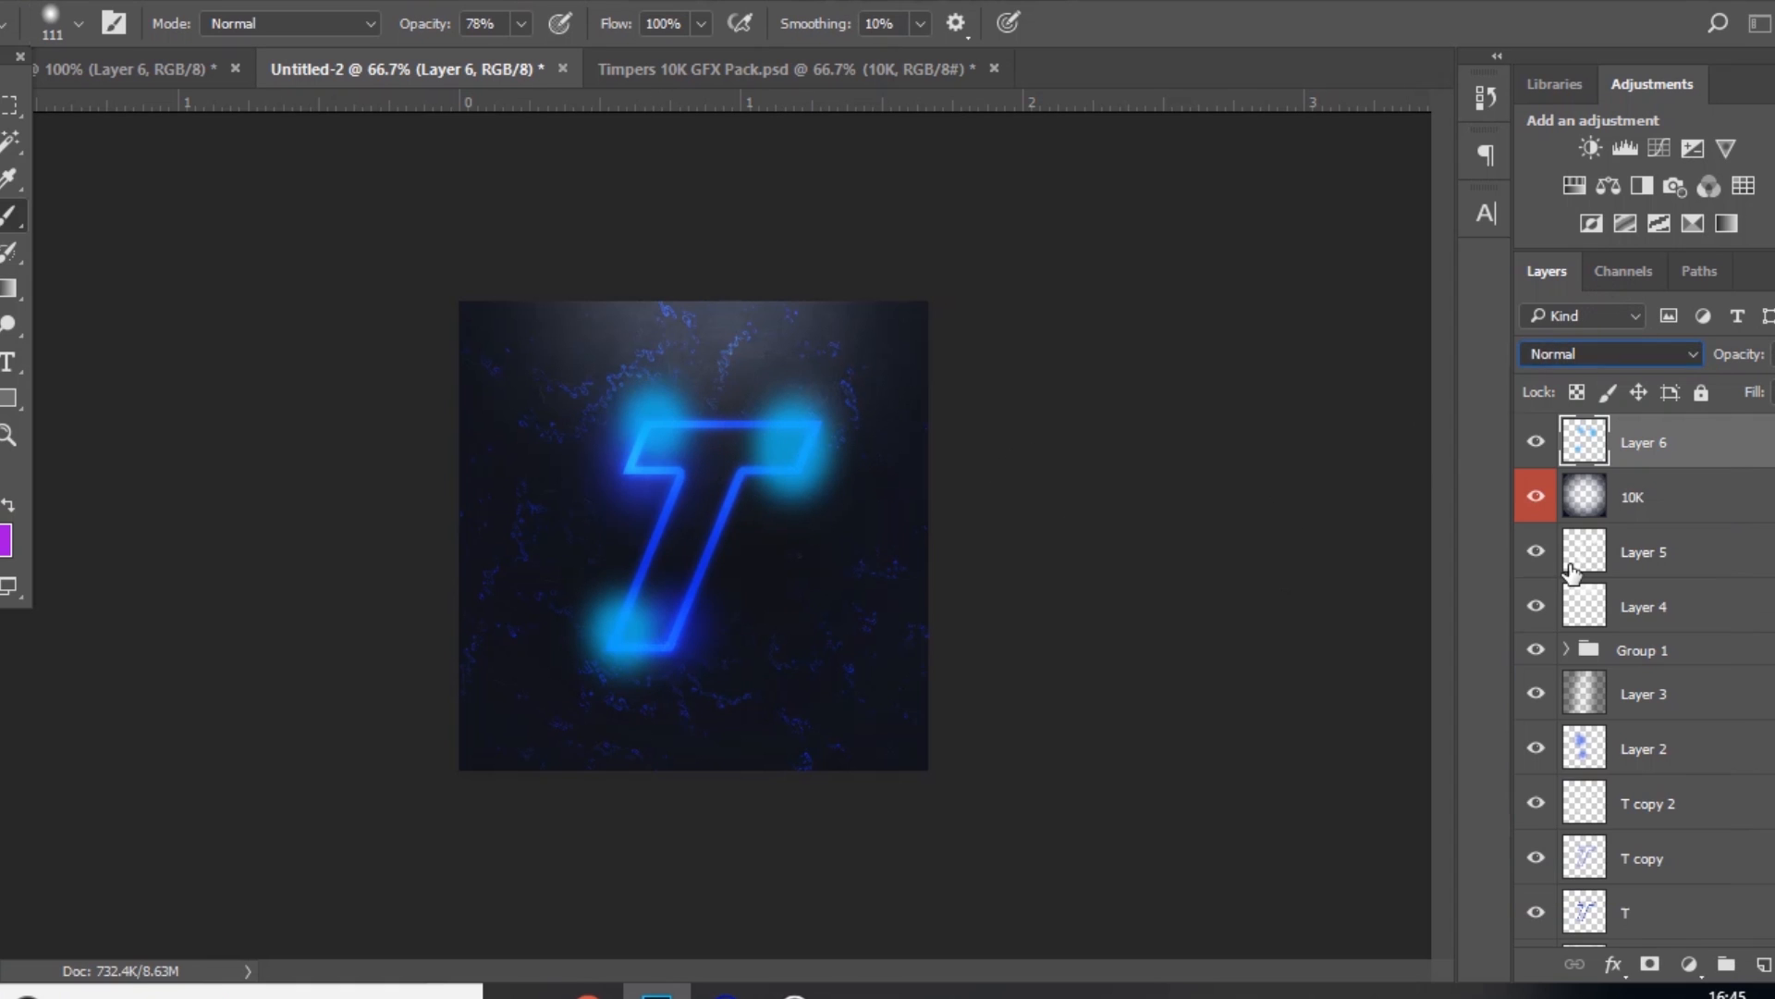
click(1608, 353)
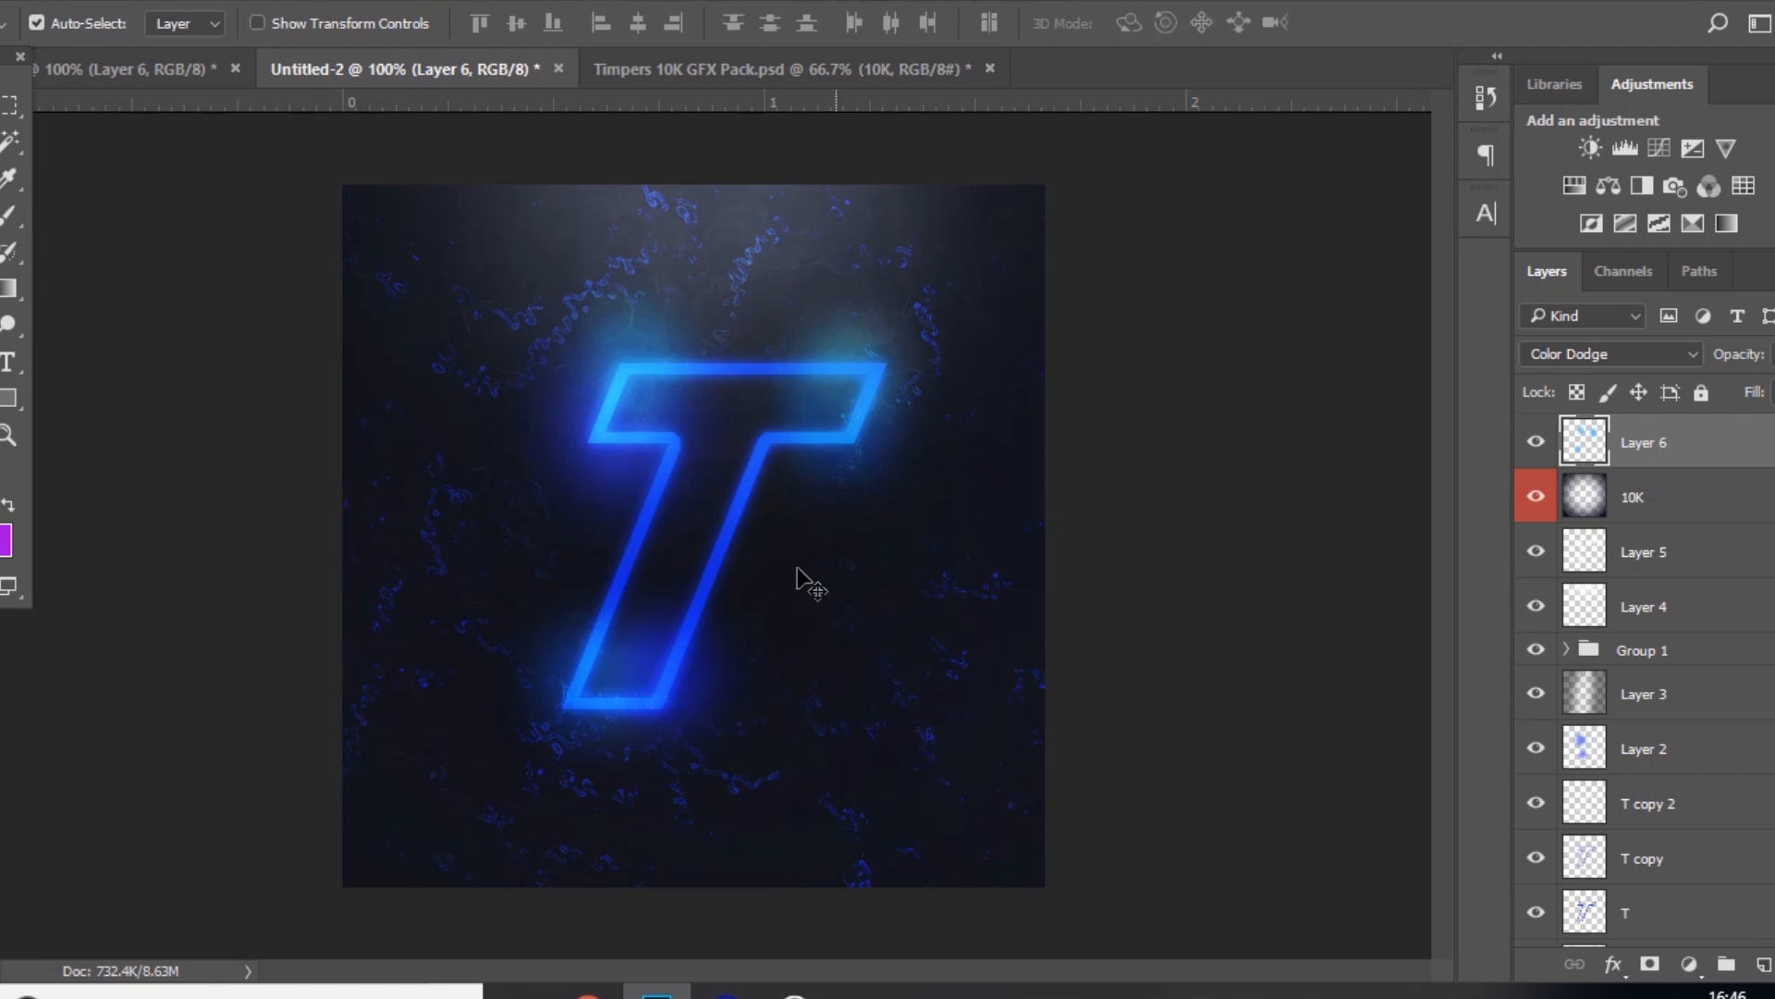
mouse_move(877, 538)
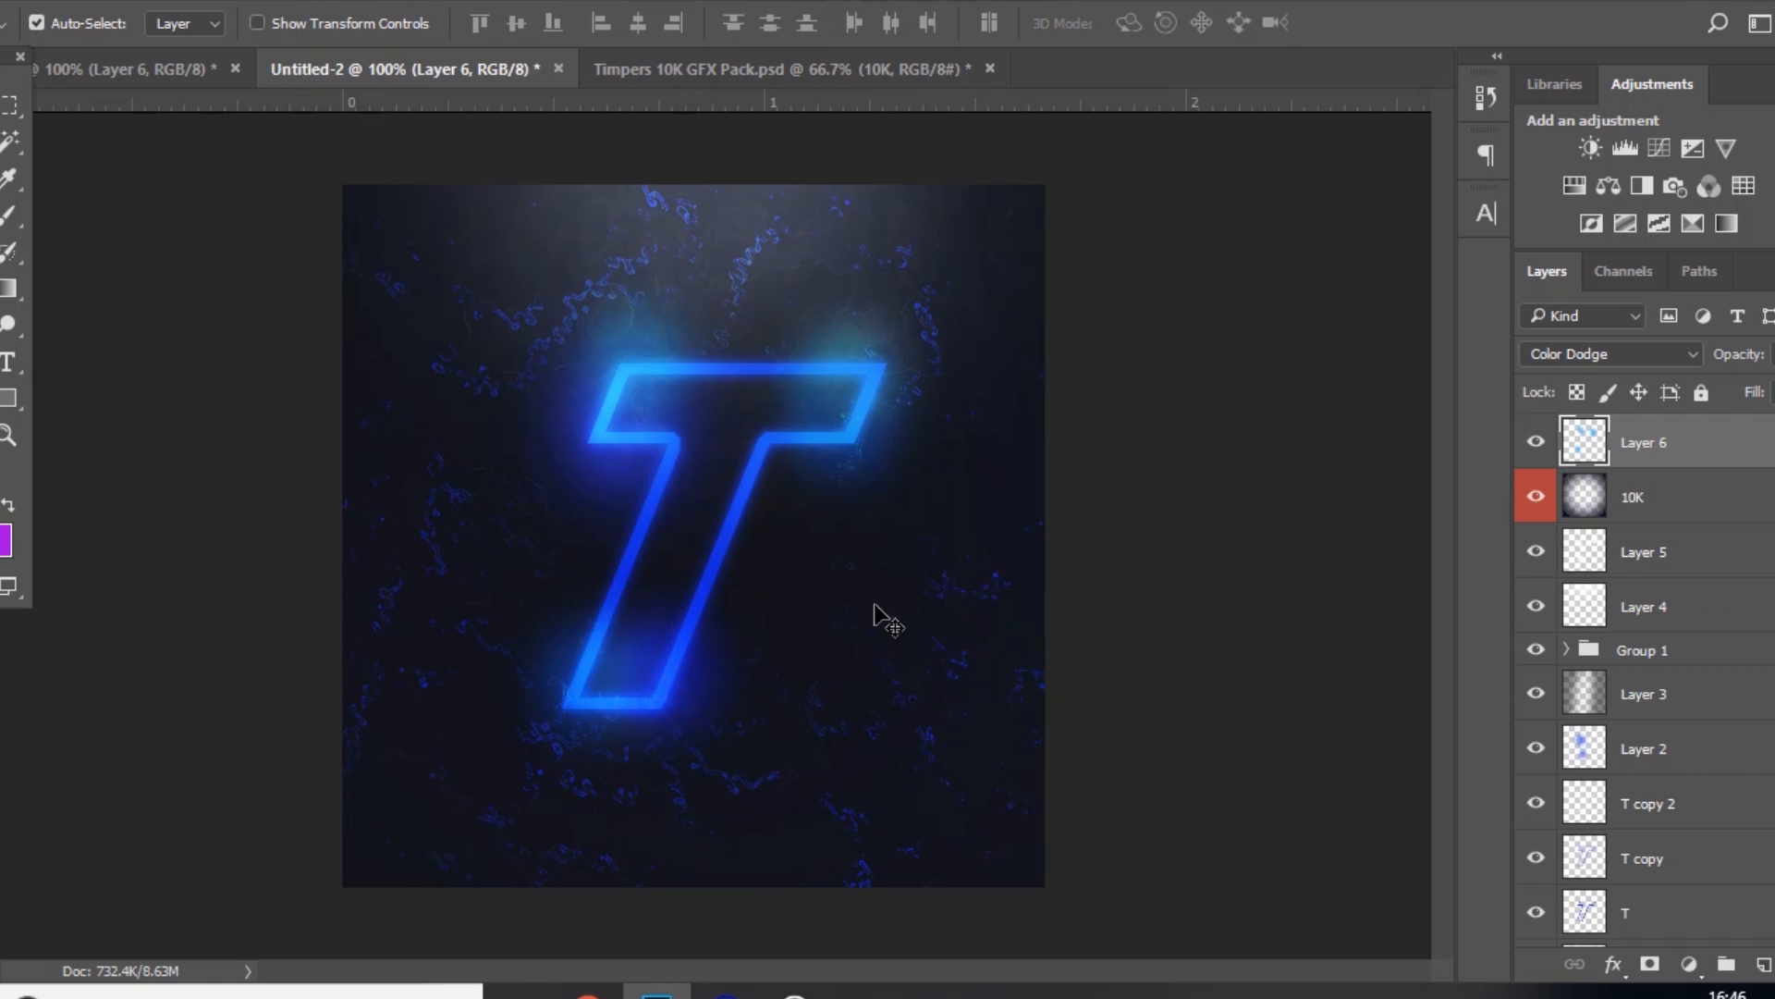
mouse_move(602, 622)
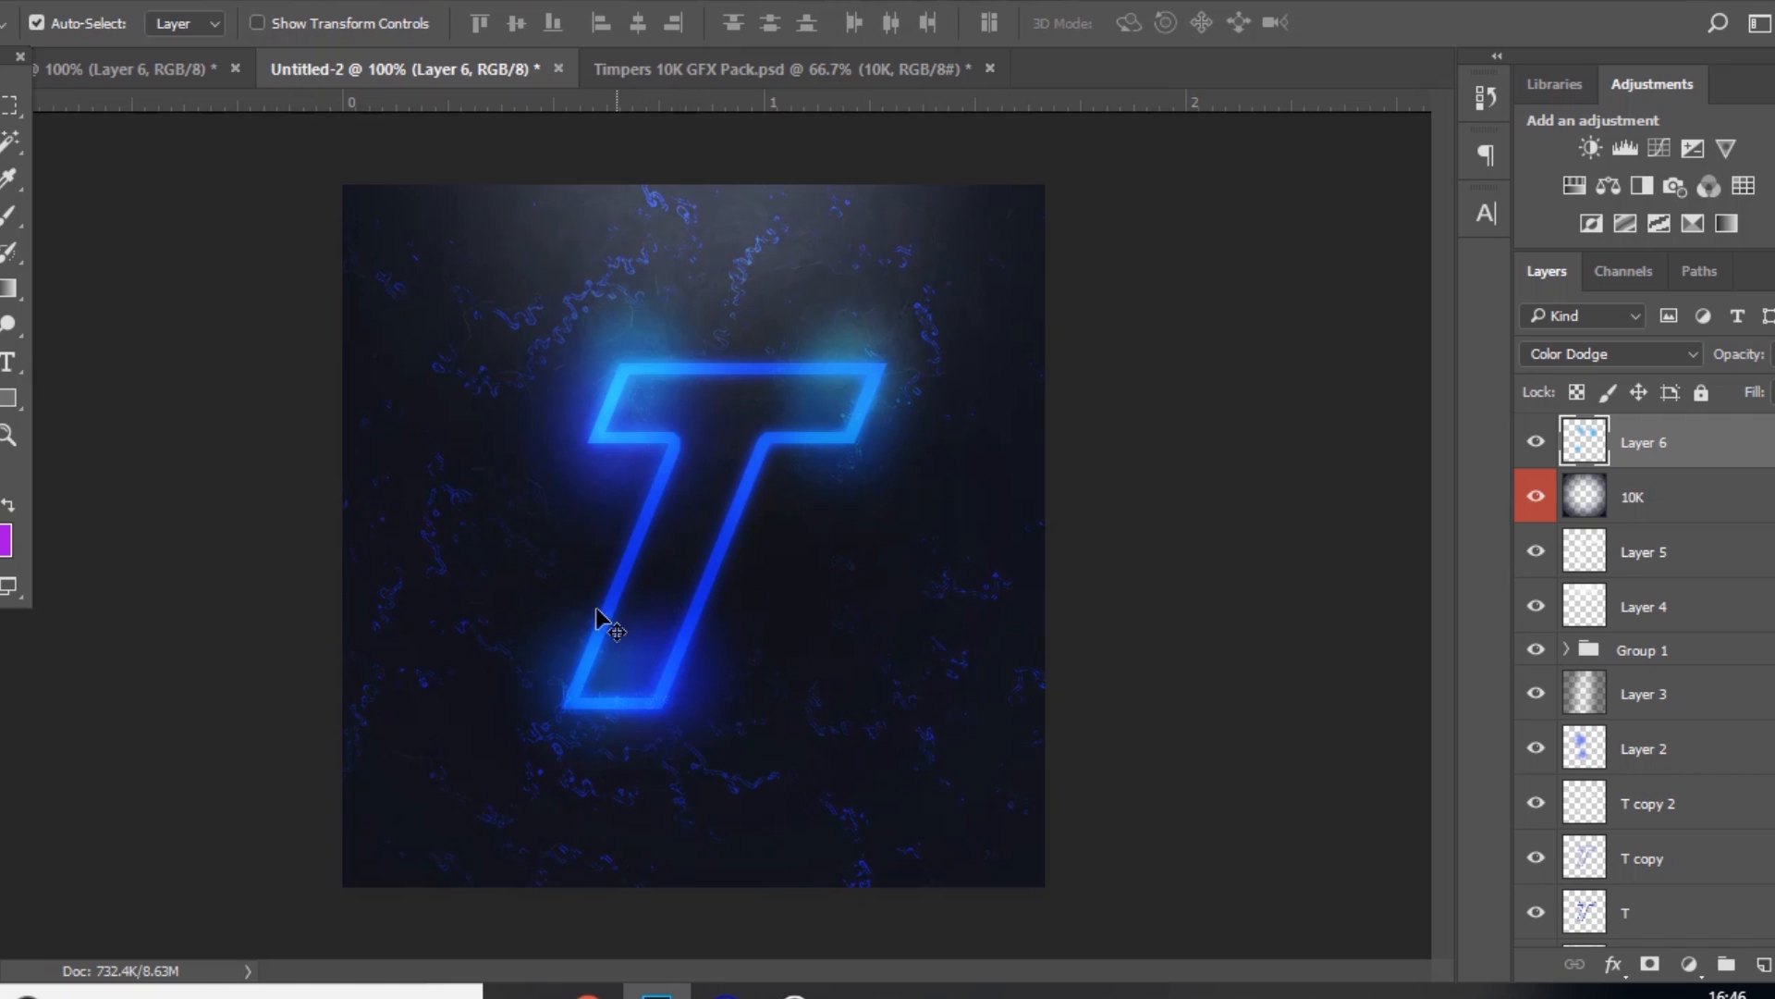
mouse_move(731, 599)
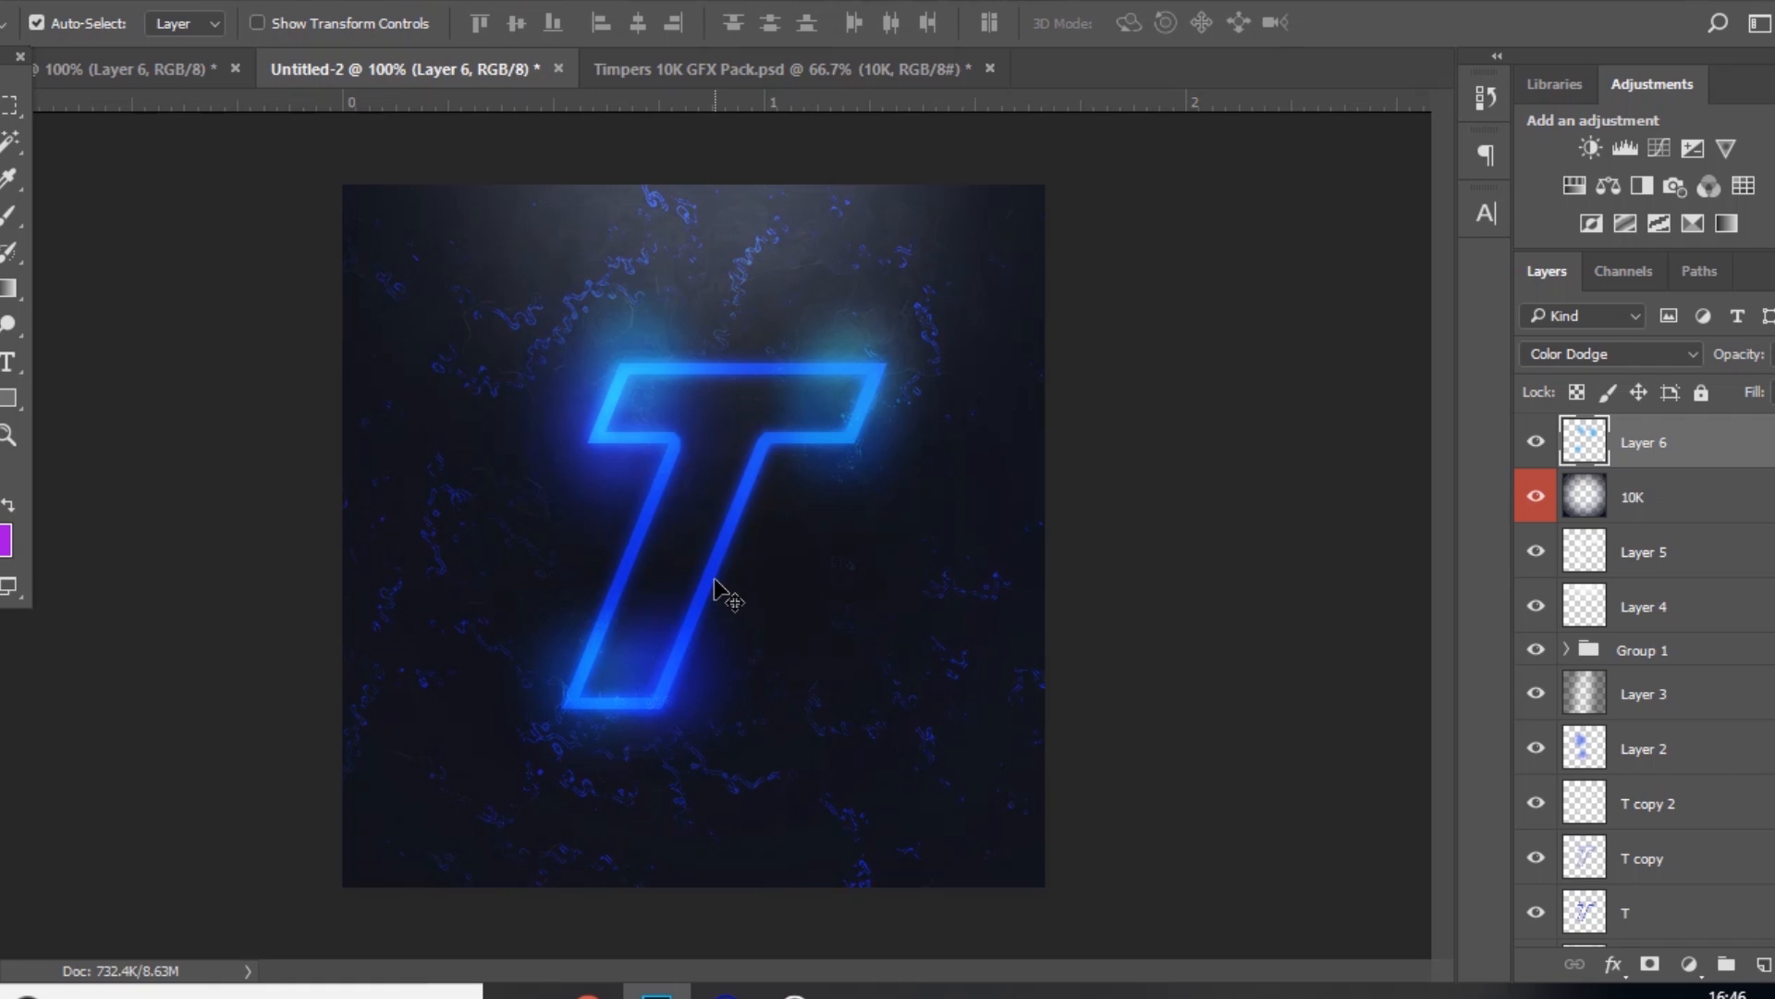
mouse_move(720, 385)
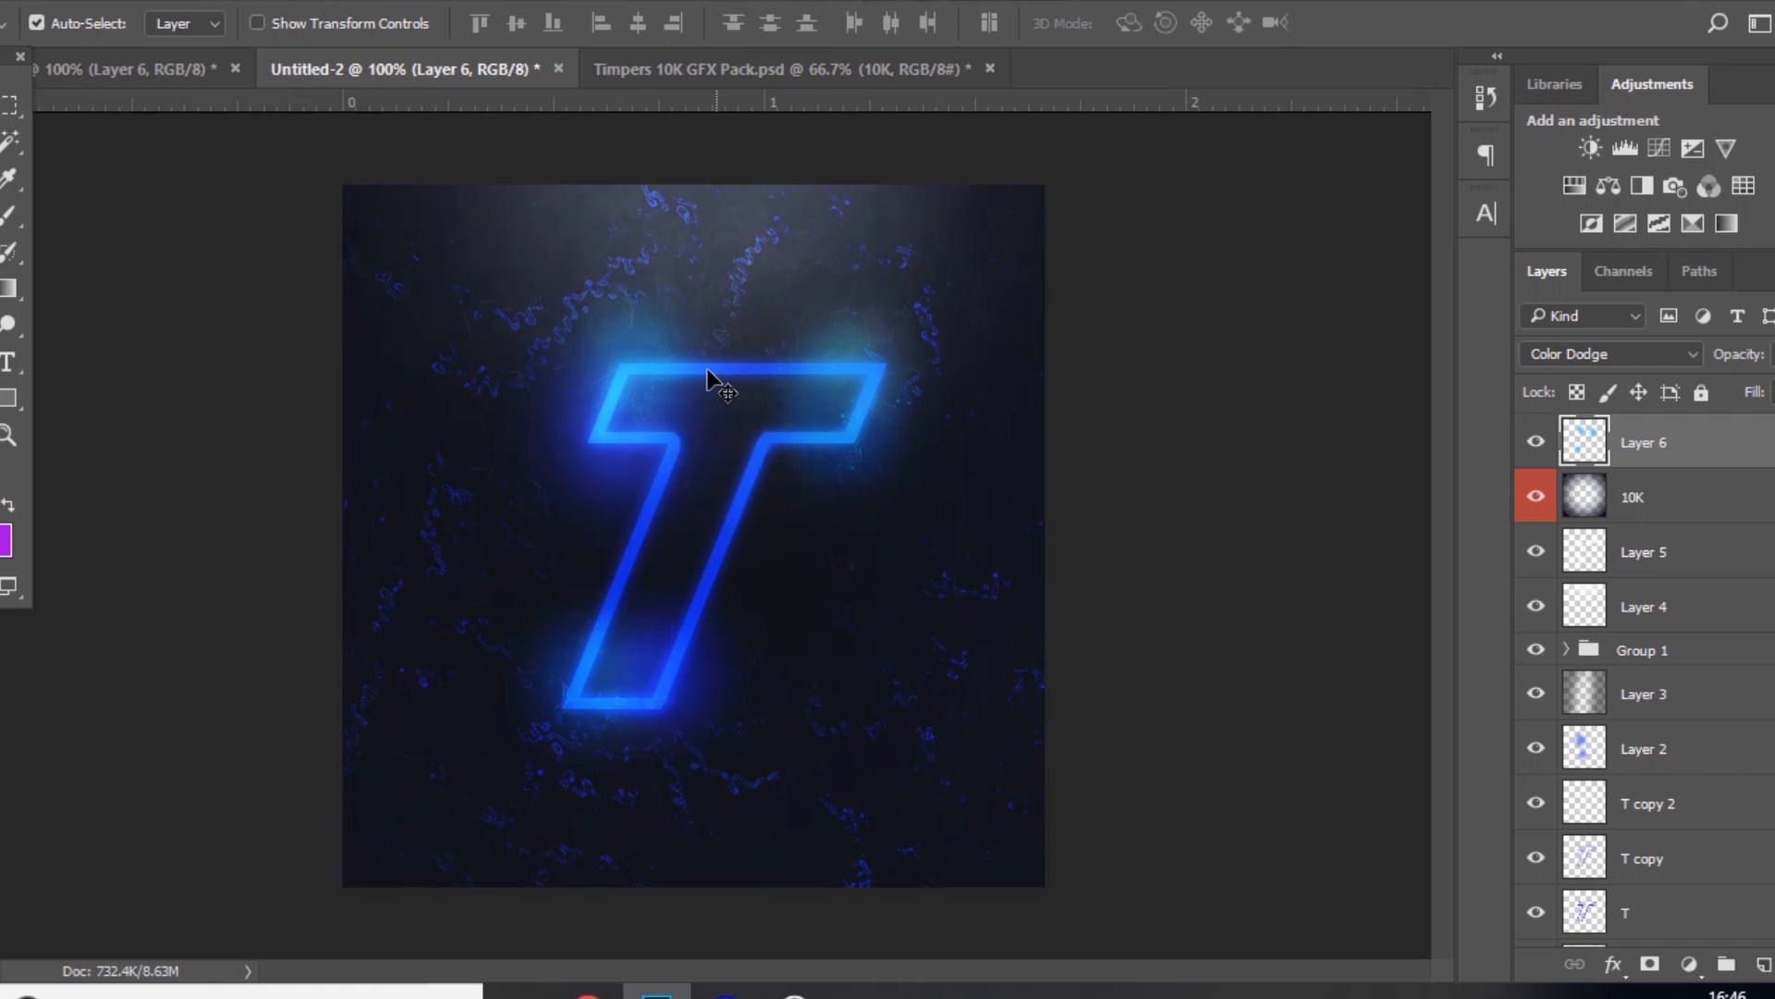
click(781, 69)
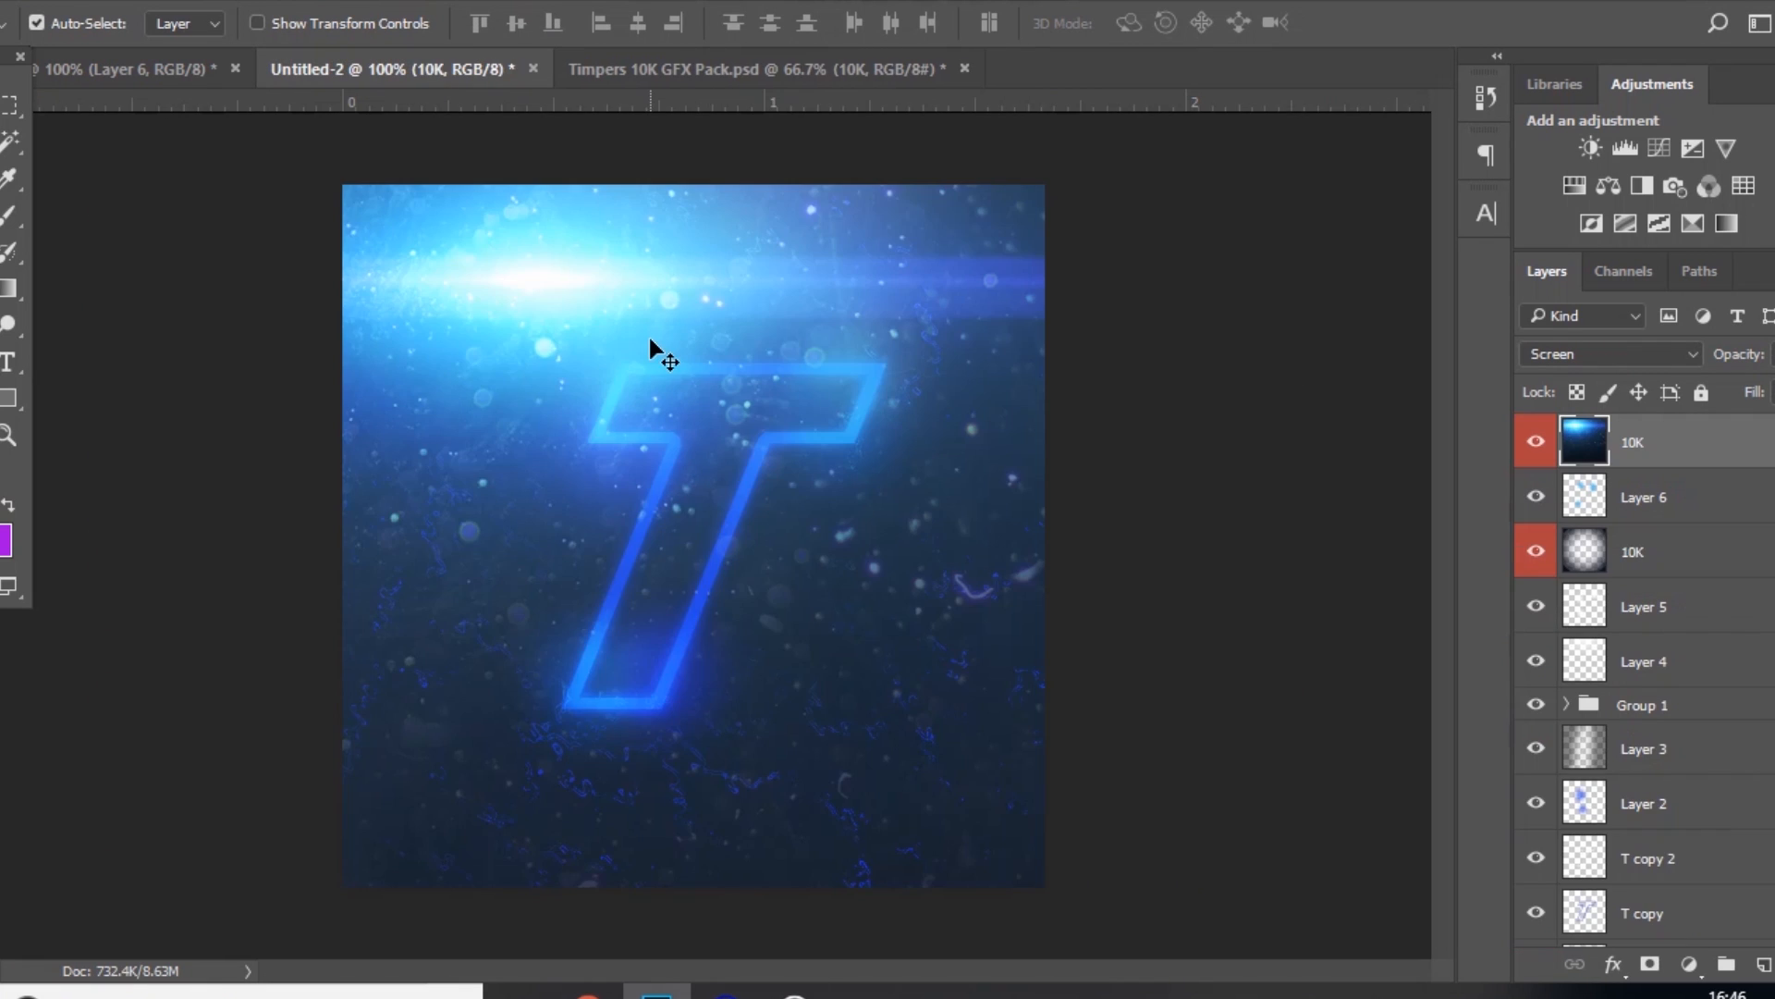
Step: Lower the Screen-mode lens flare layer's opacity to leave a faint bluish haze over the T
drag(663, 362, 838, 408)
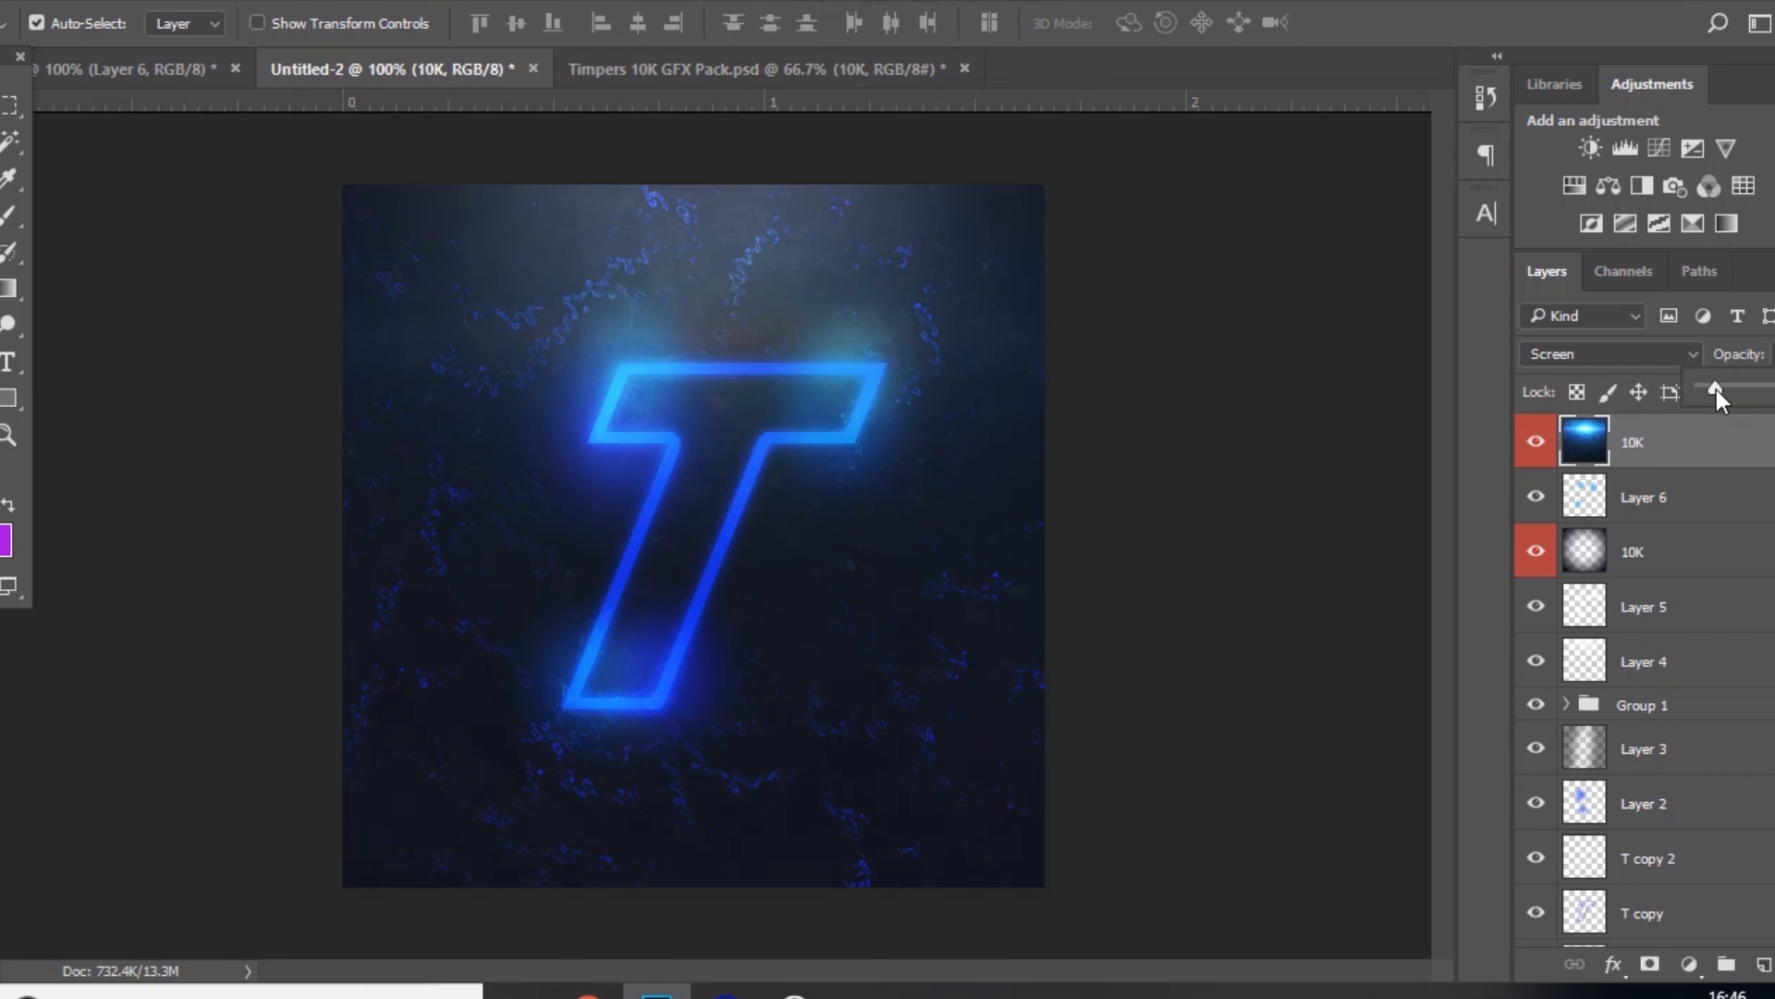
drag(1704, 391, 1744, 388)
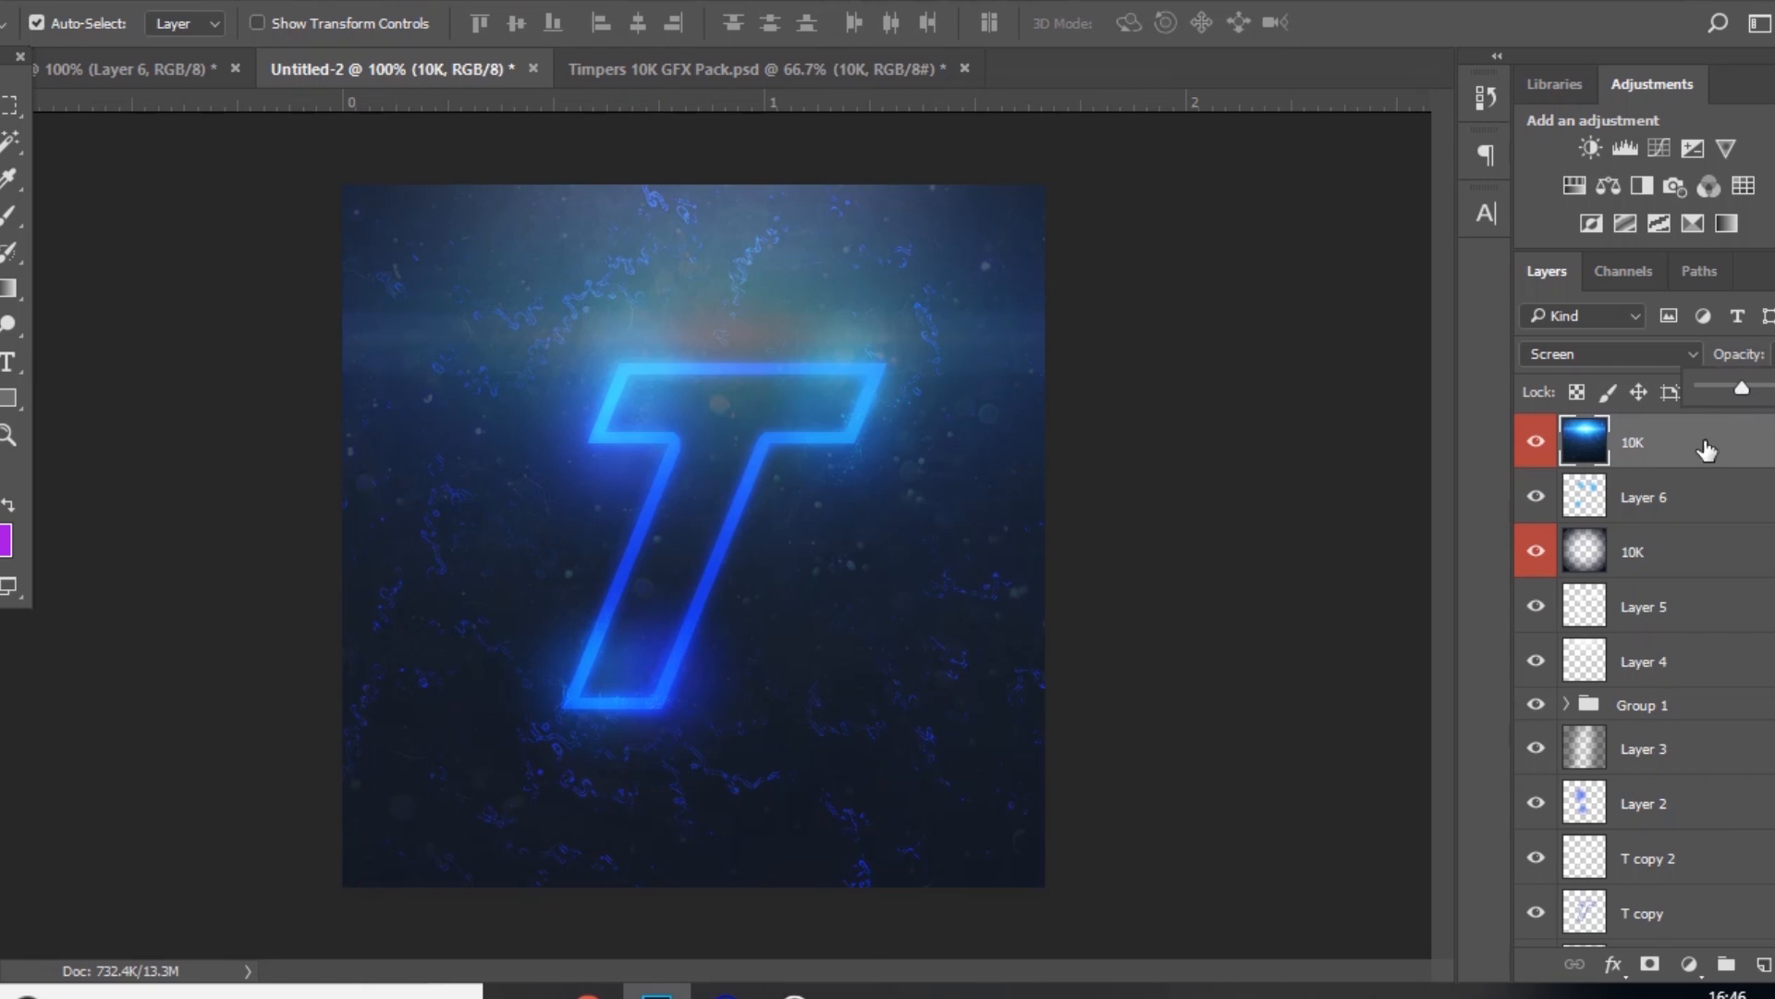